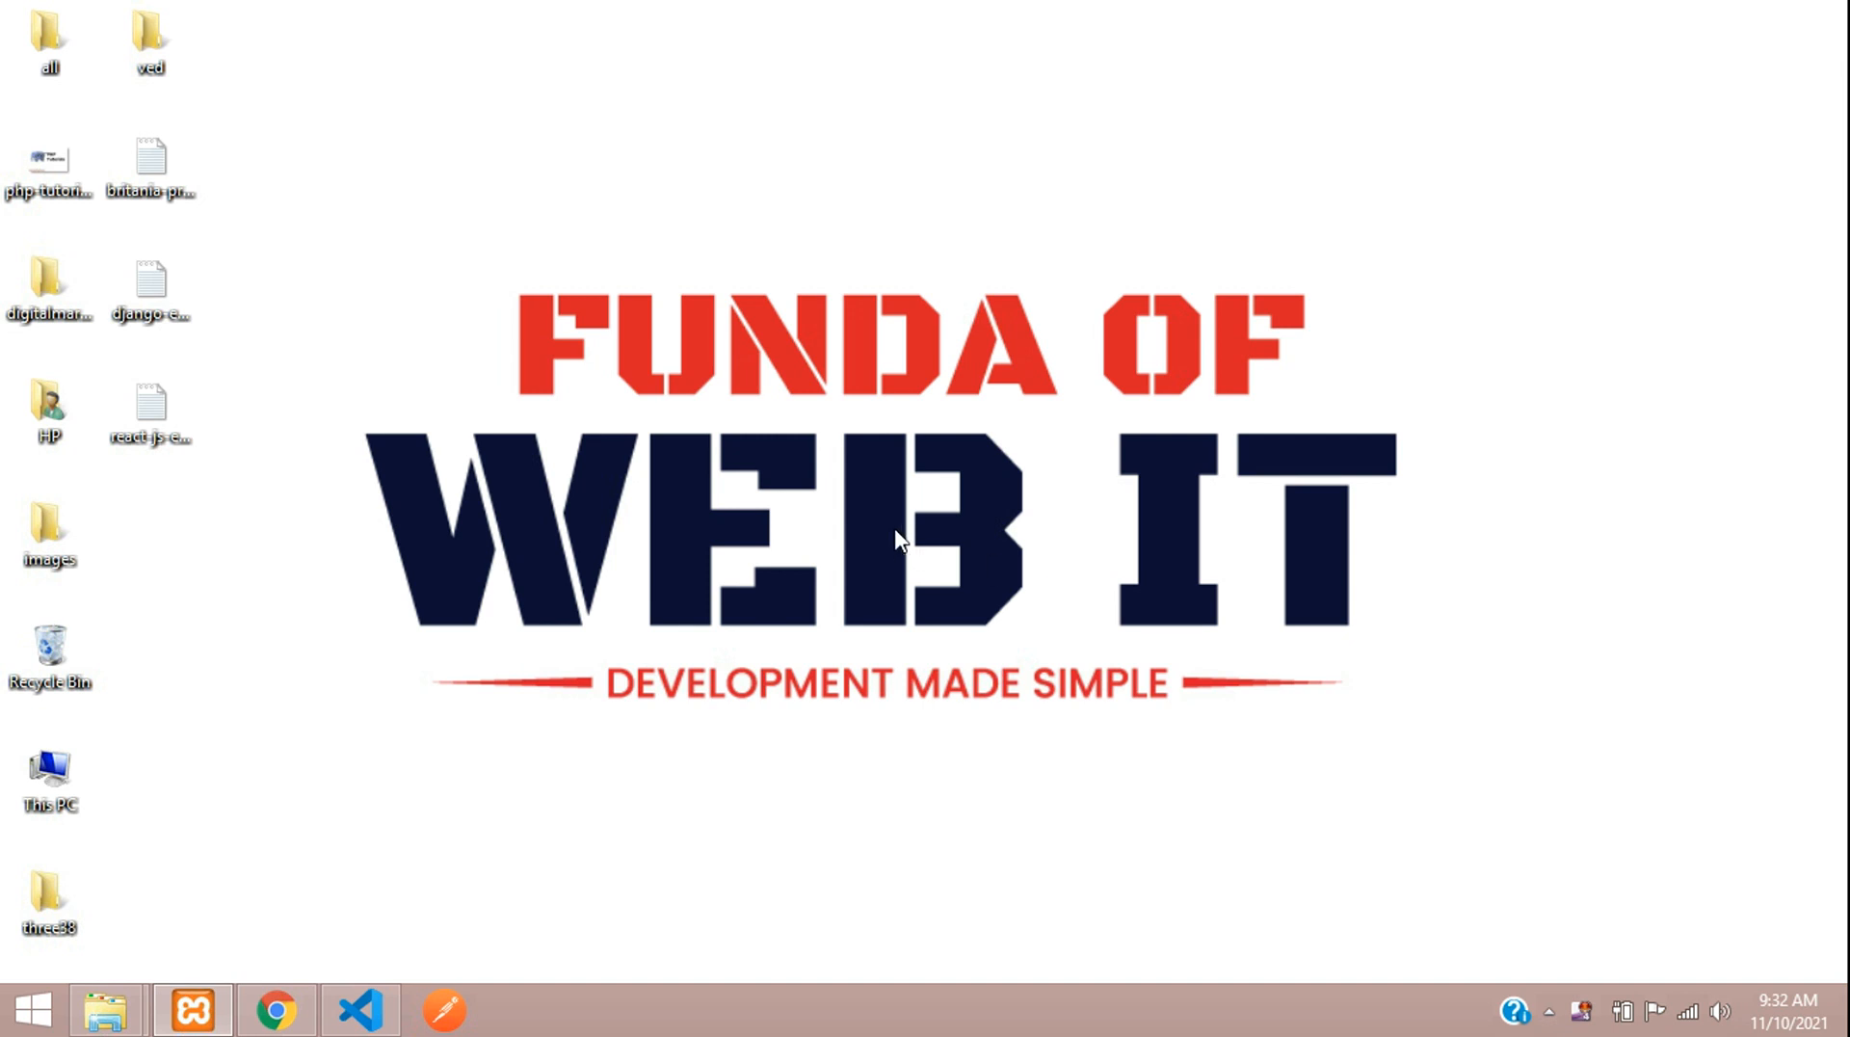
pyautogui.moveTo(277, 1010)
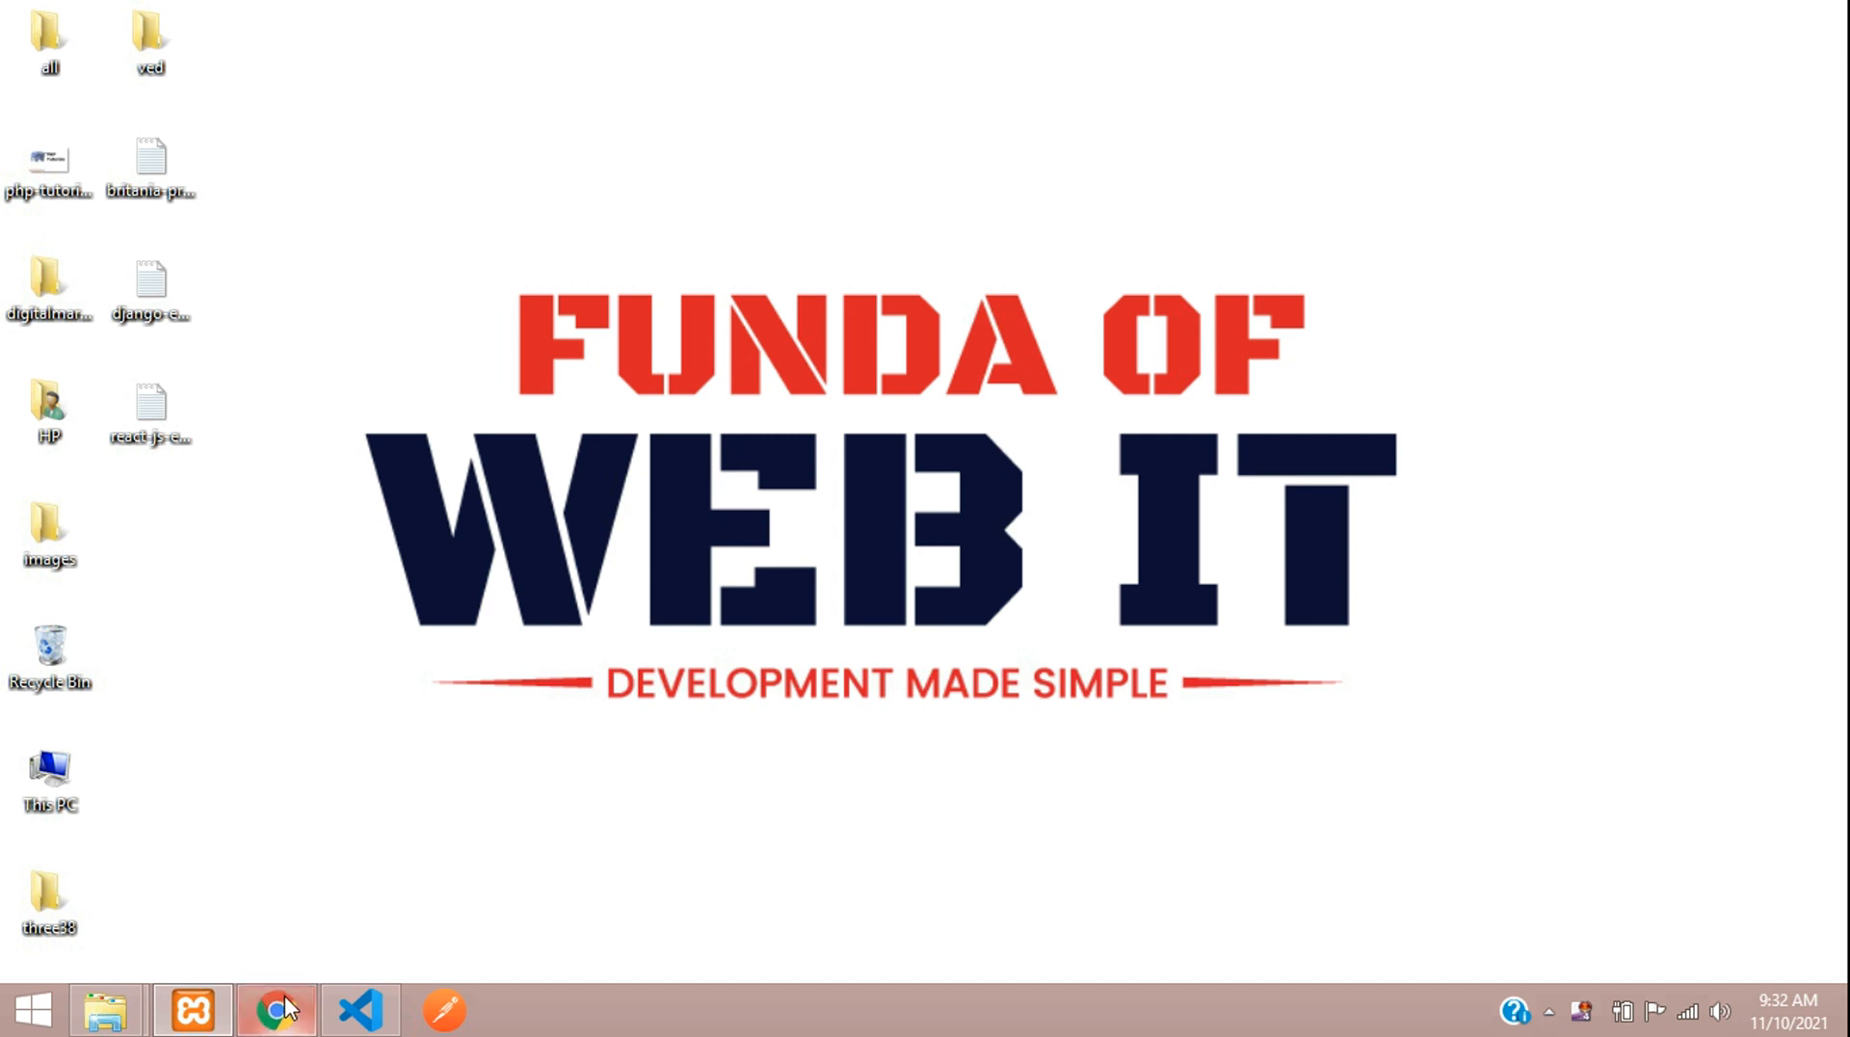
# Bring up the blog in Chrome, go to Home, then to the Register page.
pyautogui.click(277, 1012)
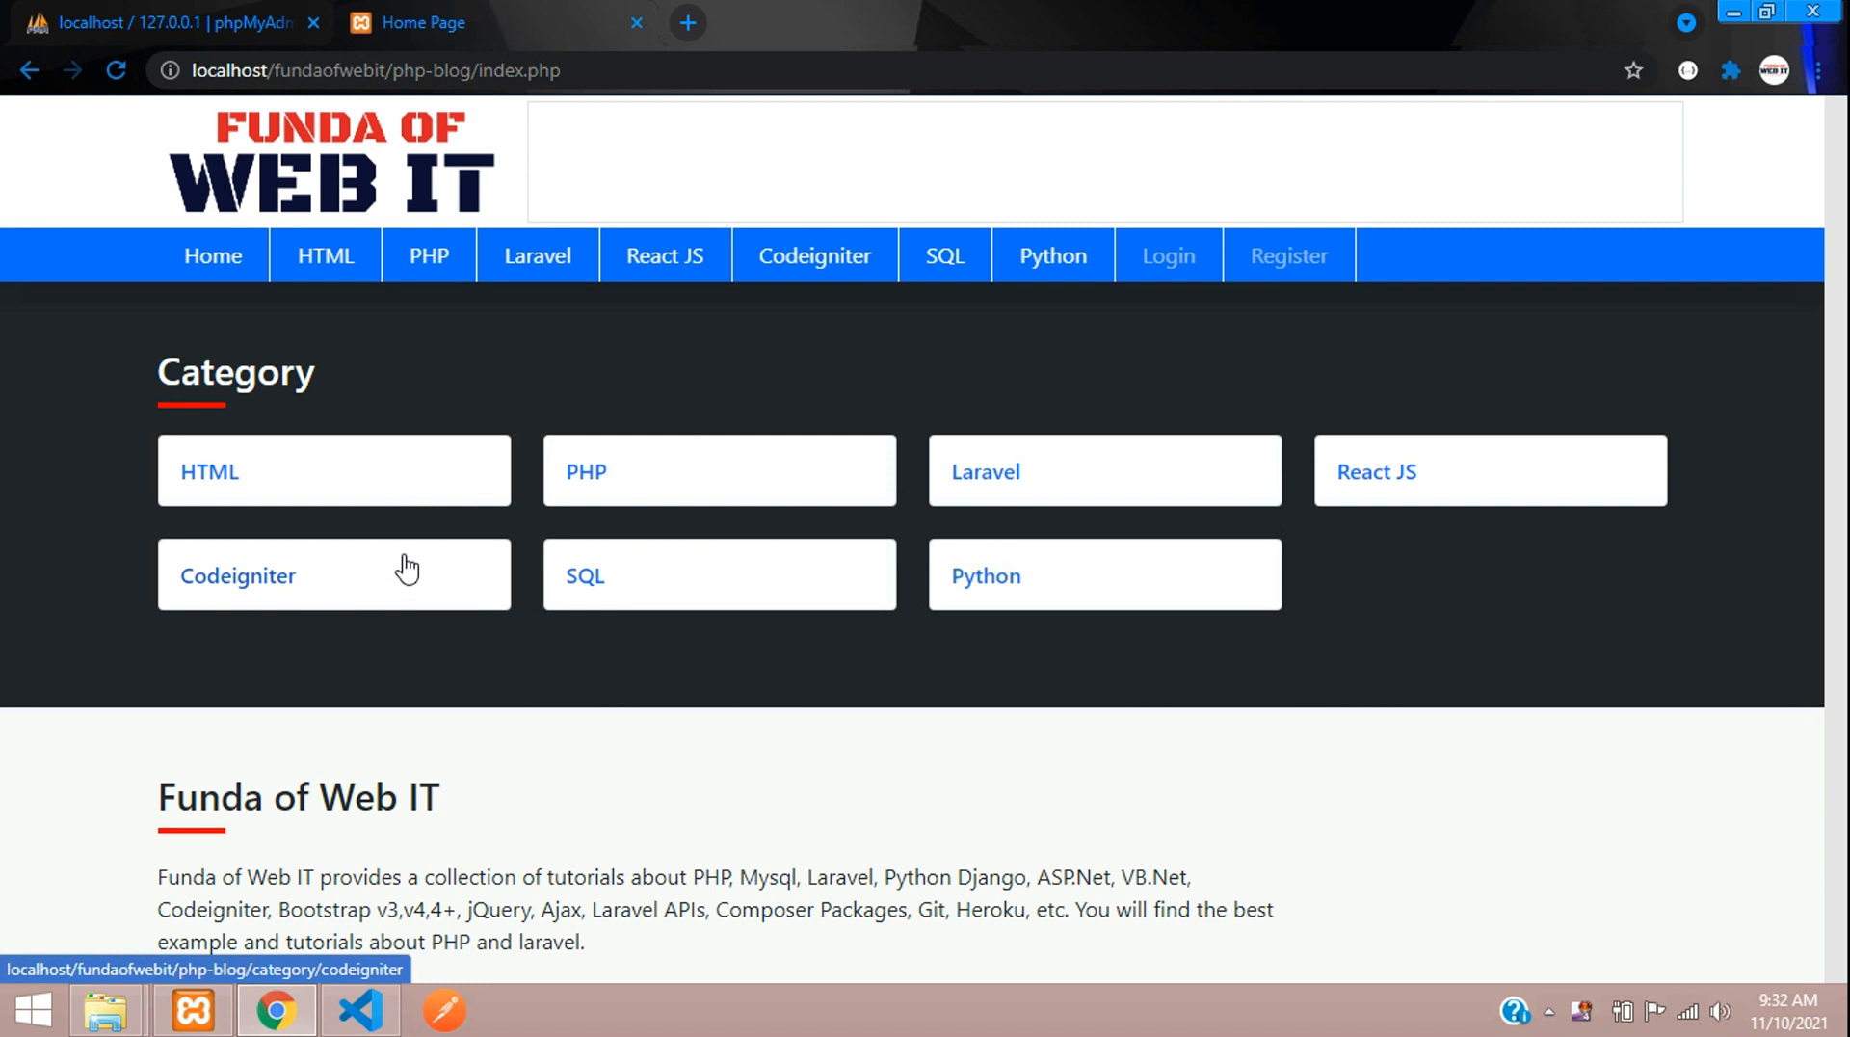
pyautogui.moveTo(358, 525)
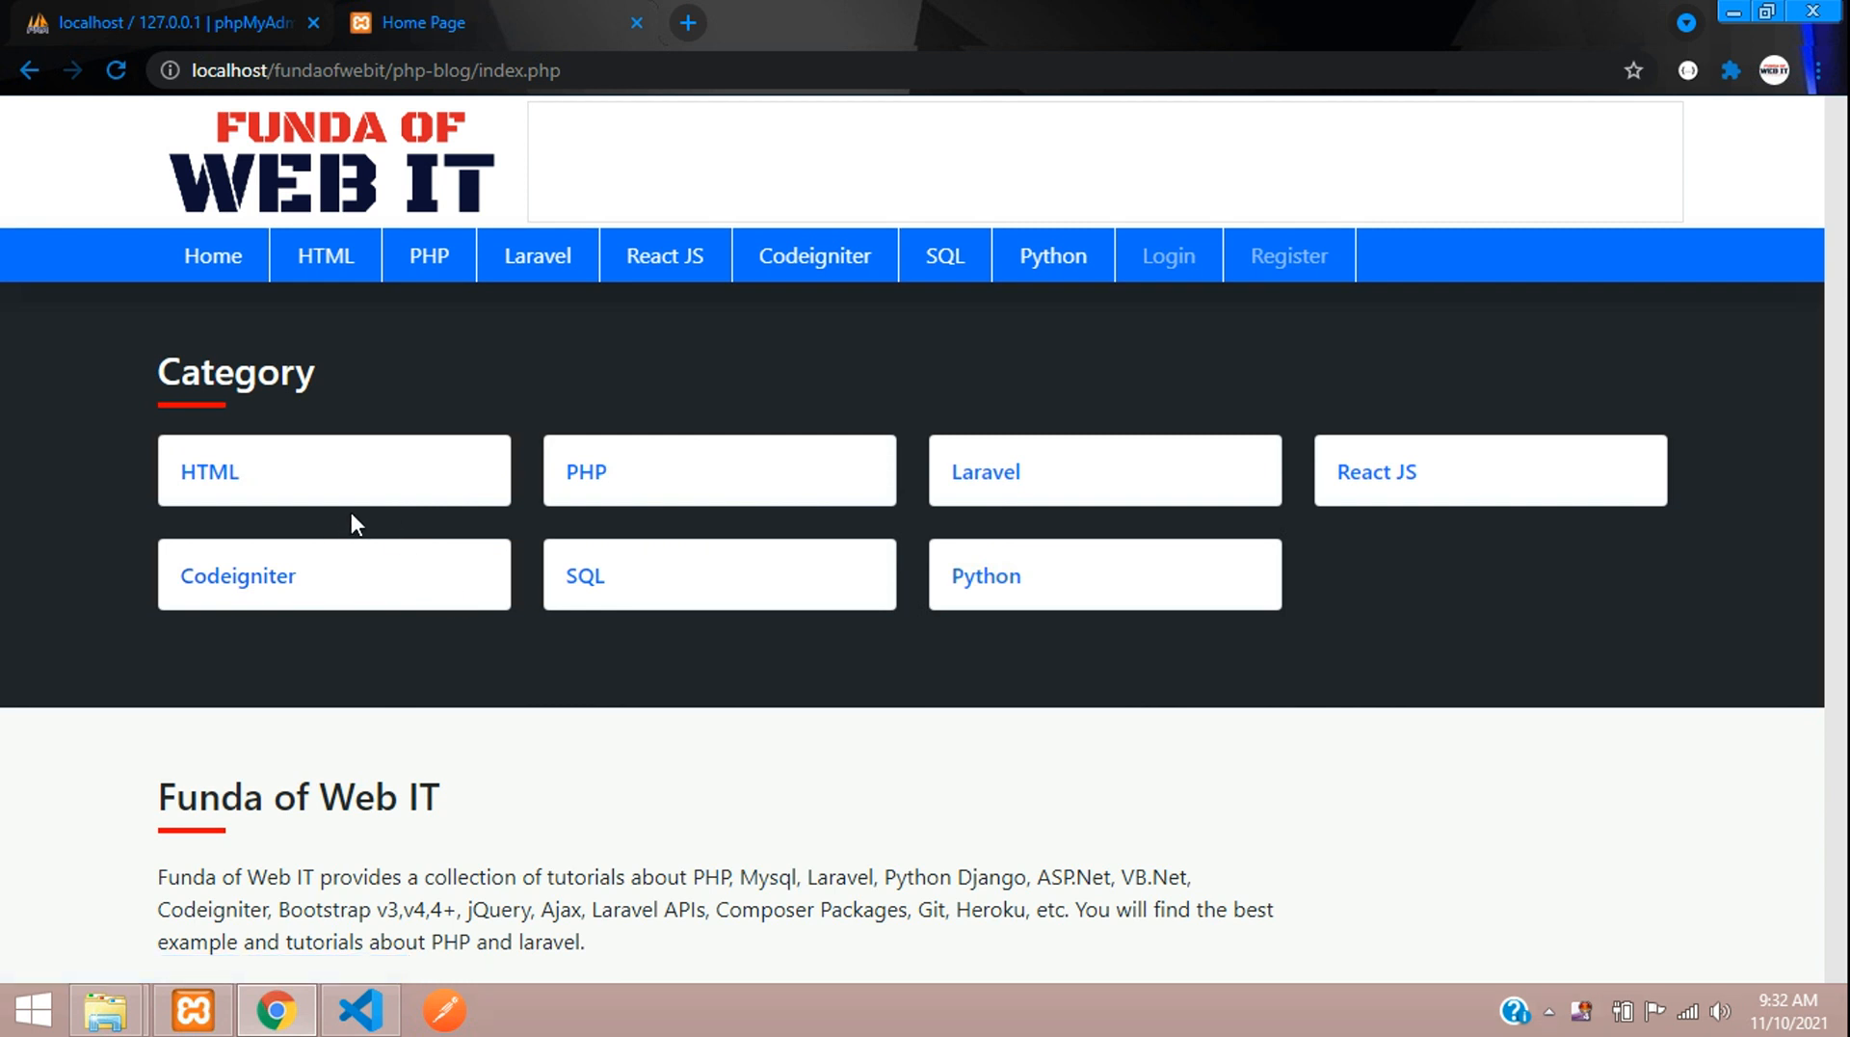
pyautogui.moveTo(380, 524)
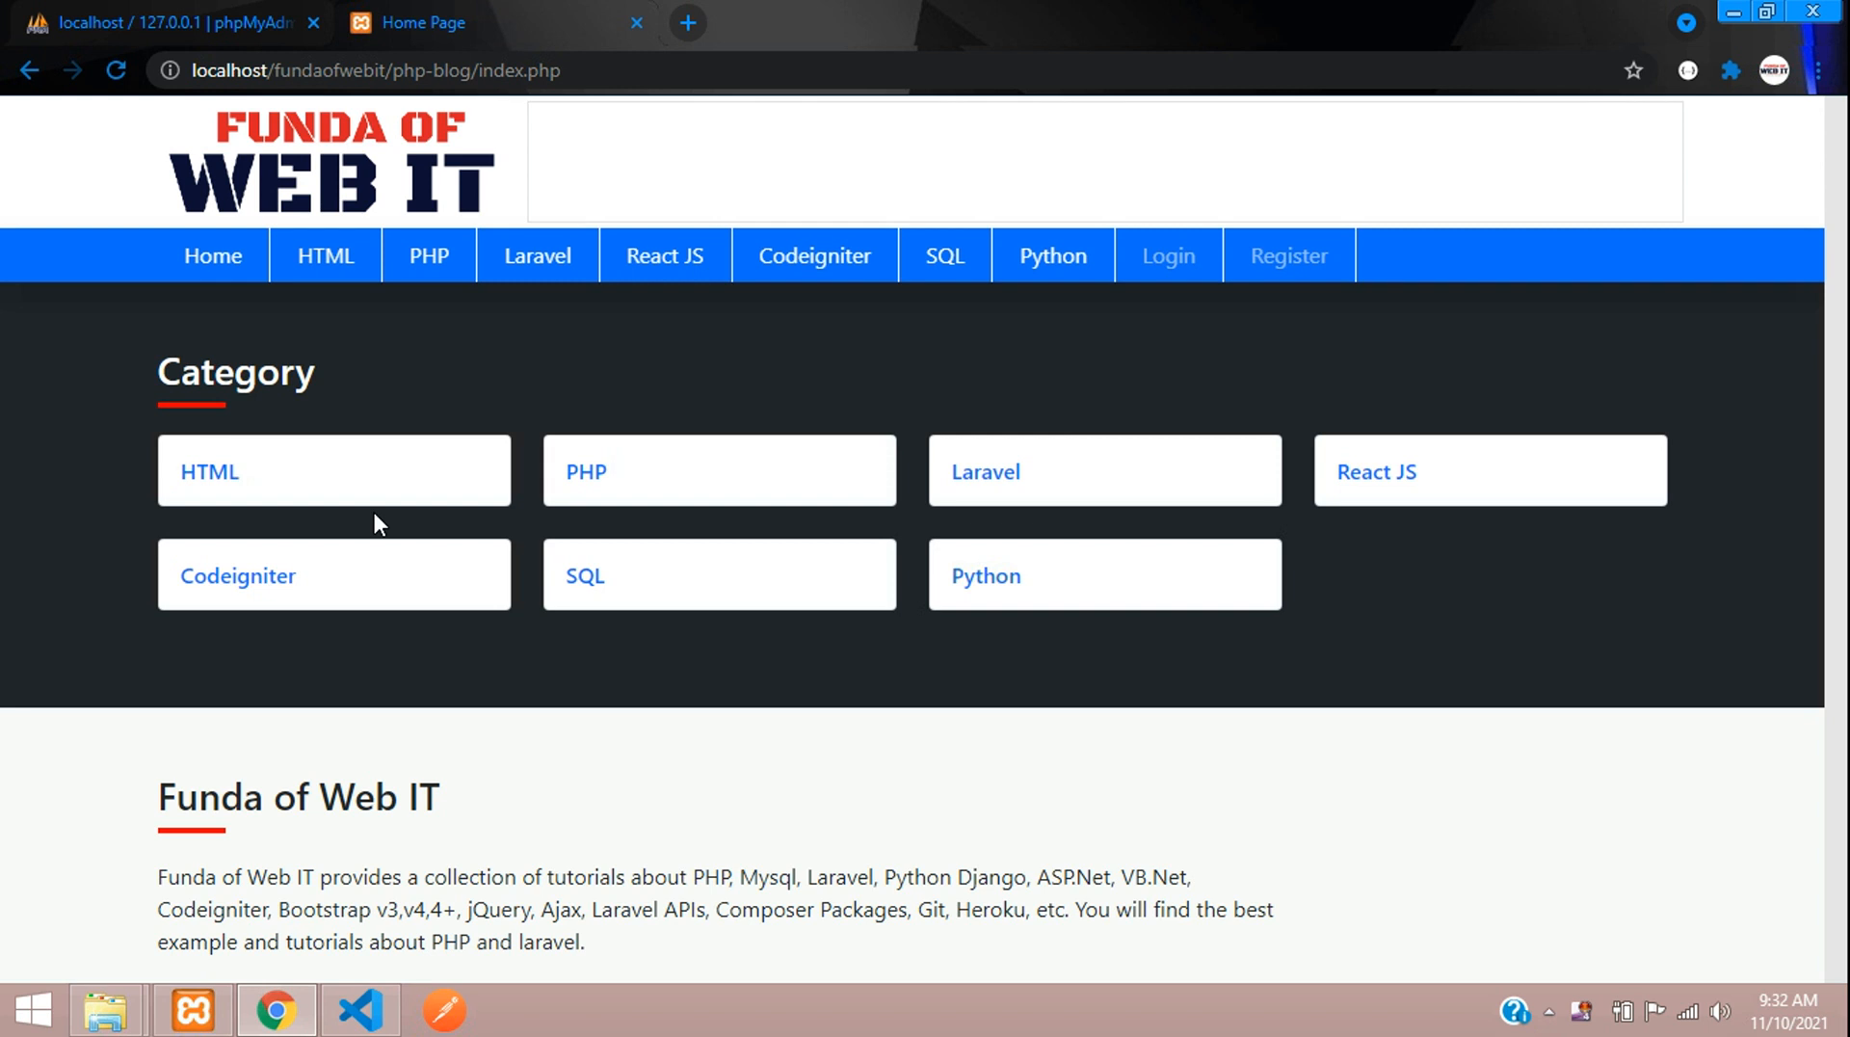
pyautogui.moveTo(428, 256)
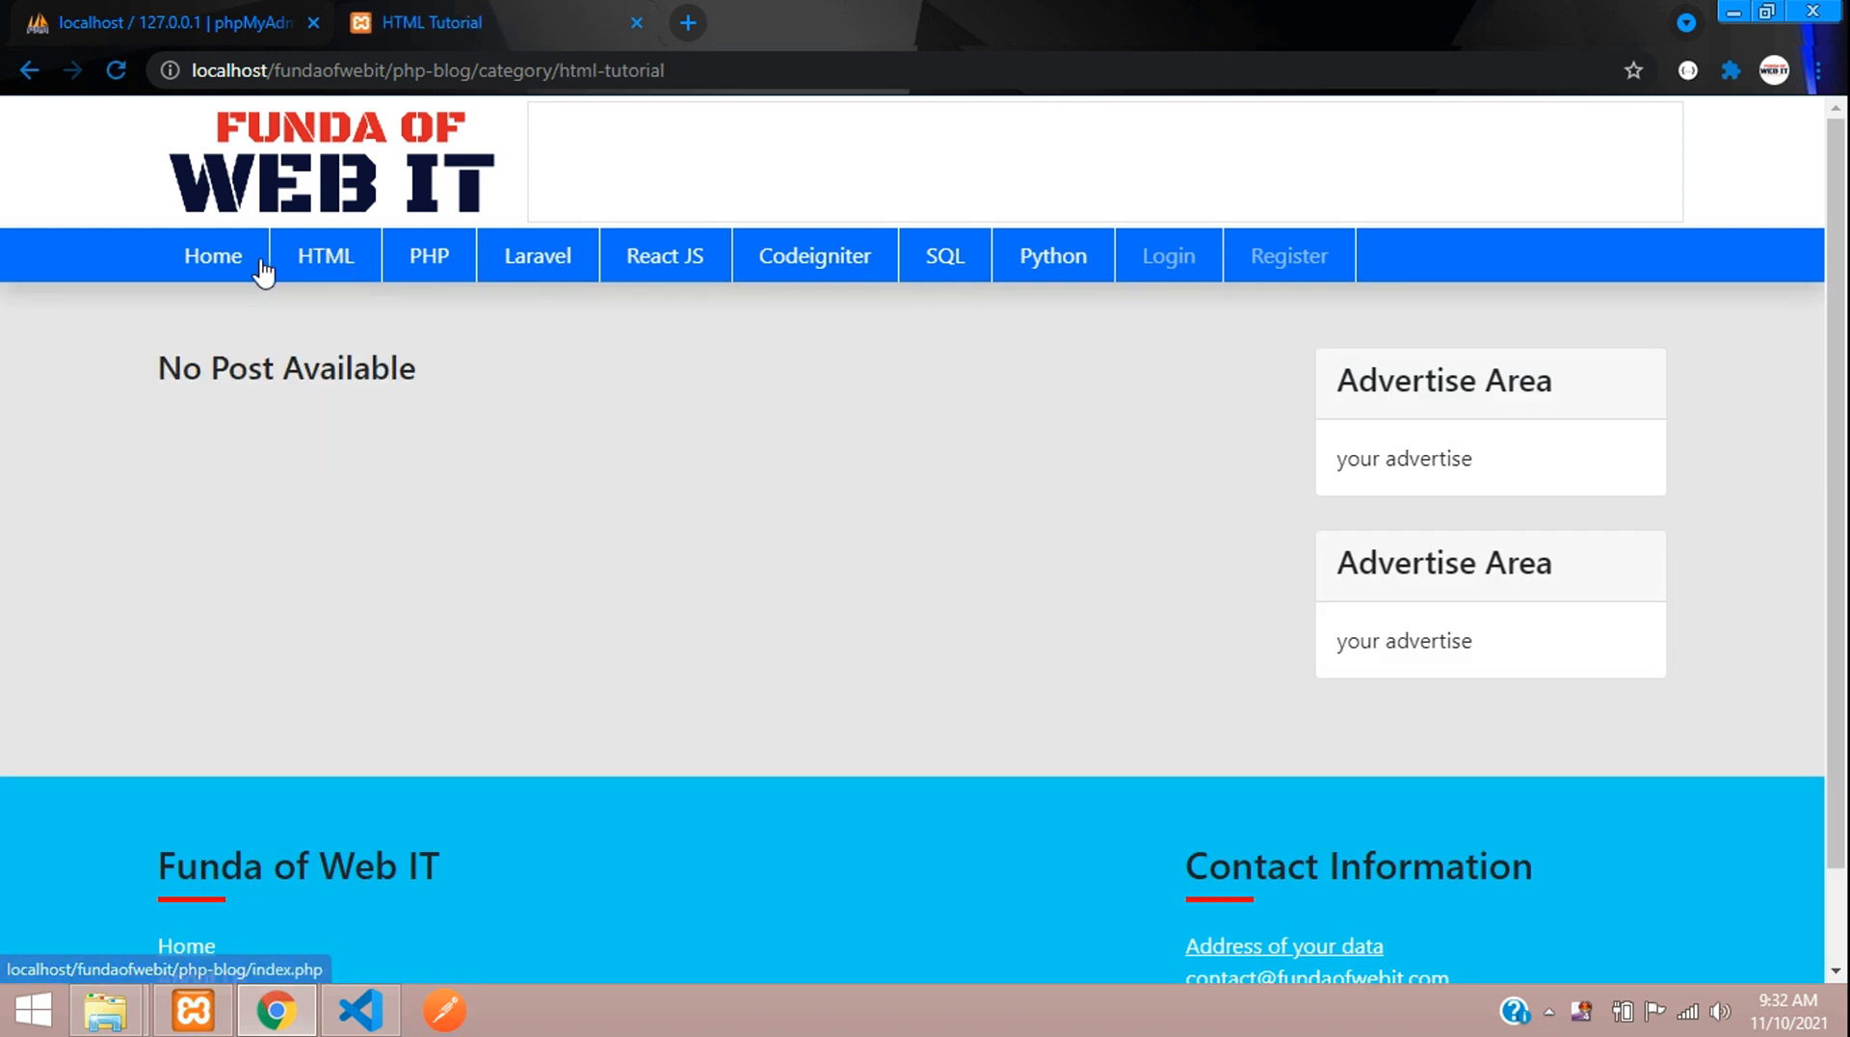
pyautogui.click(212, 256)
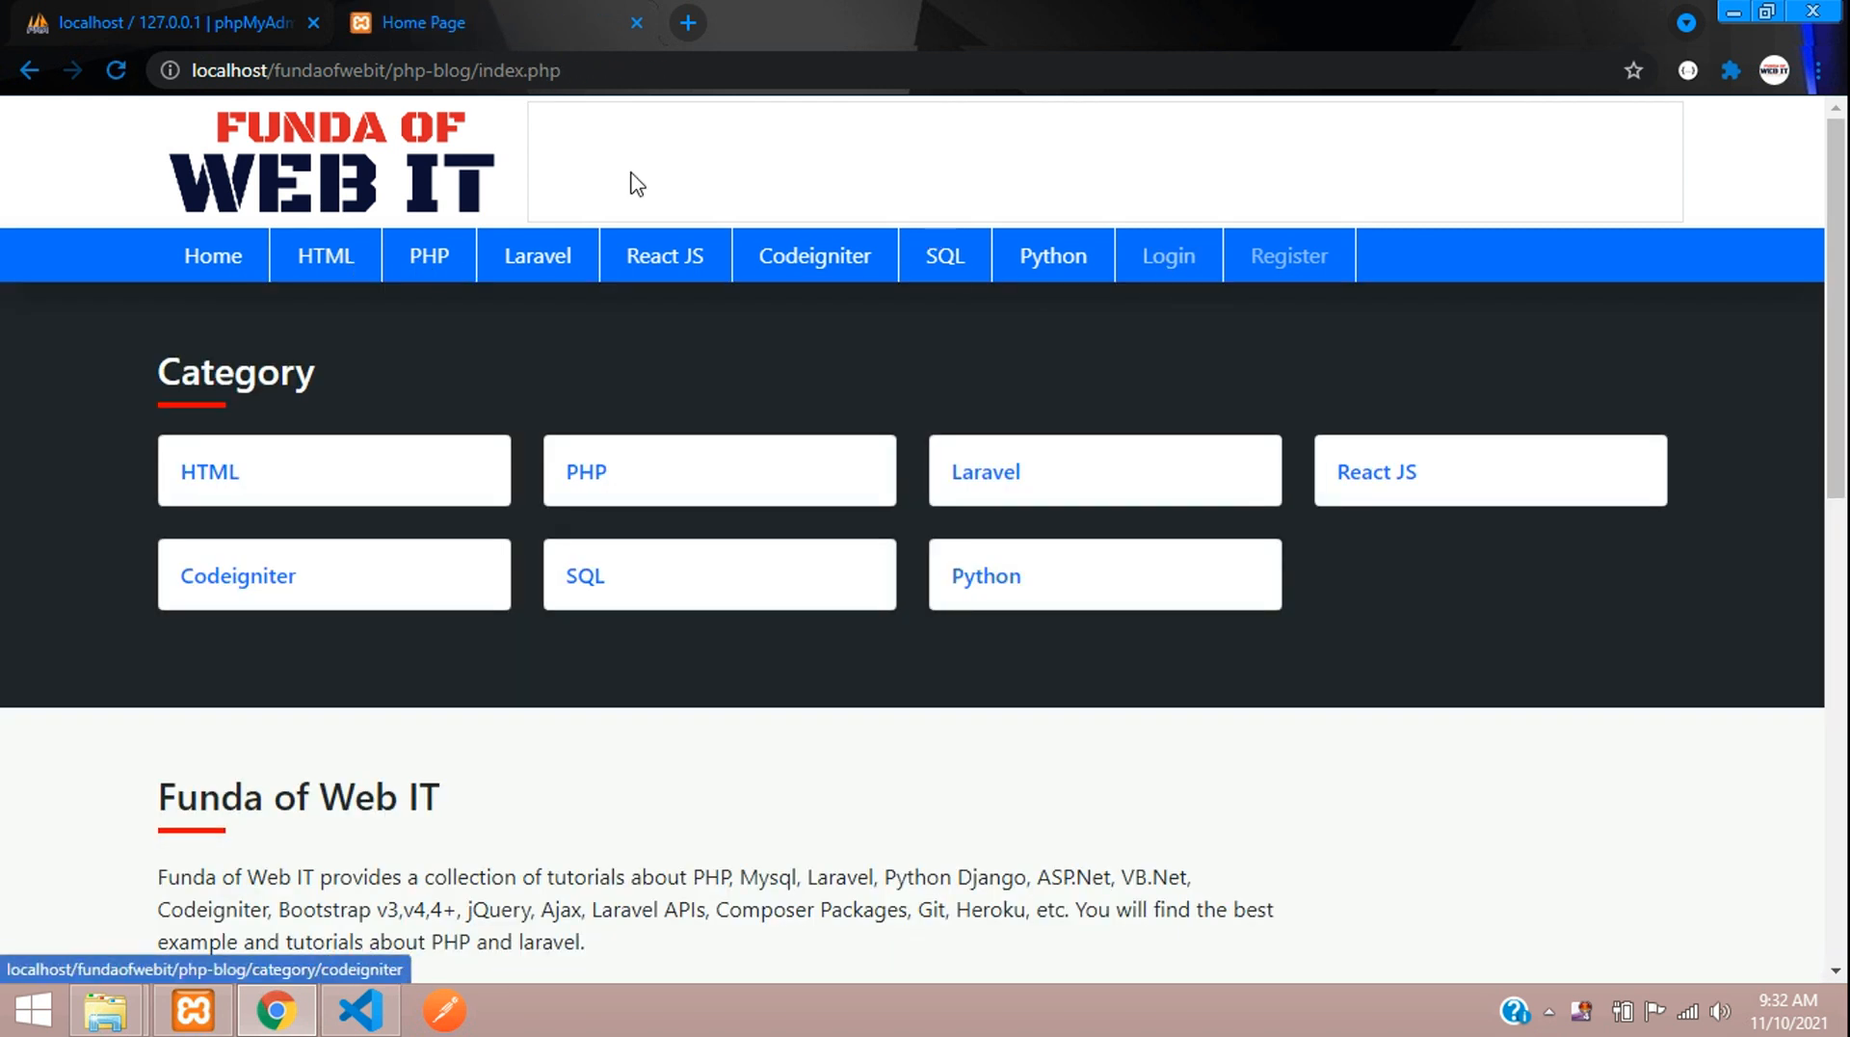
pyautogui.click(1287, 256)
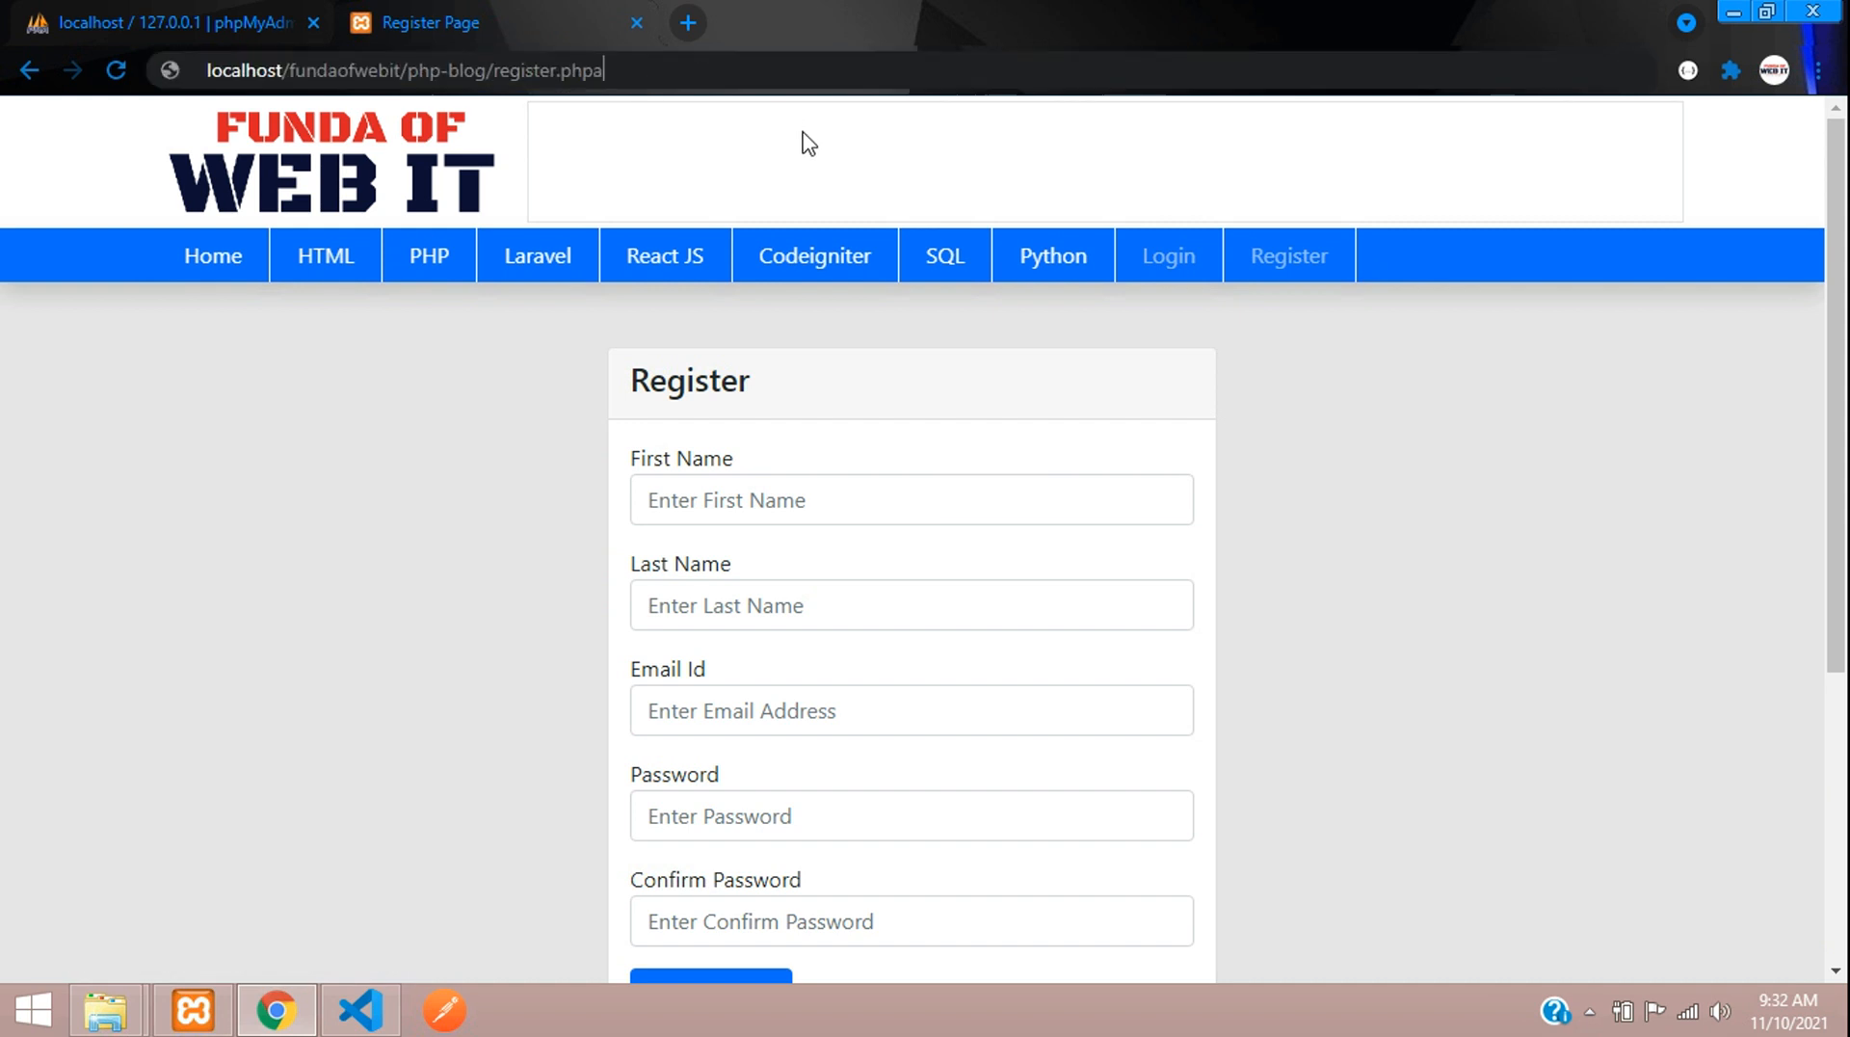
# Load a mistyped register.php URL and highlight Apache's default Object not found message.
pyautogui.write('ad')
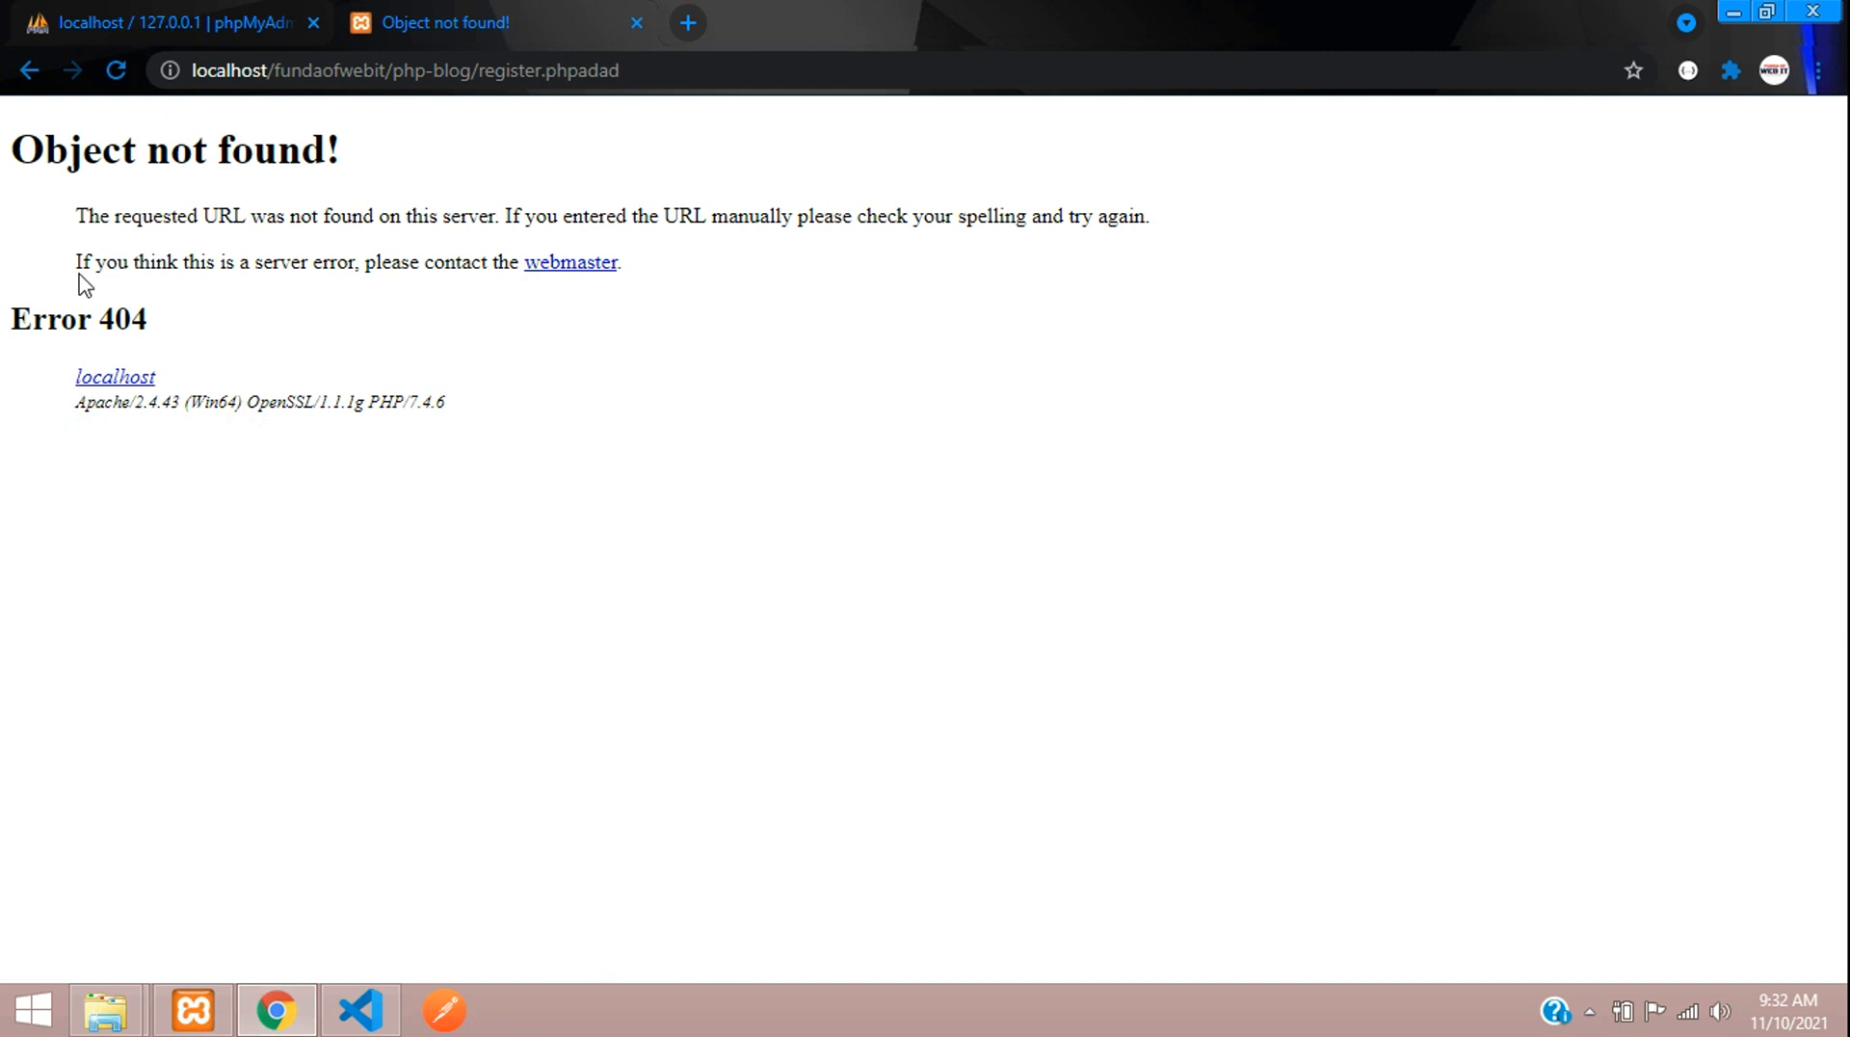
pyautogui.moveTo(11, 150); pyautogui.dragTo(395, 263)
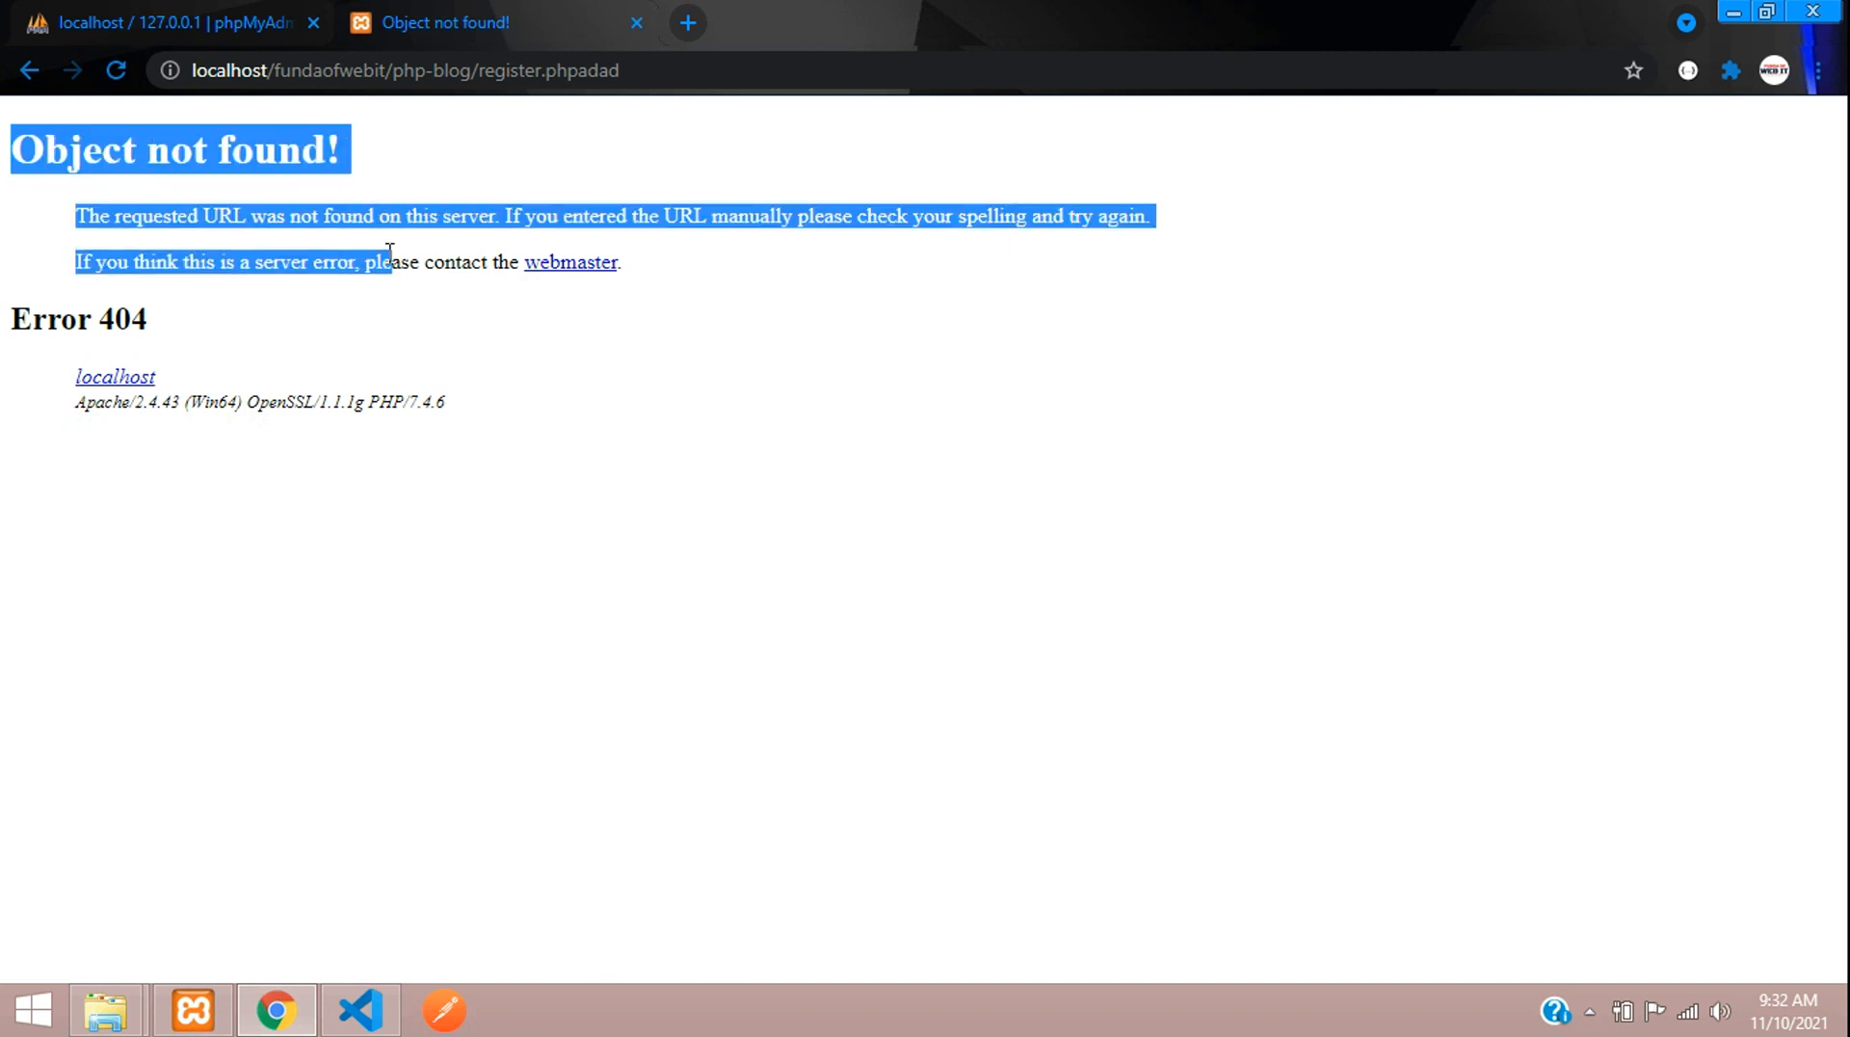
pyautogui.doubleClick(94, 318)
pyautogui.write('404')
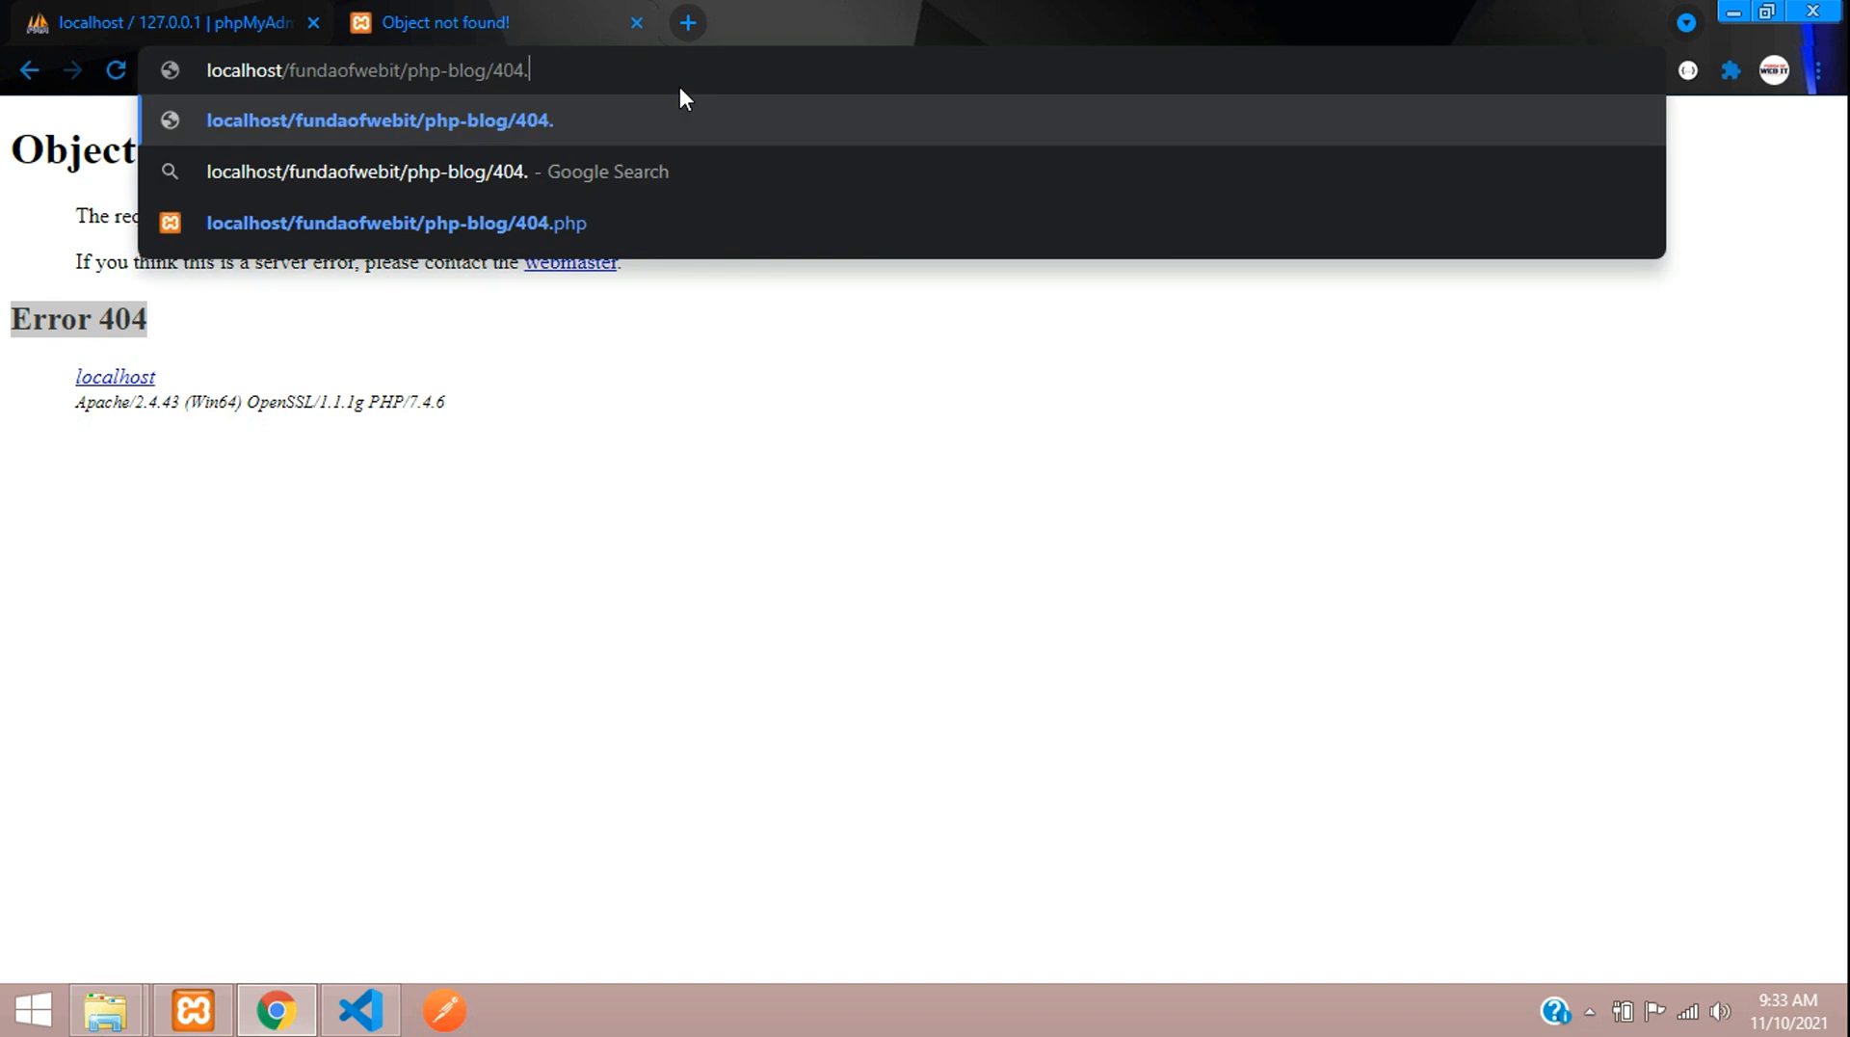
# Load localhost/fundaofwebit/php-blog/404.php, note it also shows Error 404, then return to the editor.
pyautogui.click(397, 224)
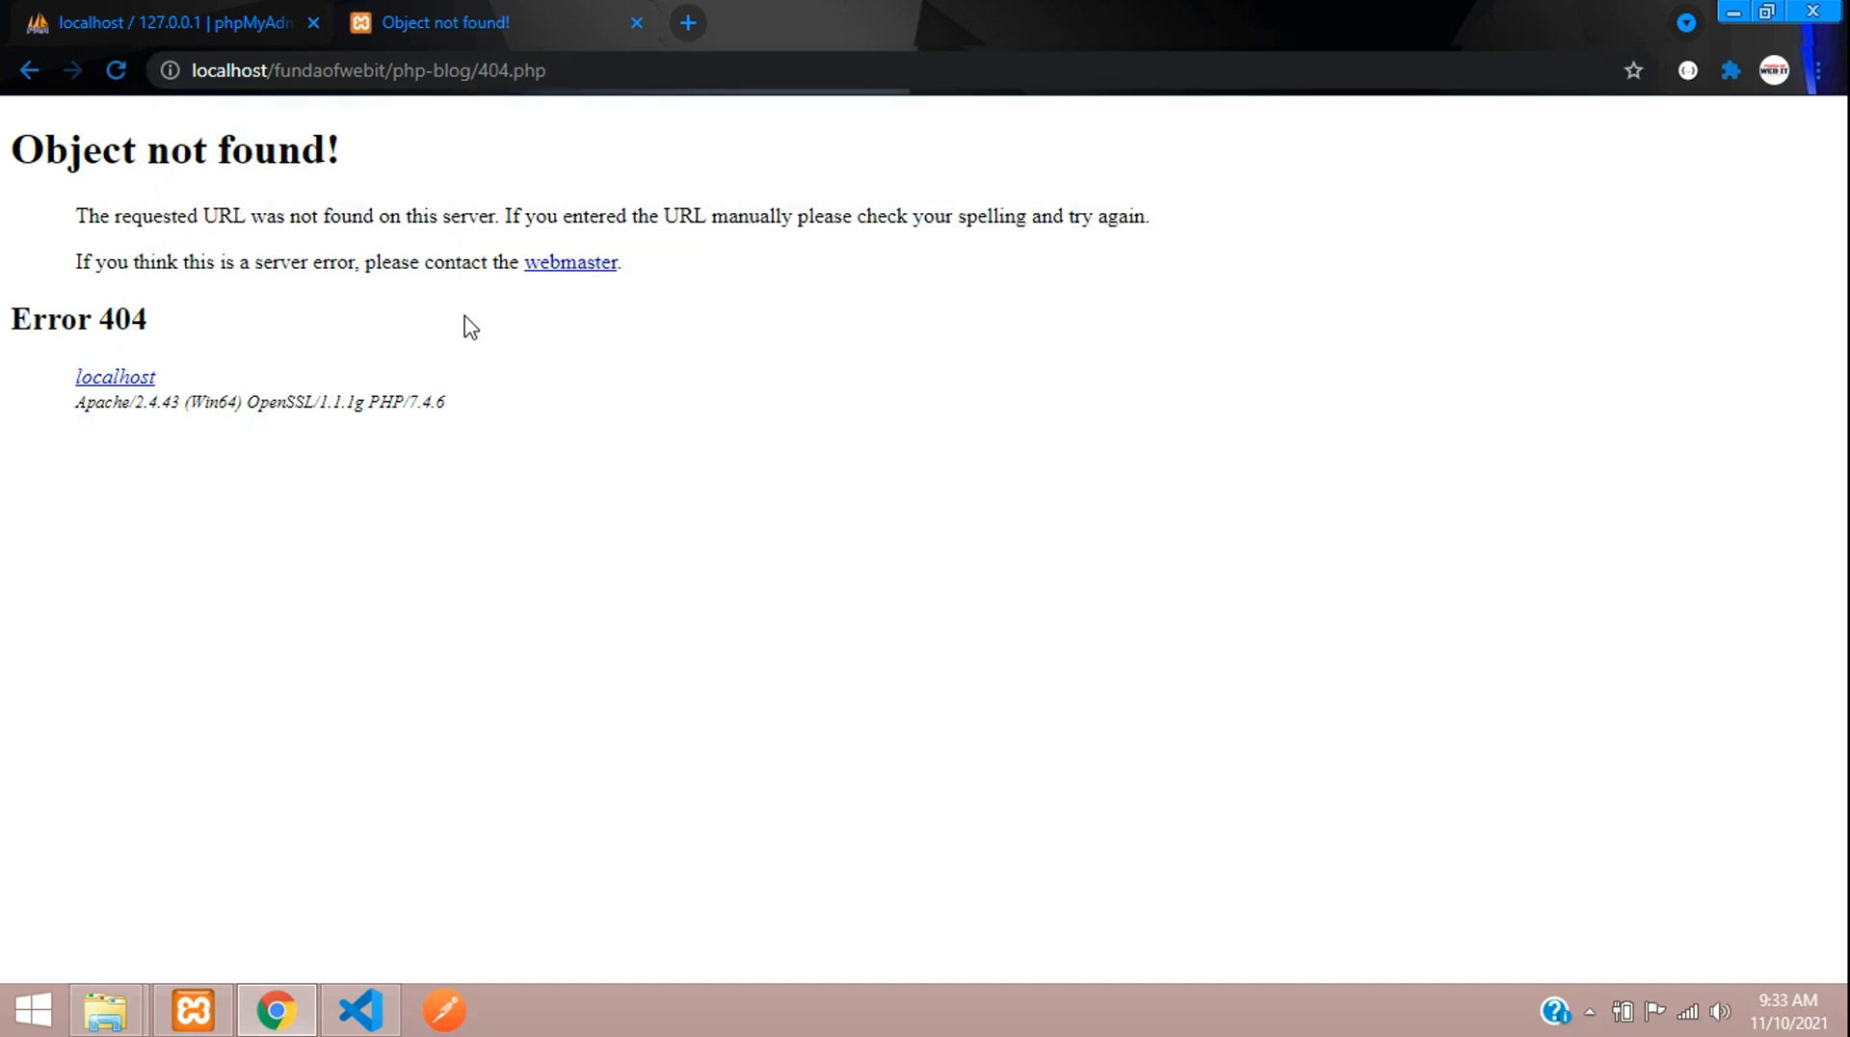
pyautogui.moveTo(335, 700)
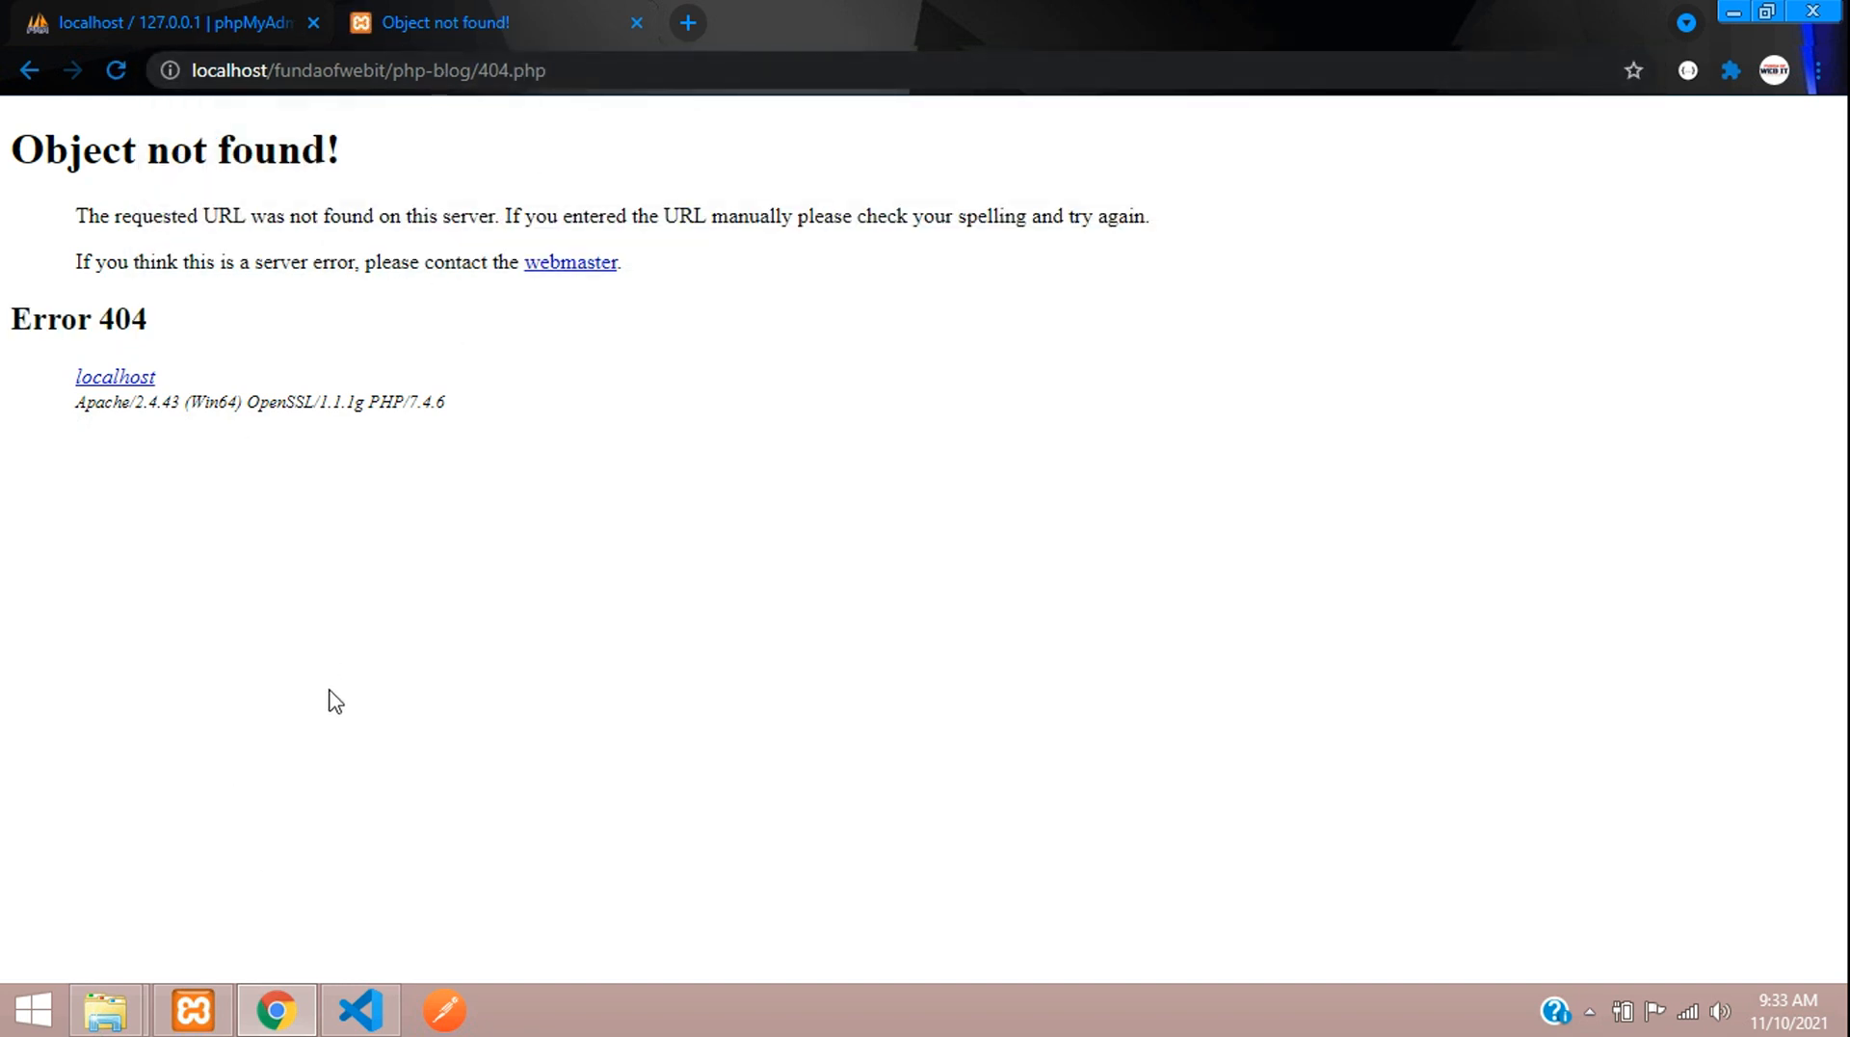
pyautogui.doubleClick(77, 318)
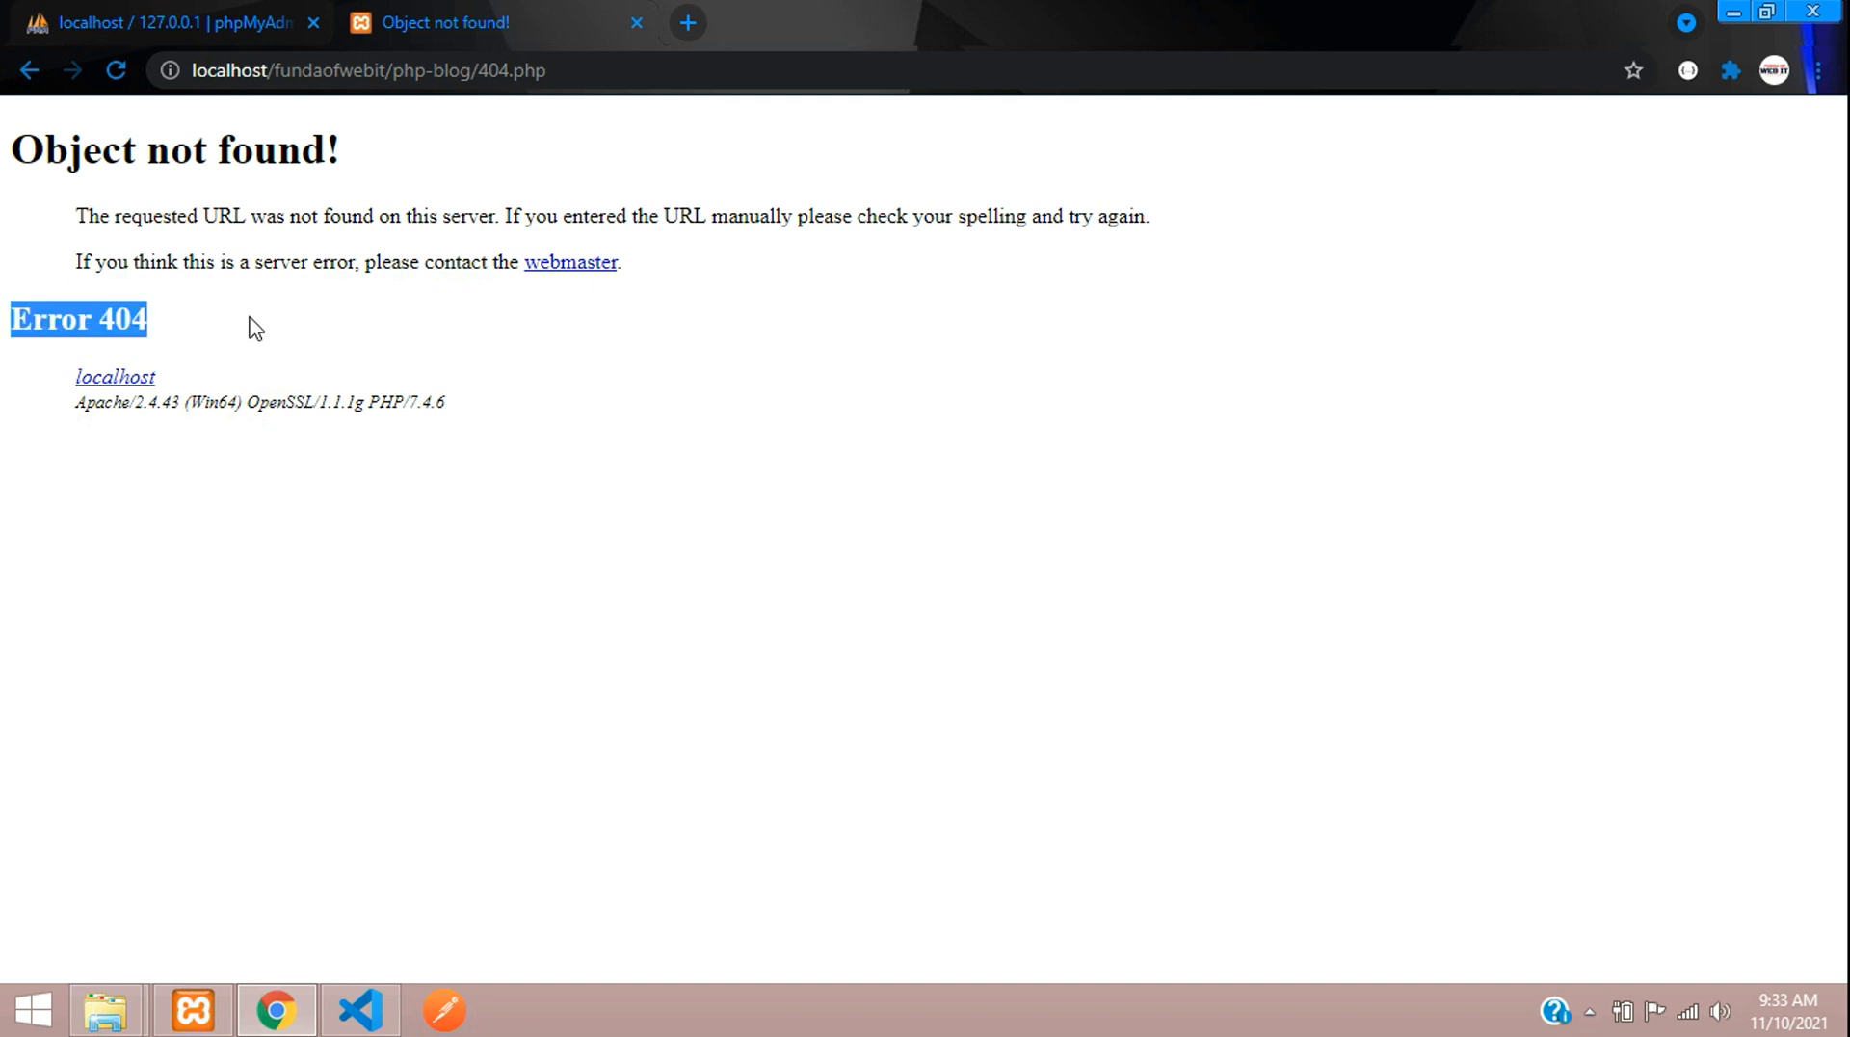
pyautogui.click(468, 214)
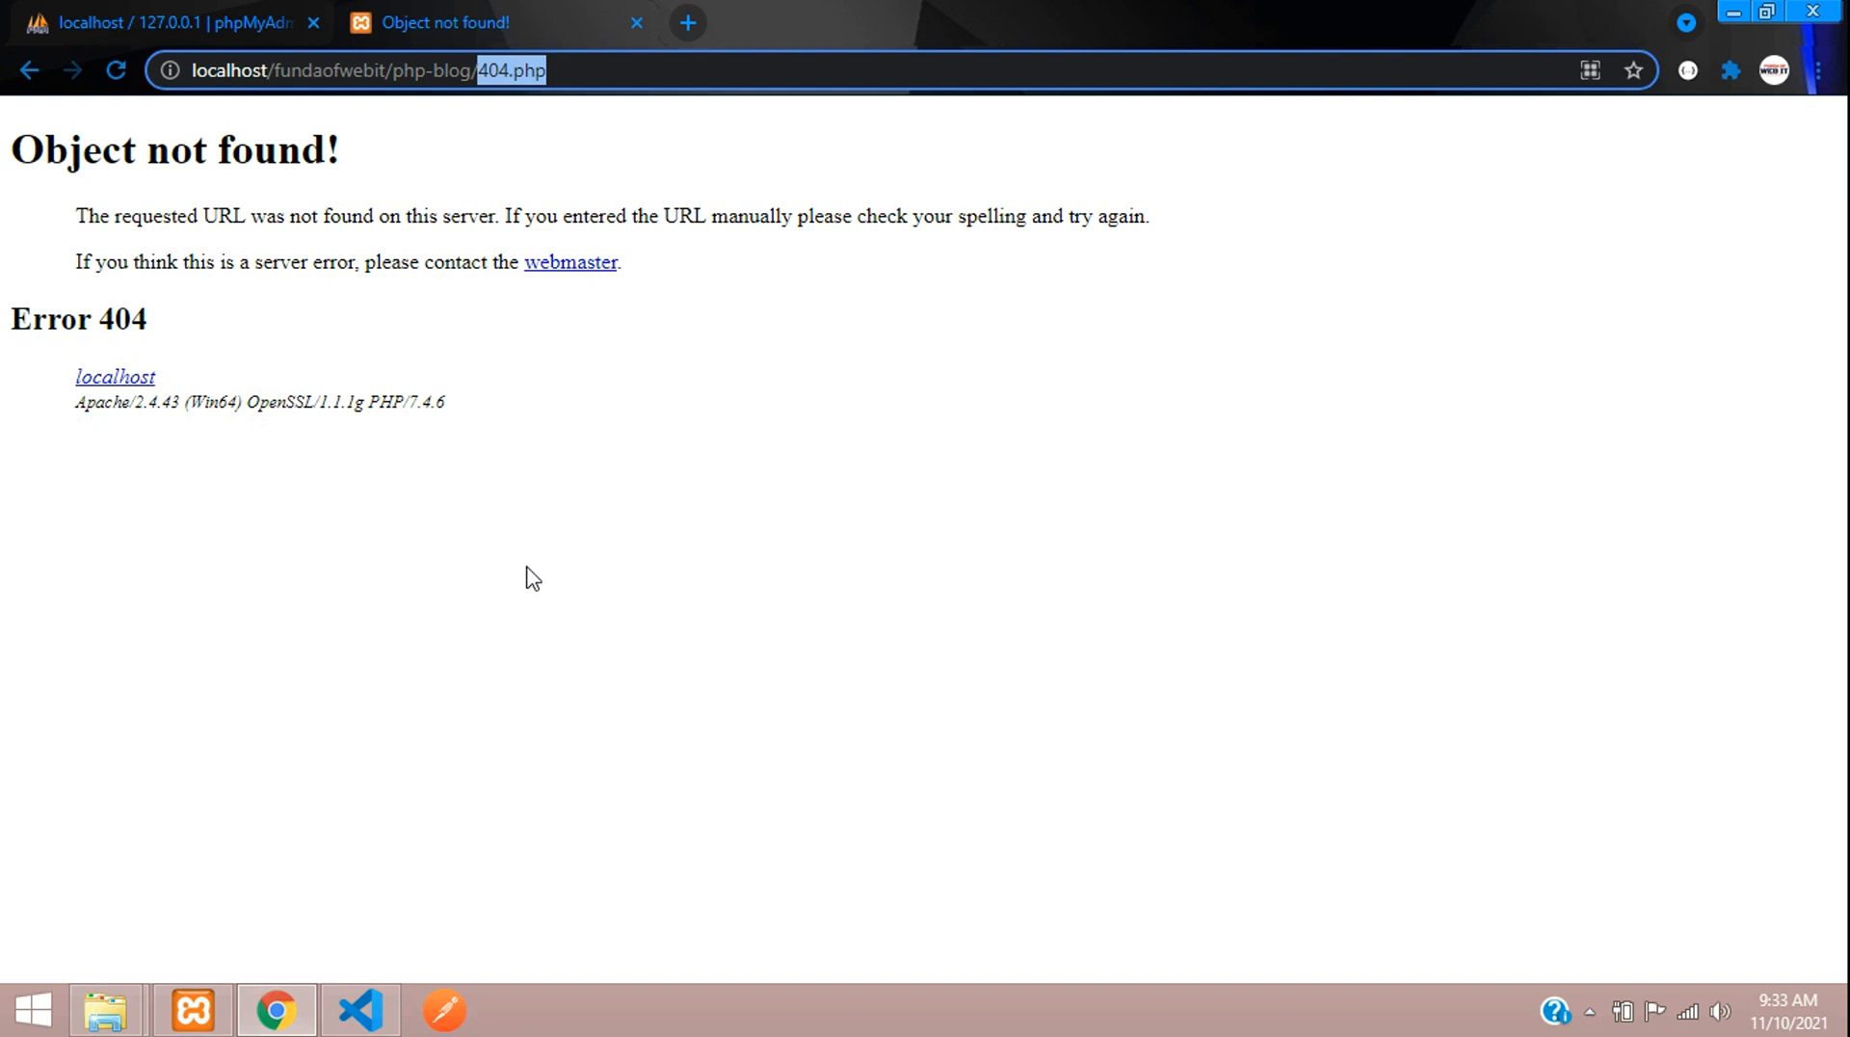
pyautogui.click(360, 1012)
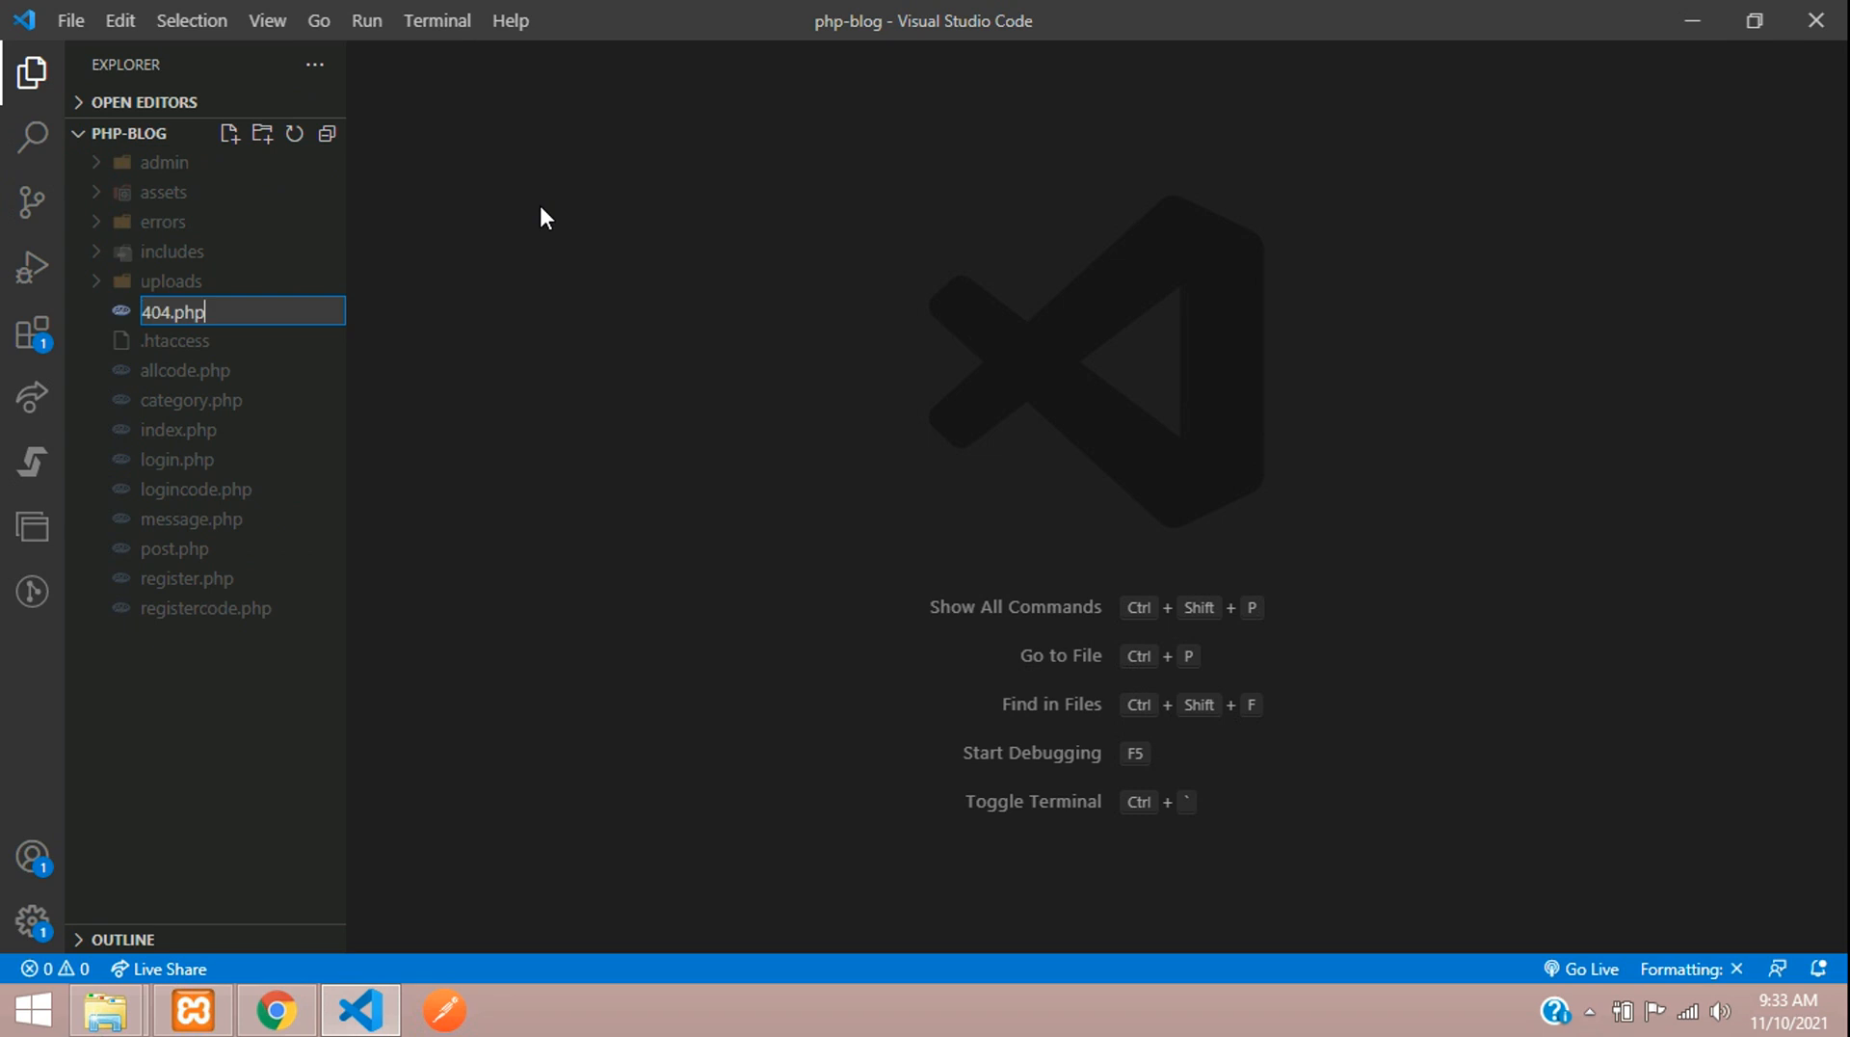
# Create 404.php and copy index.php's top config, header and navbar includes into it.
pyautogui.press('Return')
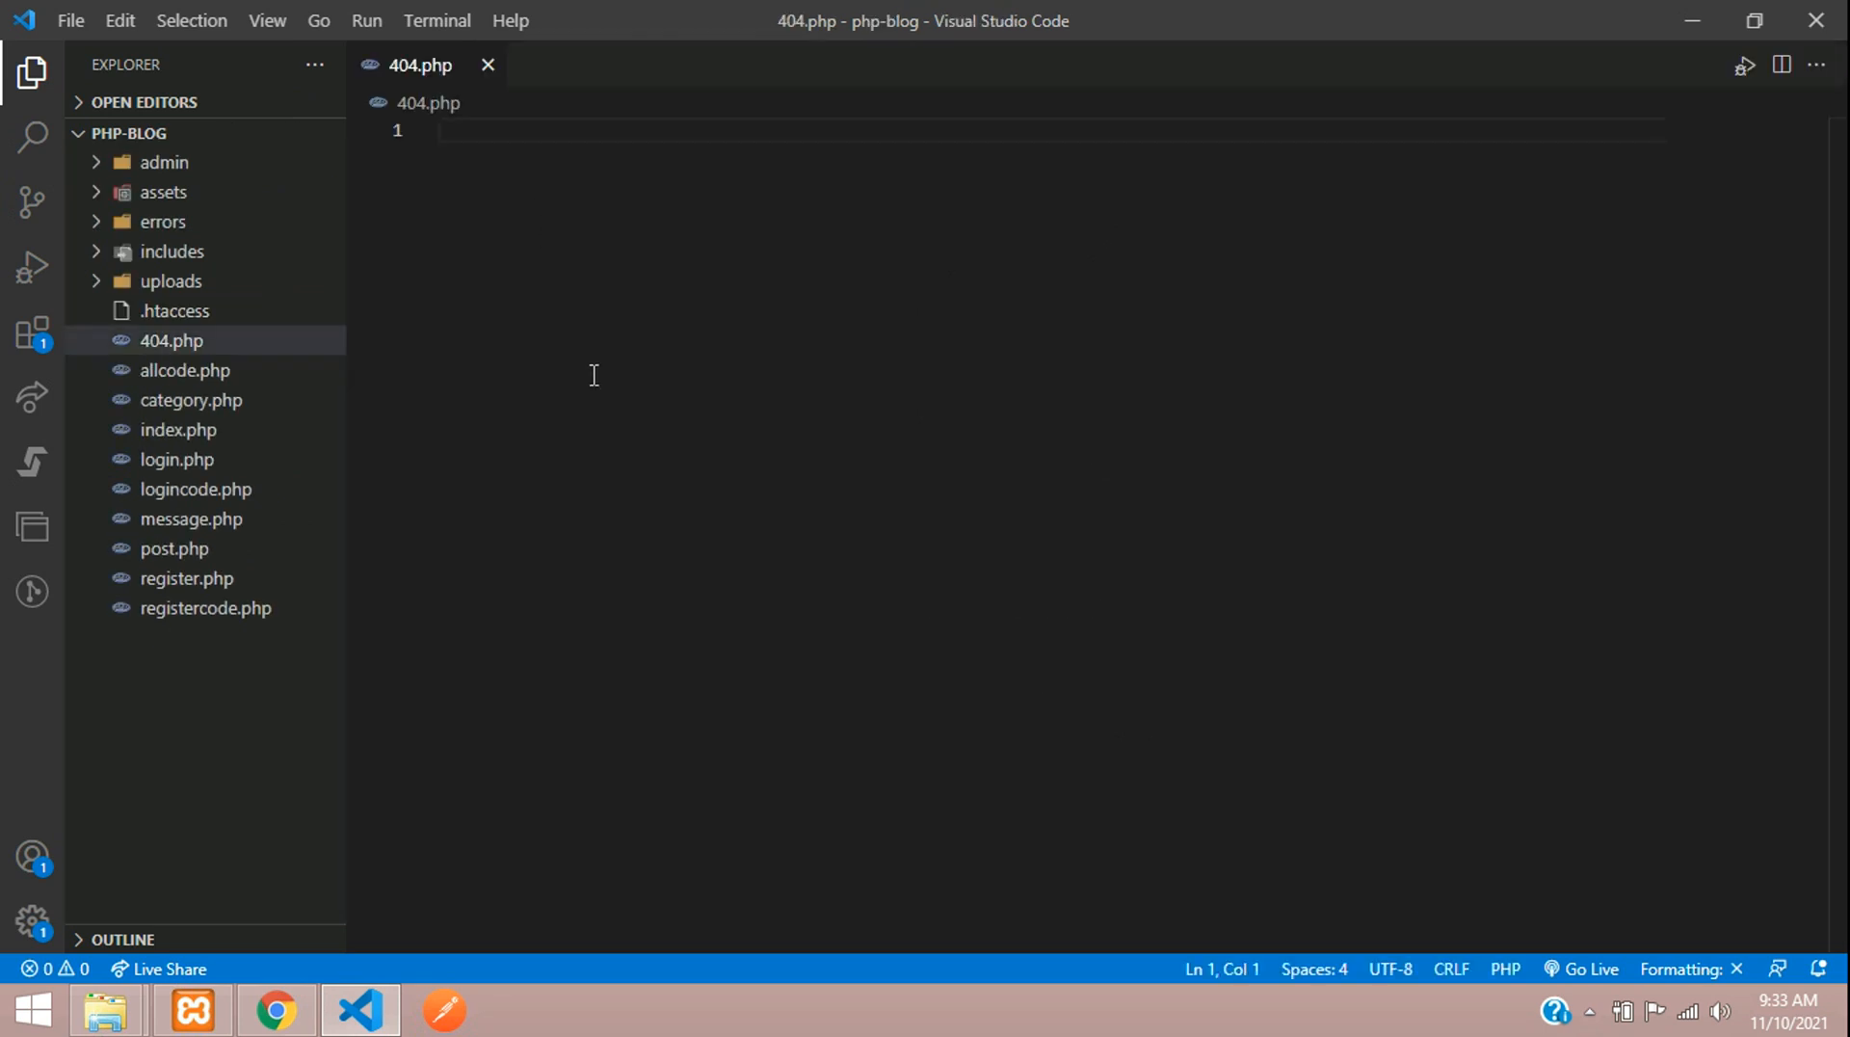
pyautogui.moveTo(254, 445)
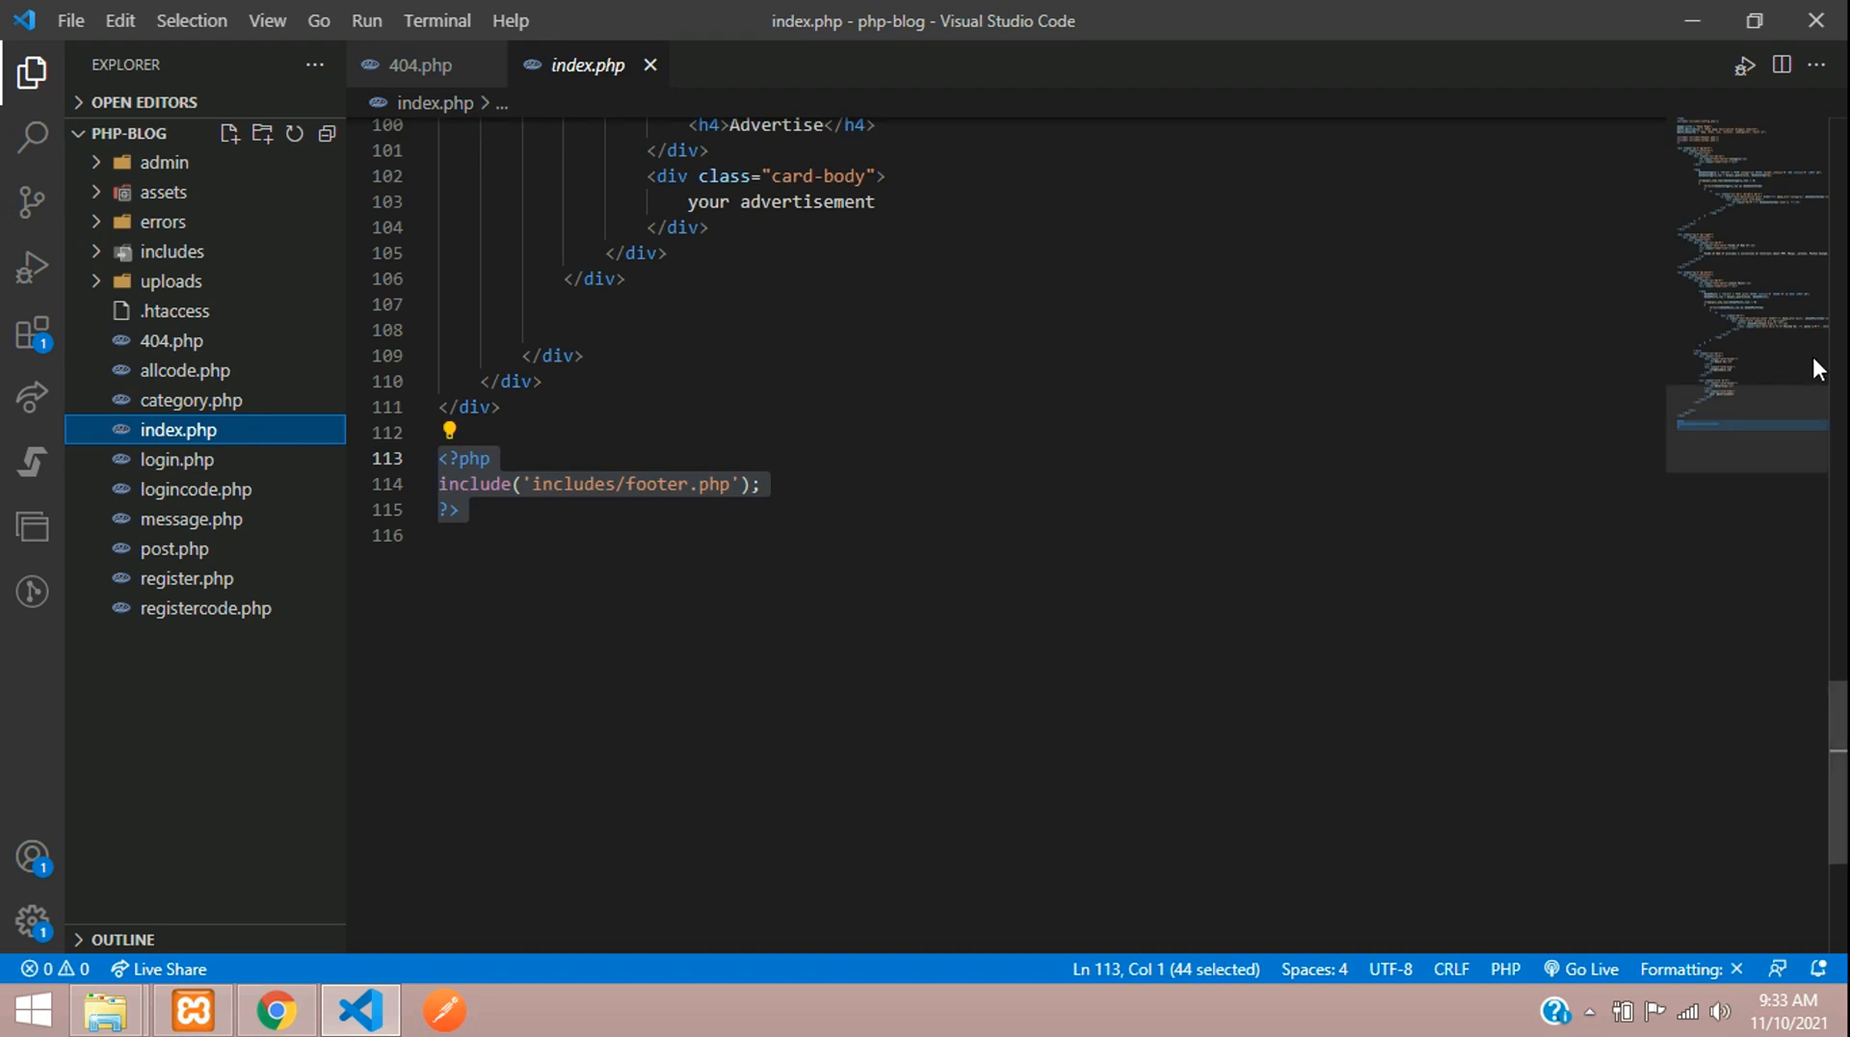
pyautogui.scroll(3)
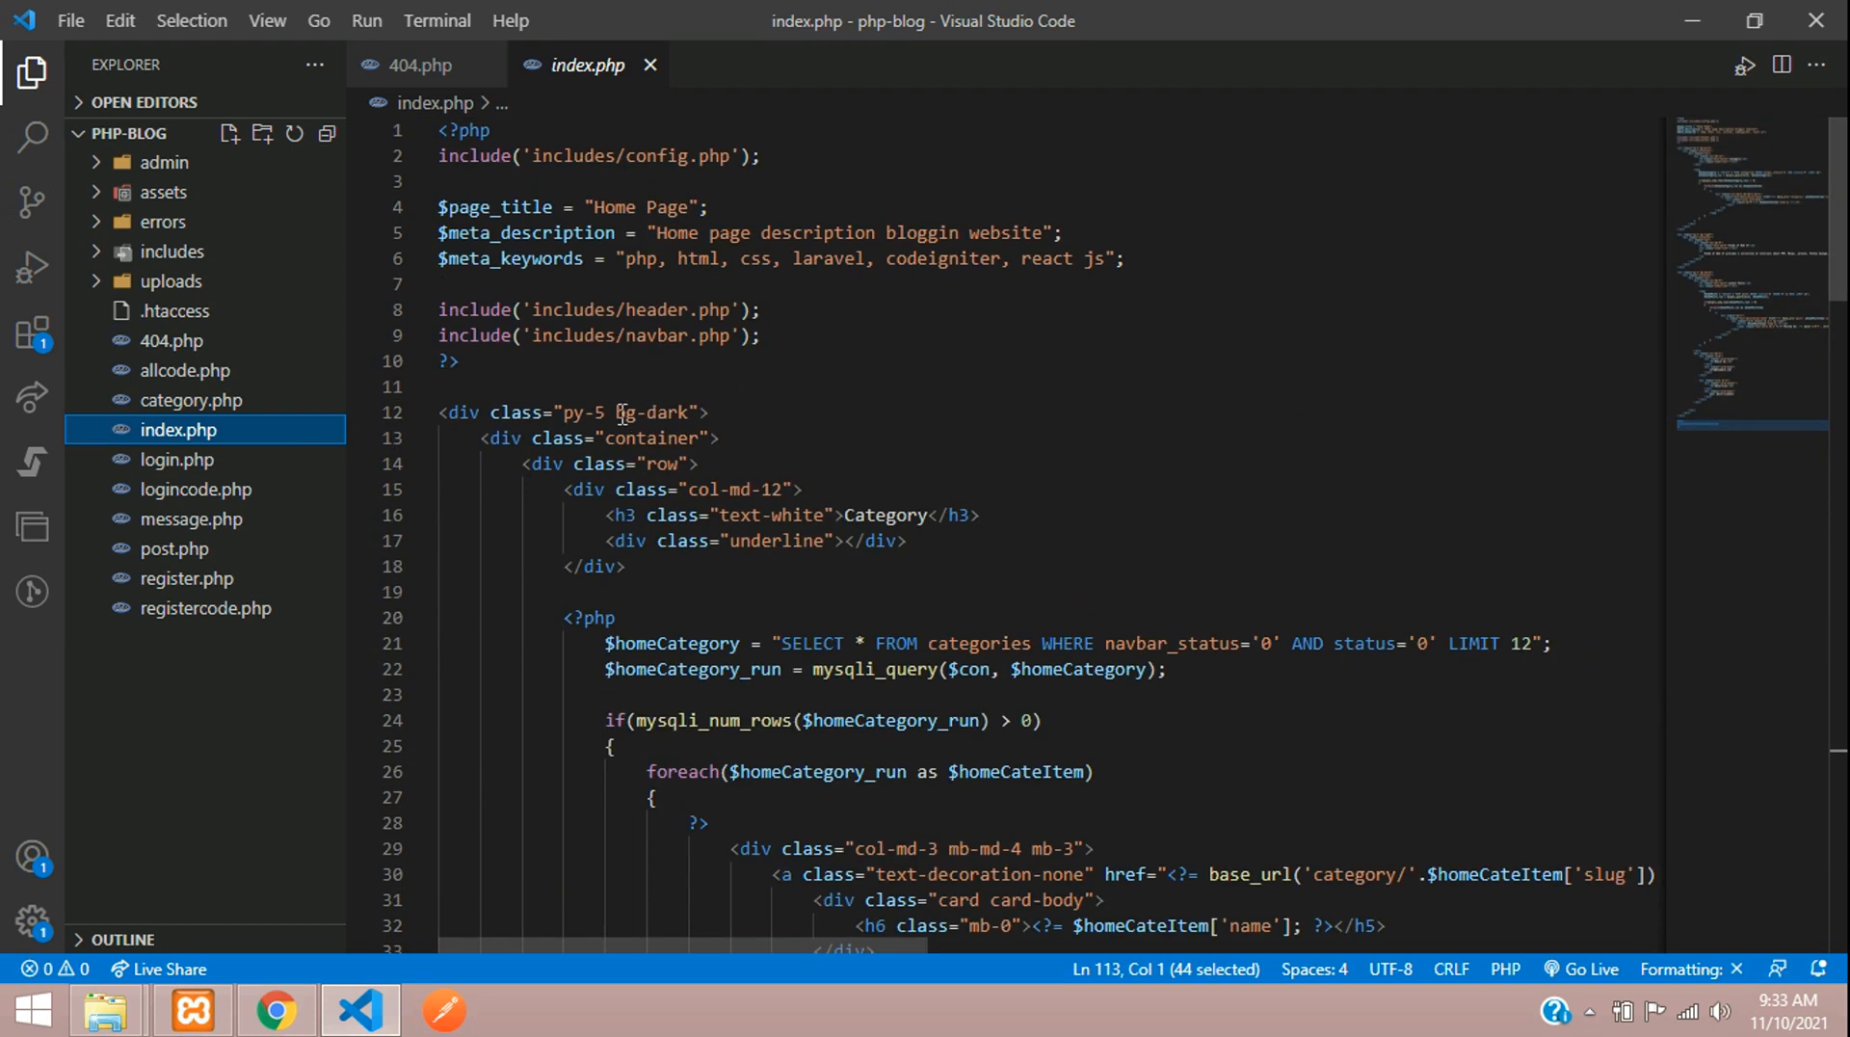
pyautogui.click(624, 388)
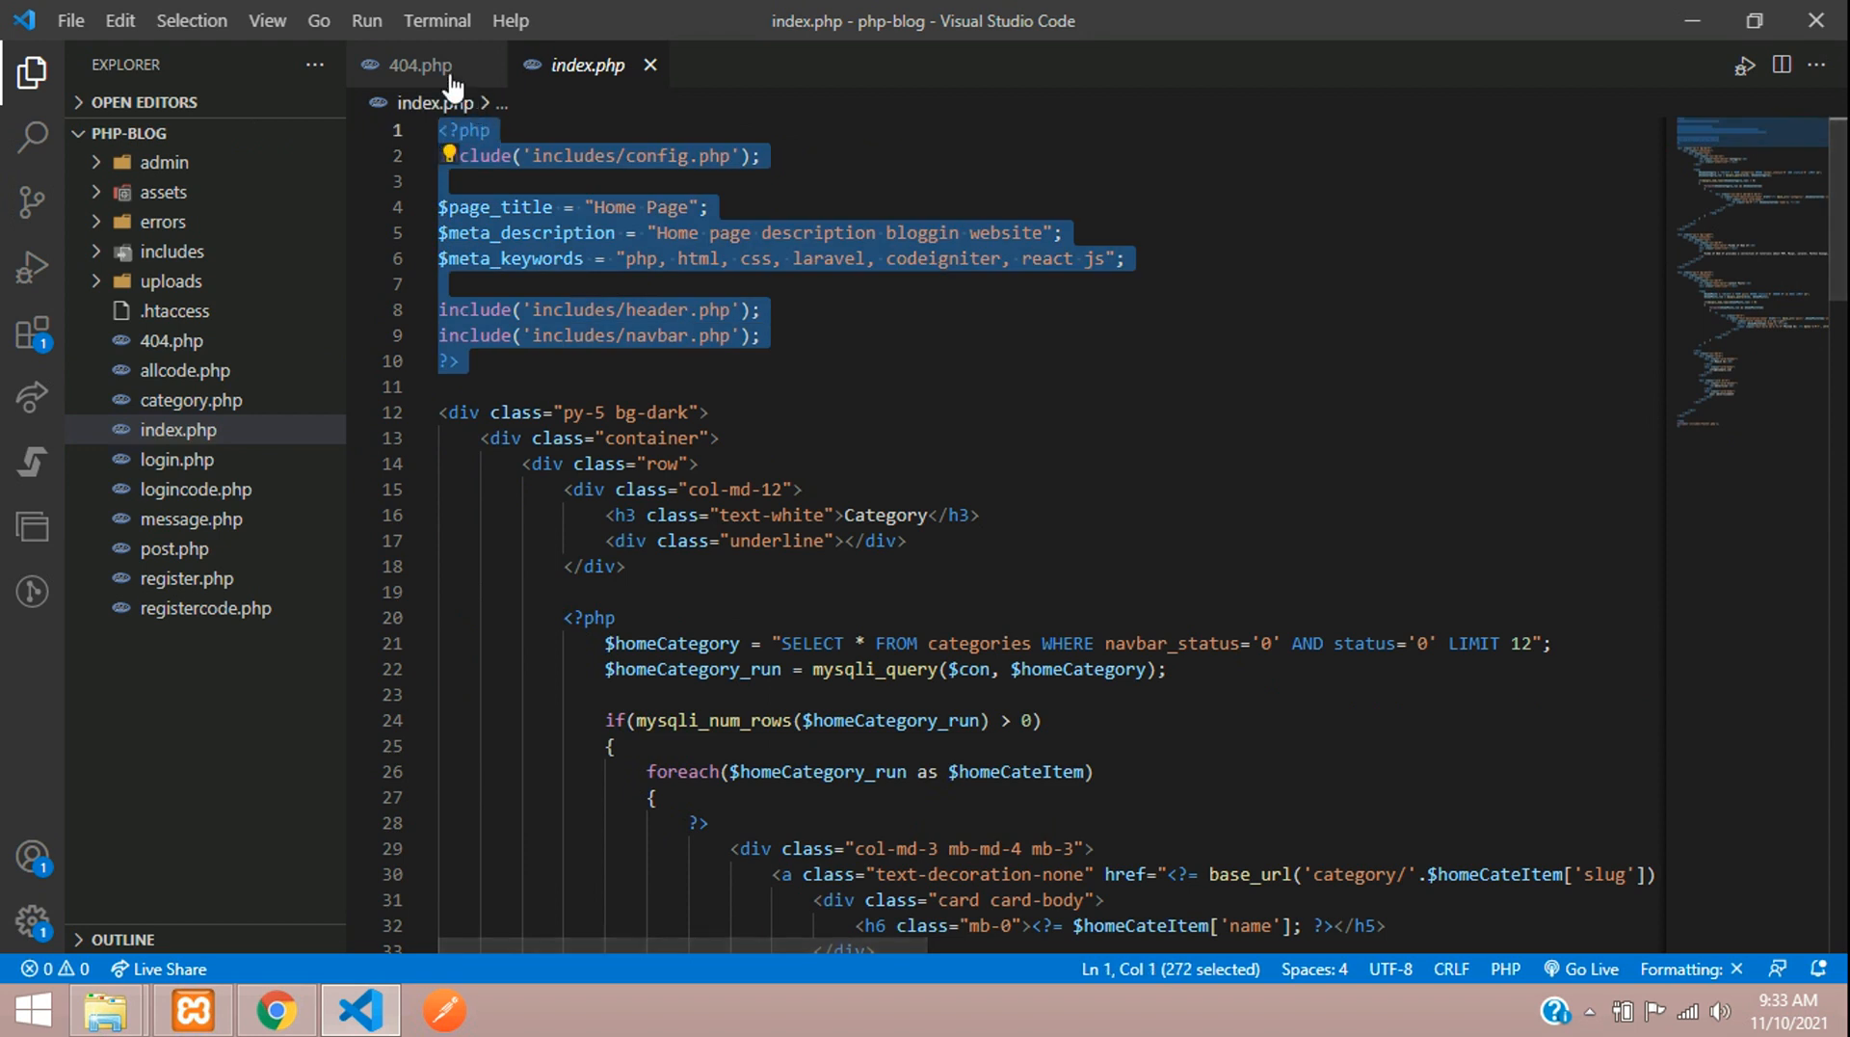
pyautogui.click(420, 65)
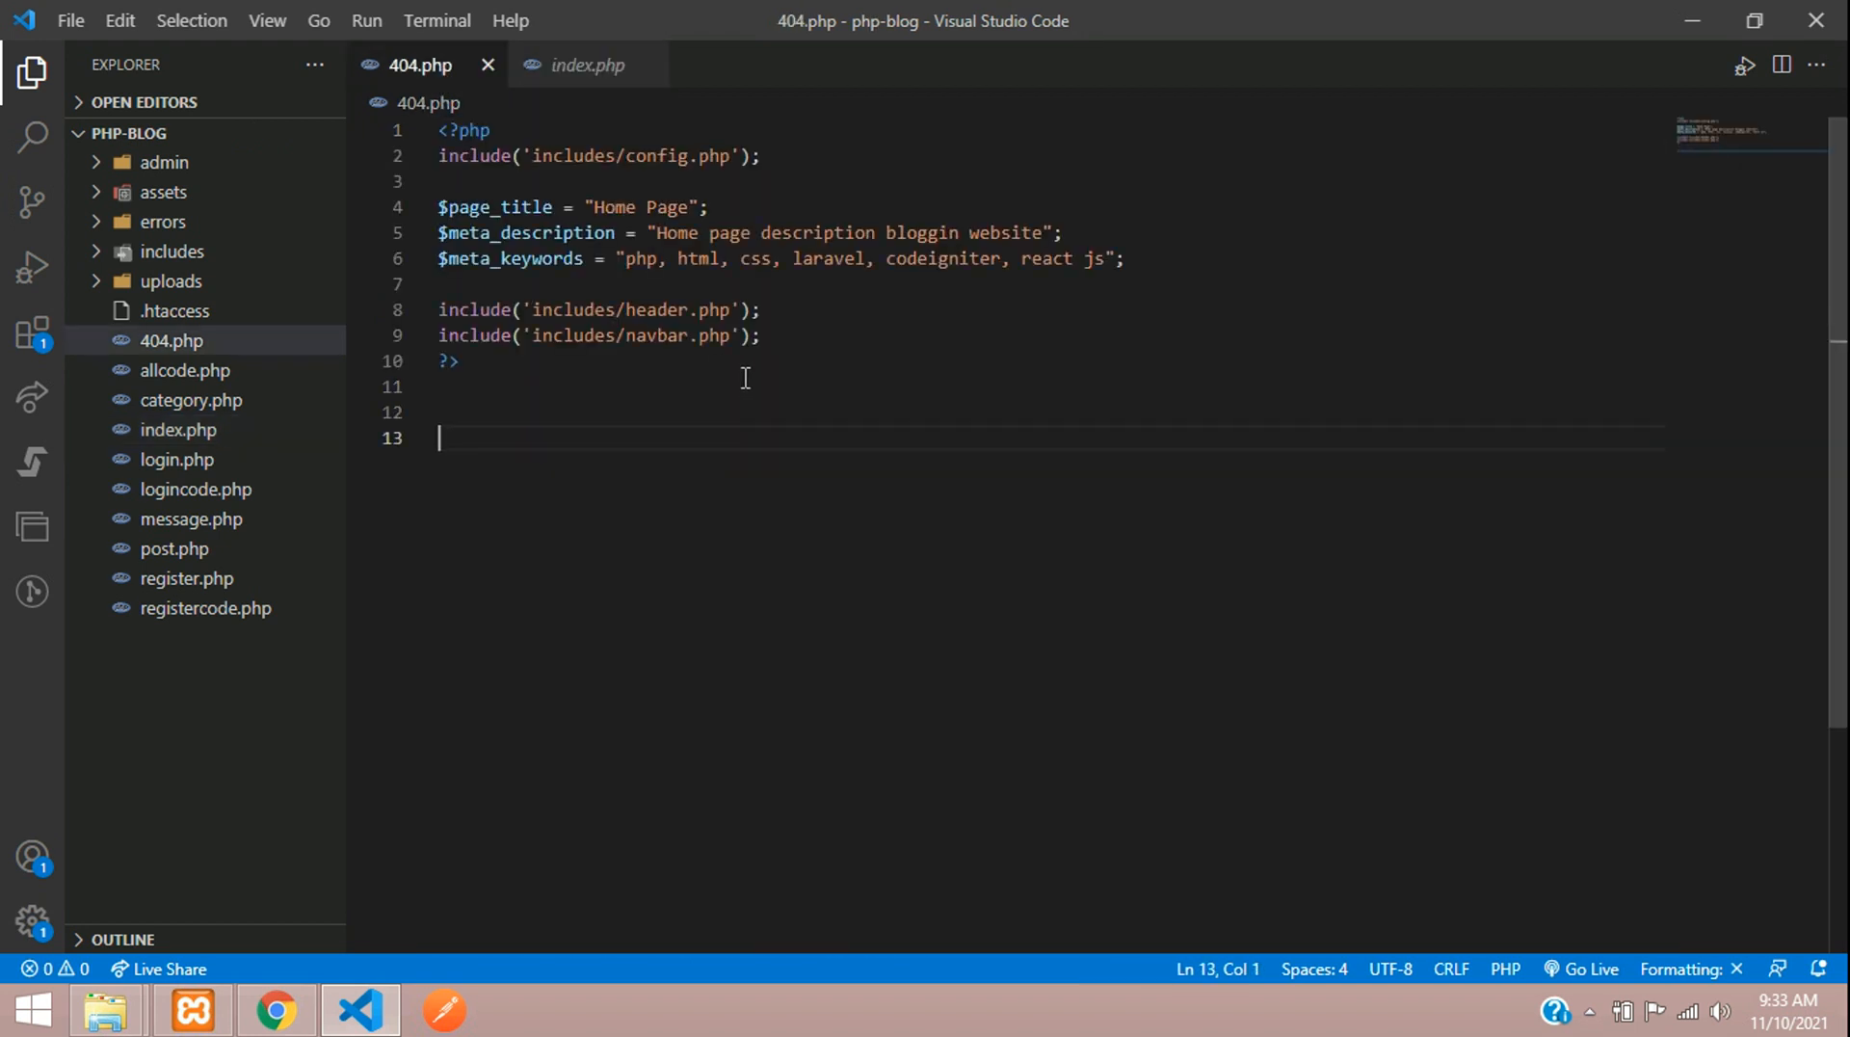
# Copy index.php's footer include into 404.php, leaving room for content between them.
pyautogui.click(586, 66)
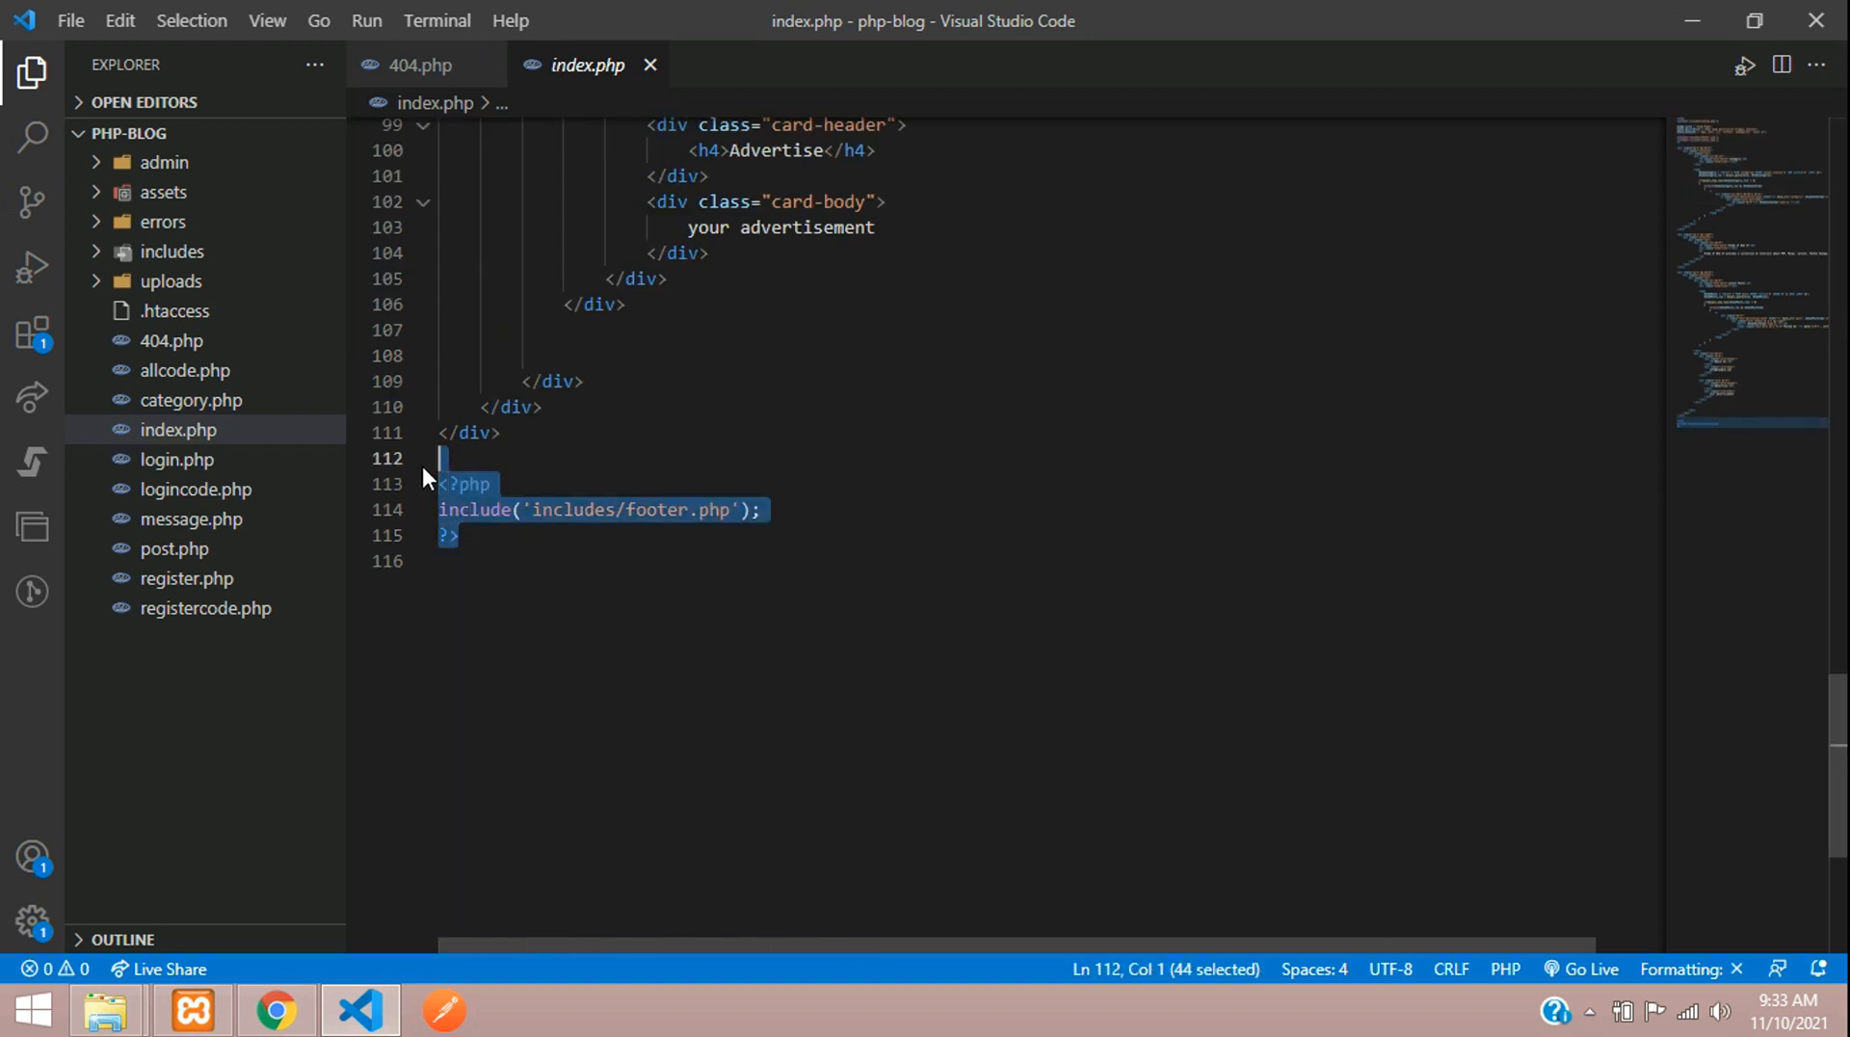
pyautogui.click(418, 66)
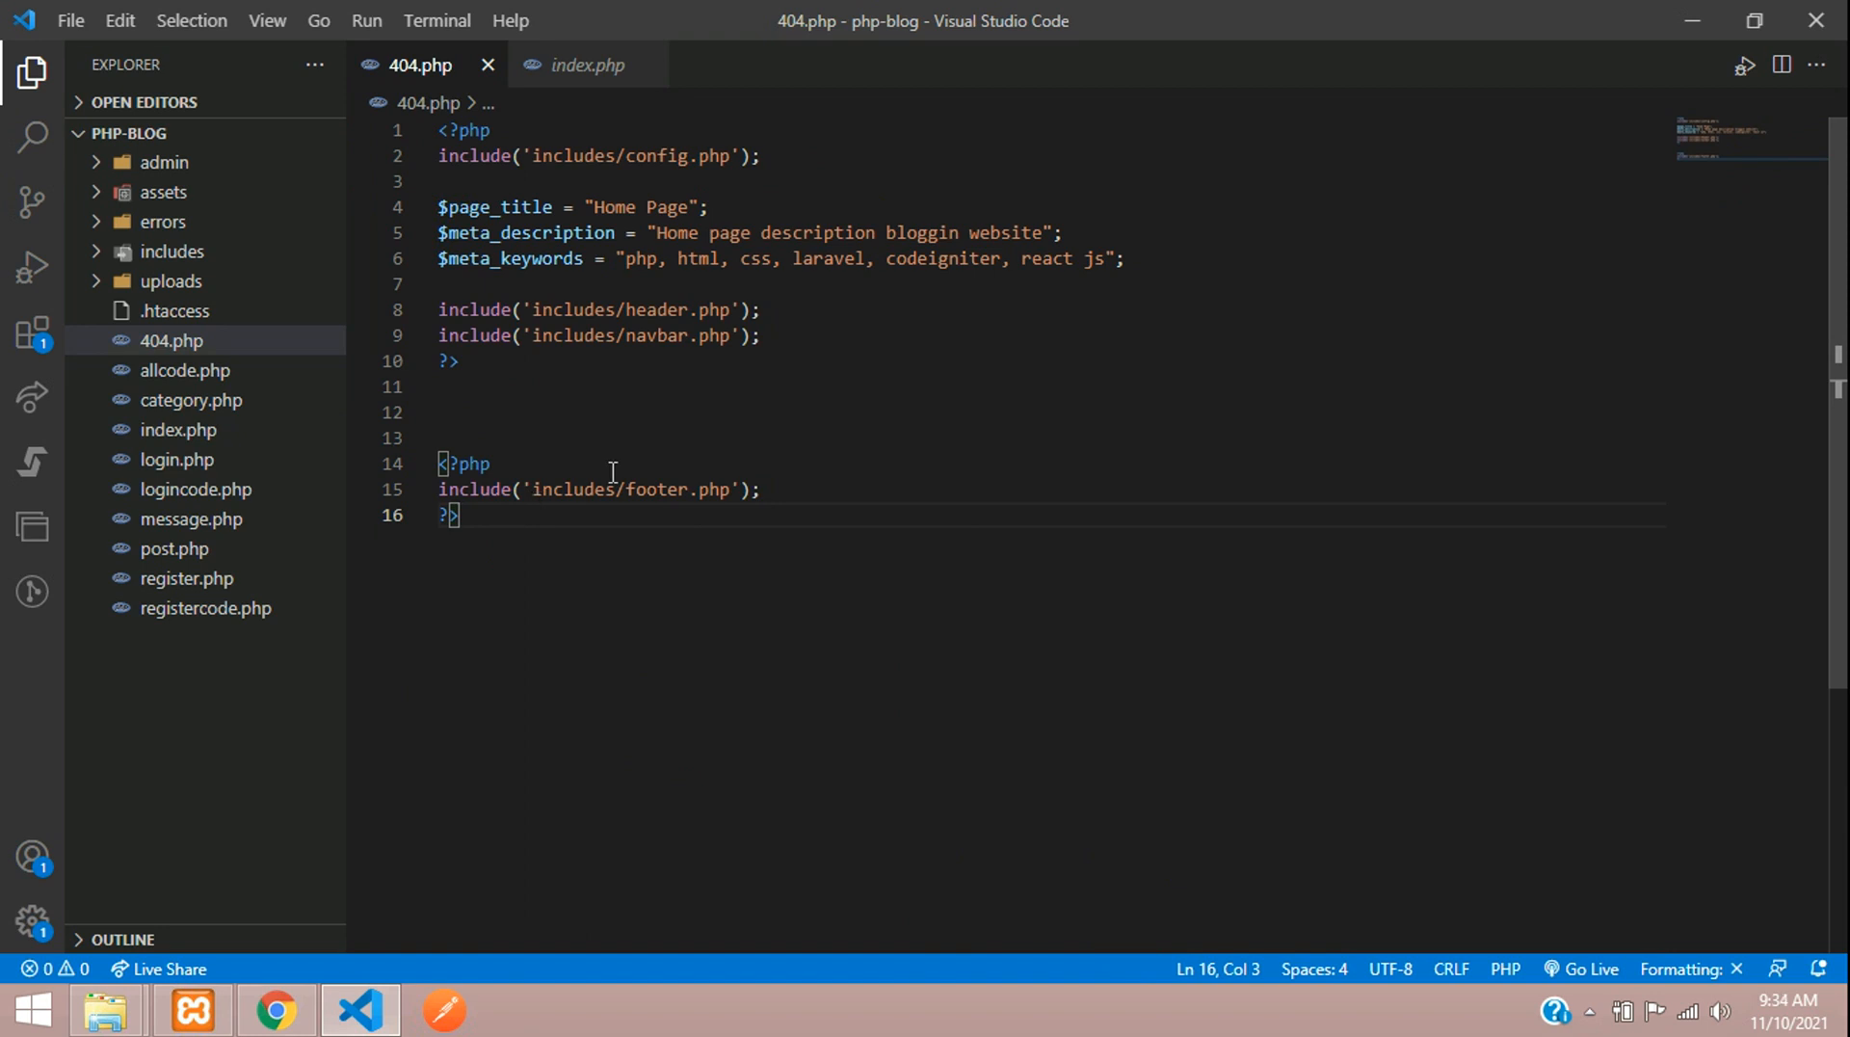
pyautogui.click(509, 409)
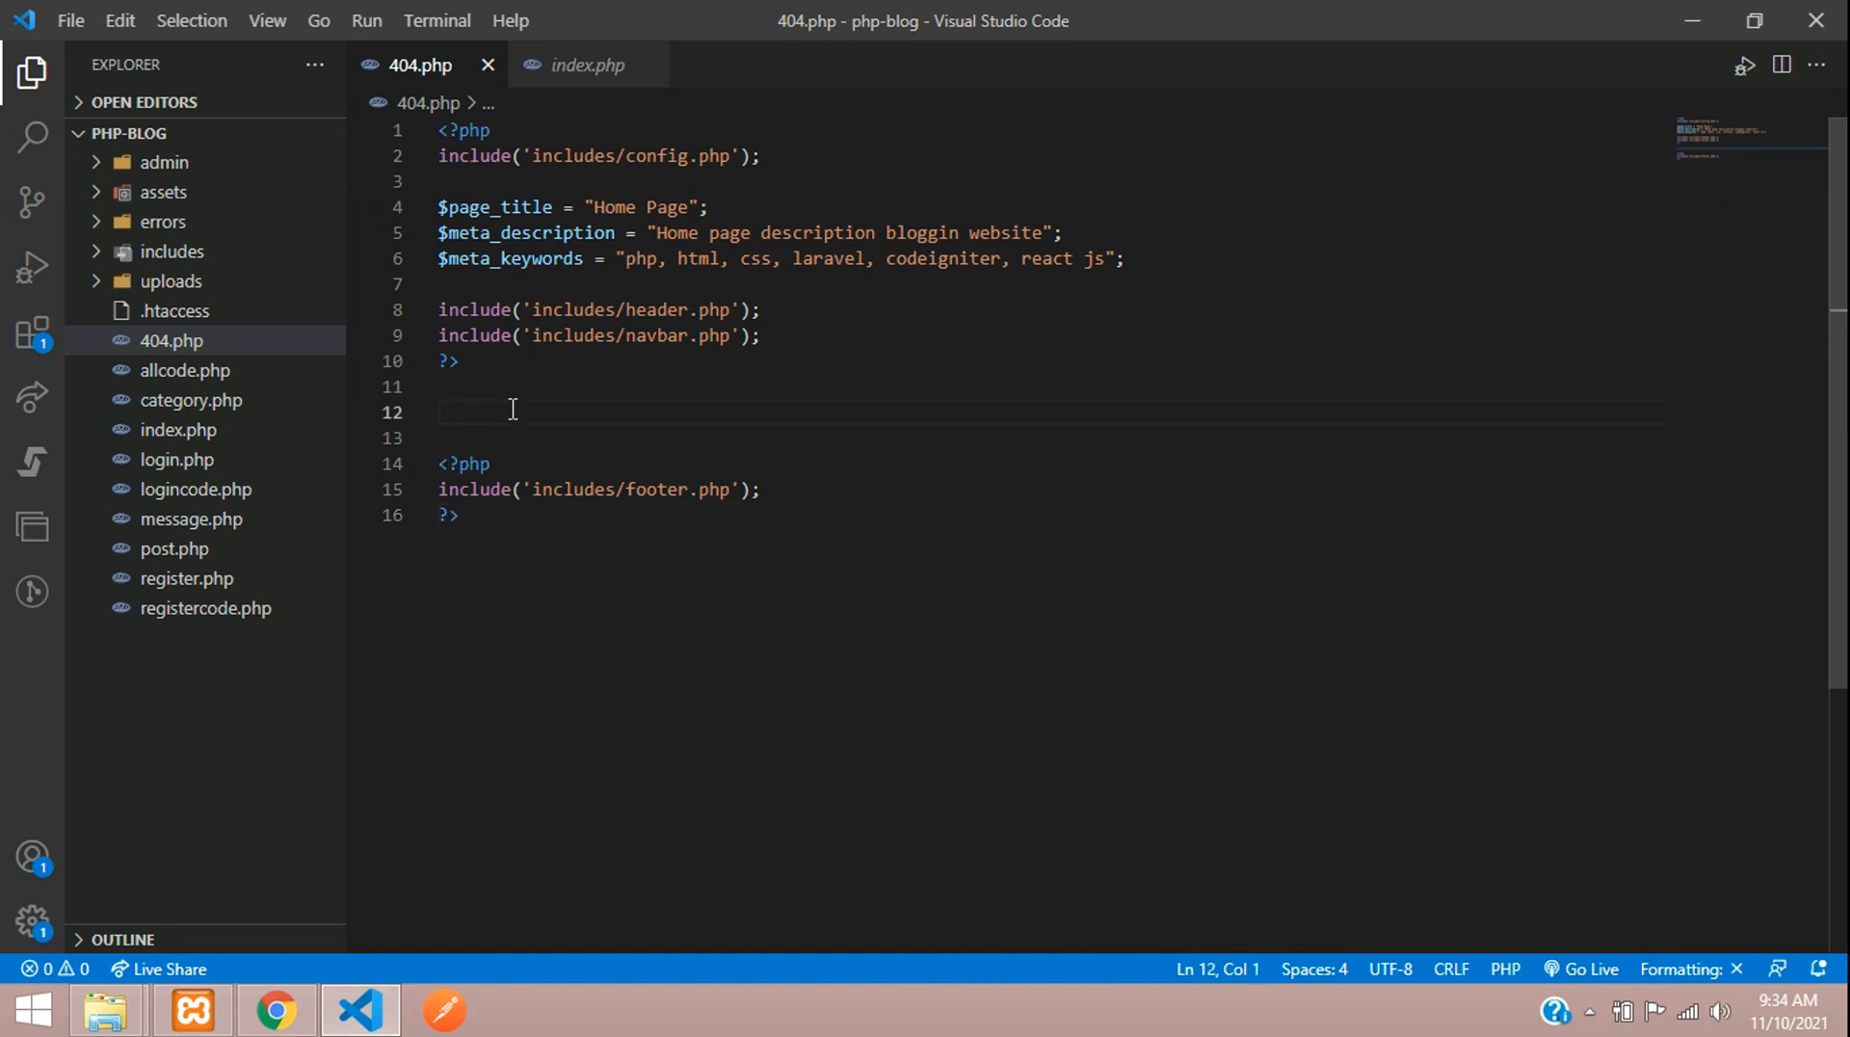
# Add py-5, container, row justify-content-center, col-md and card card-body divs in 404.php.
pyautogui.write('<div class="py-5"></div>')
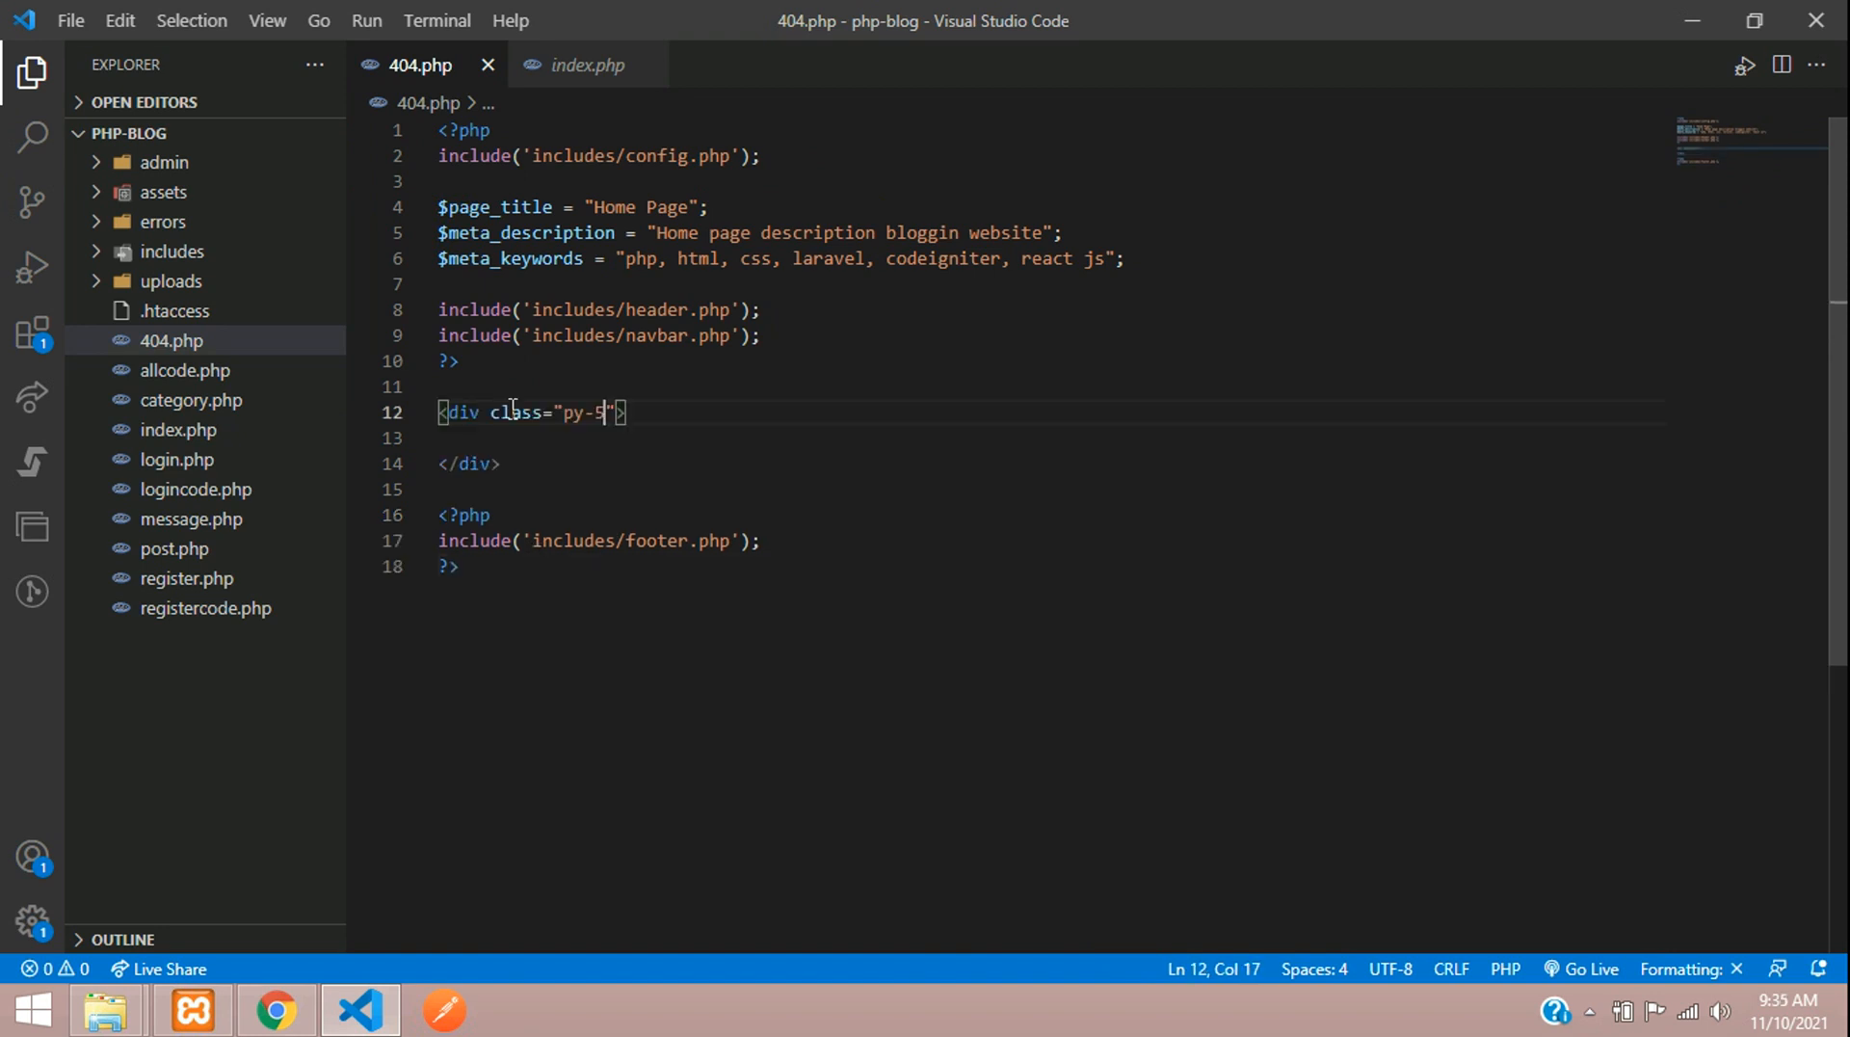
pyautogui.write('.container">')
pyautogui.write('<div class="row">')
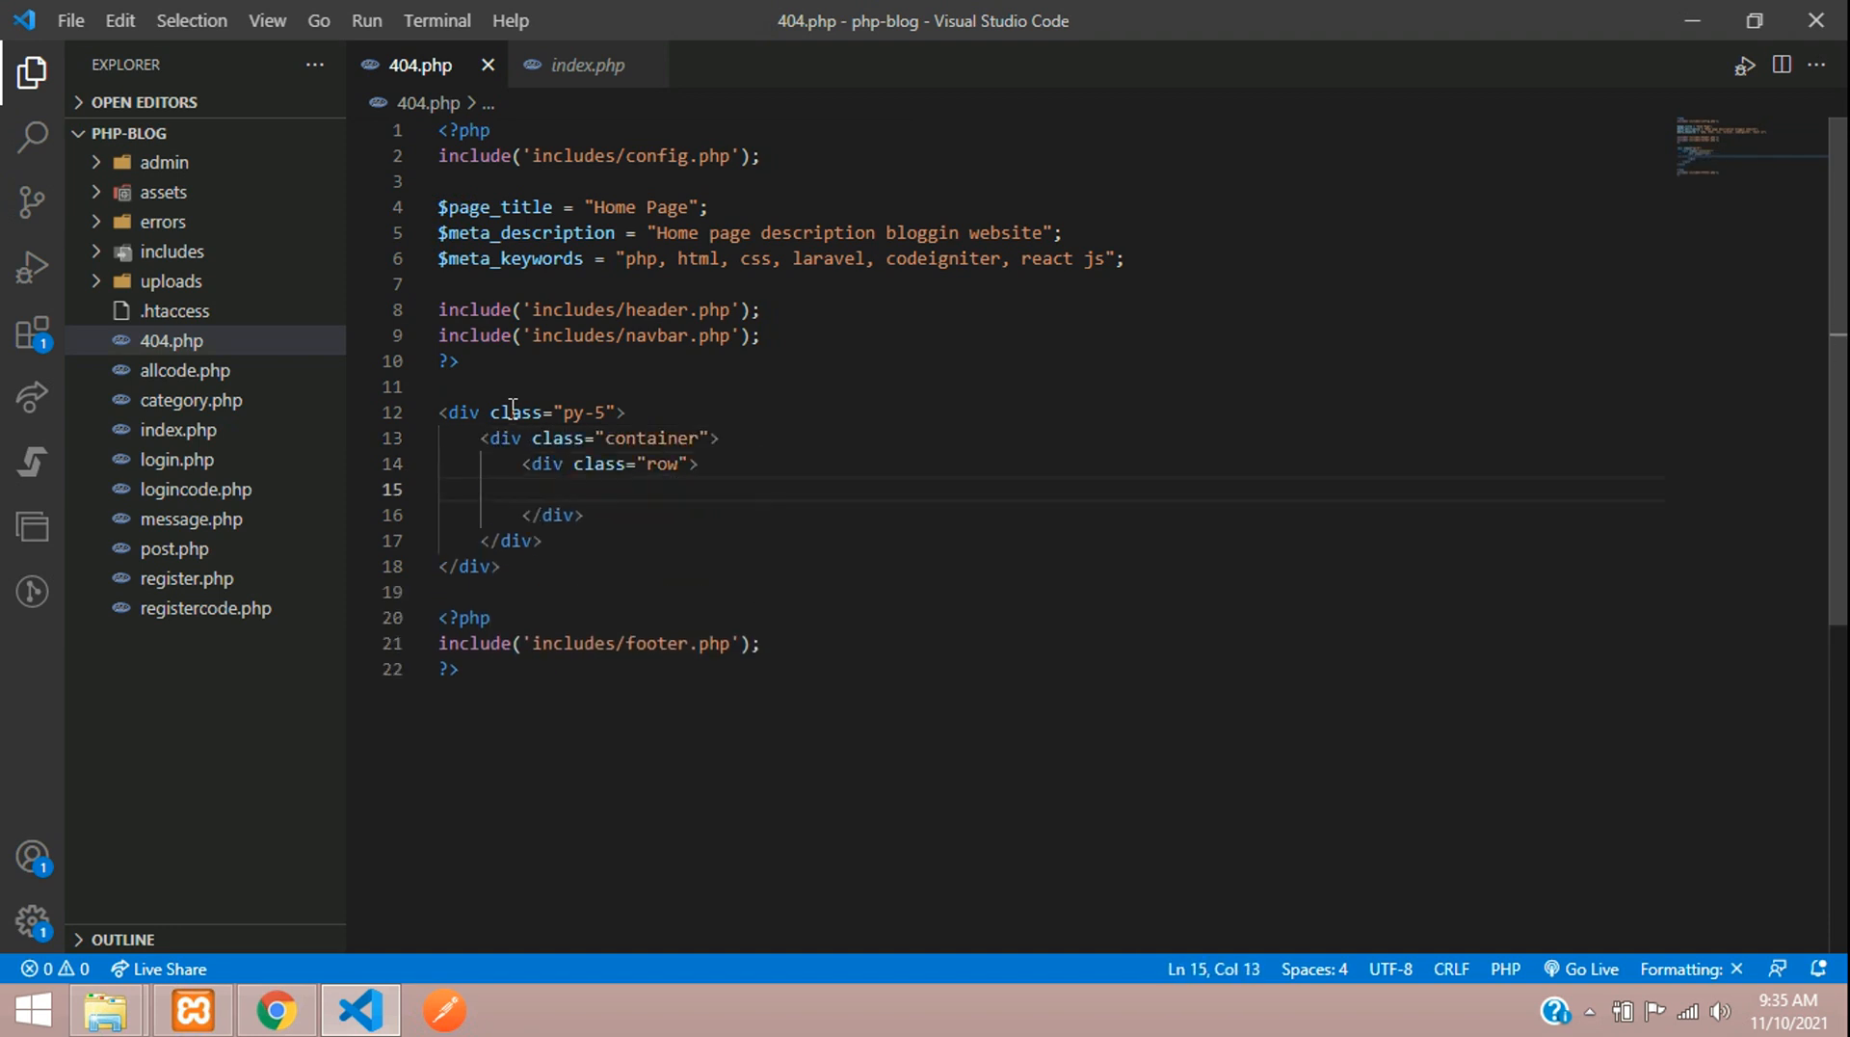
pyautogui.write('.col-md-12')
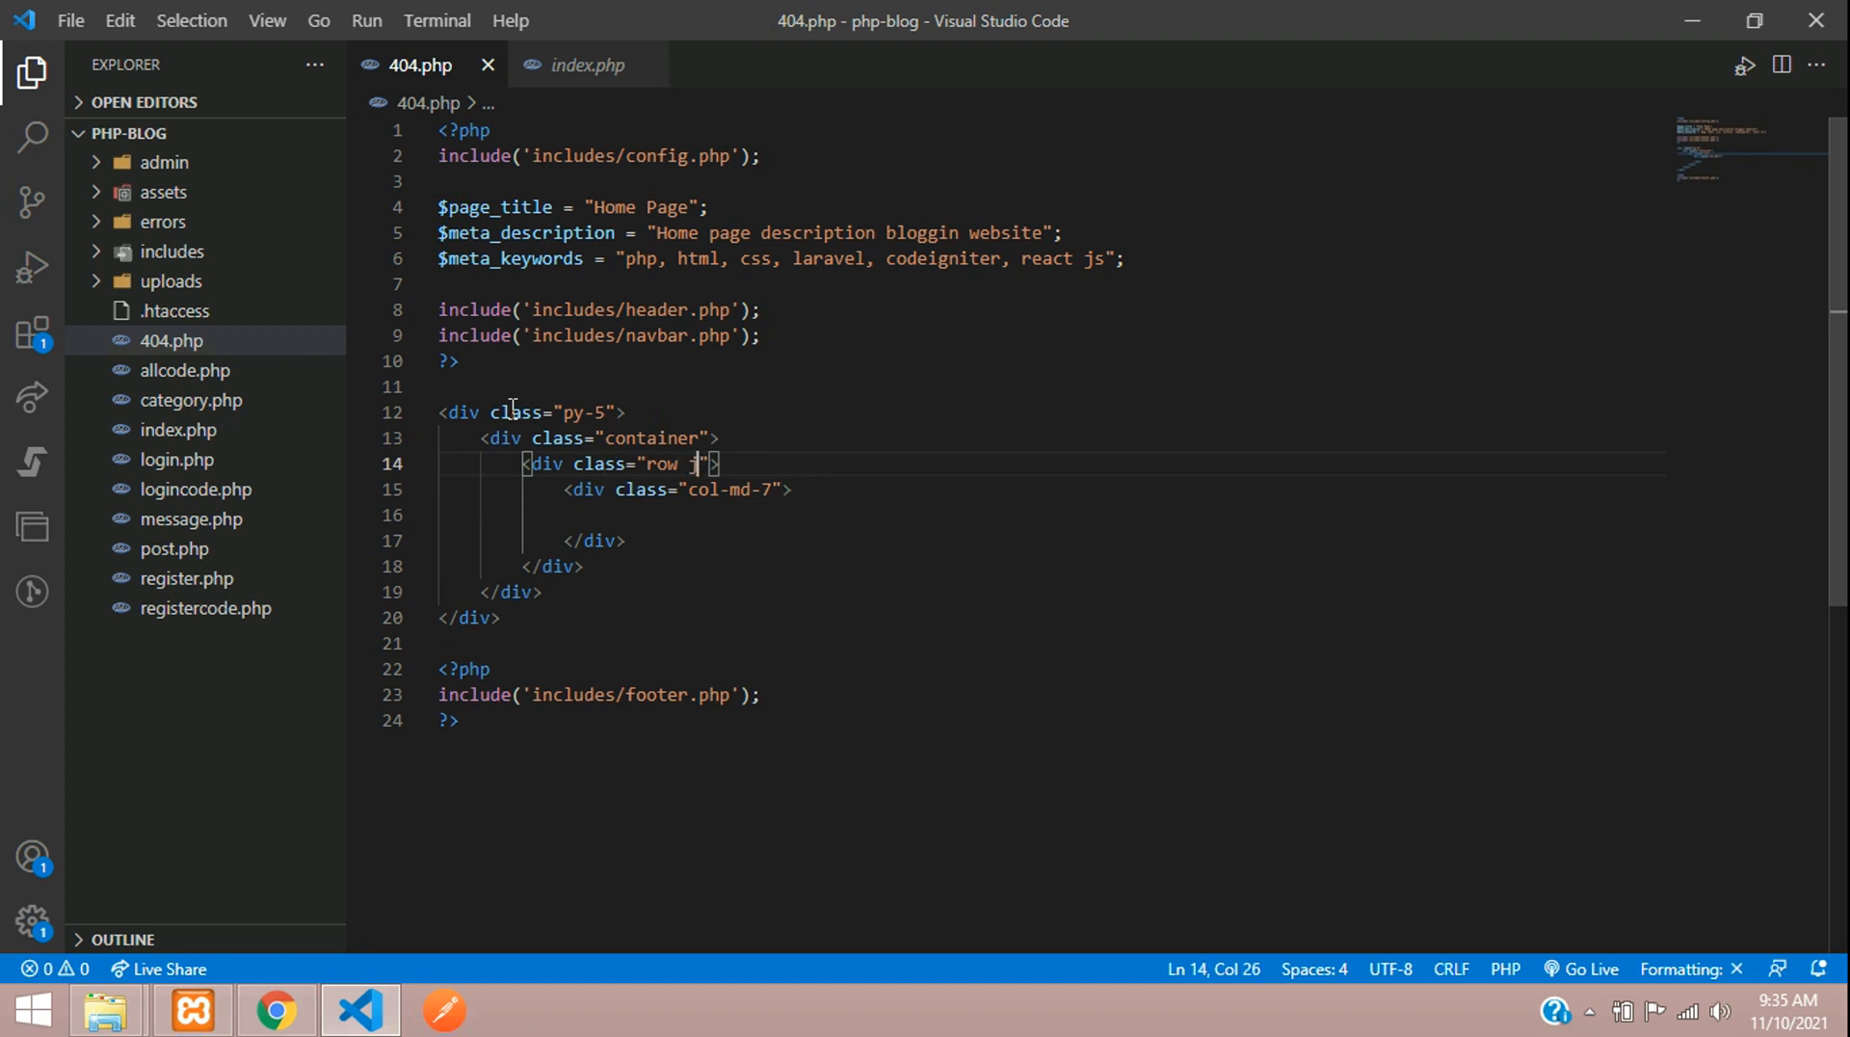
pyautogui.write('justify-content-center')
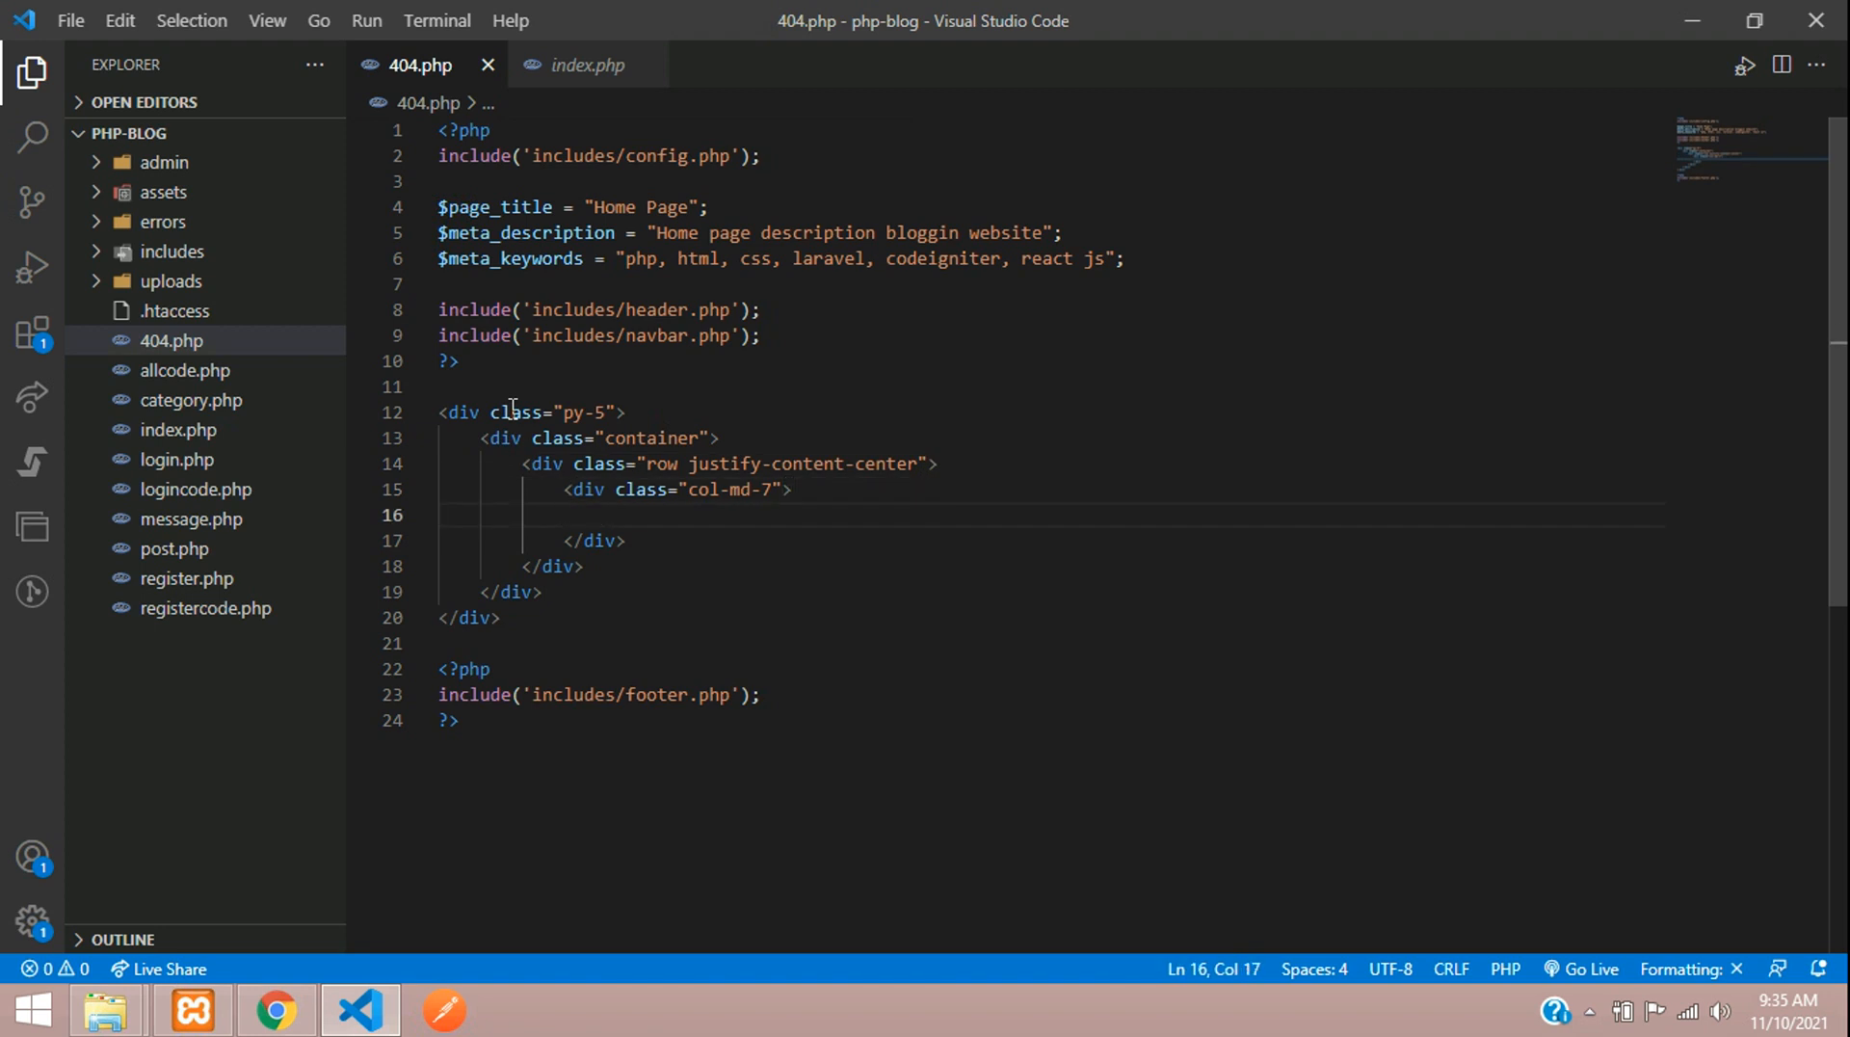
pyautogui.write('.card.carb-')
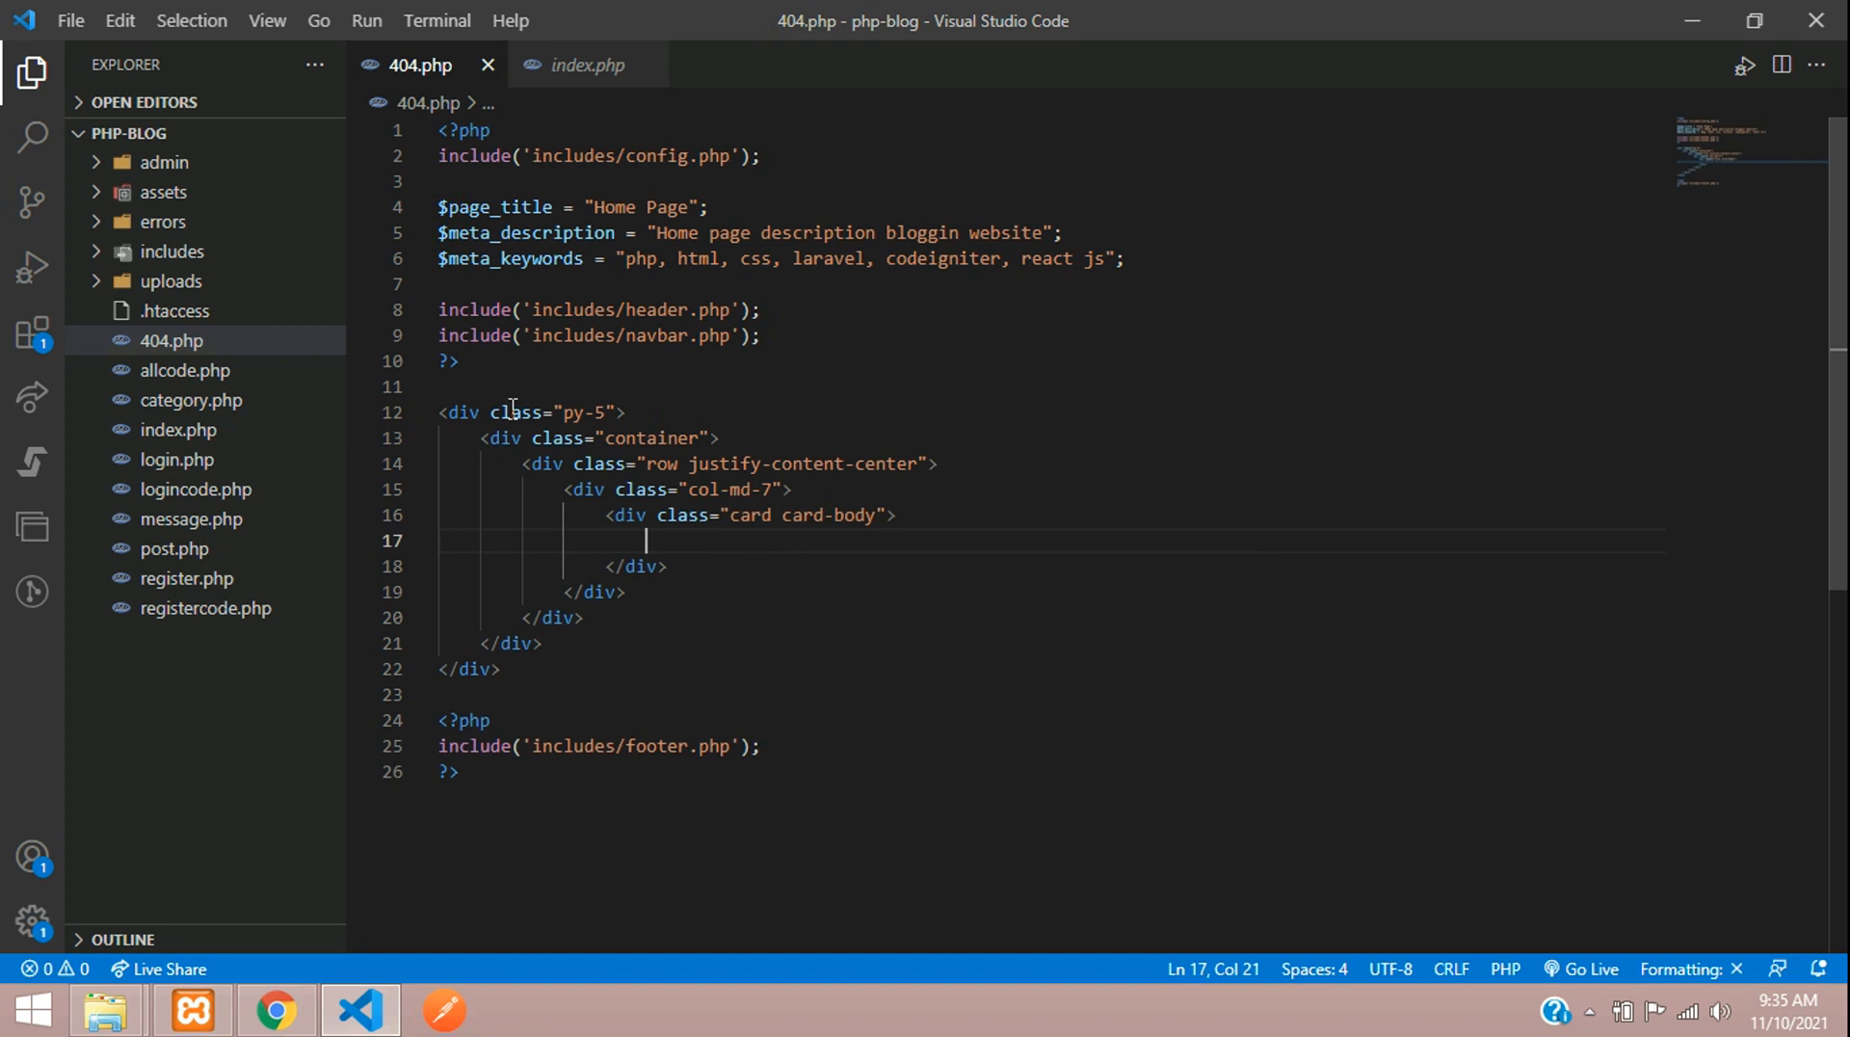
# Put an h2 'Error 404' and h4 'Page Not Found!' inside the card and make it text-center.
pyautogui.write('h2></h2>')
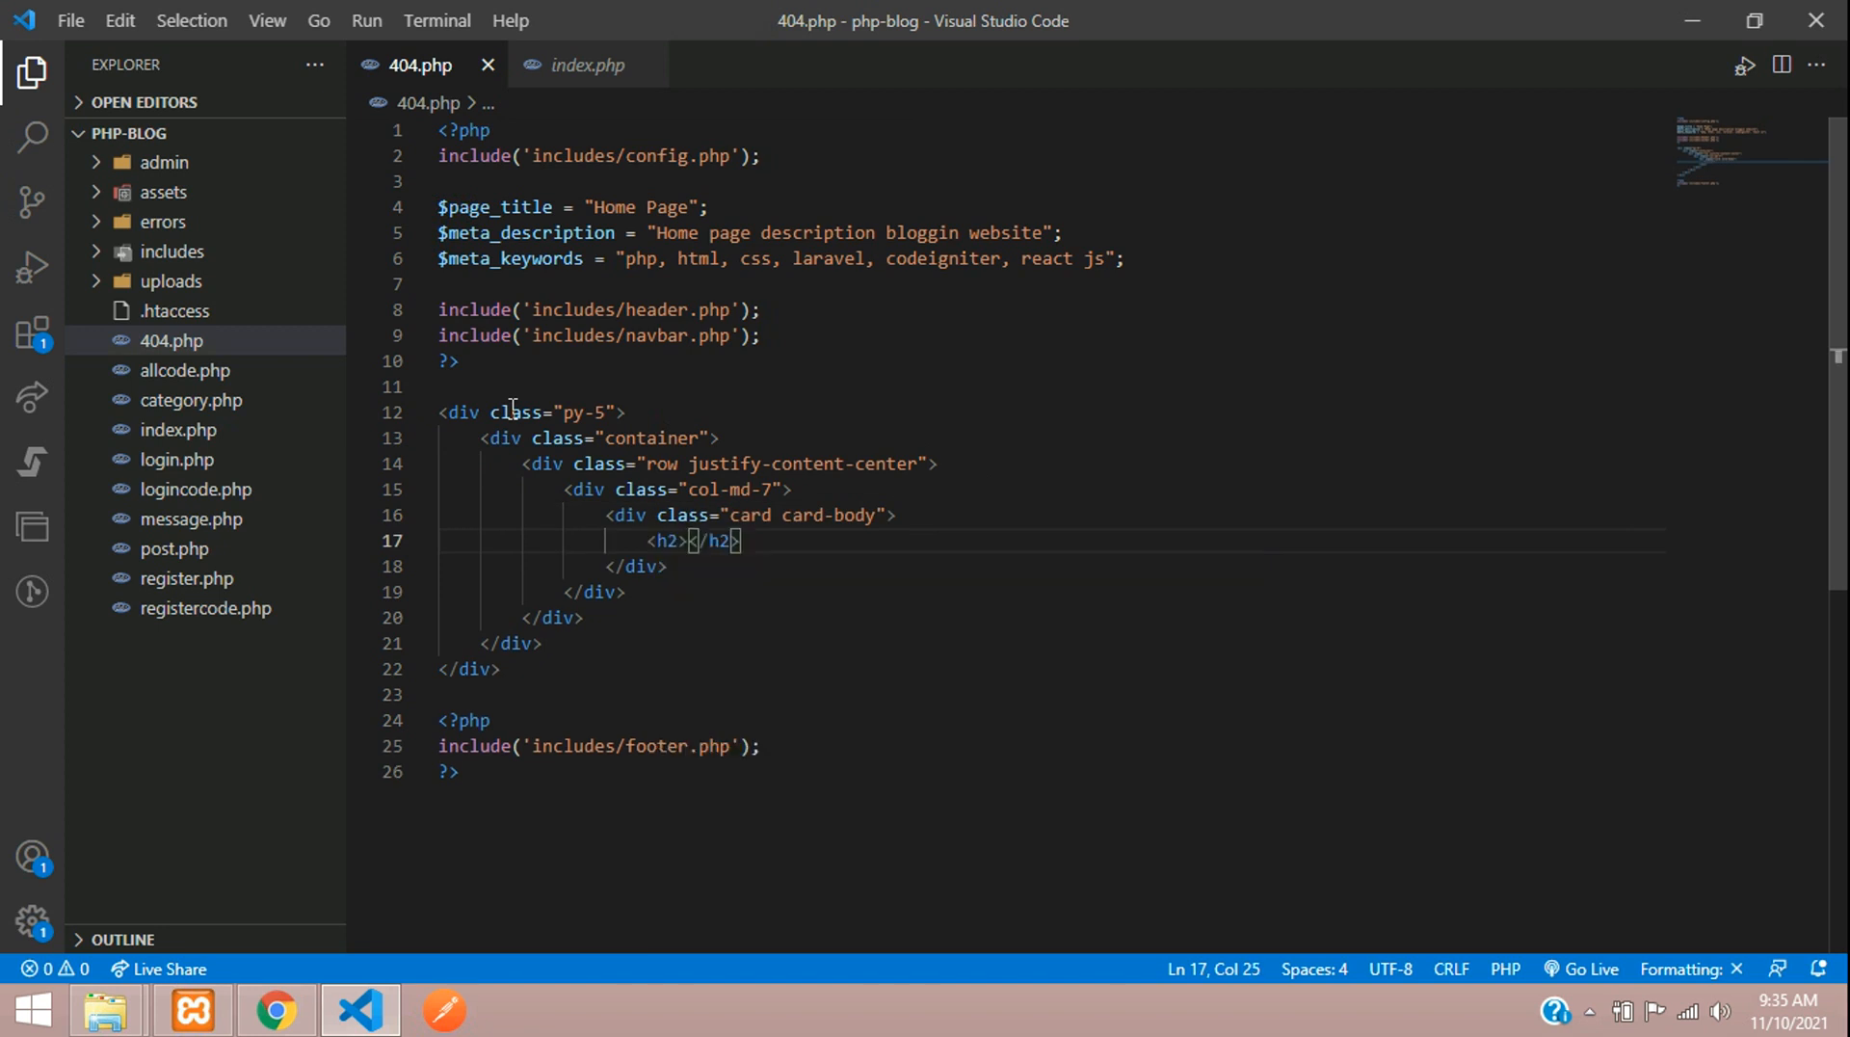
pyautogui.write('Error 404')
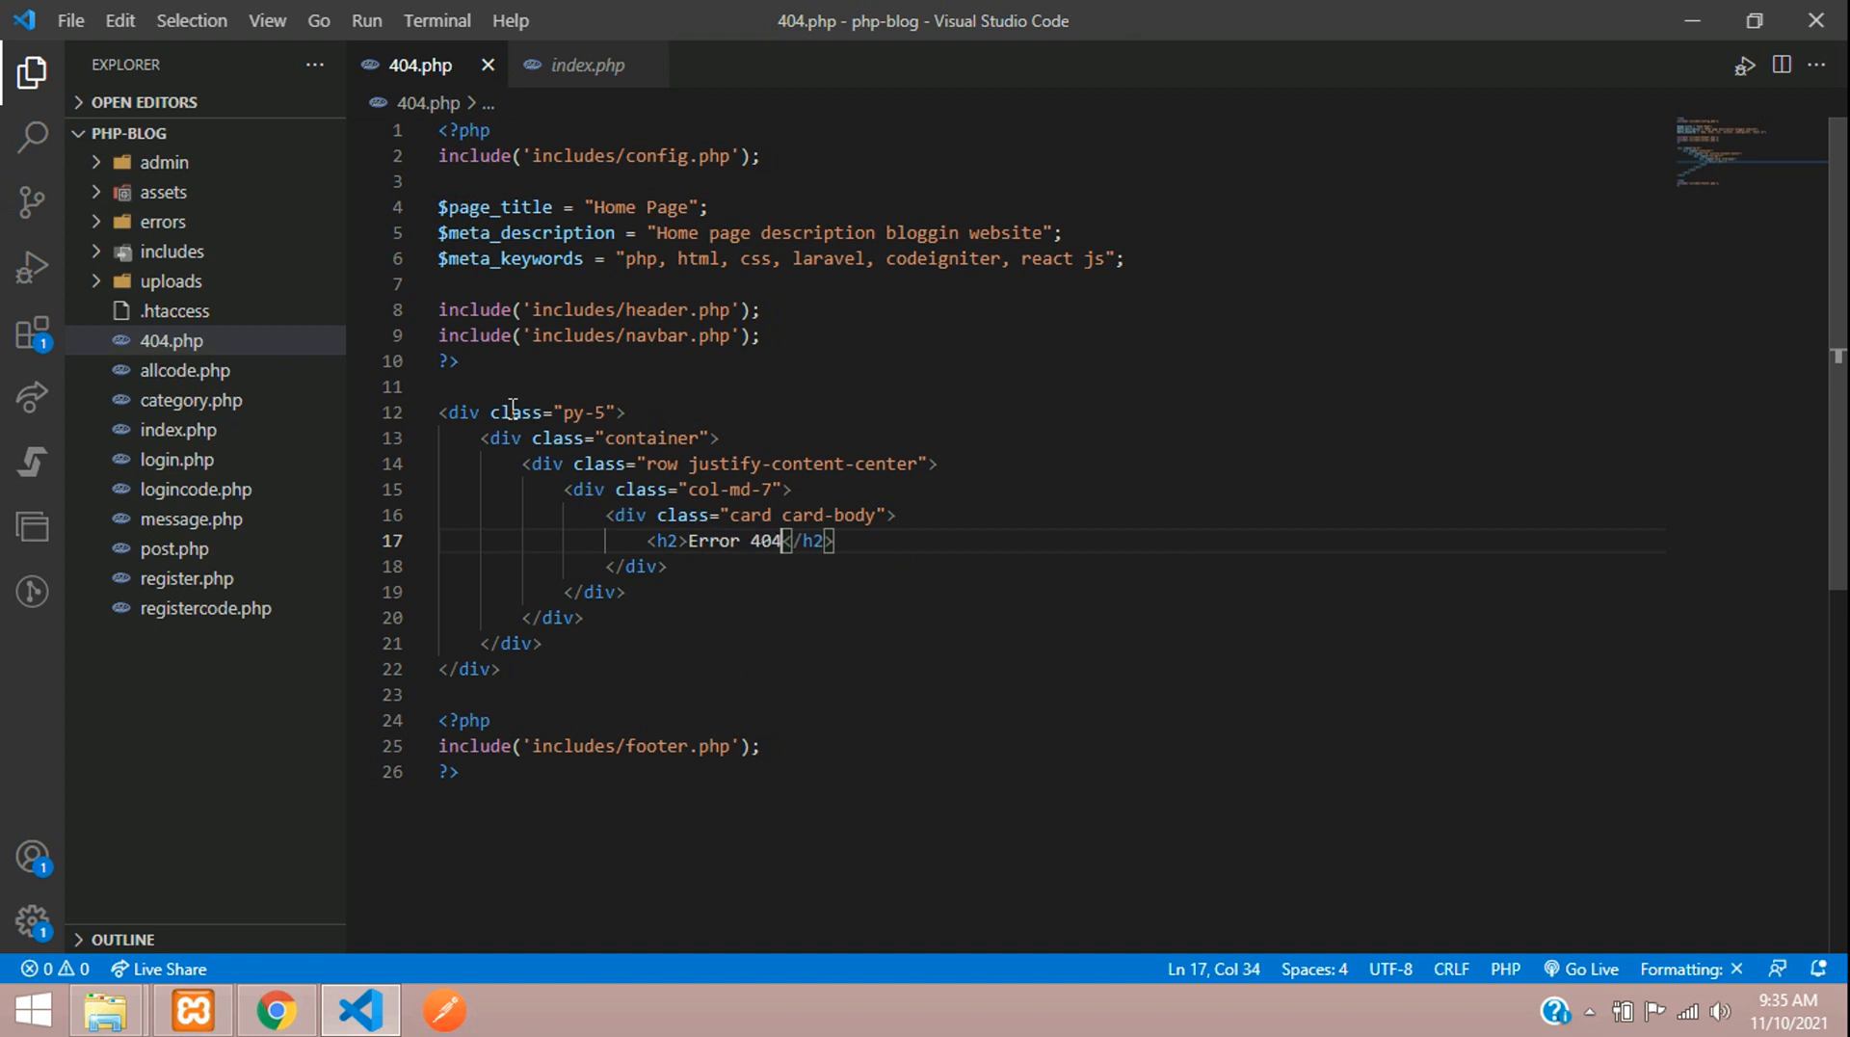
pyautogui.write('h4>Page</h4>')
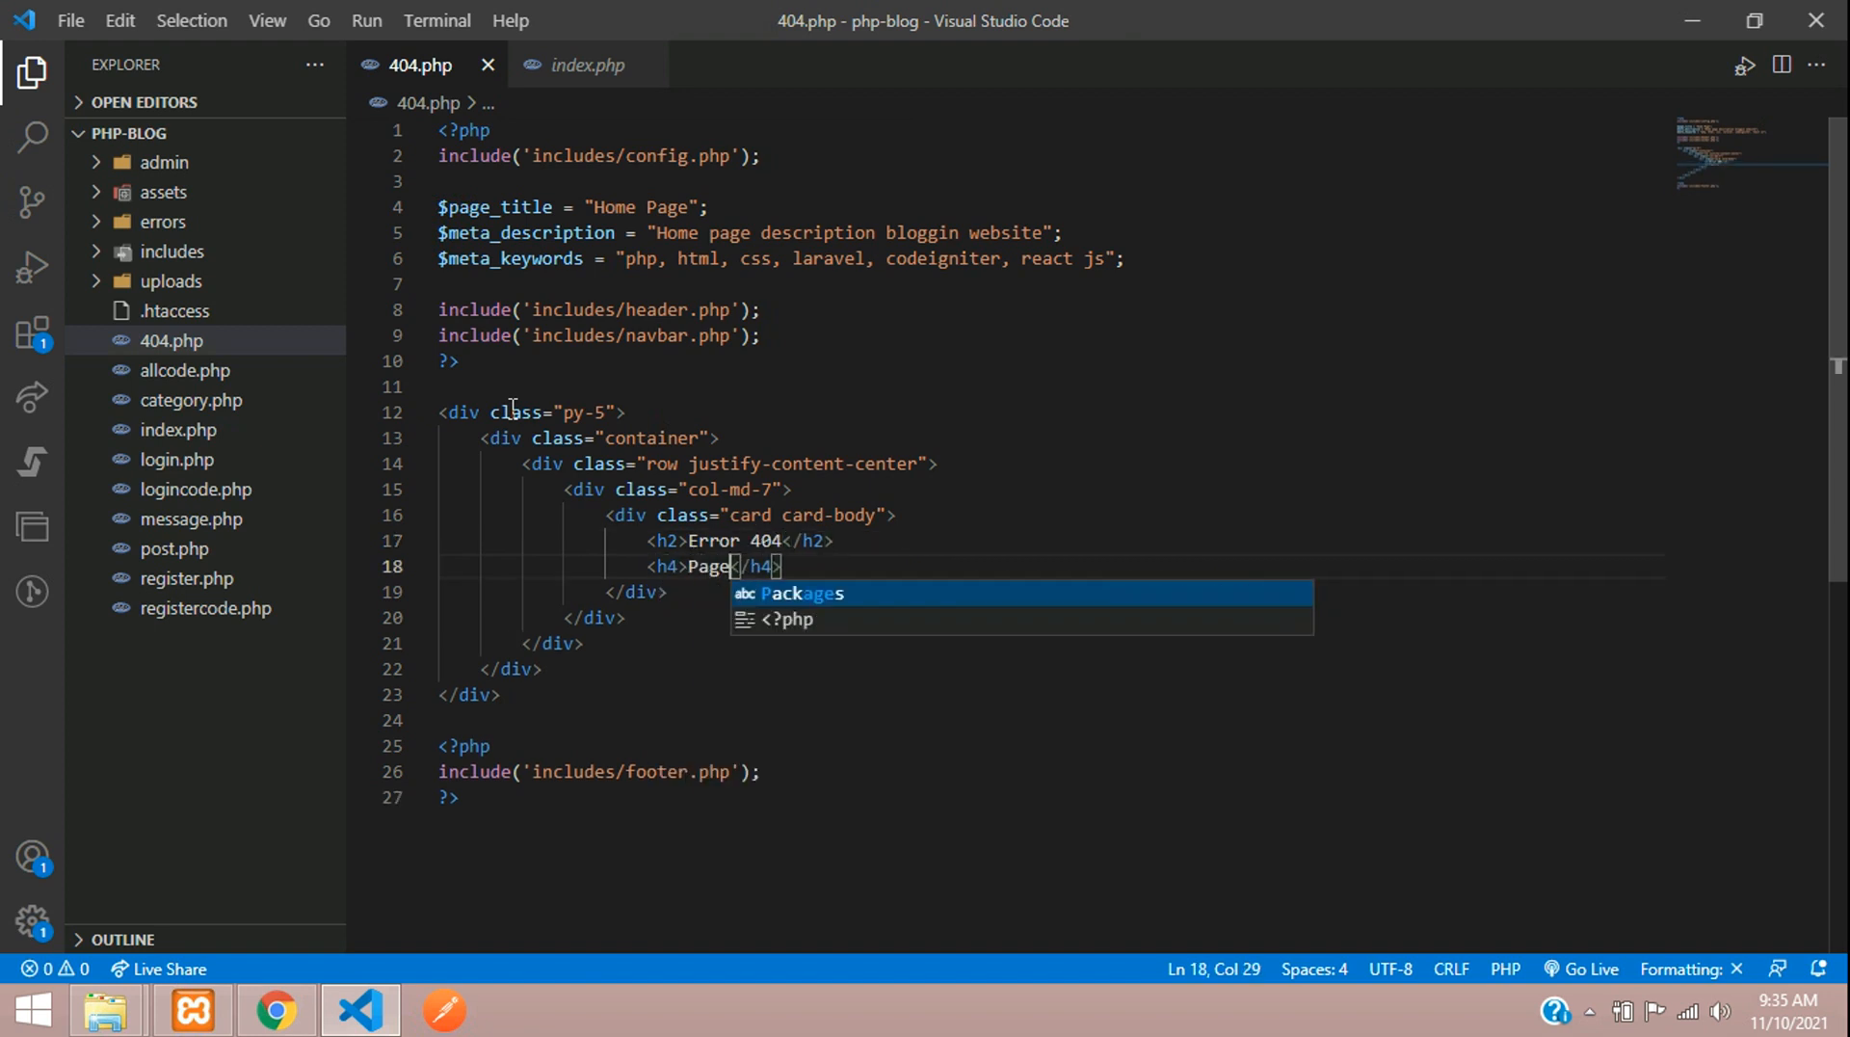
pyautogui.write('Not Found!')
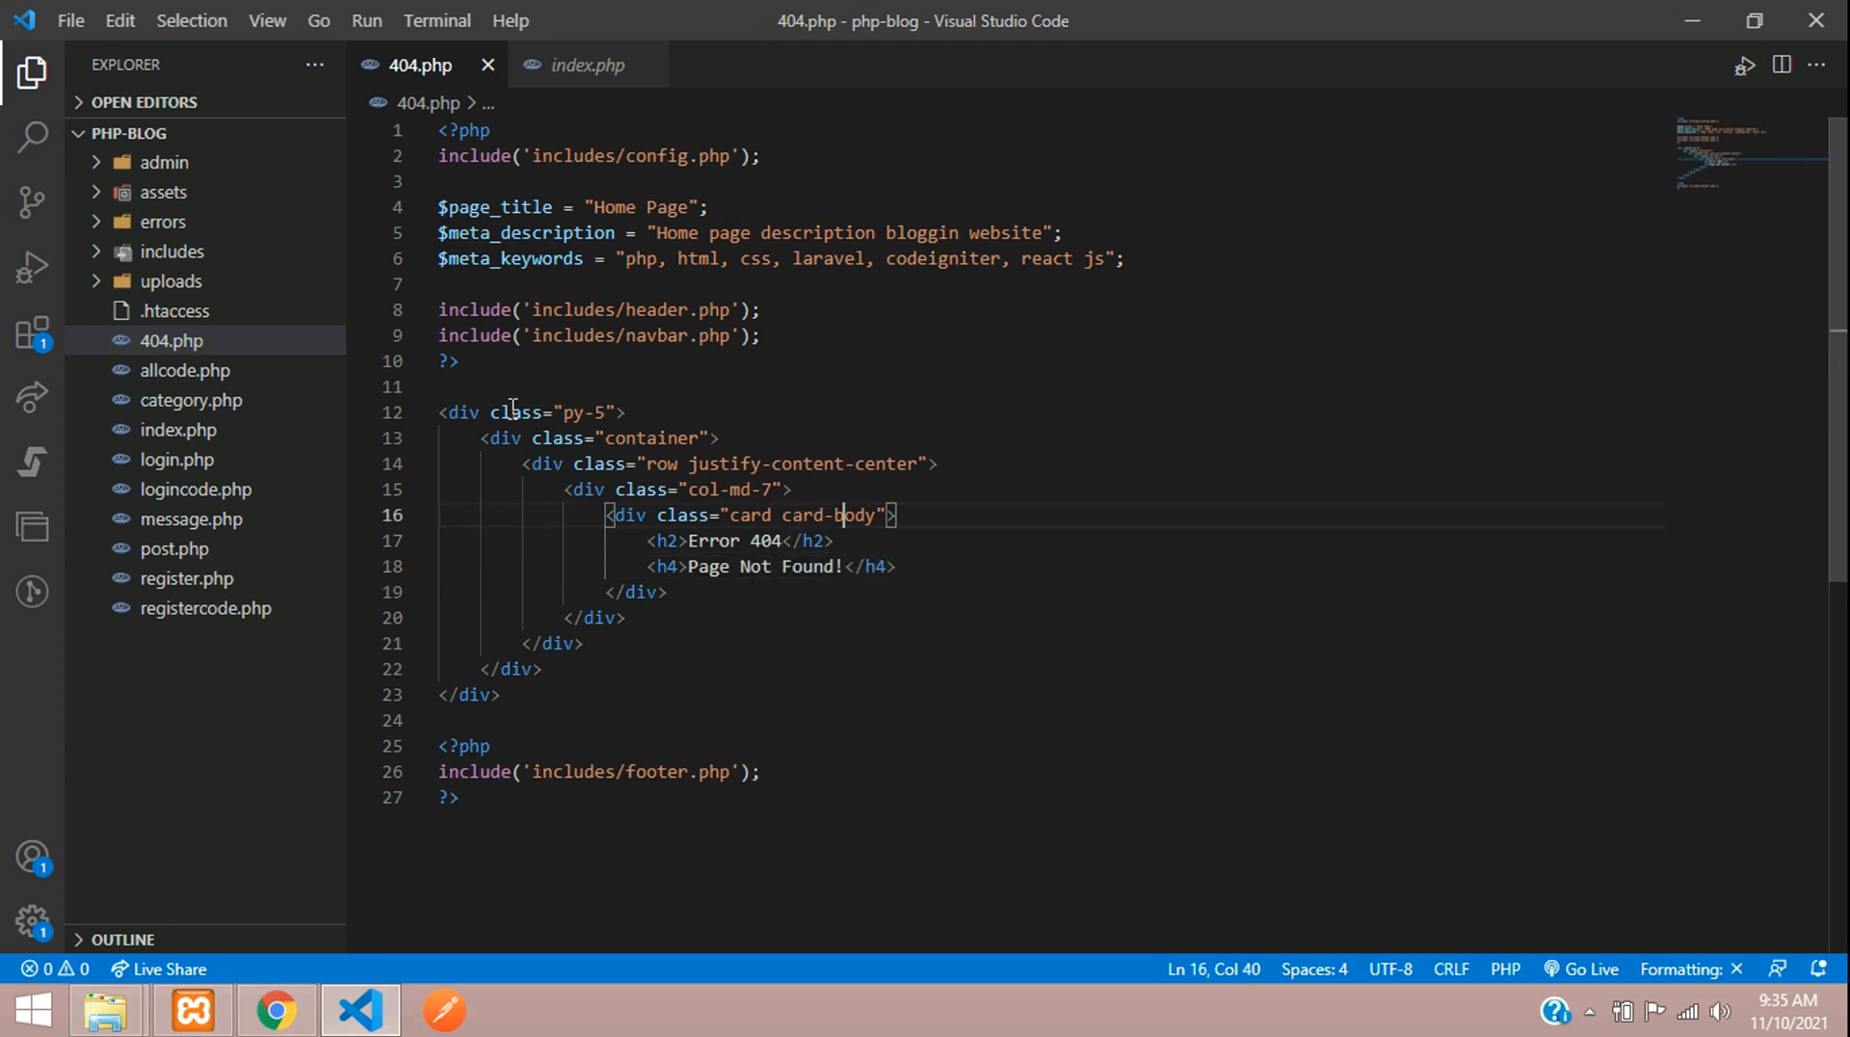
pyautogui.write('text-c')
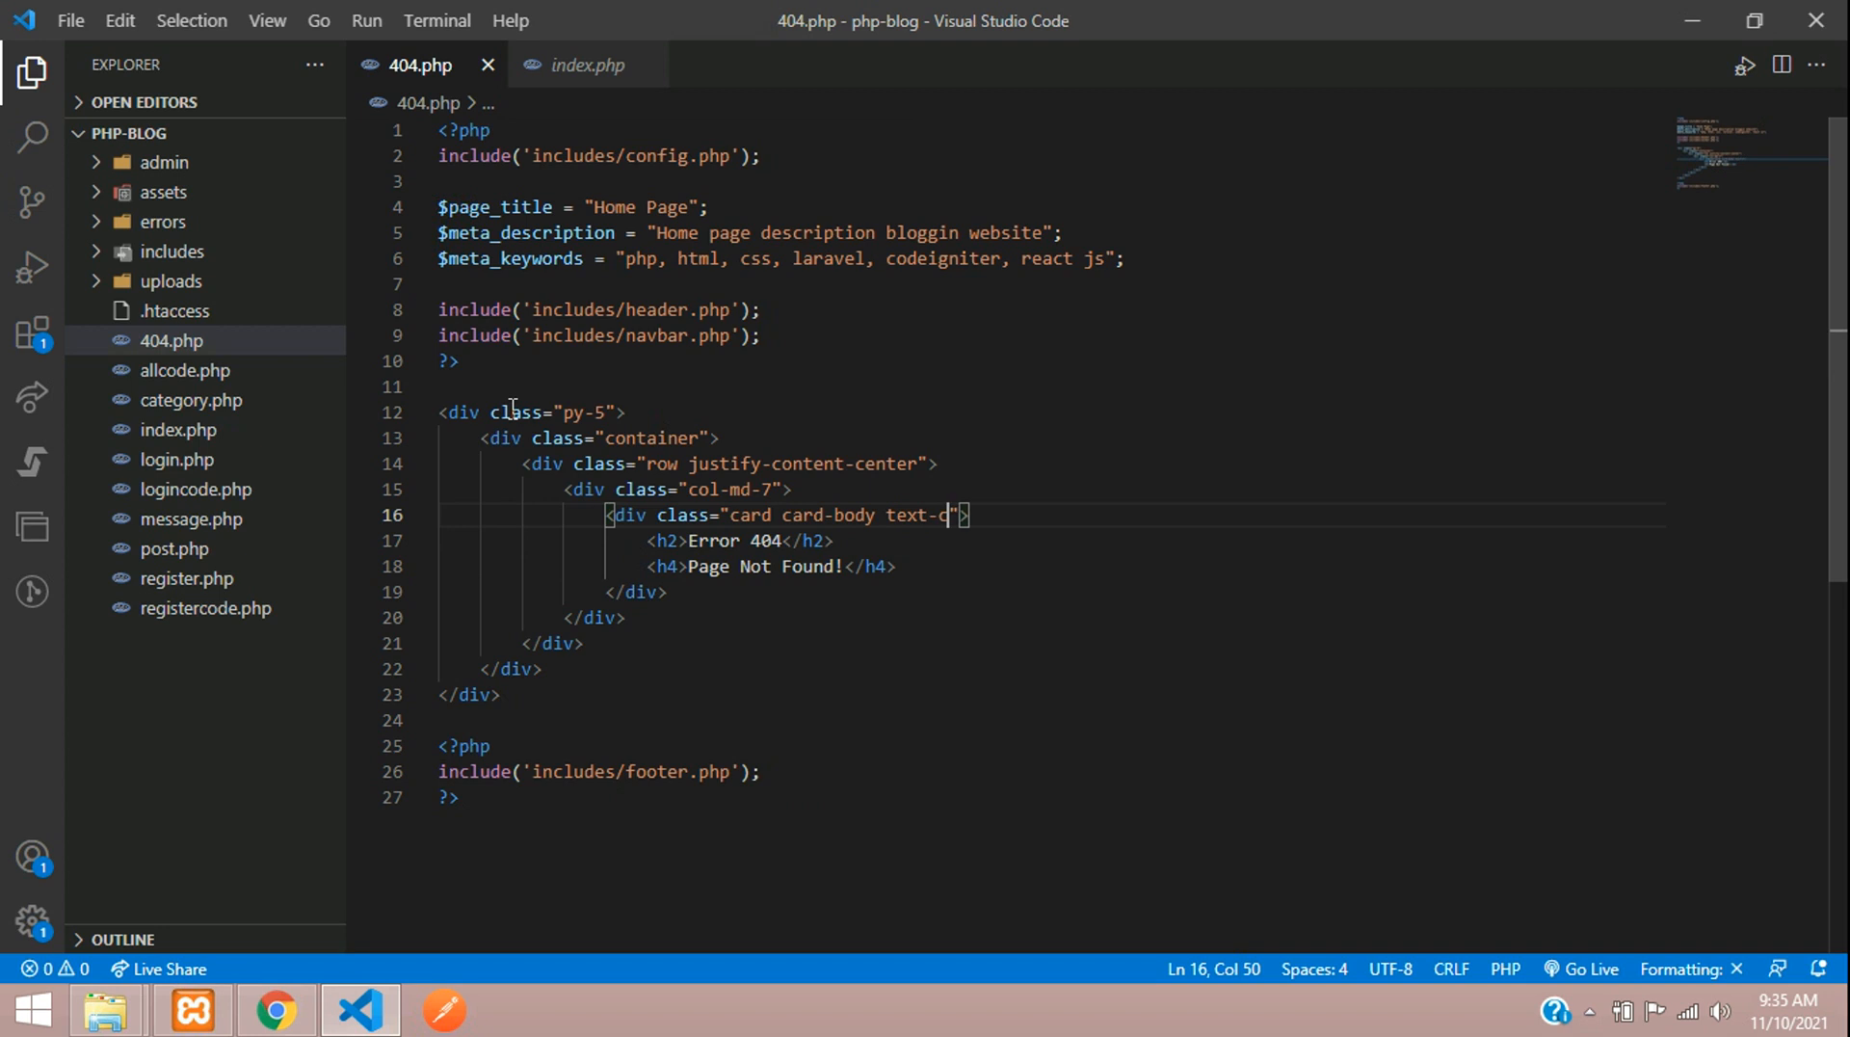
pyautogui.write('enter')
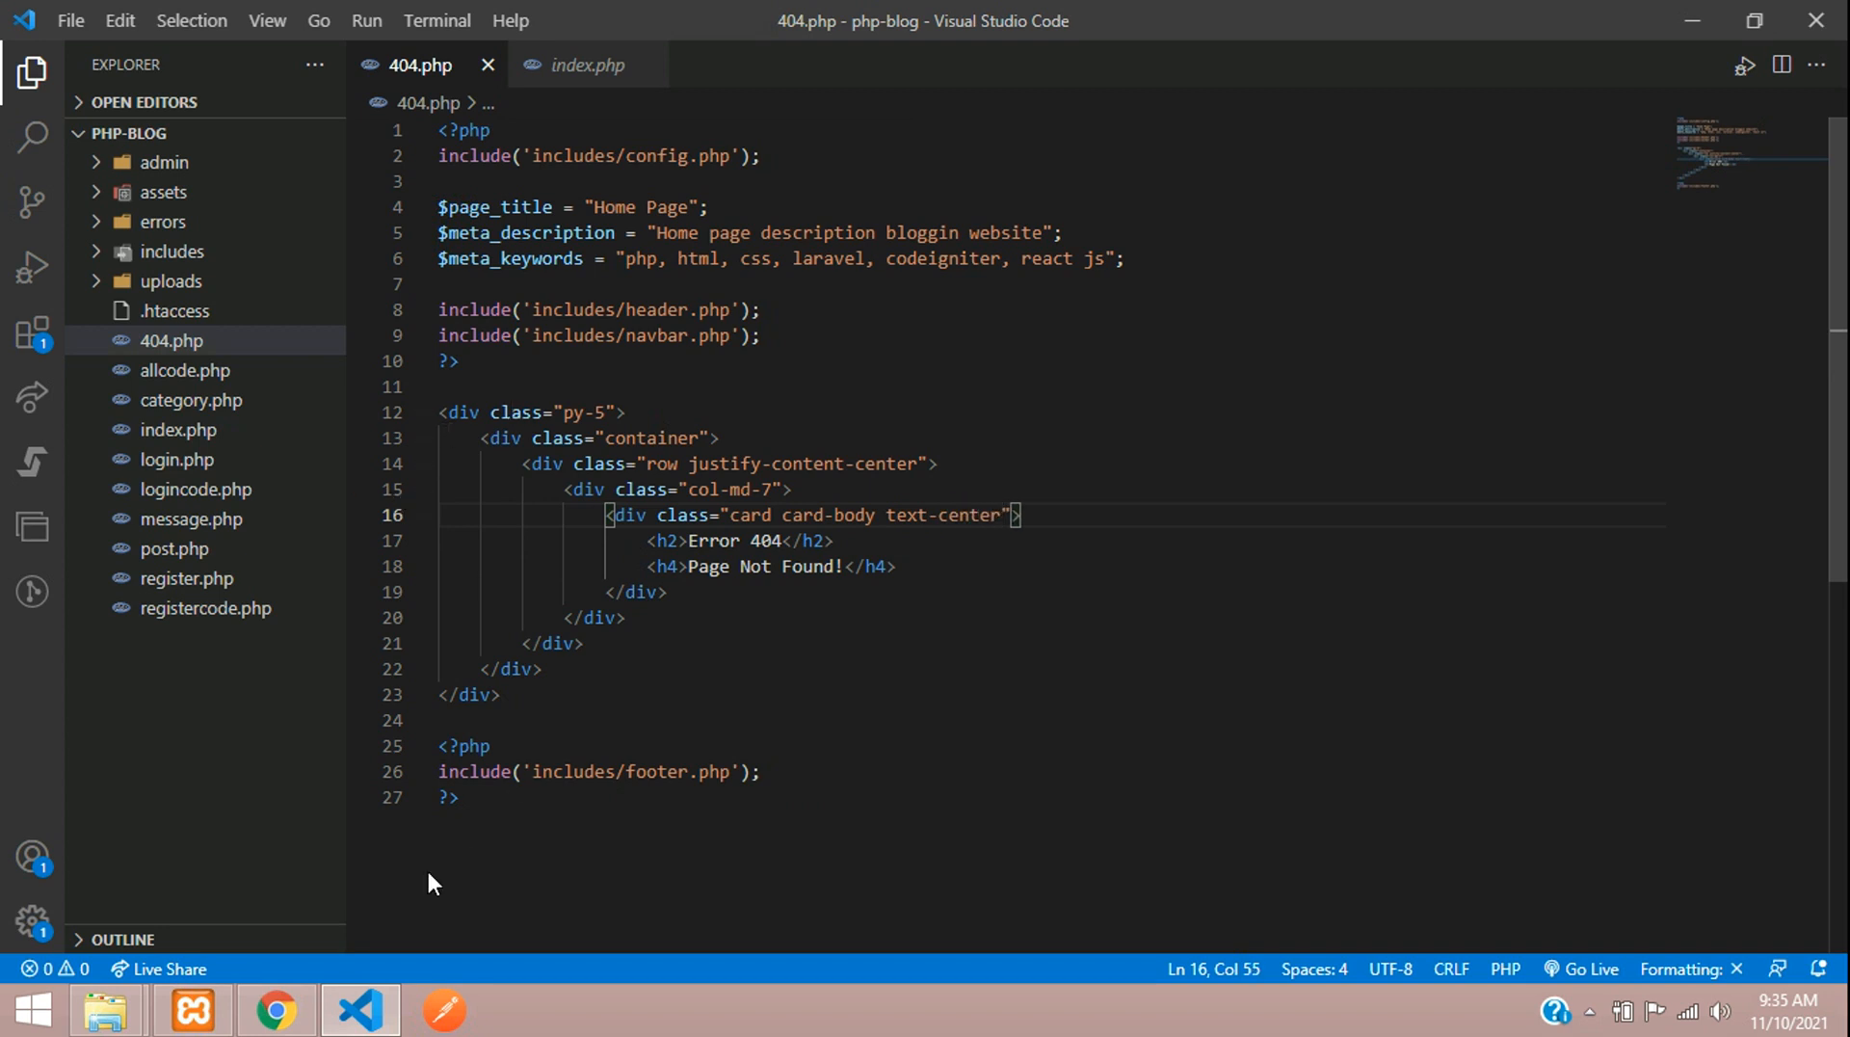
# Reload 404.php in Chrome and review the Error 404 / Page Not Found! card.
pyautogui.click(276, 1010)
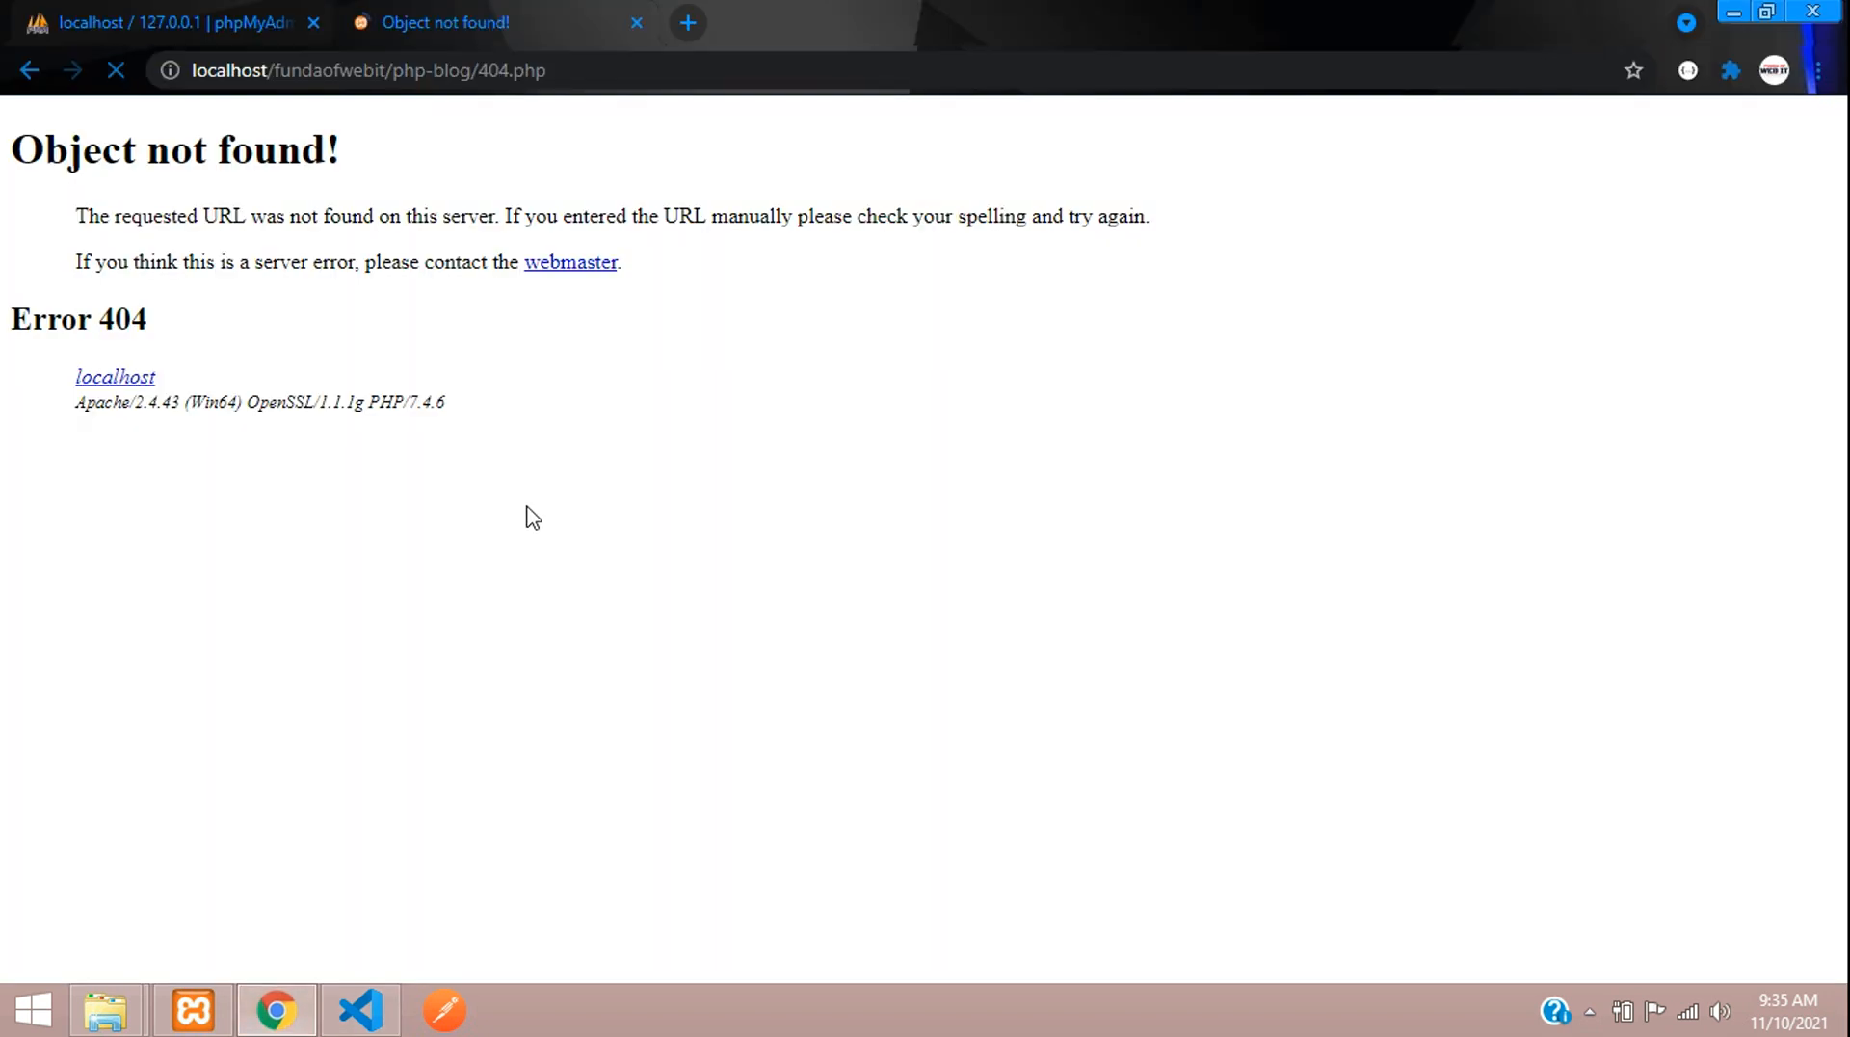
pyautogui.click(116, 72)
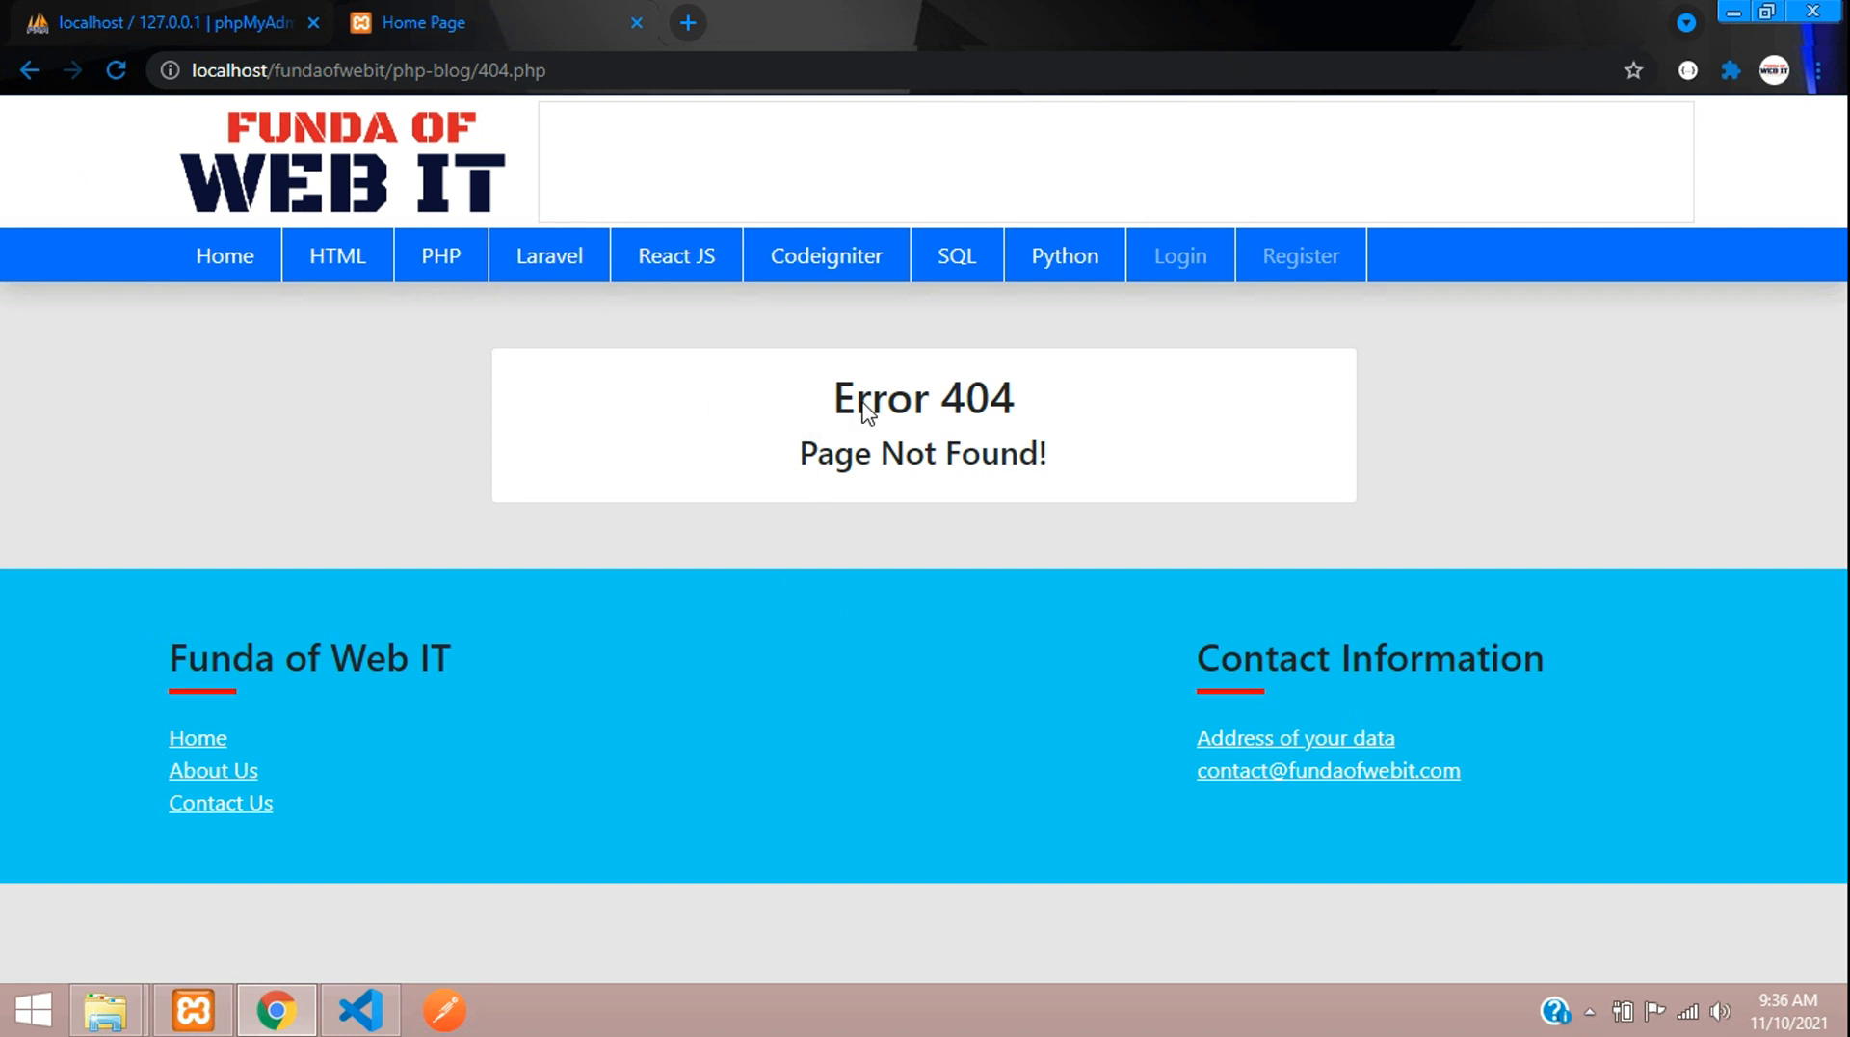
pyautogui.doubleClick(879, 397)
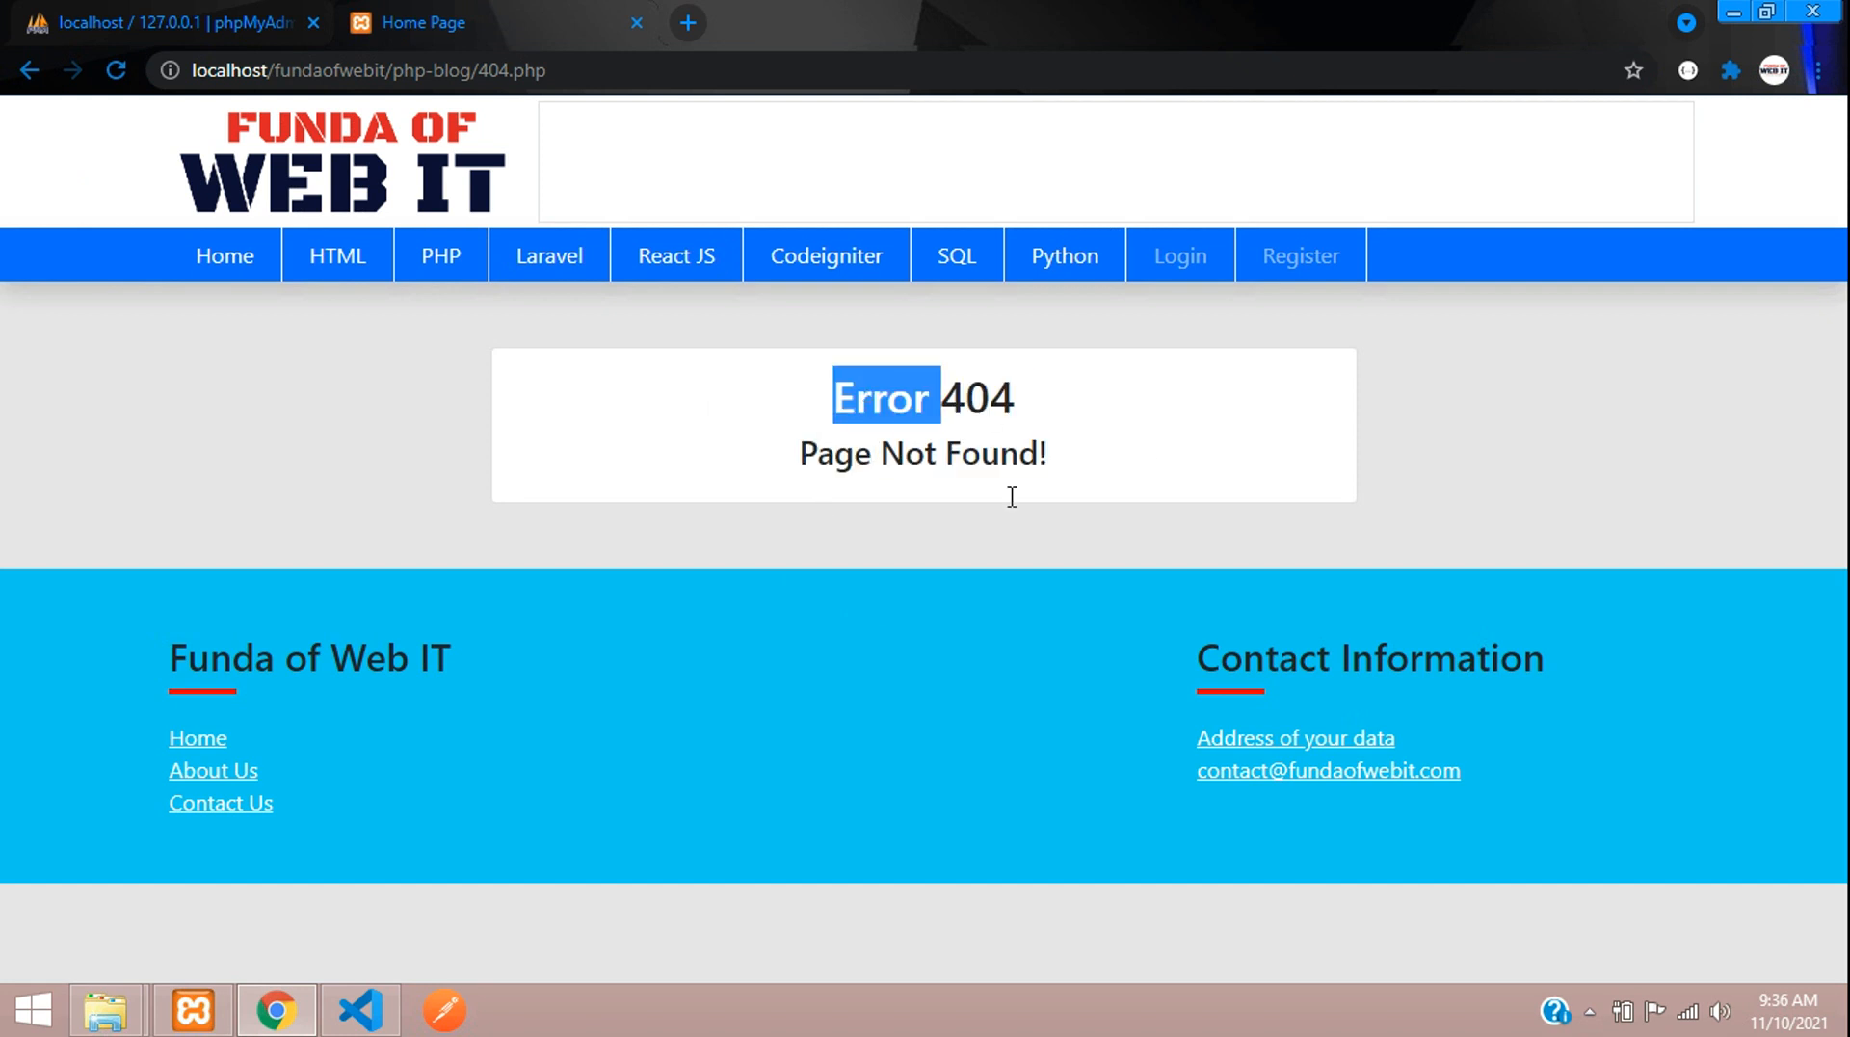
pyautogui.click(358, 1008)
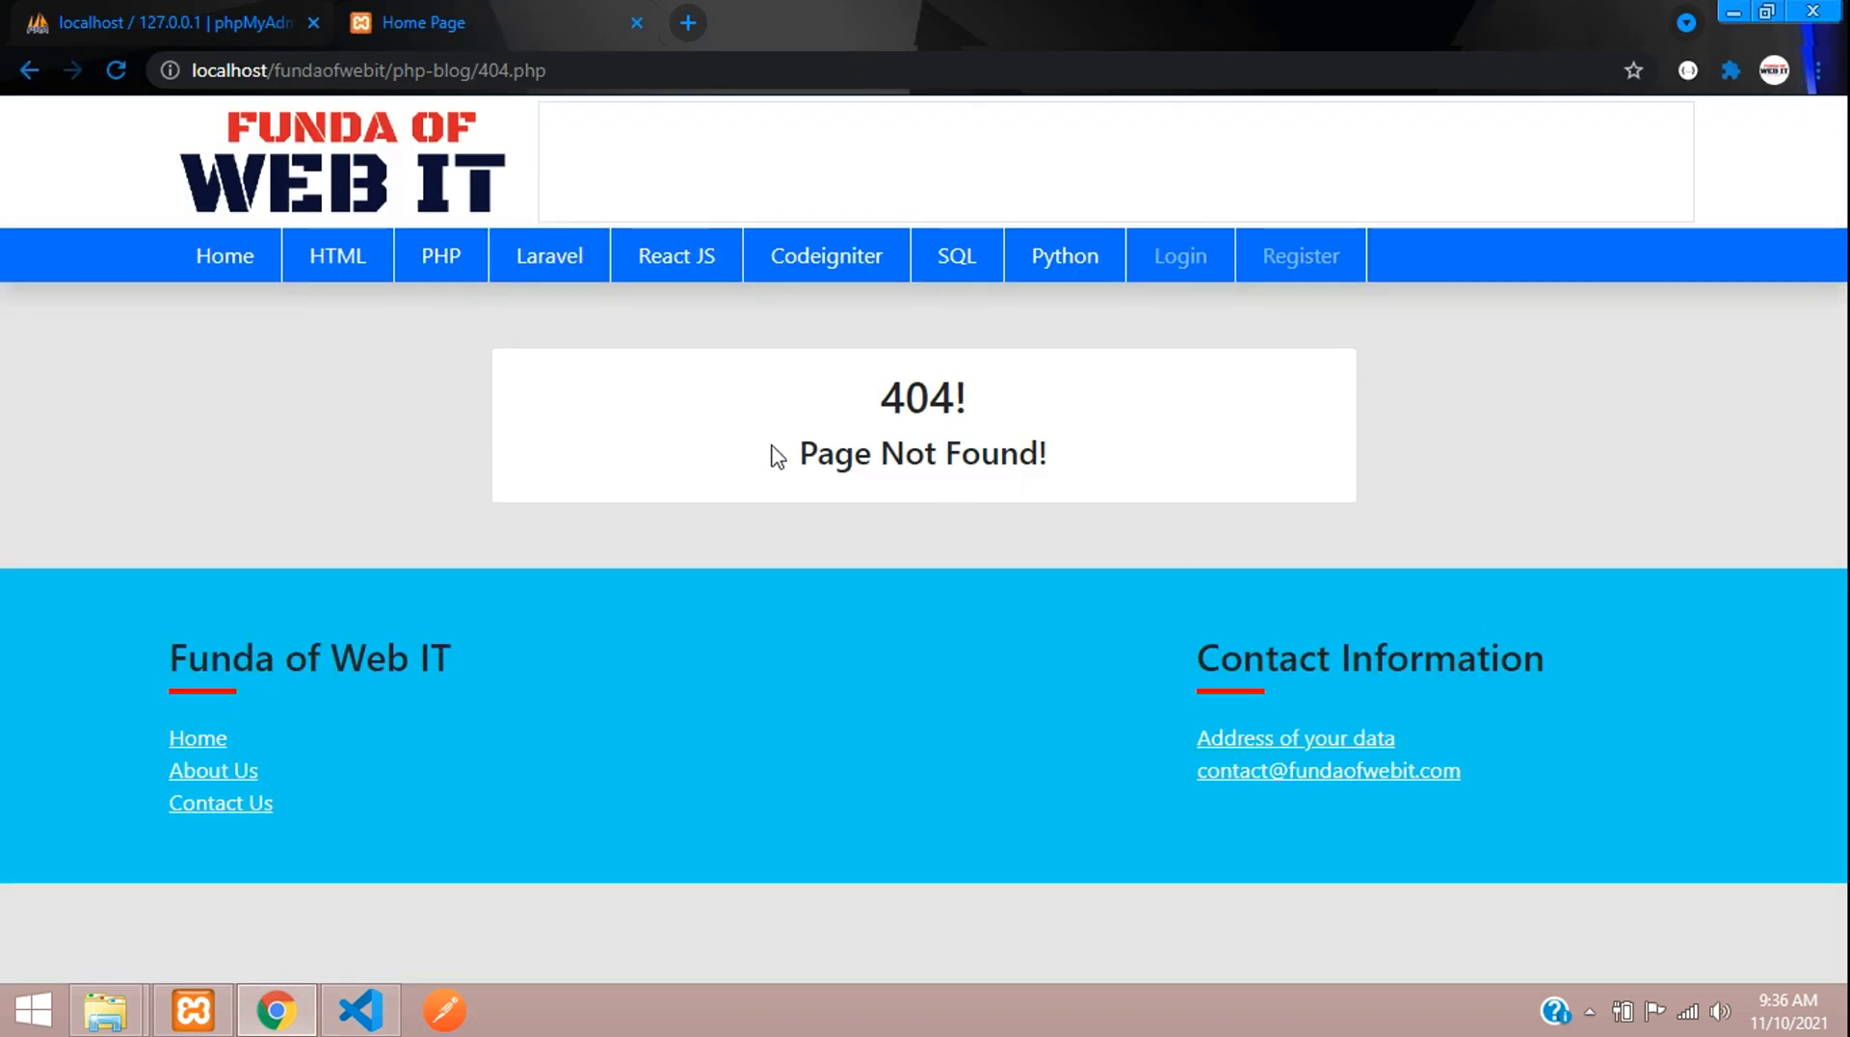
pyautogui.doubleClick(924, 453)
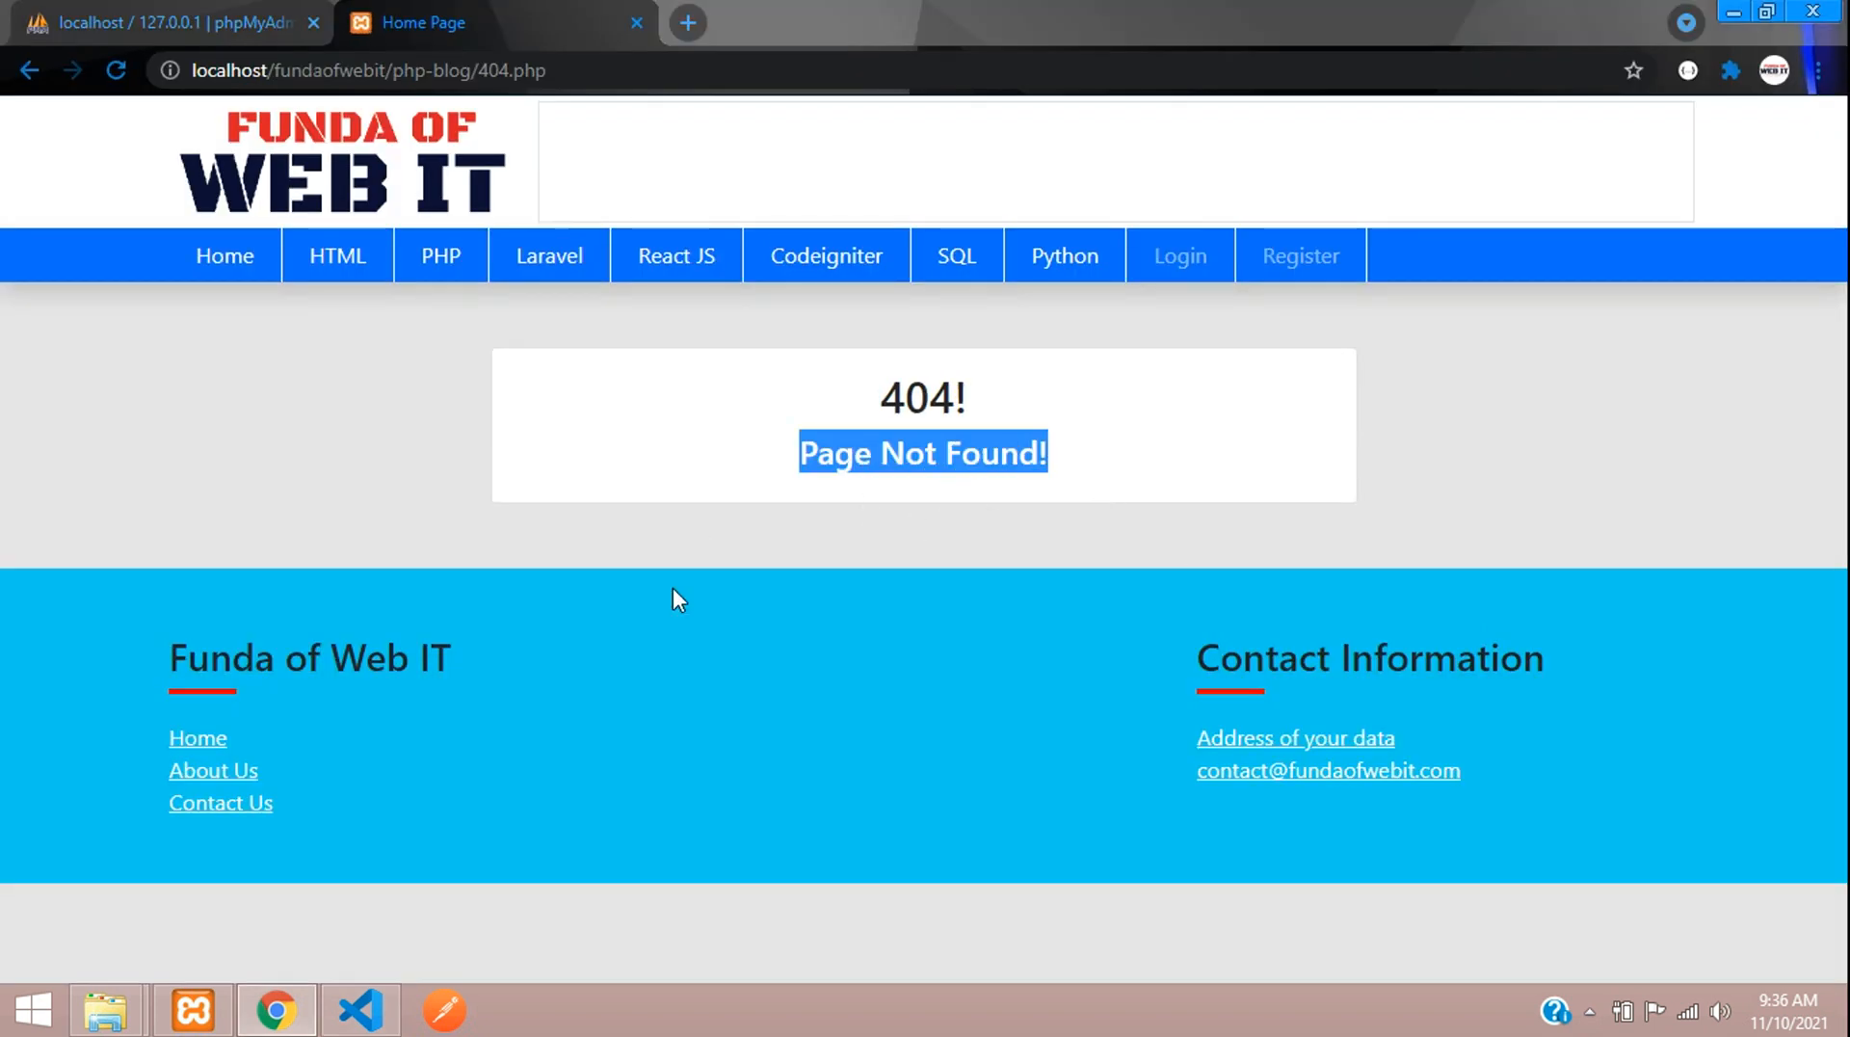
# Change the heading to an h1 reading 404!, refresh to see it, then go to Home.
pyautogui.click(359, 1008)
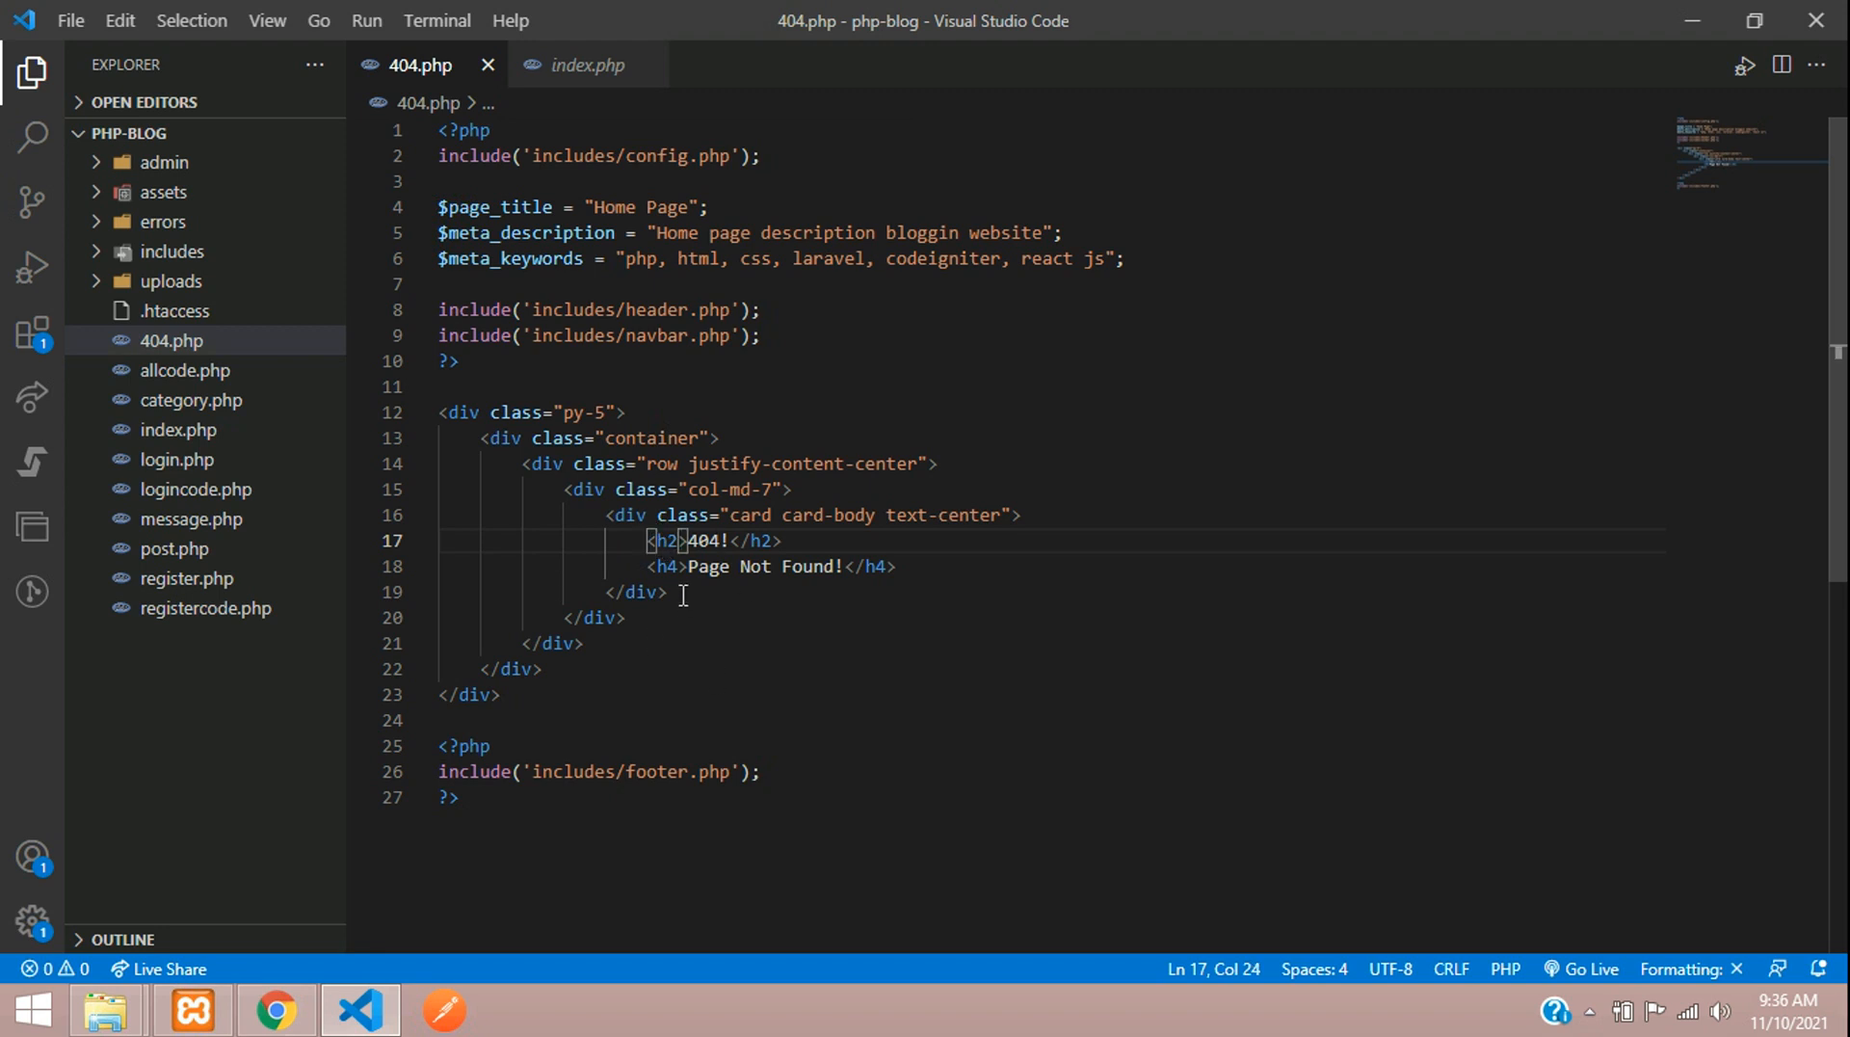
pyautogui.write('1')
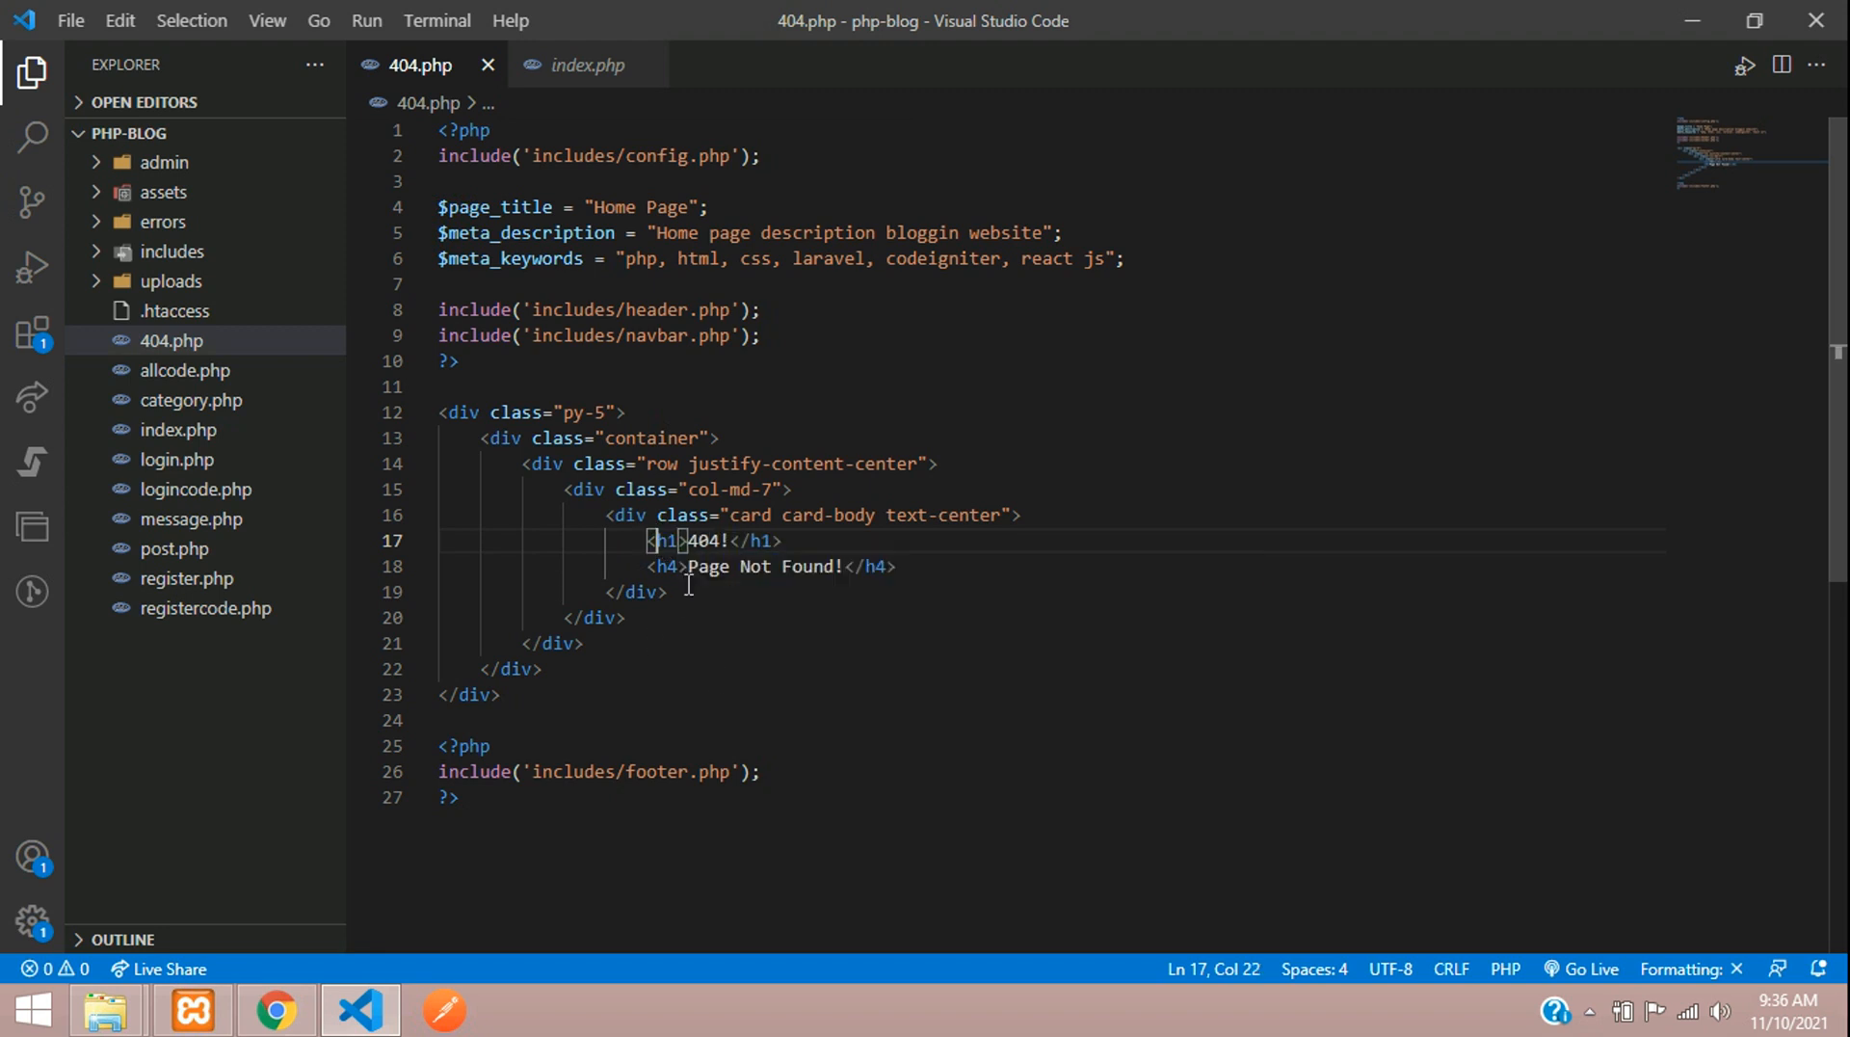
pyautogui.click(272, 1008)
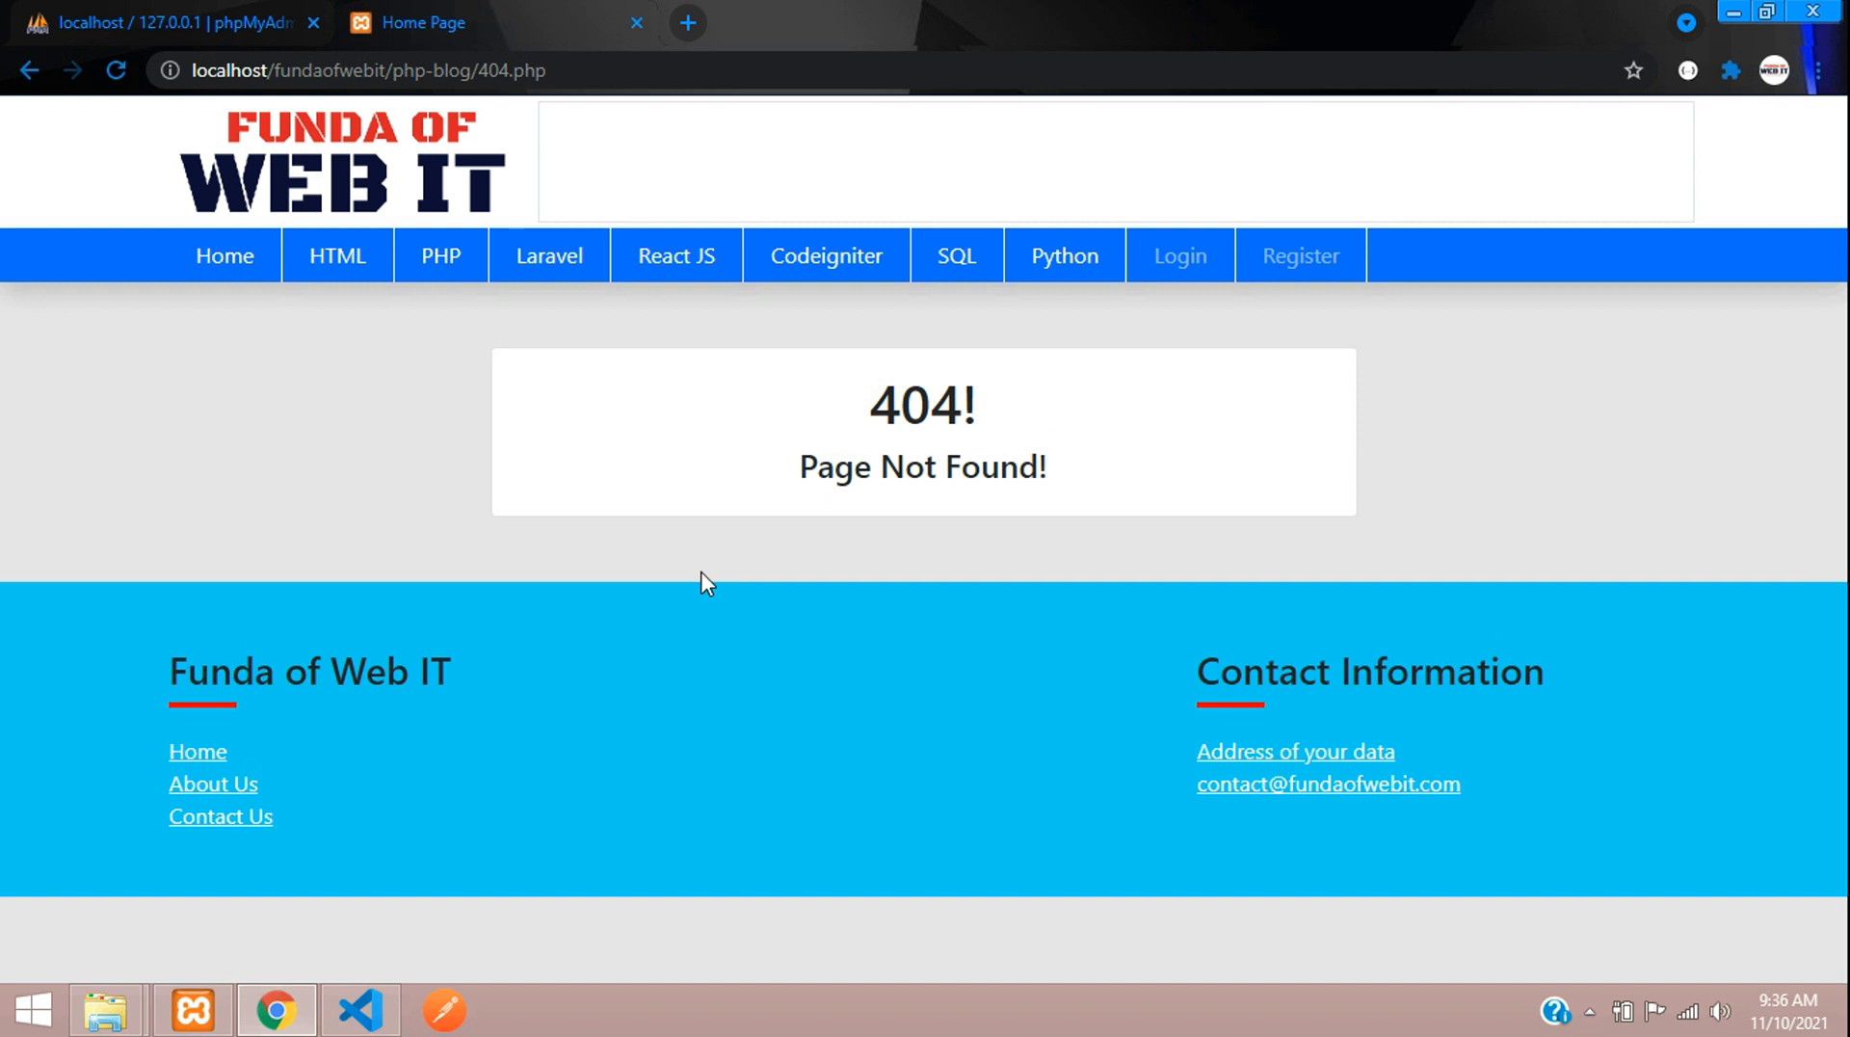
pyautogui.moveTo(224, 254)
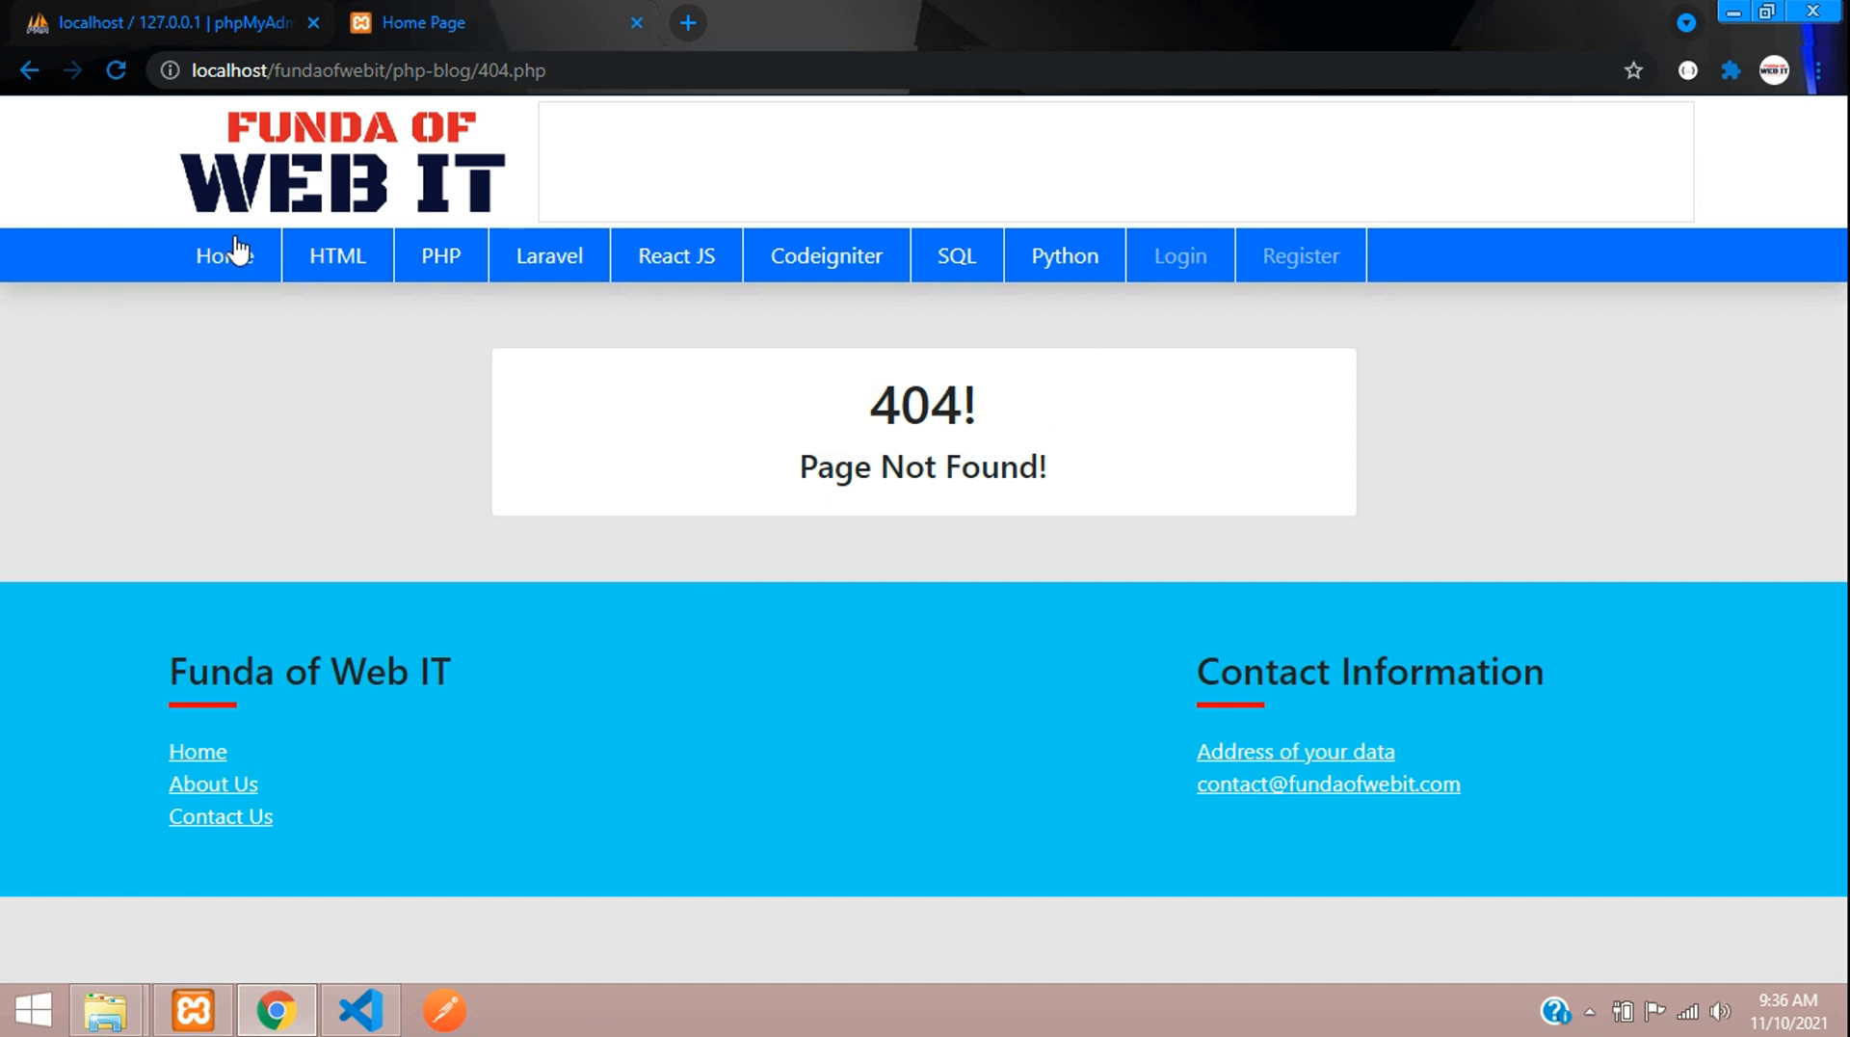
pyautogui.click(224, 255)
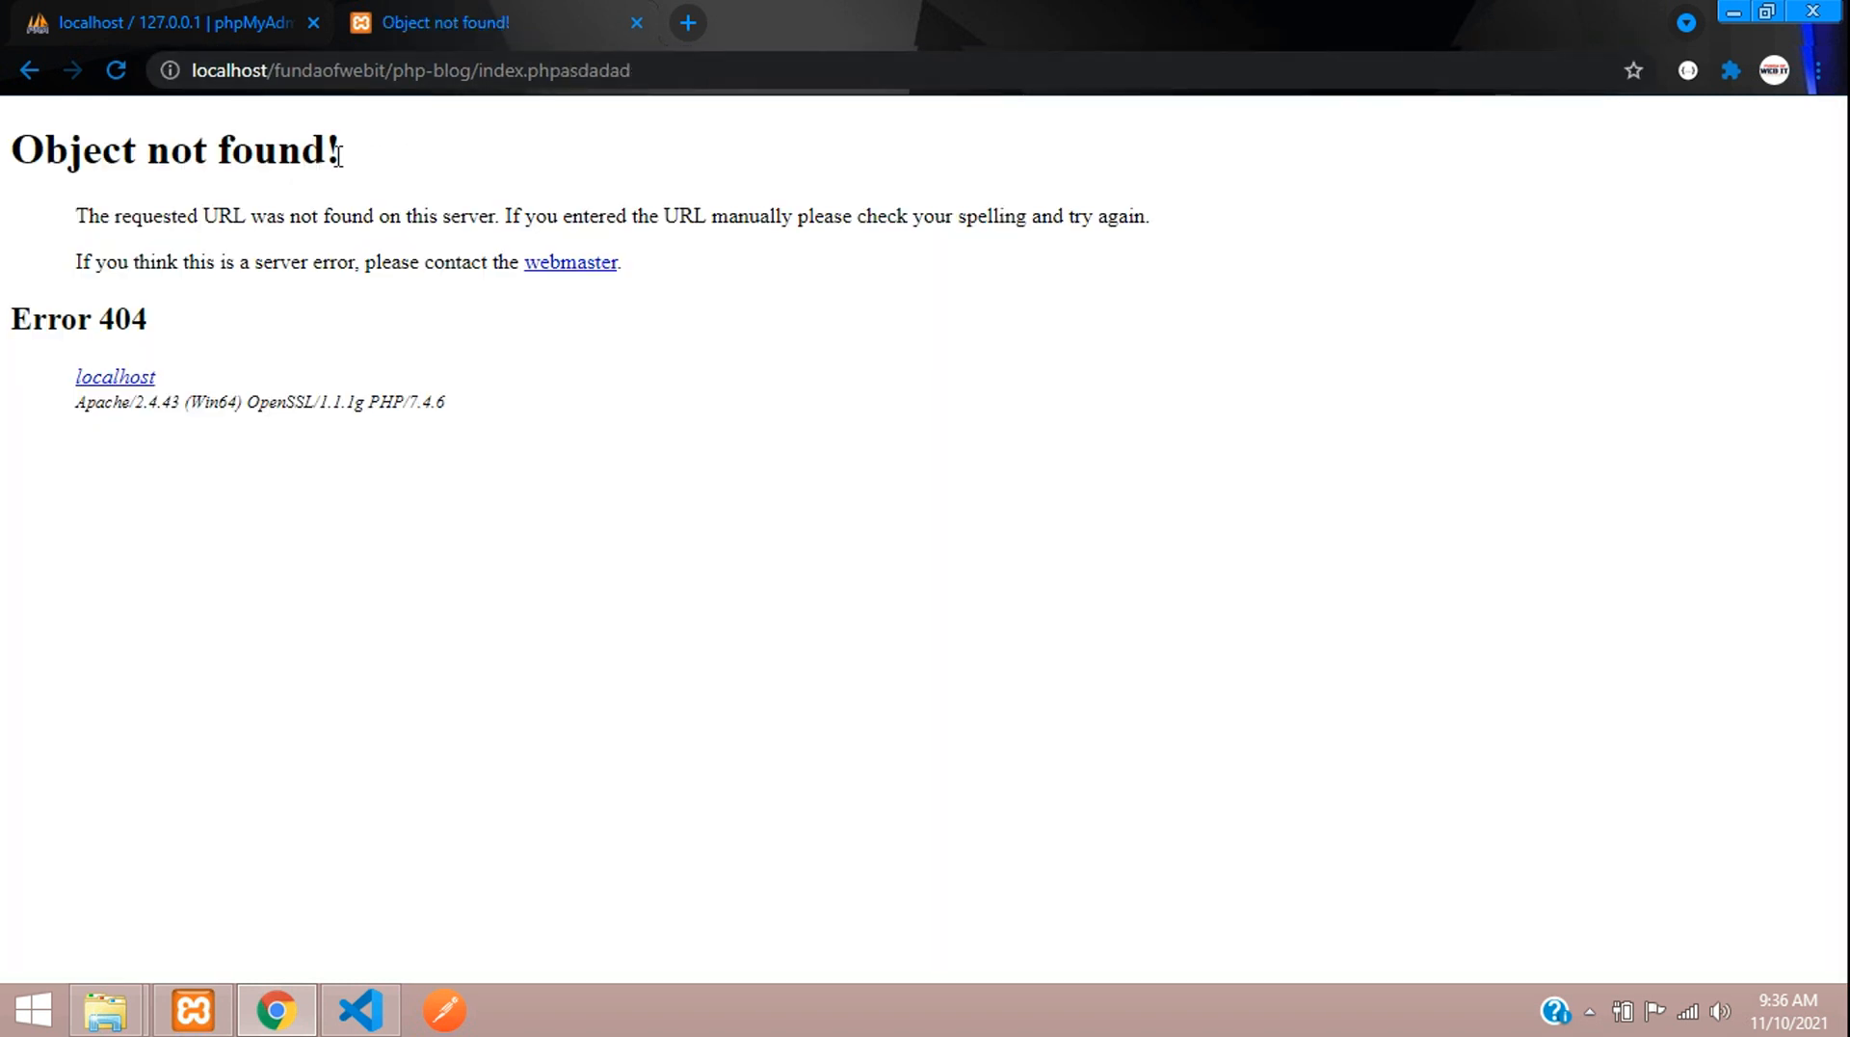
# Return to index.php after the Apache 404, then open .htaccess in the editor.
pyautogui.click(412, 71)
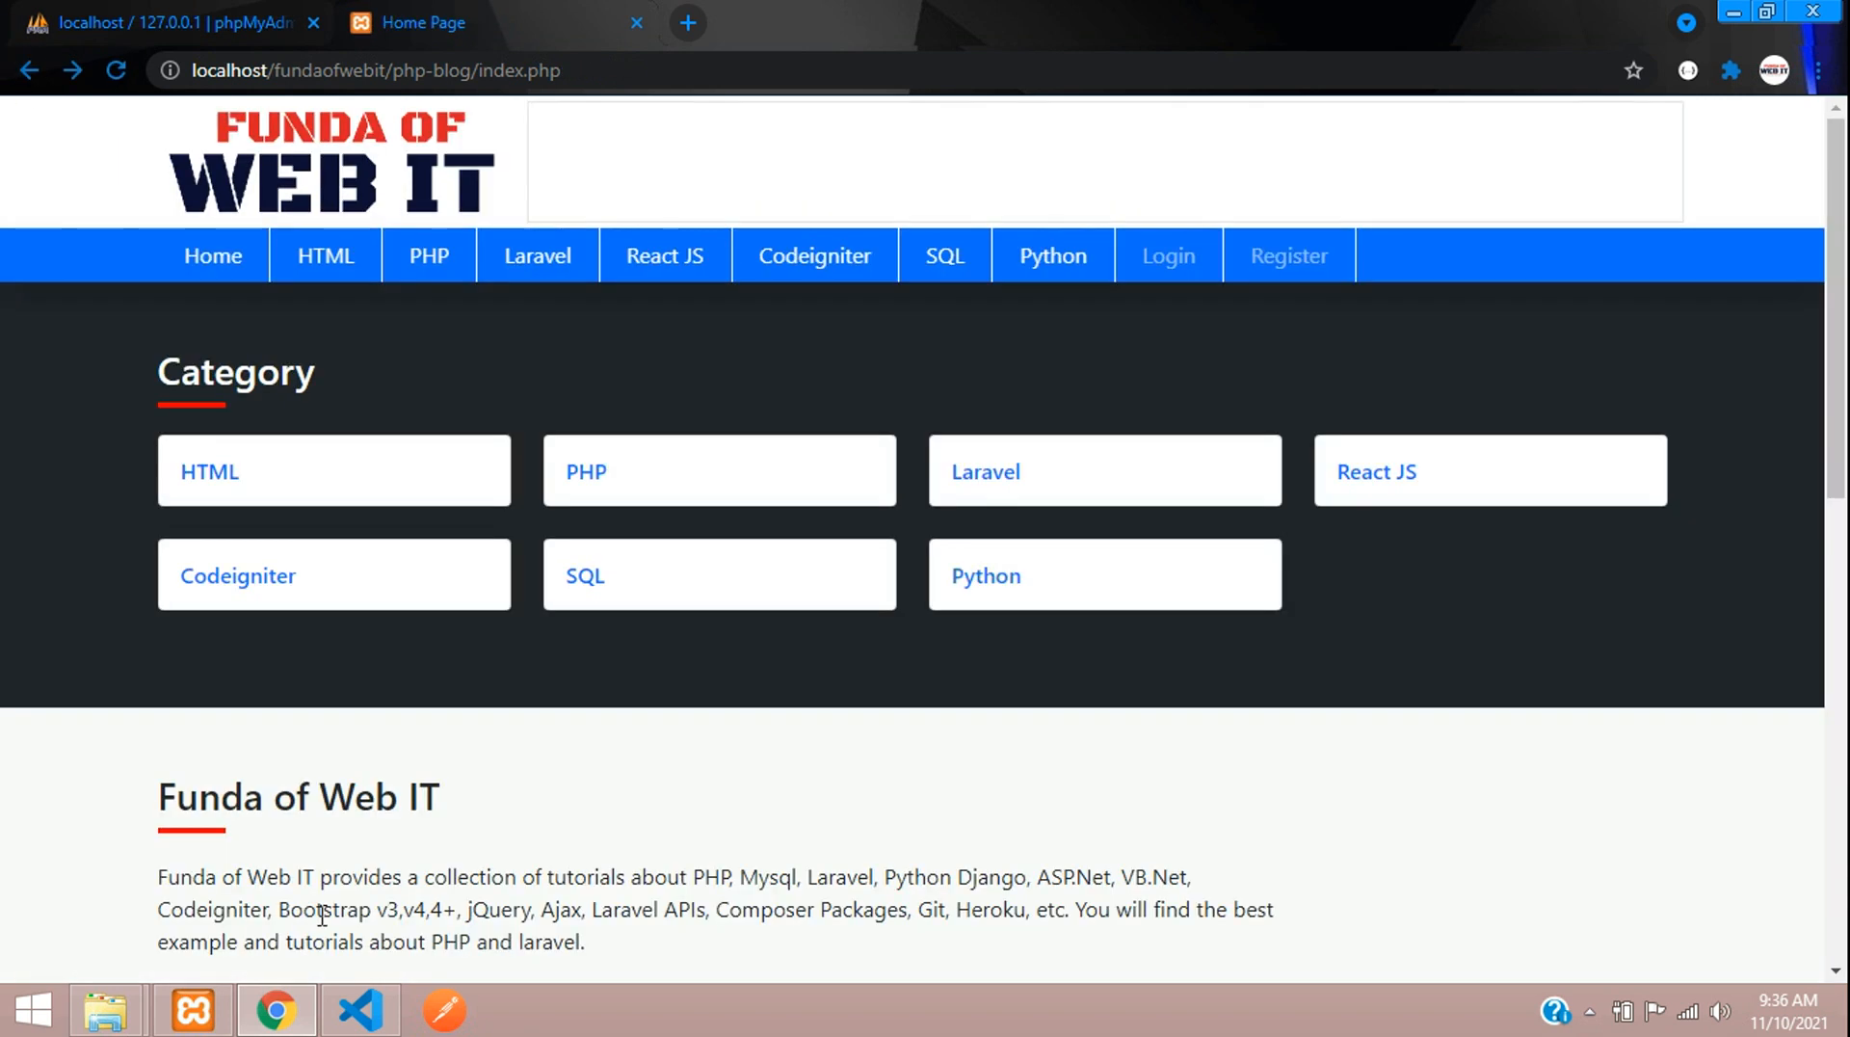
pyautogui.click(359, 1010)
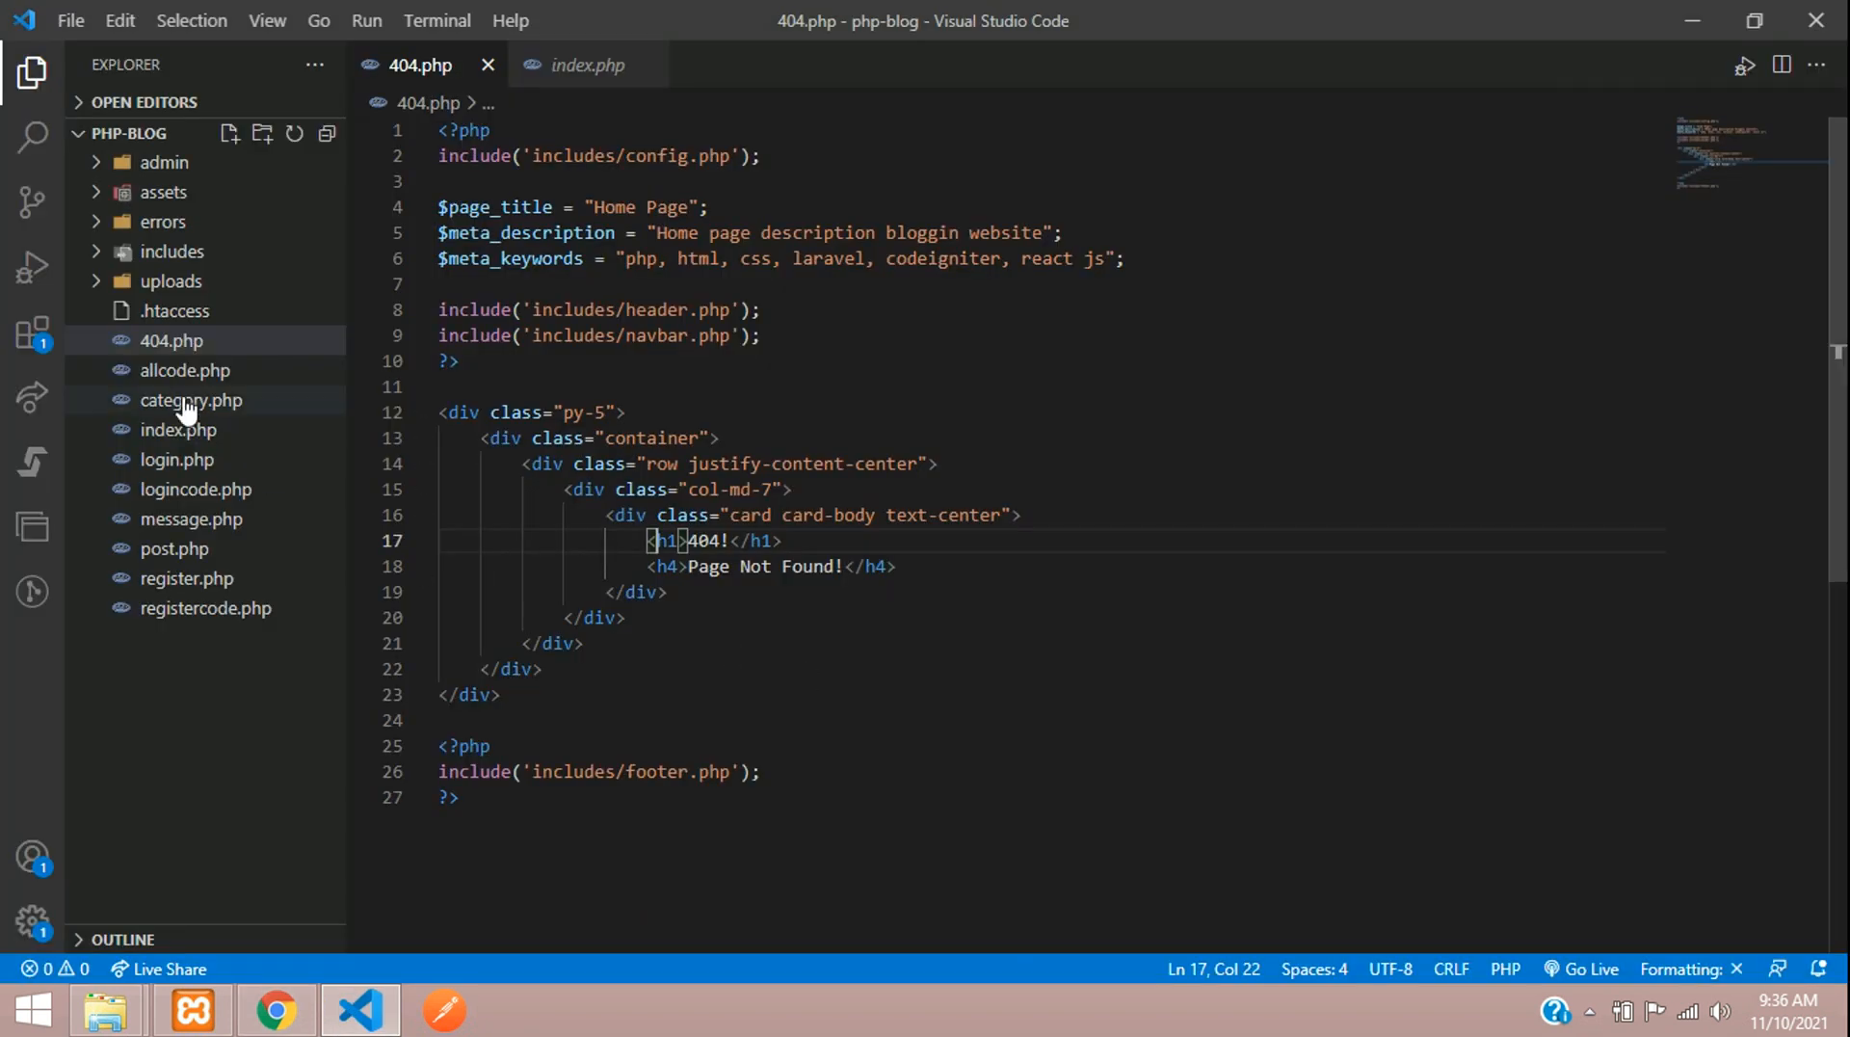
pyautogui.click(175, 310)
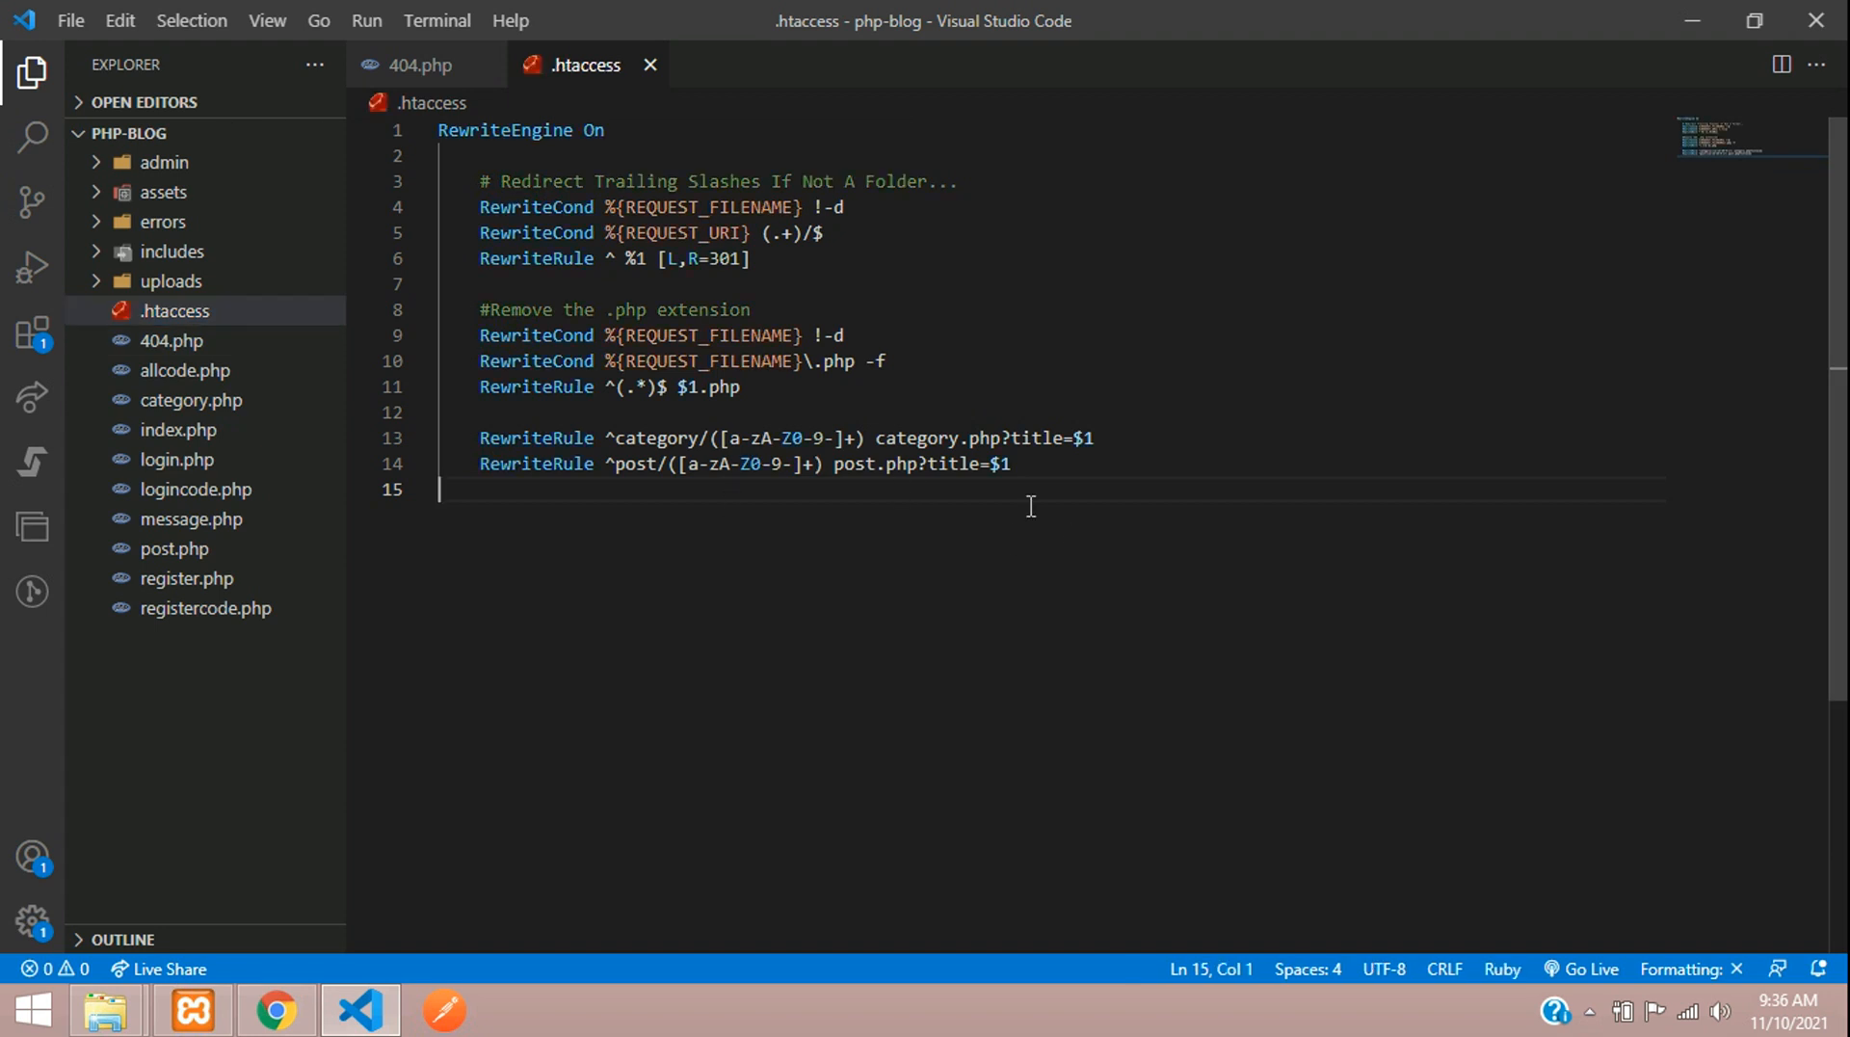
# Add an 'ErrorDocument 404 path/404.php' line at the end of .htaccess.
pyautogui.press('Enter')
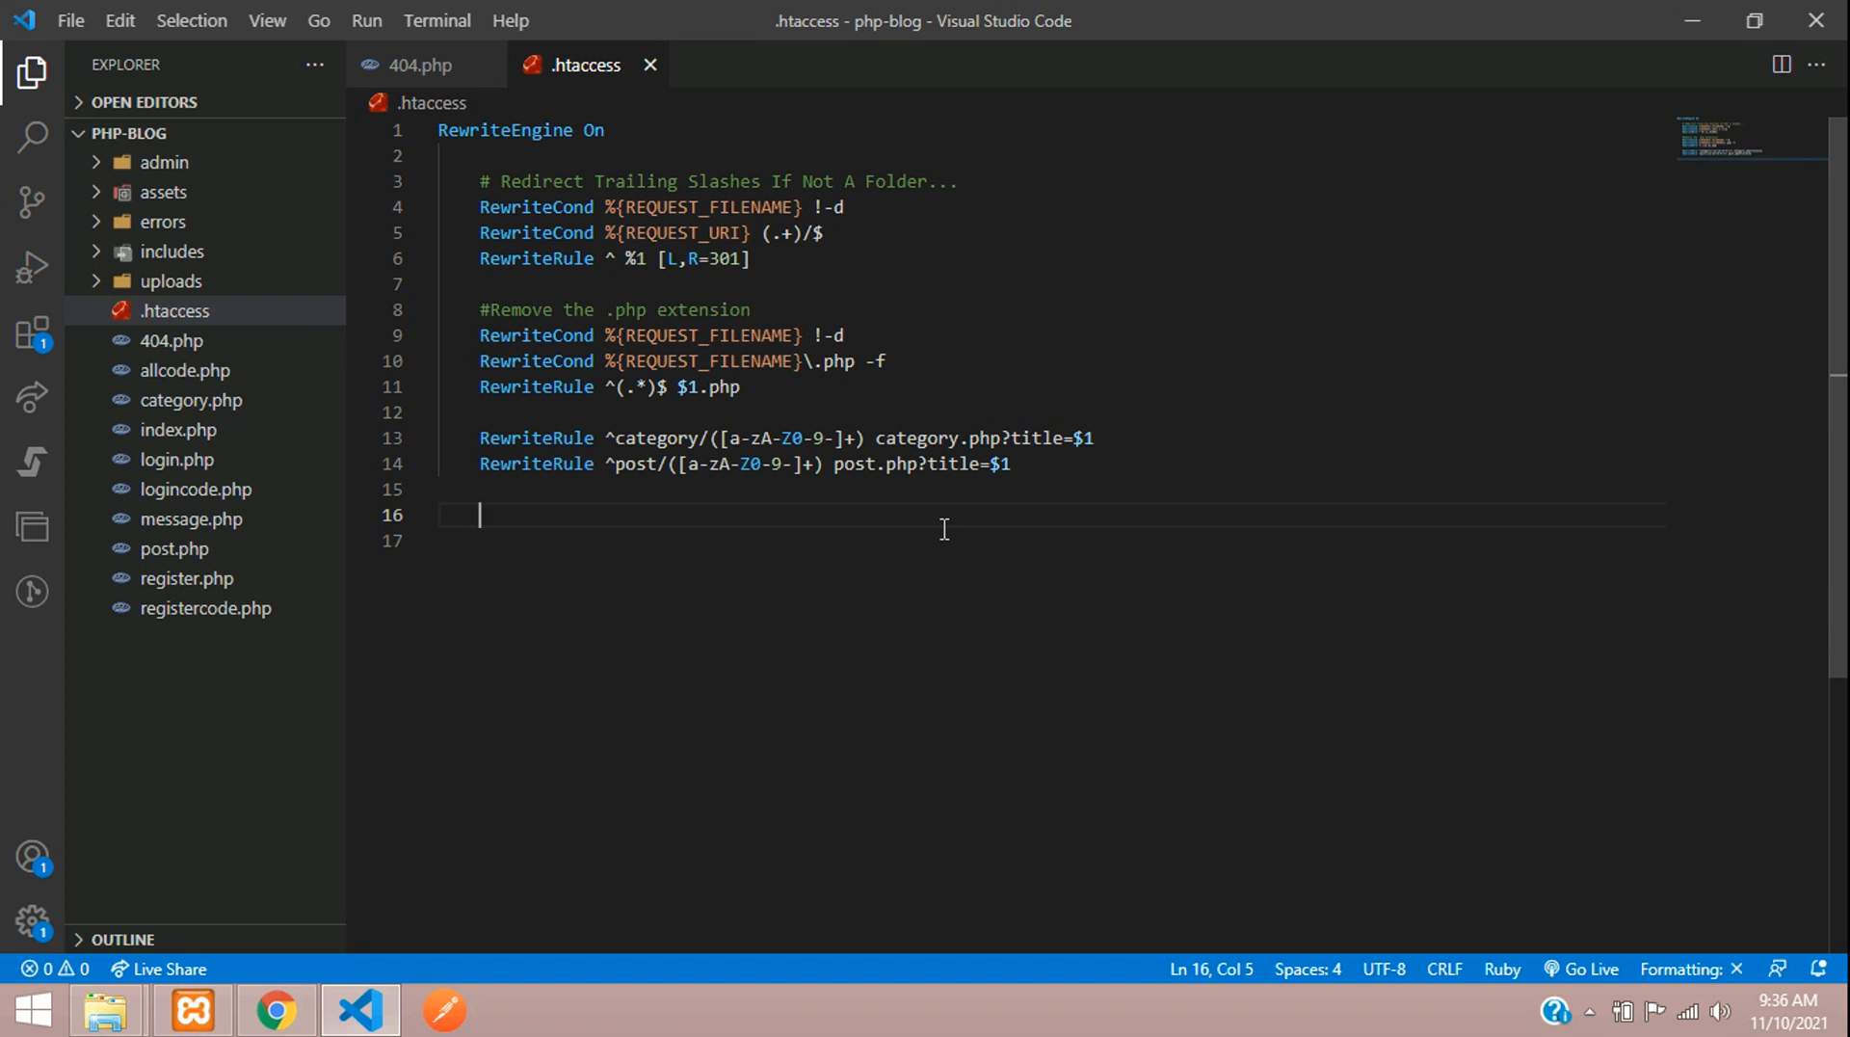
pyautogui.write('Error')
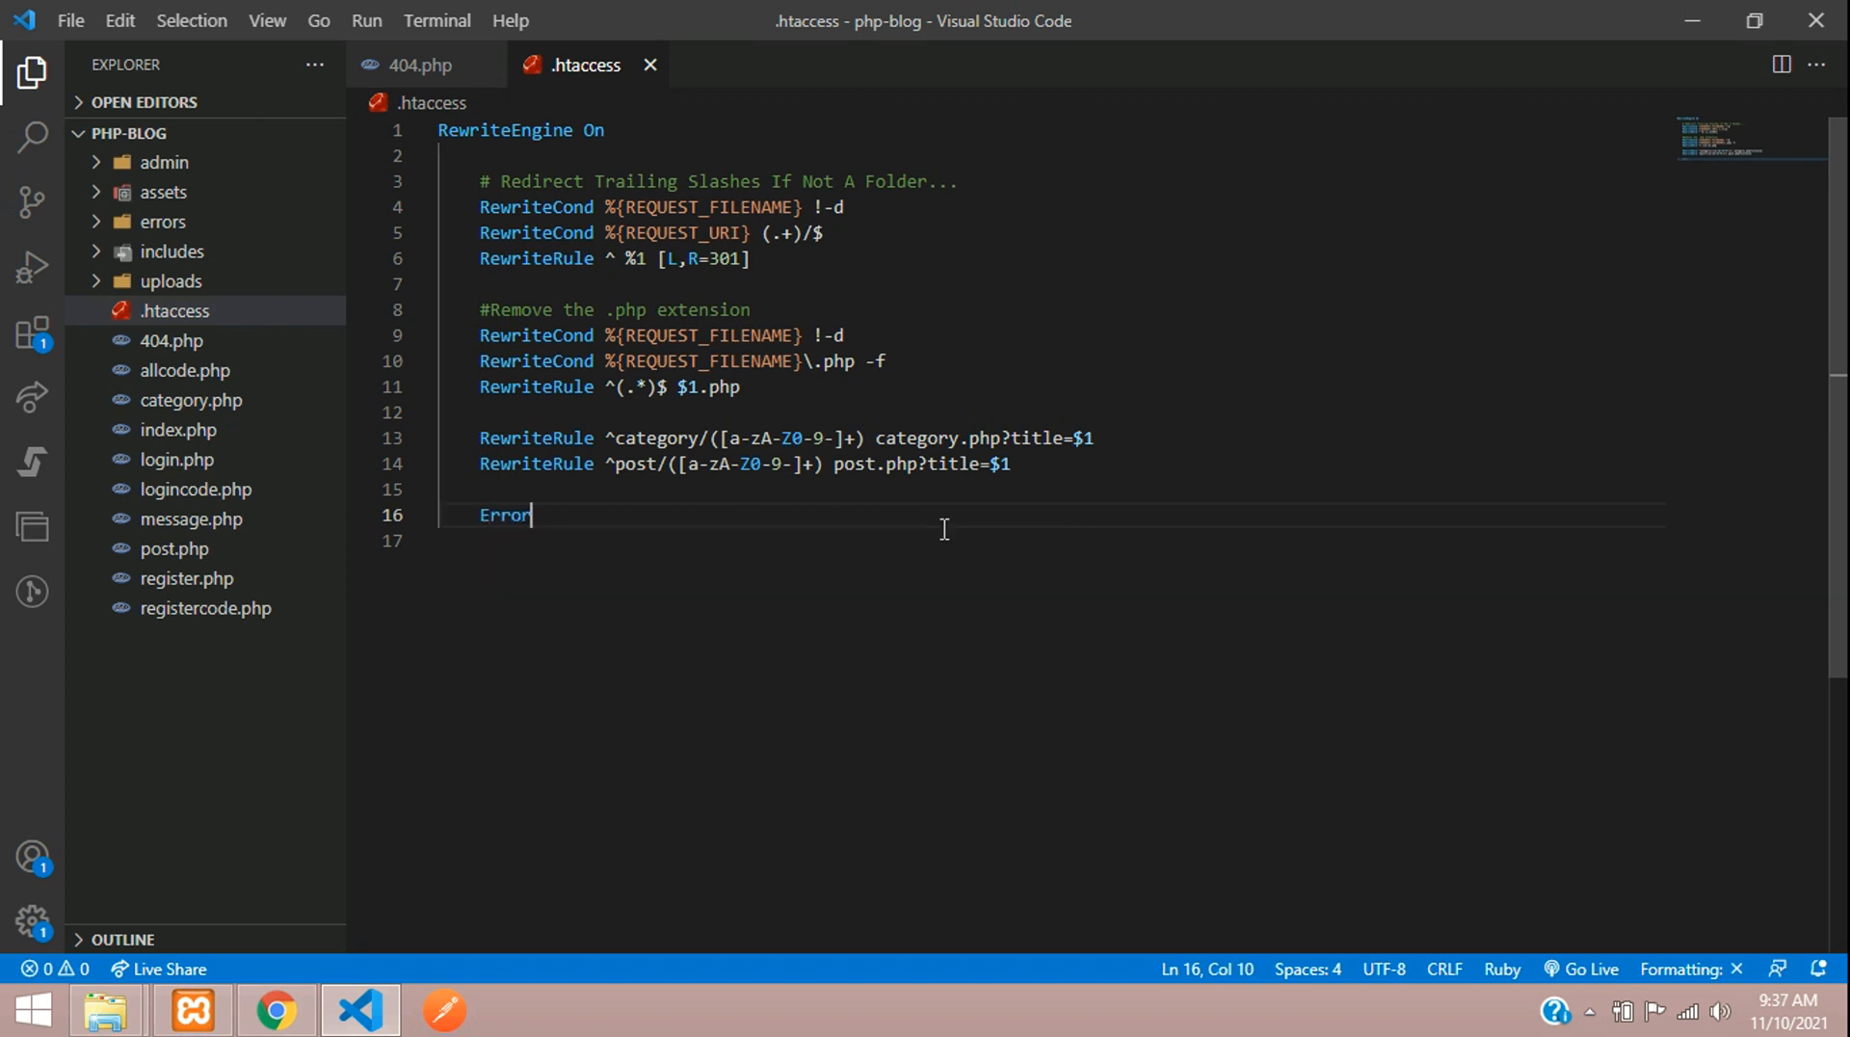
pyautogui.write('Document')
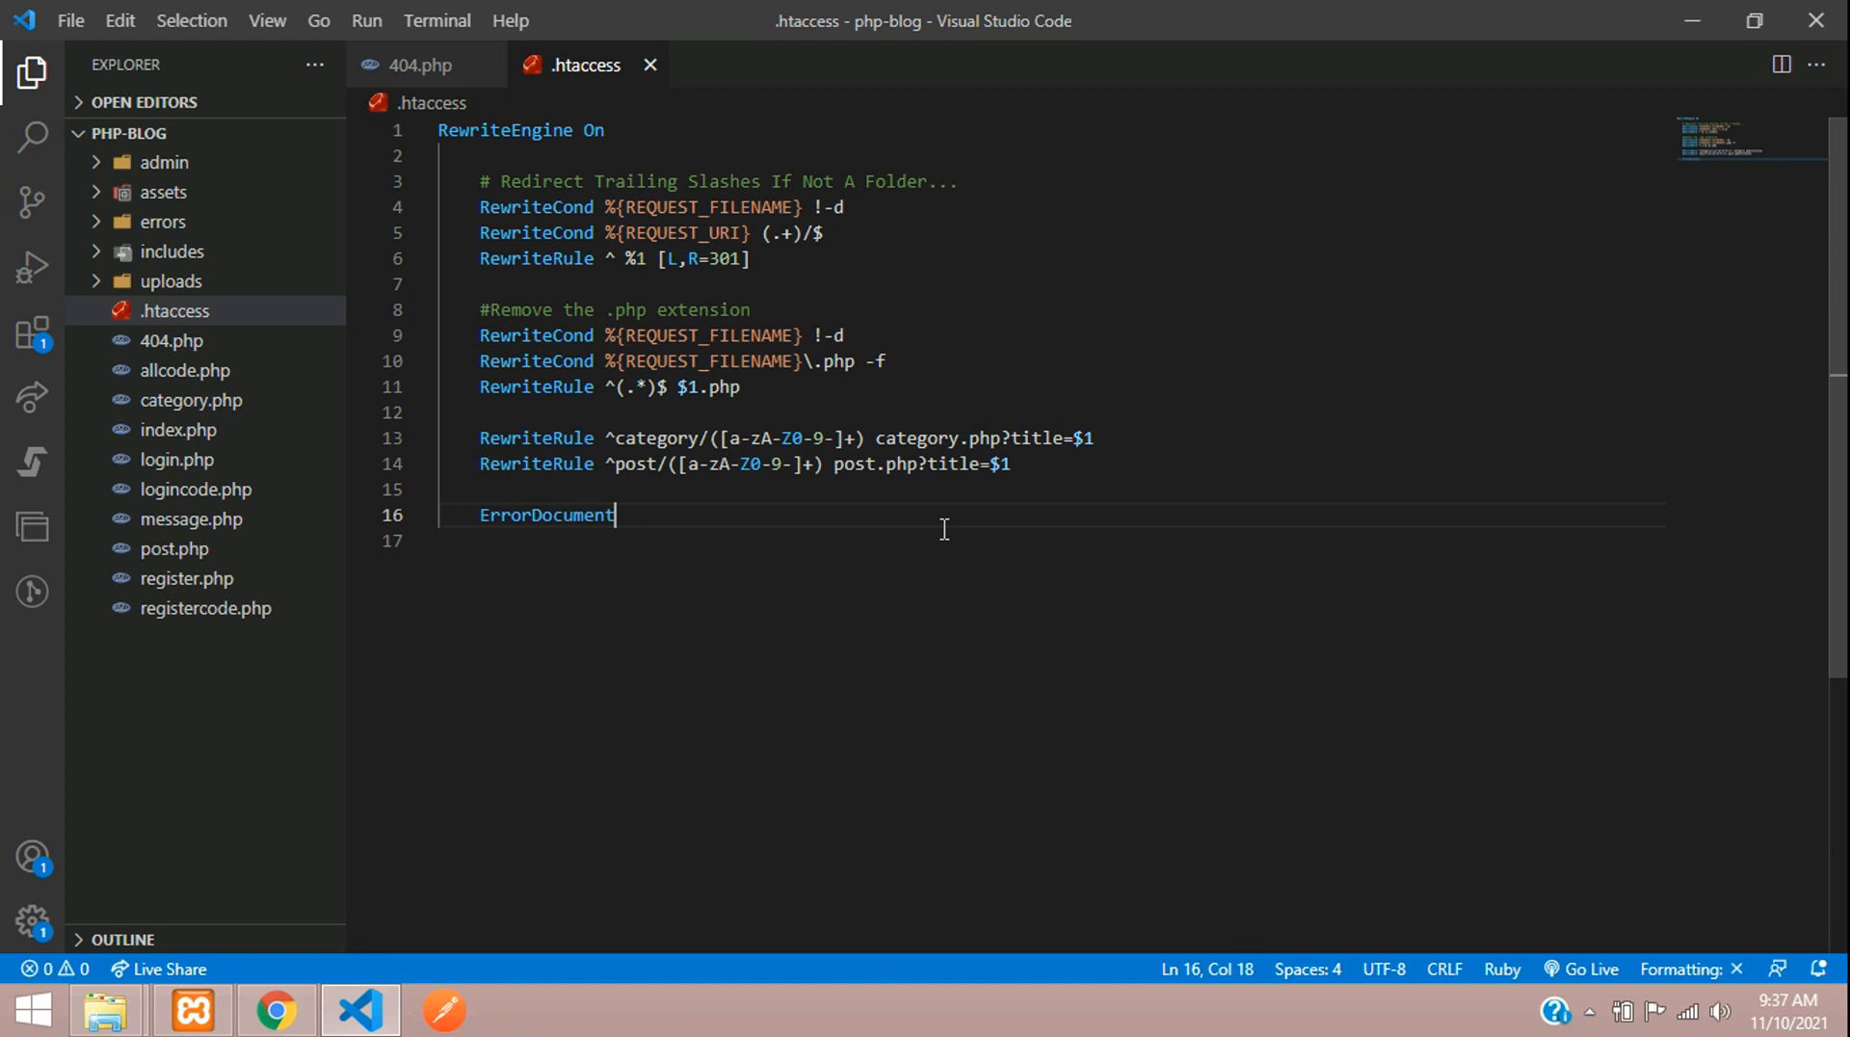
pyautogui.write('404')
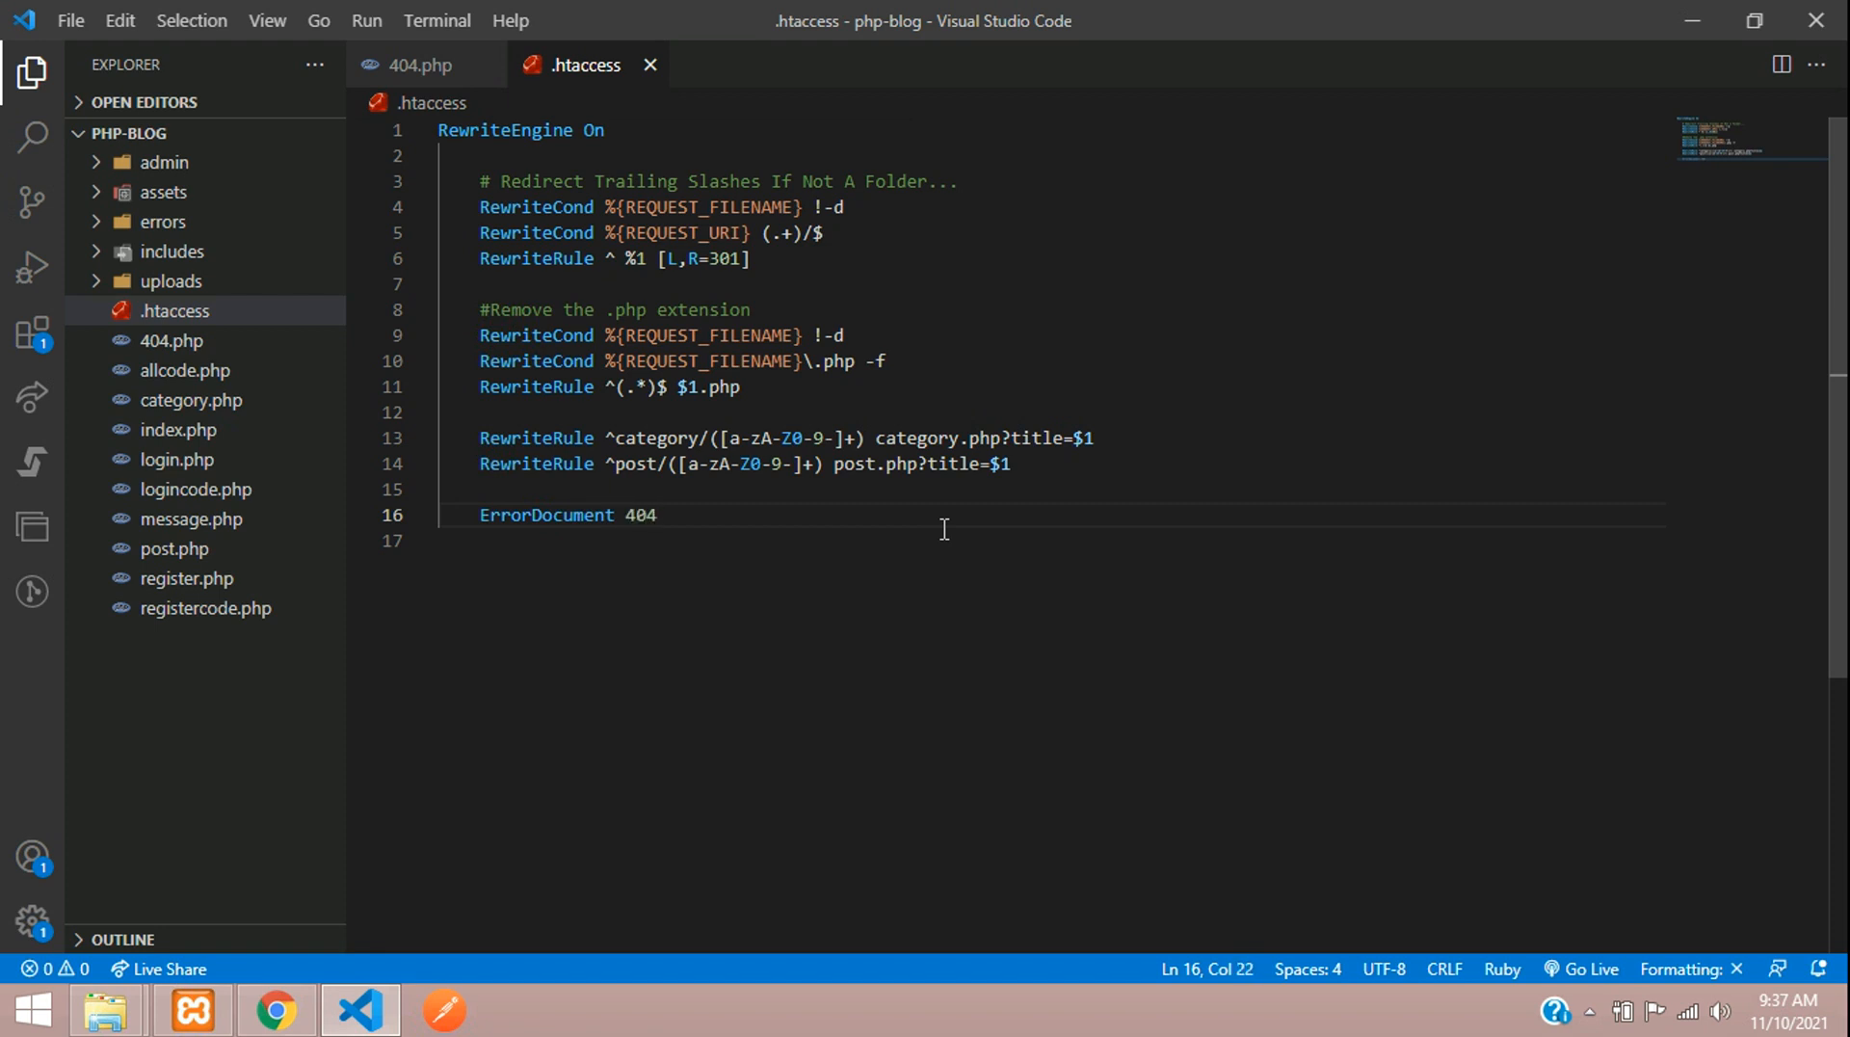
pyautogui.write('p')
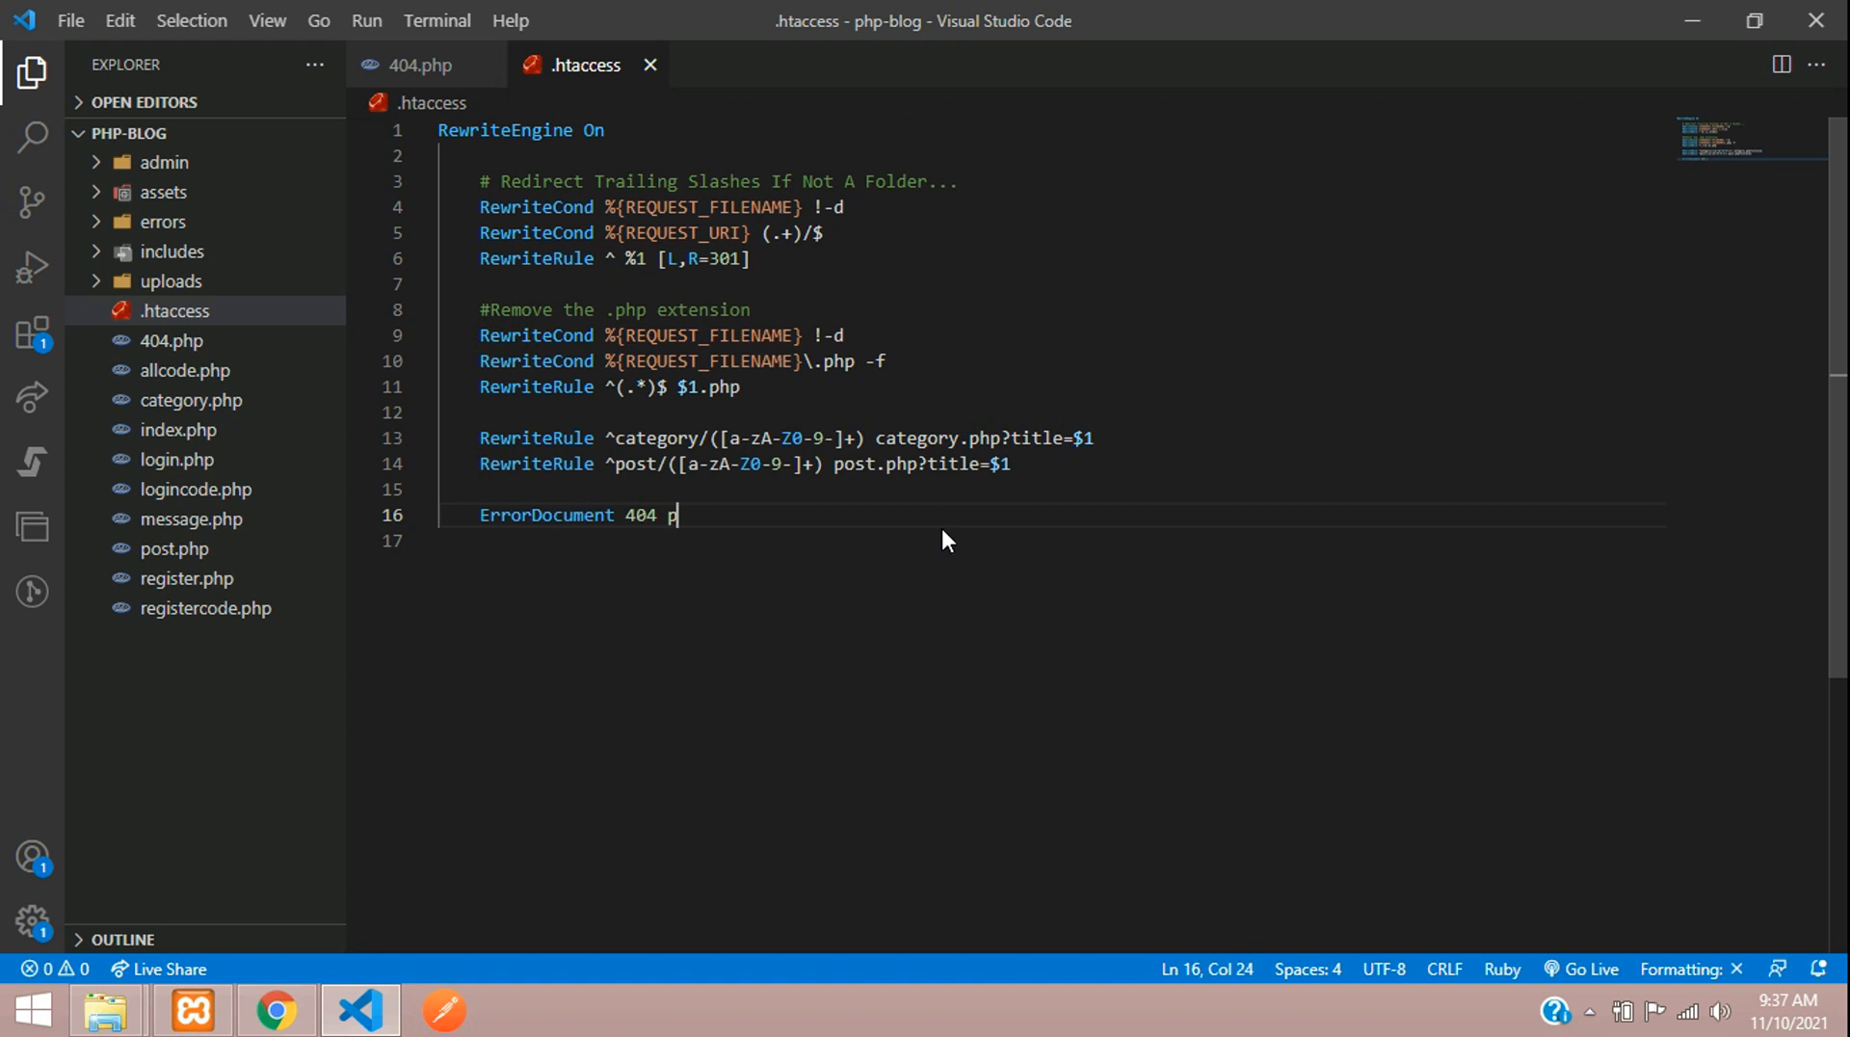
pyautogui.write('ath/404')
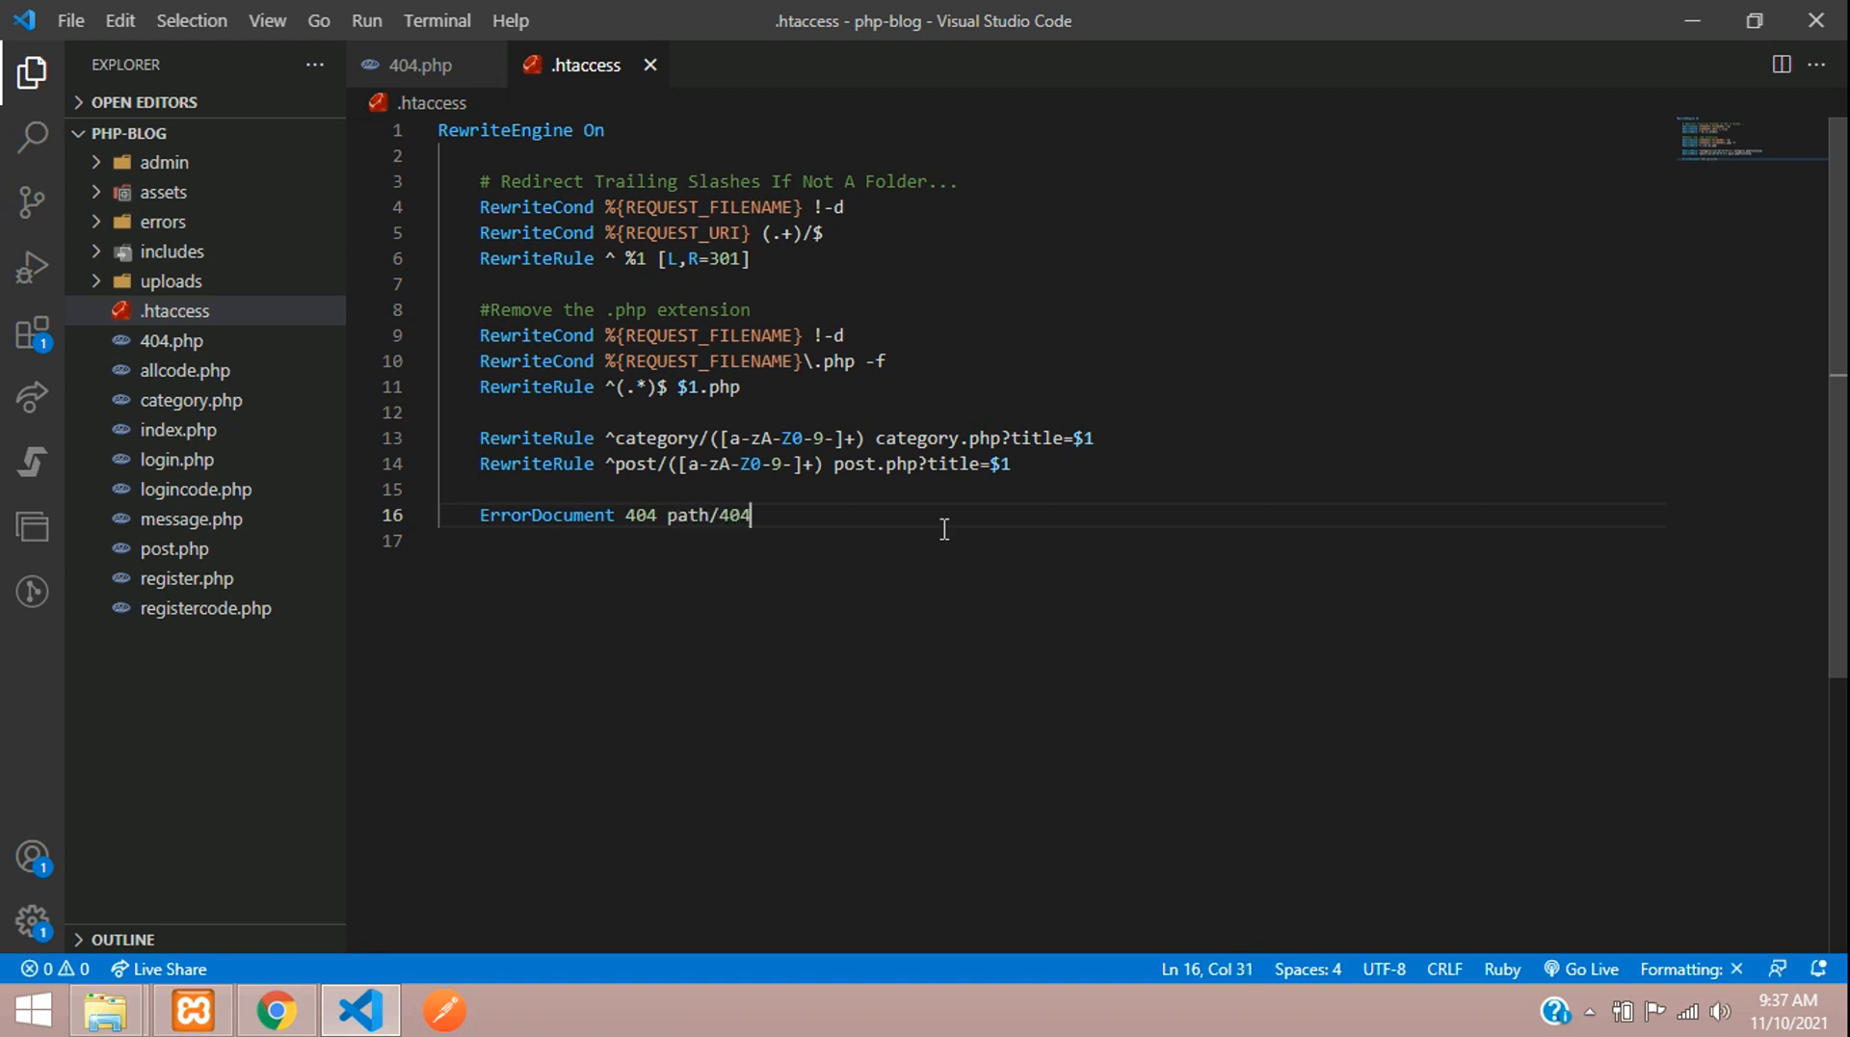
pyautogui.write('.php')
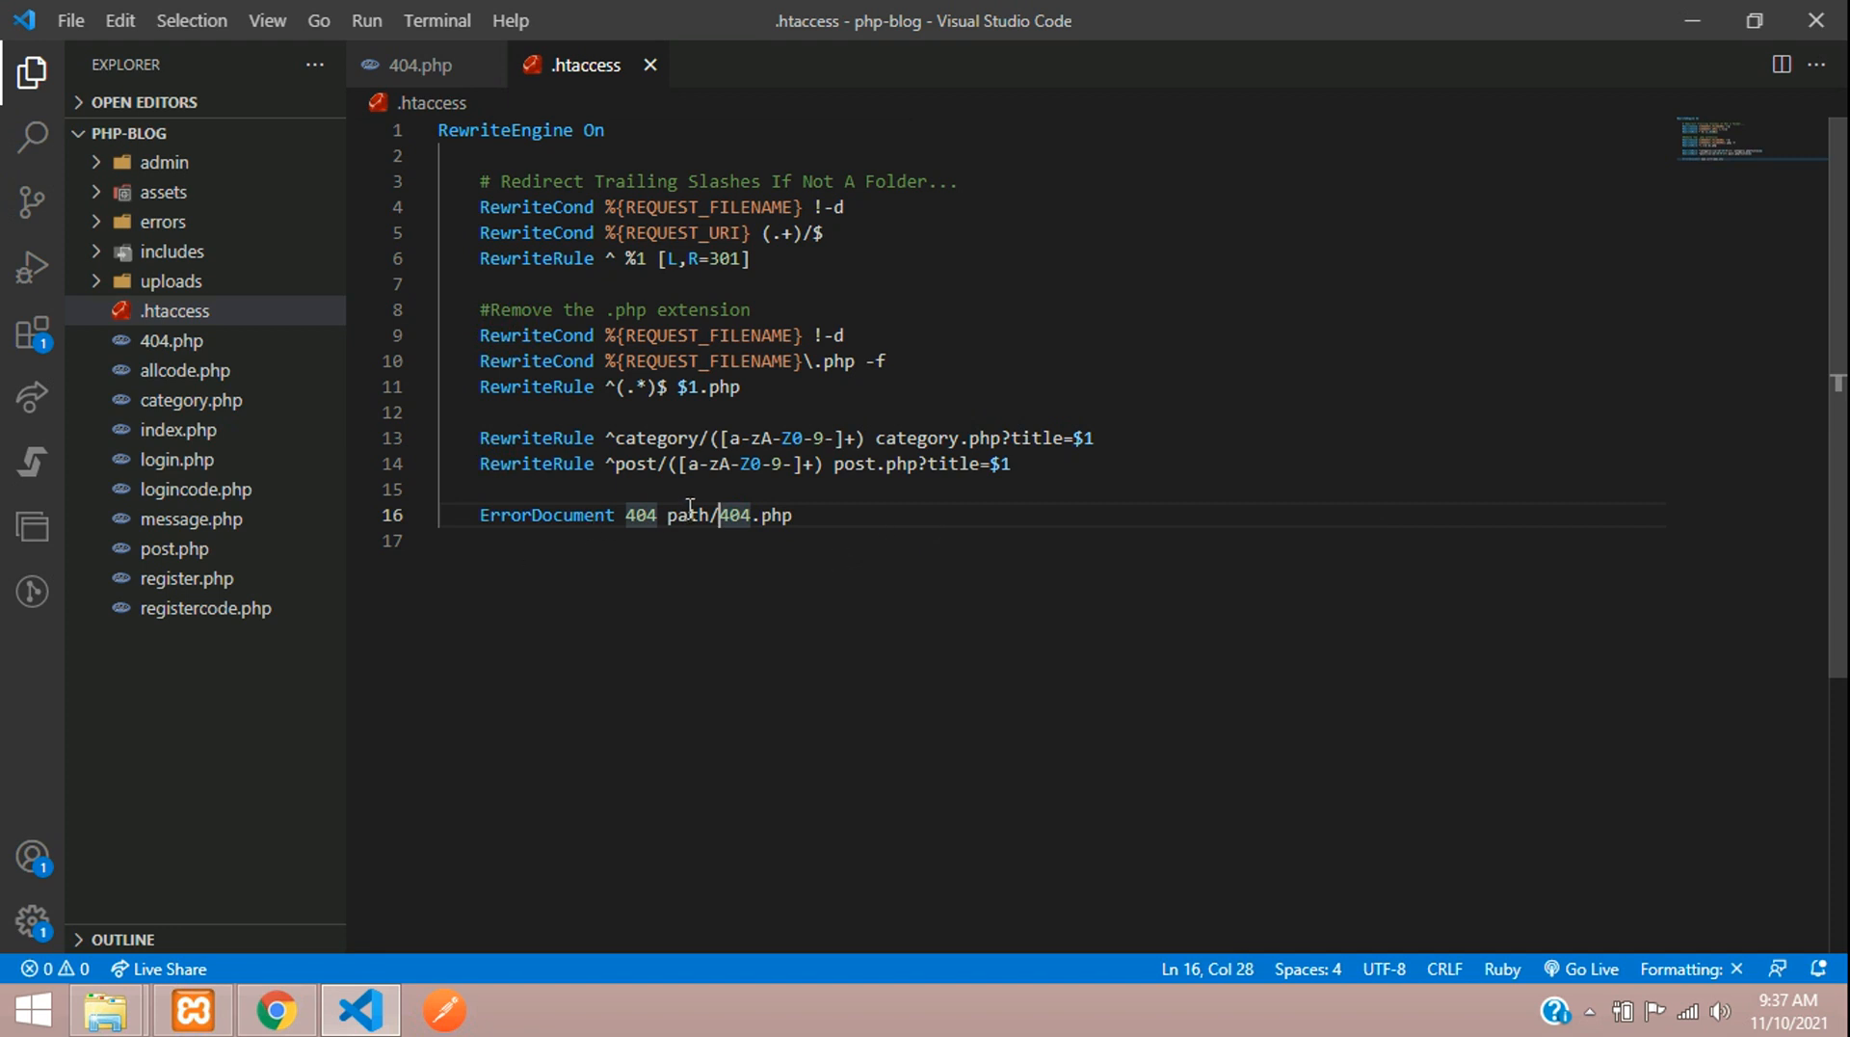
pyautogui.click(274, 1010)
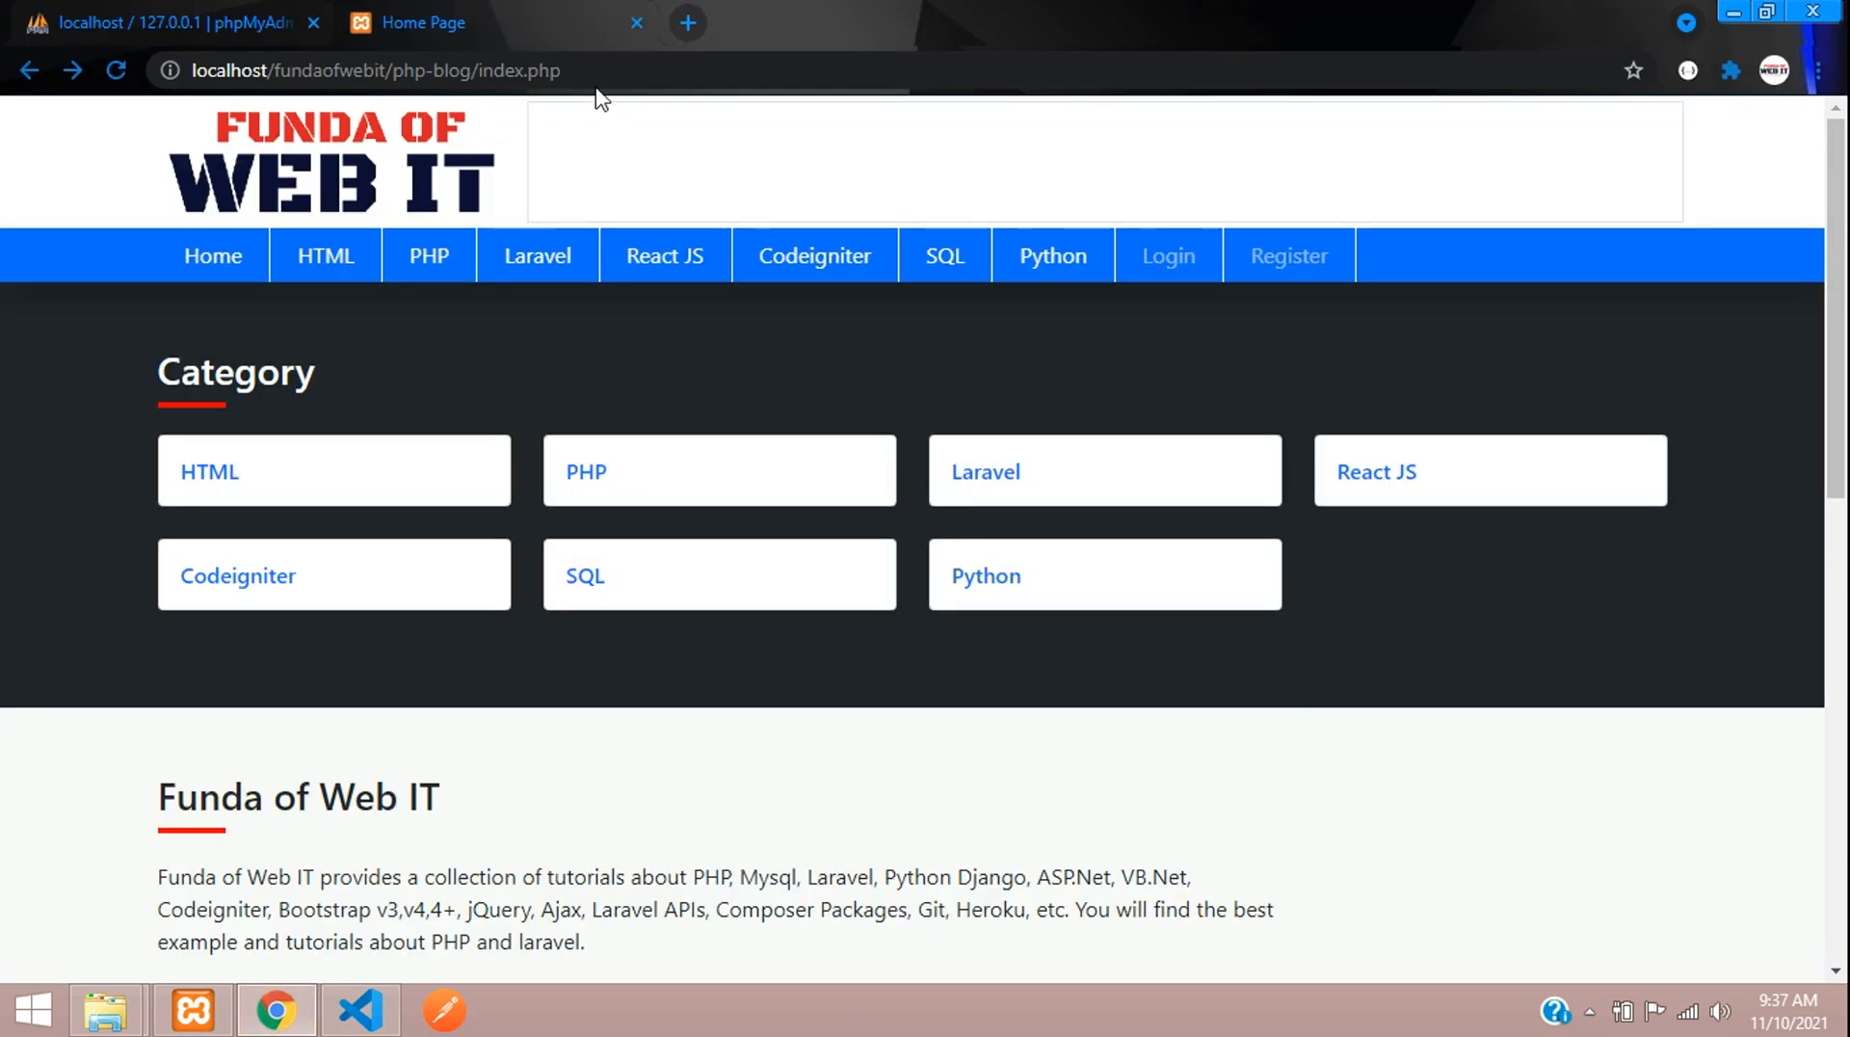
pyautogui.click(355, 69)
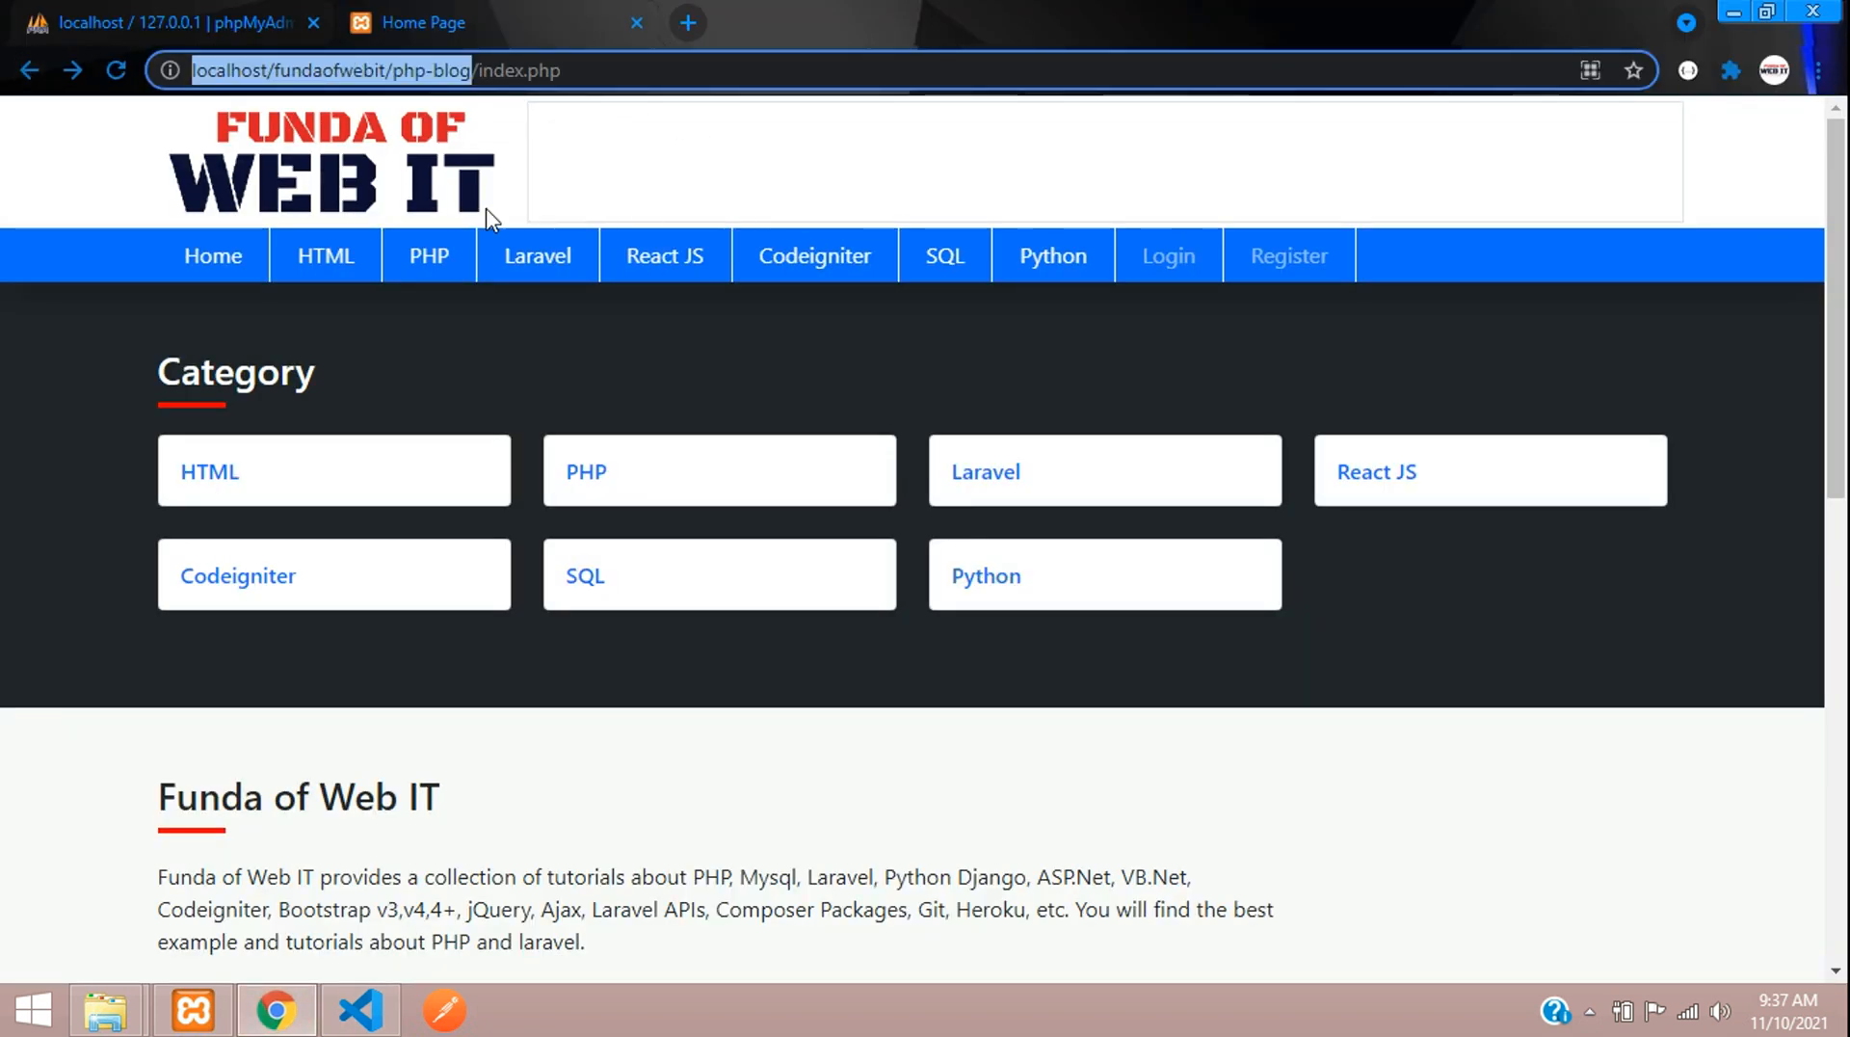
pyautogui.click(358, 1010)
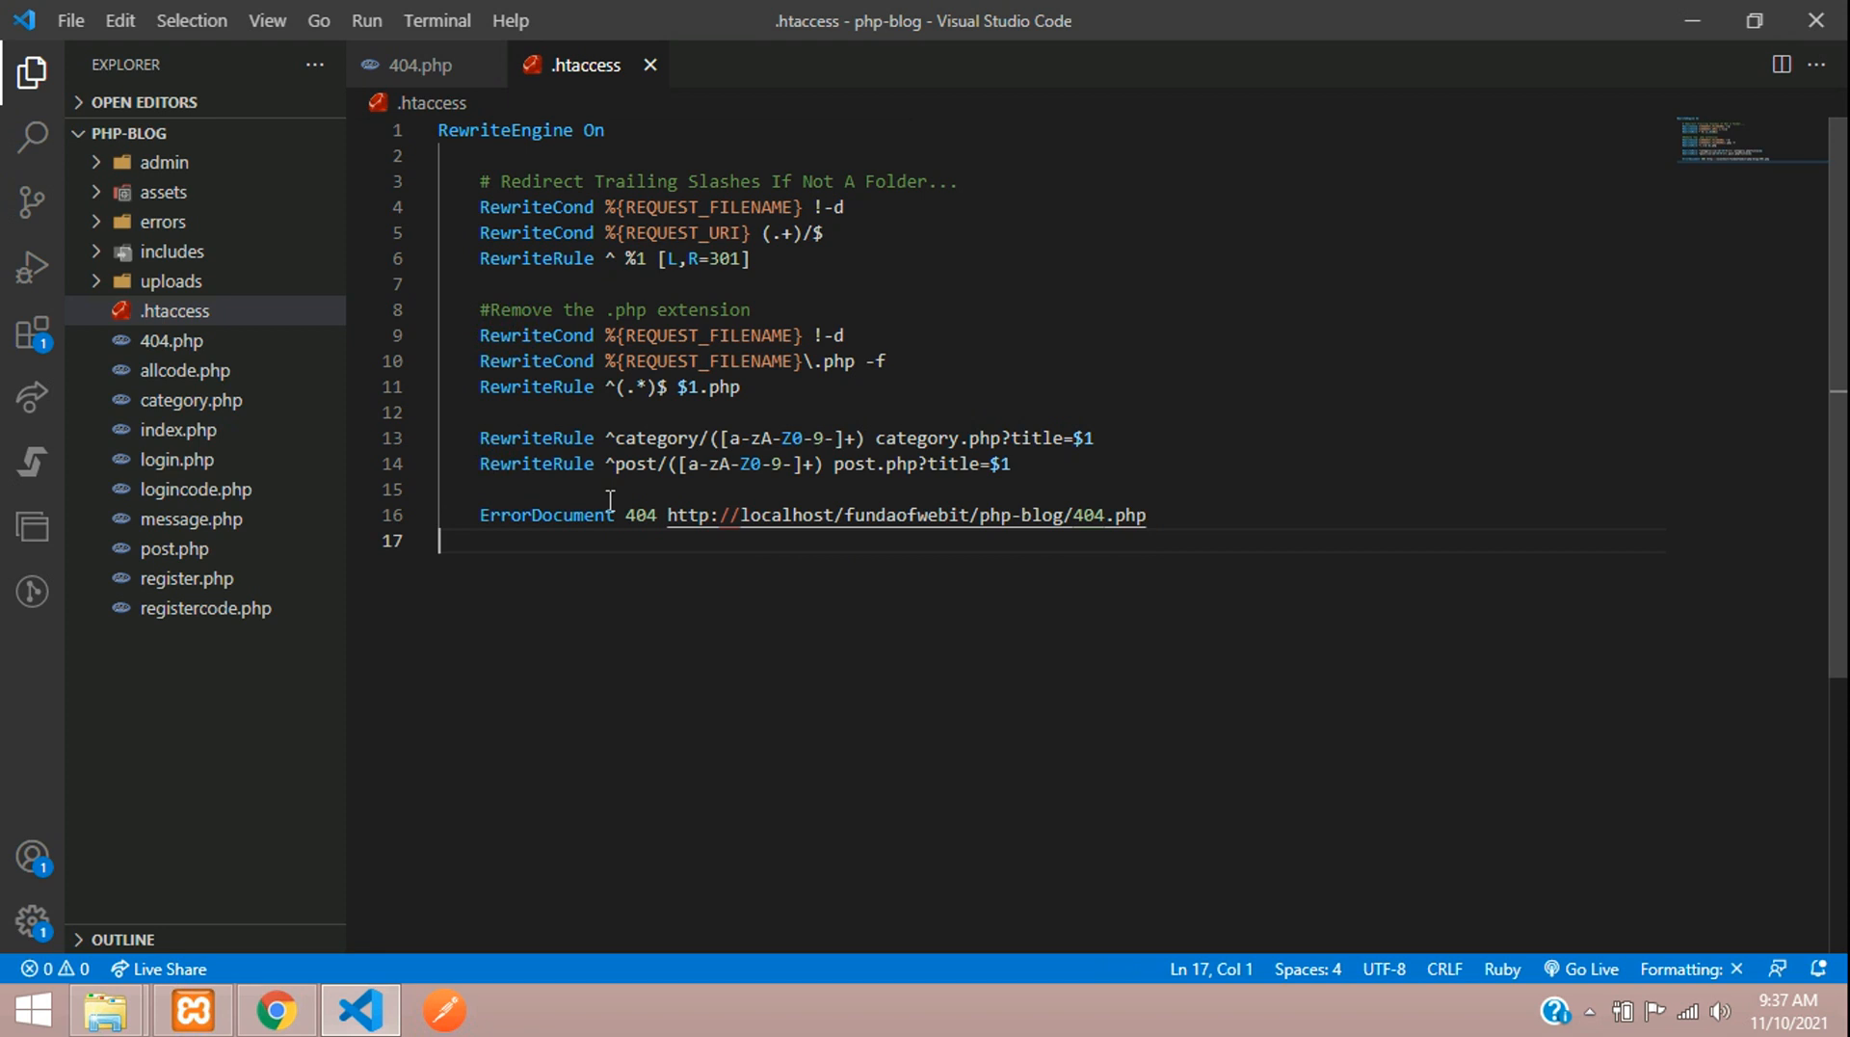
pyautogui.click(274, 1012)
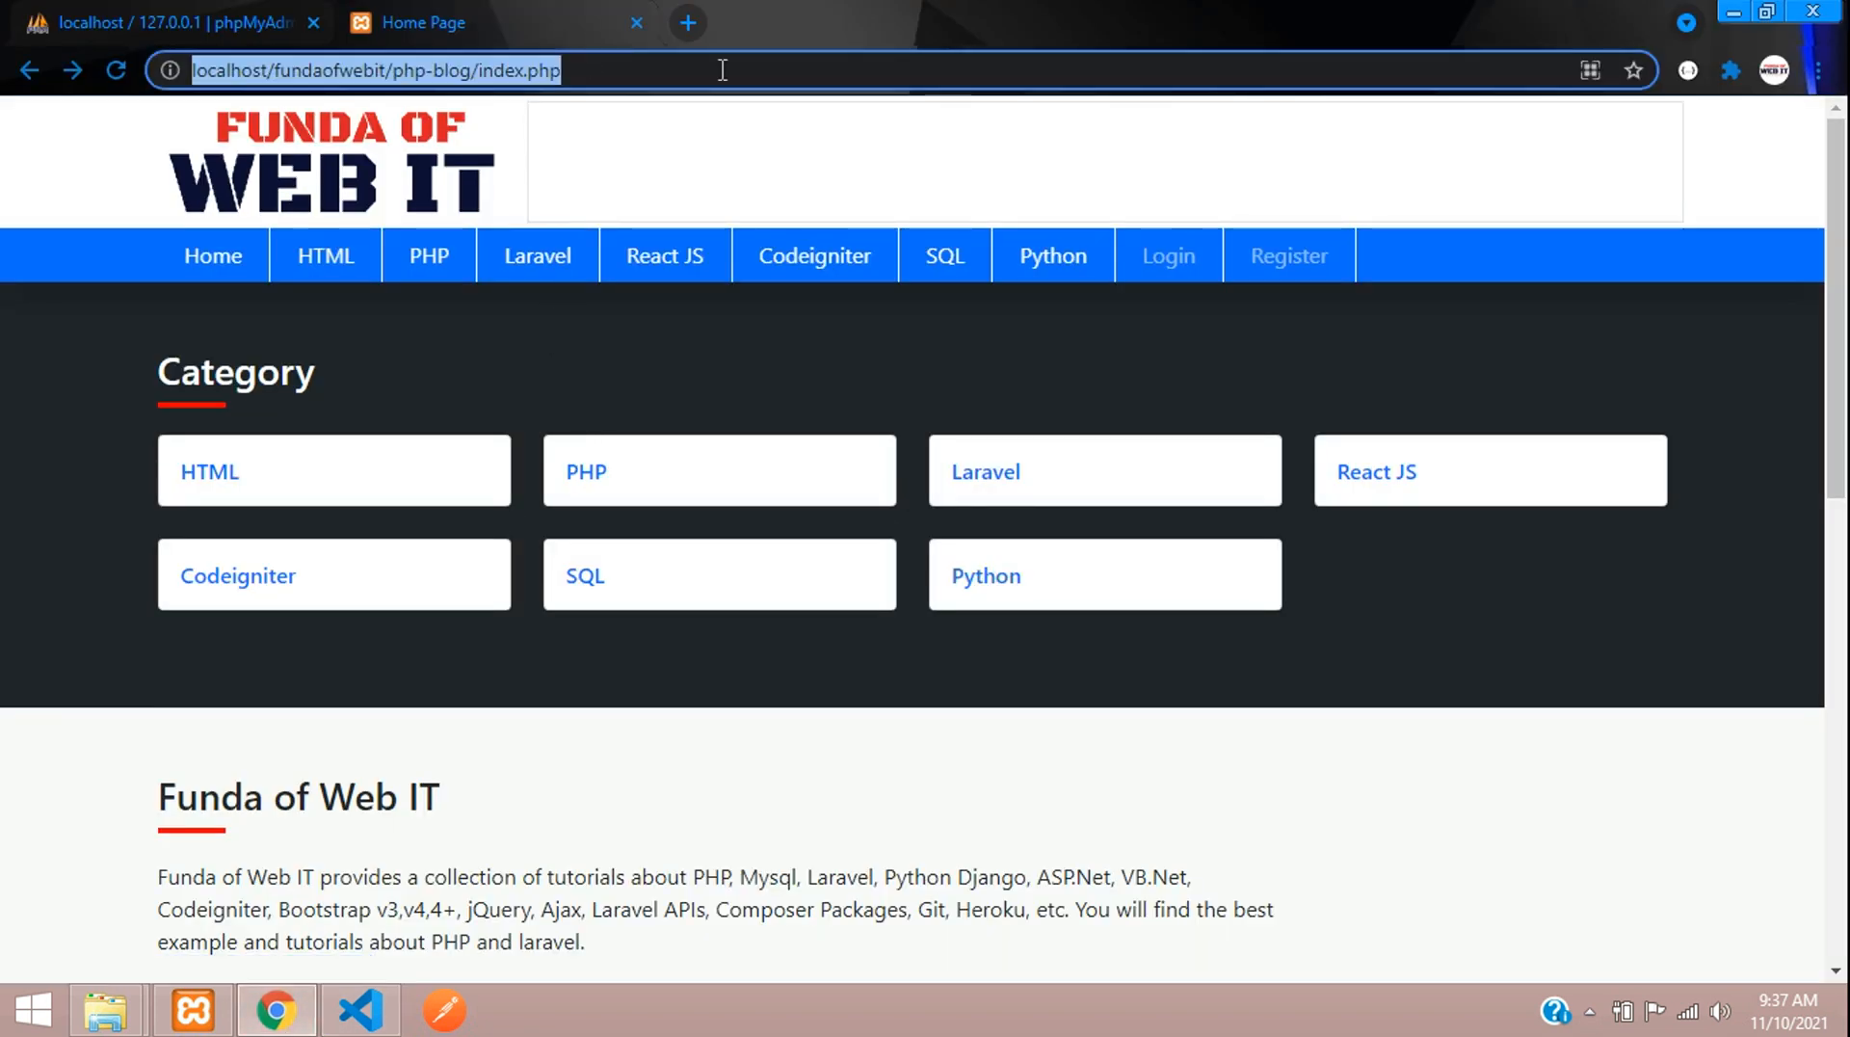
# Load a junk index.php URL to reach the 404! page, then browse Login, Register, PHP category and a post.
pyautogui.write('asdadad')
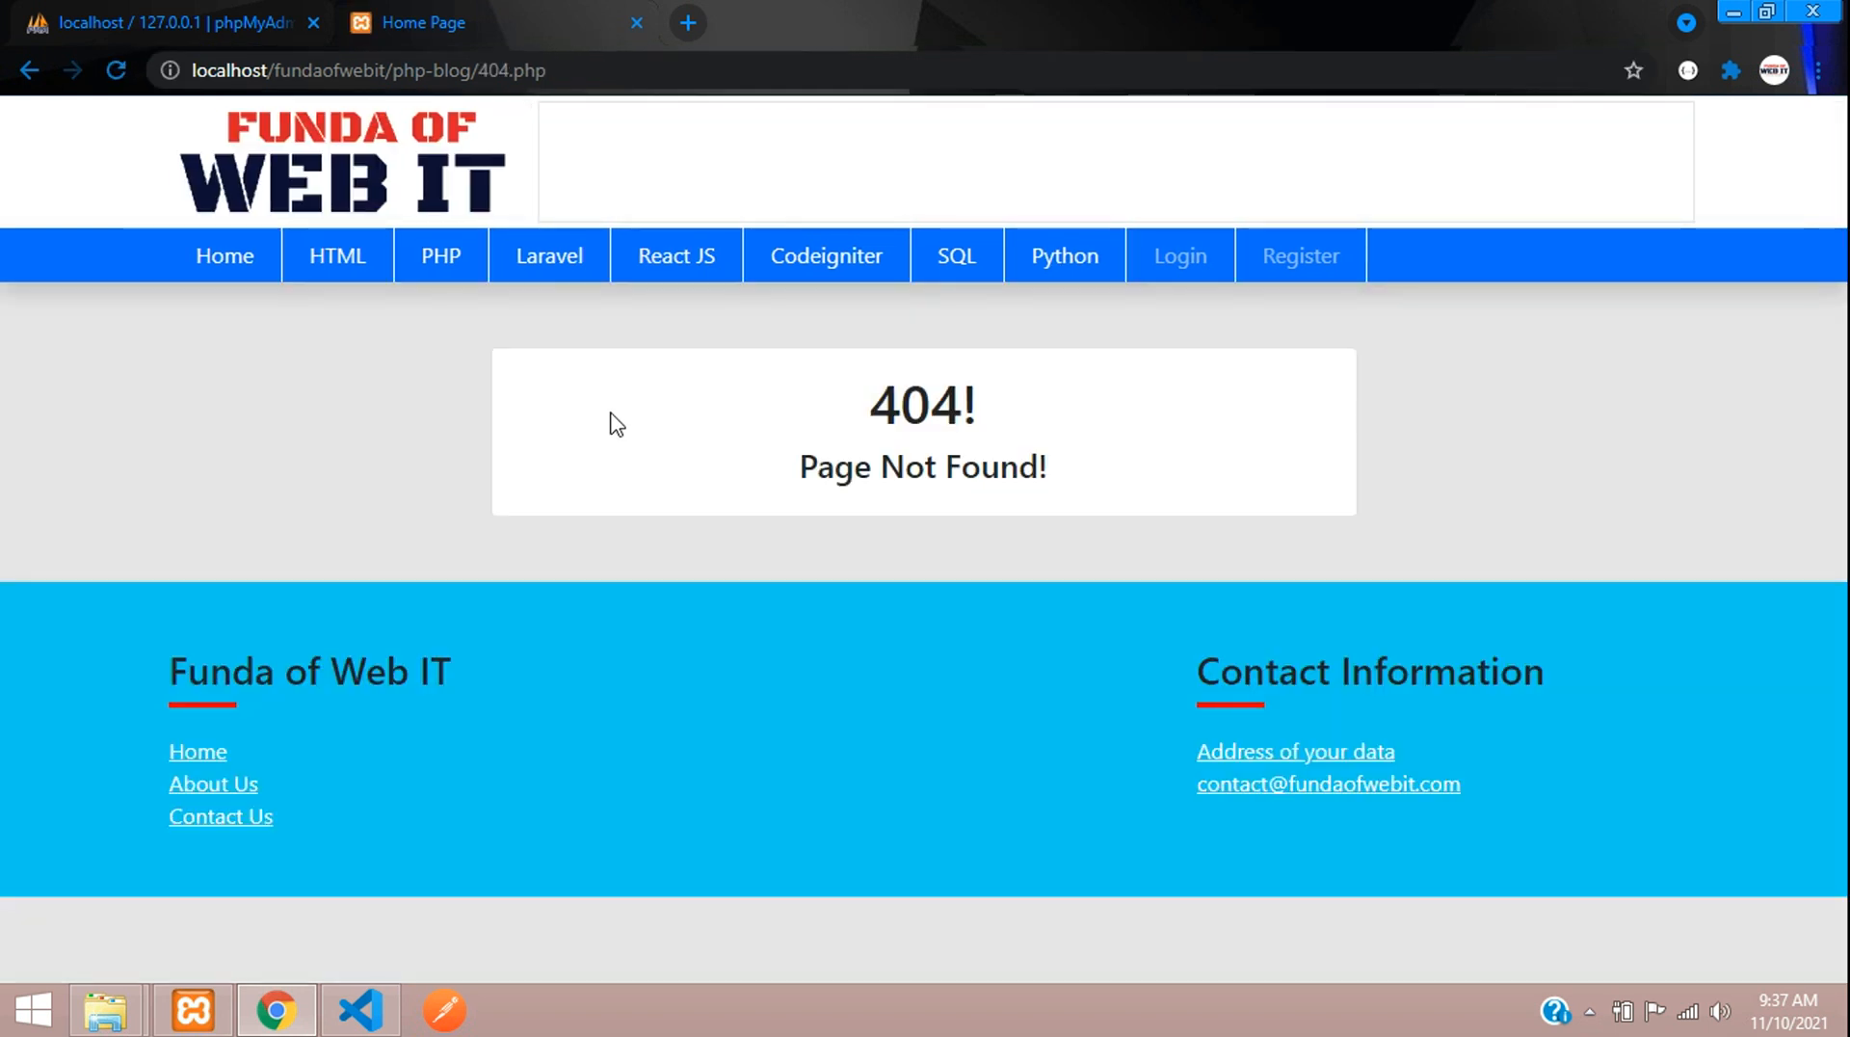
pyautogui.click(1168, 254)
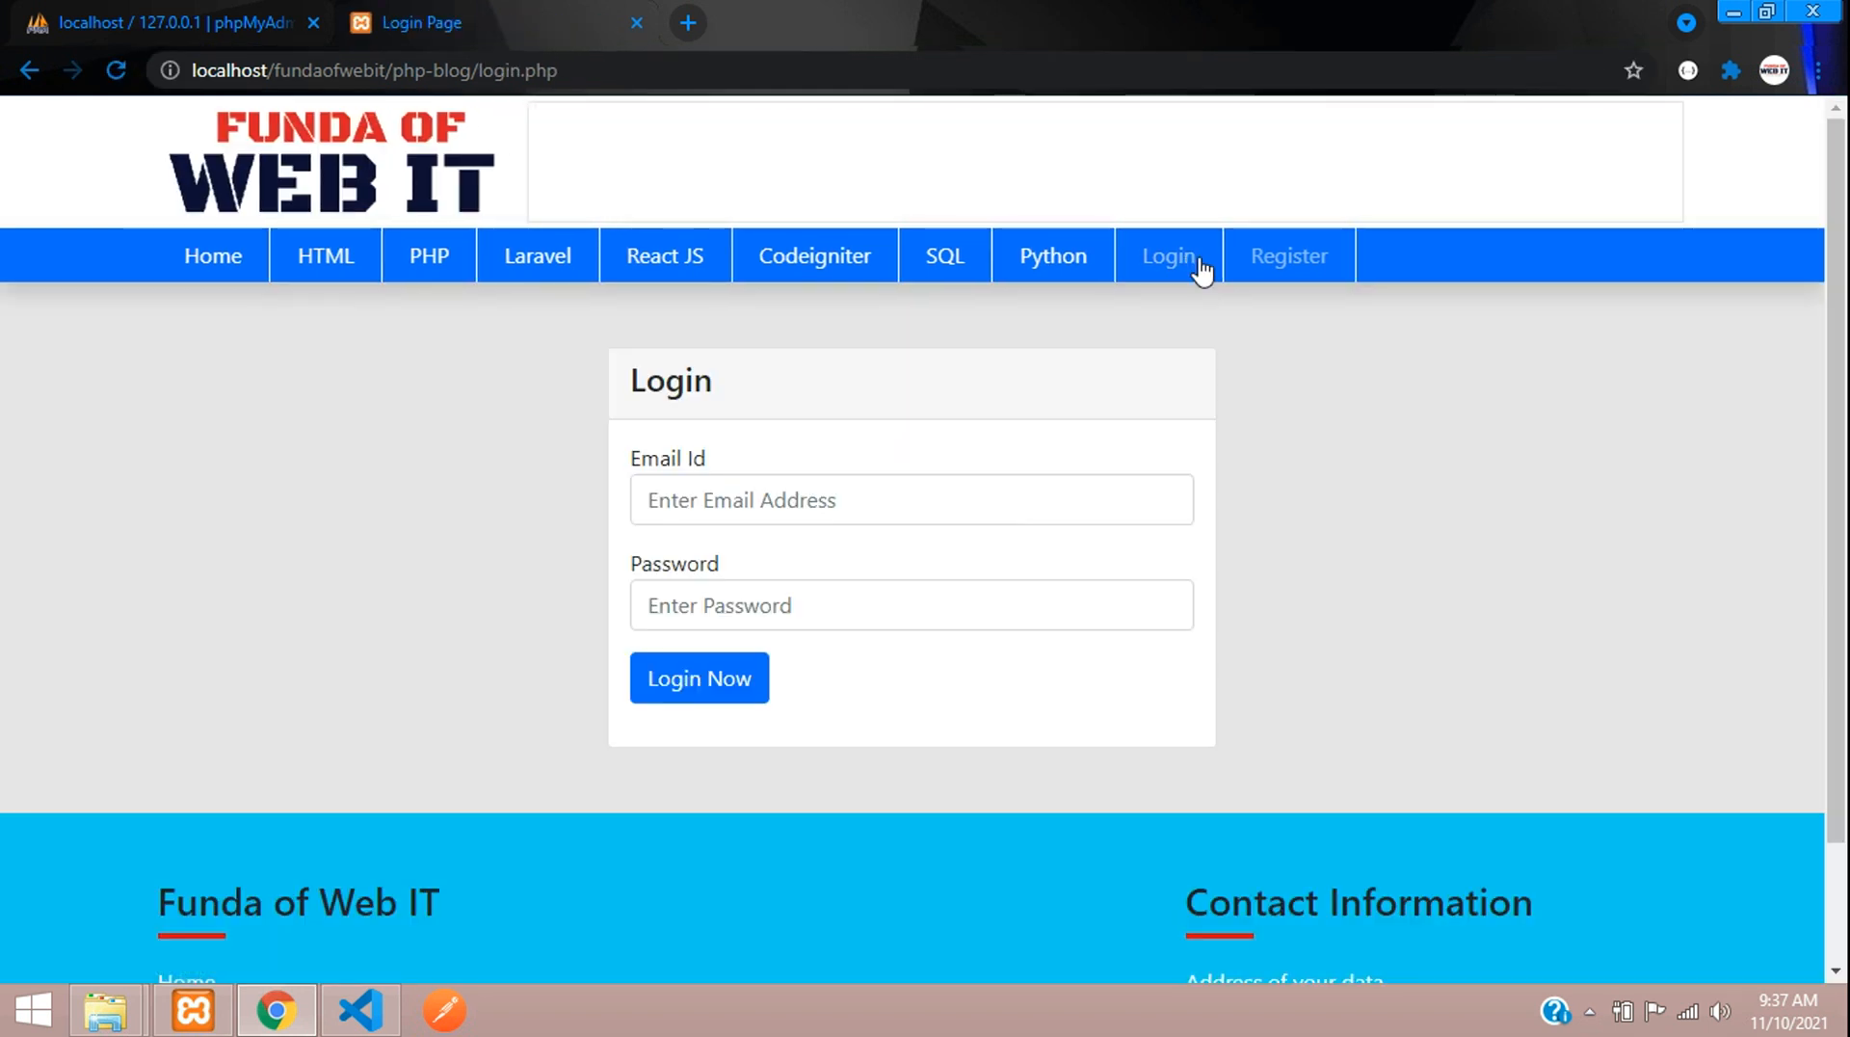
pyautogui.click(1287, 256)
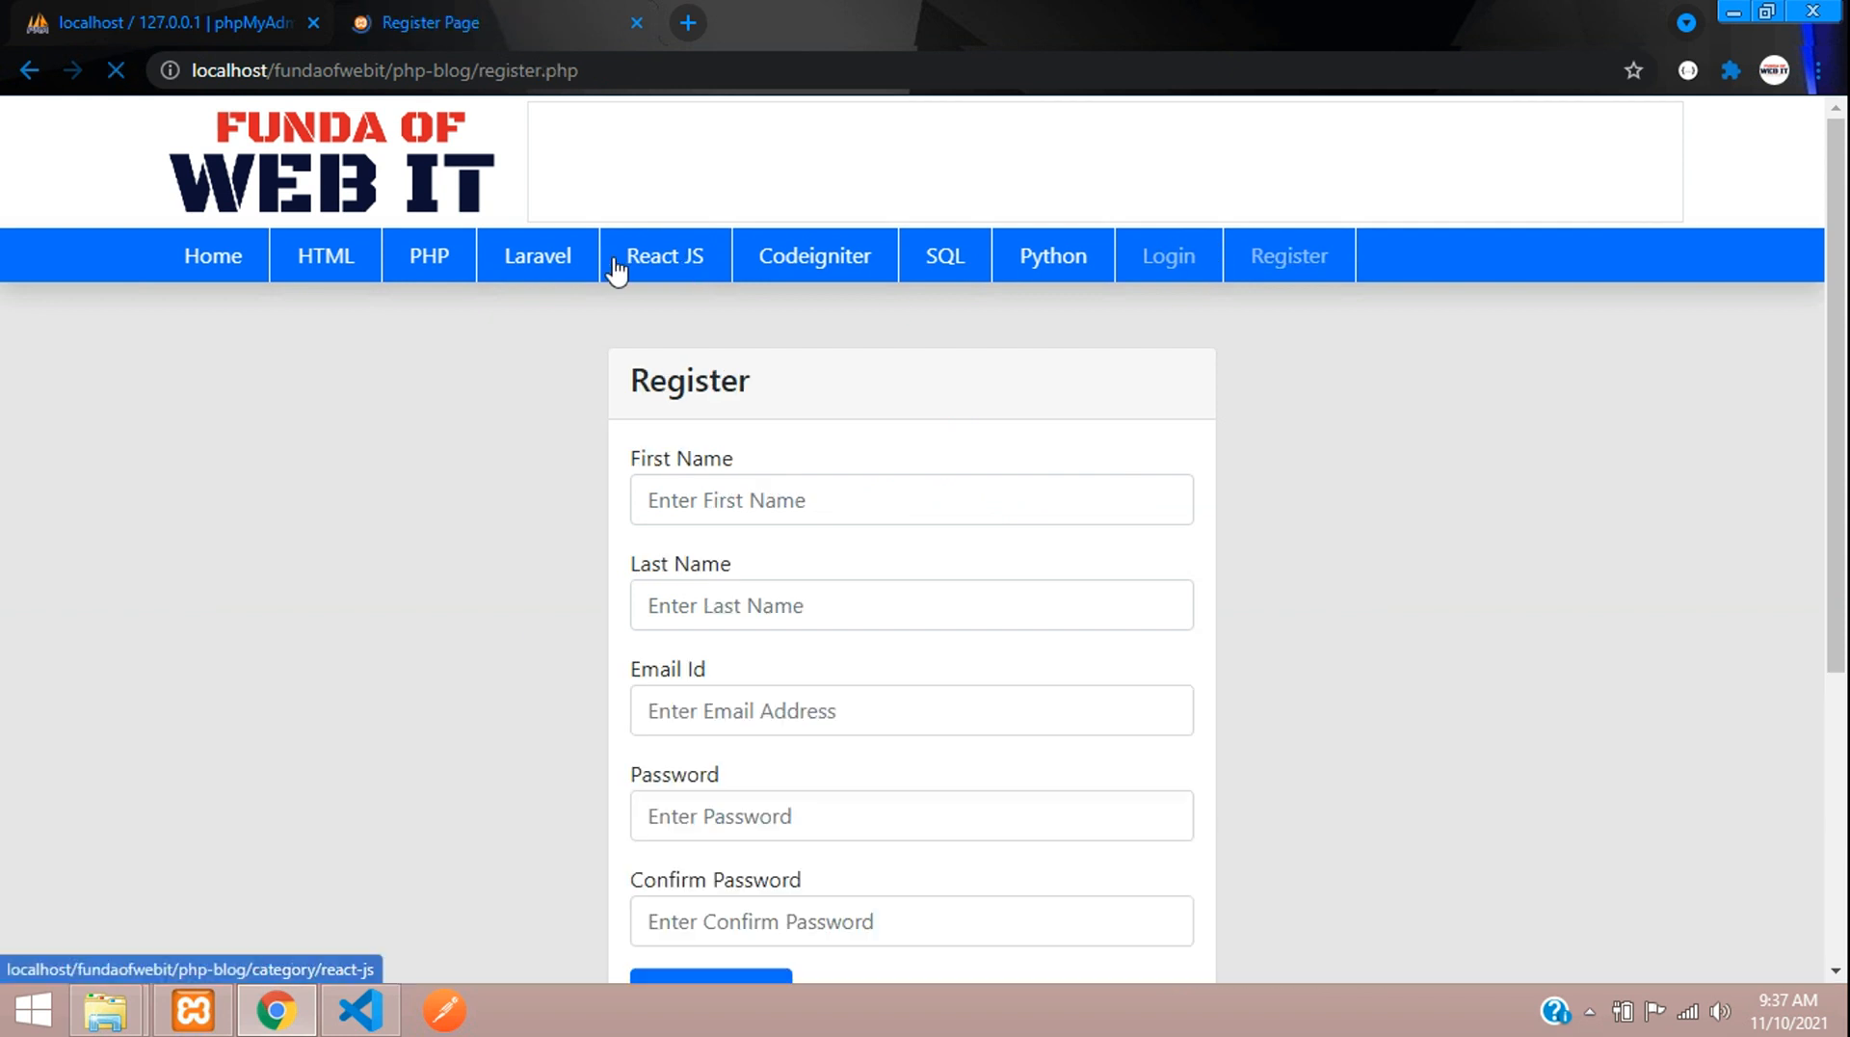
pyautogui.click(428, 256)
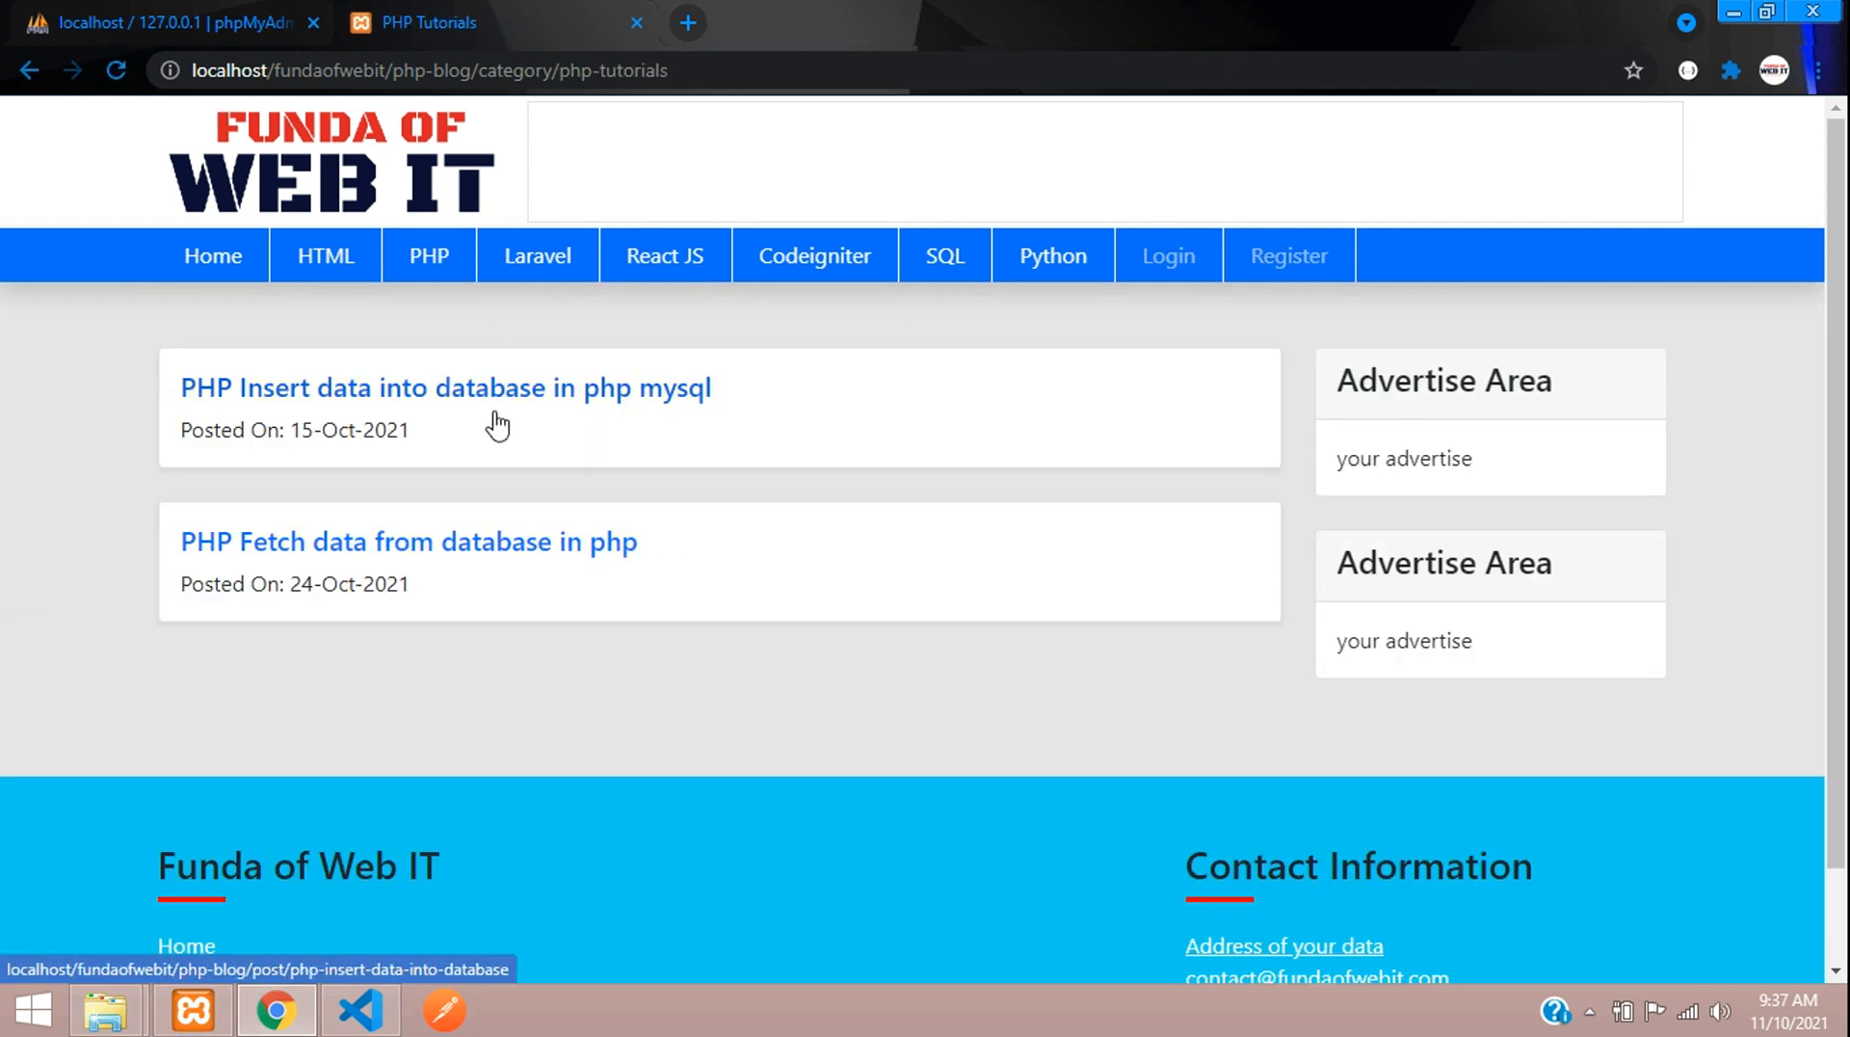
pyautogui.click(446, 388)
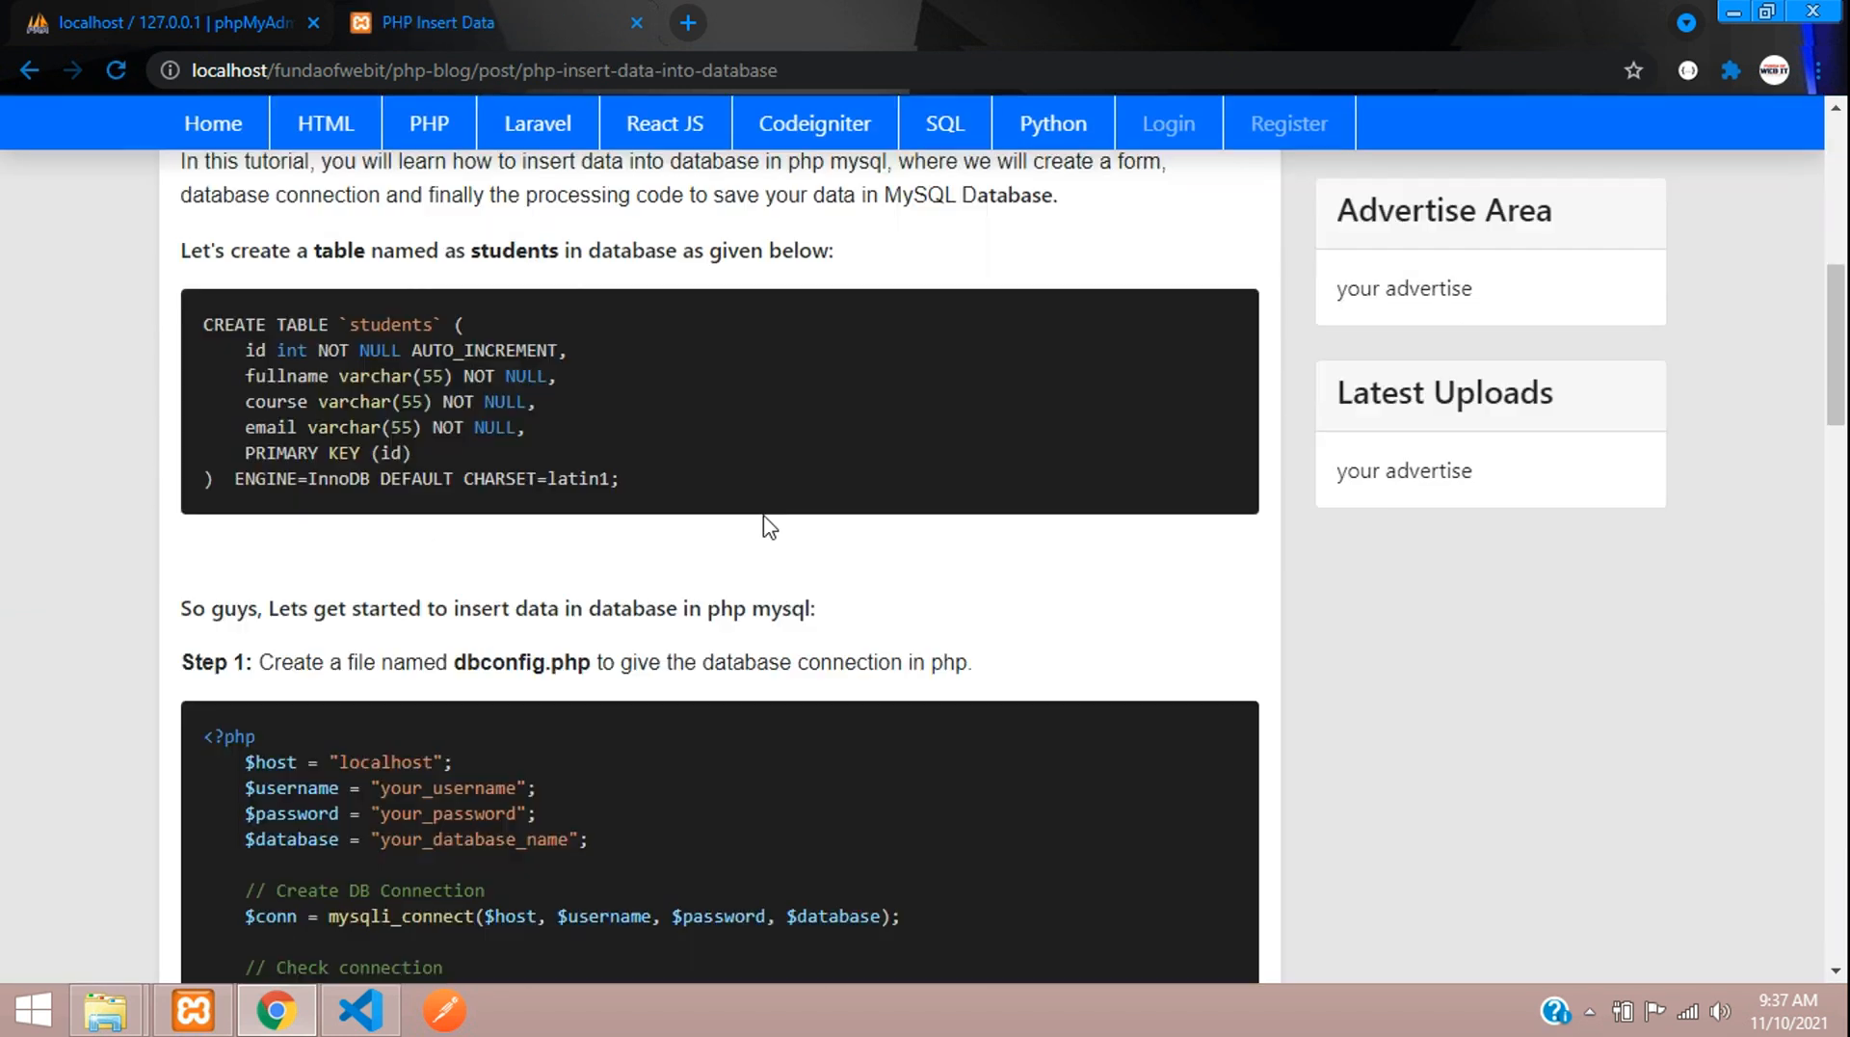
pyautogui.click(1168, 123)
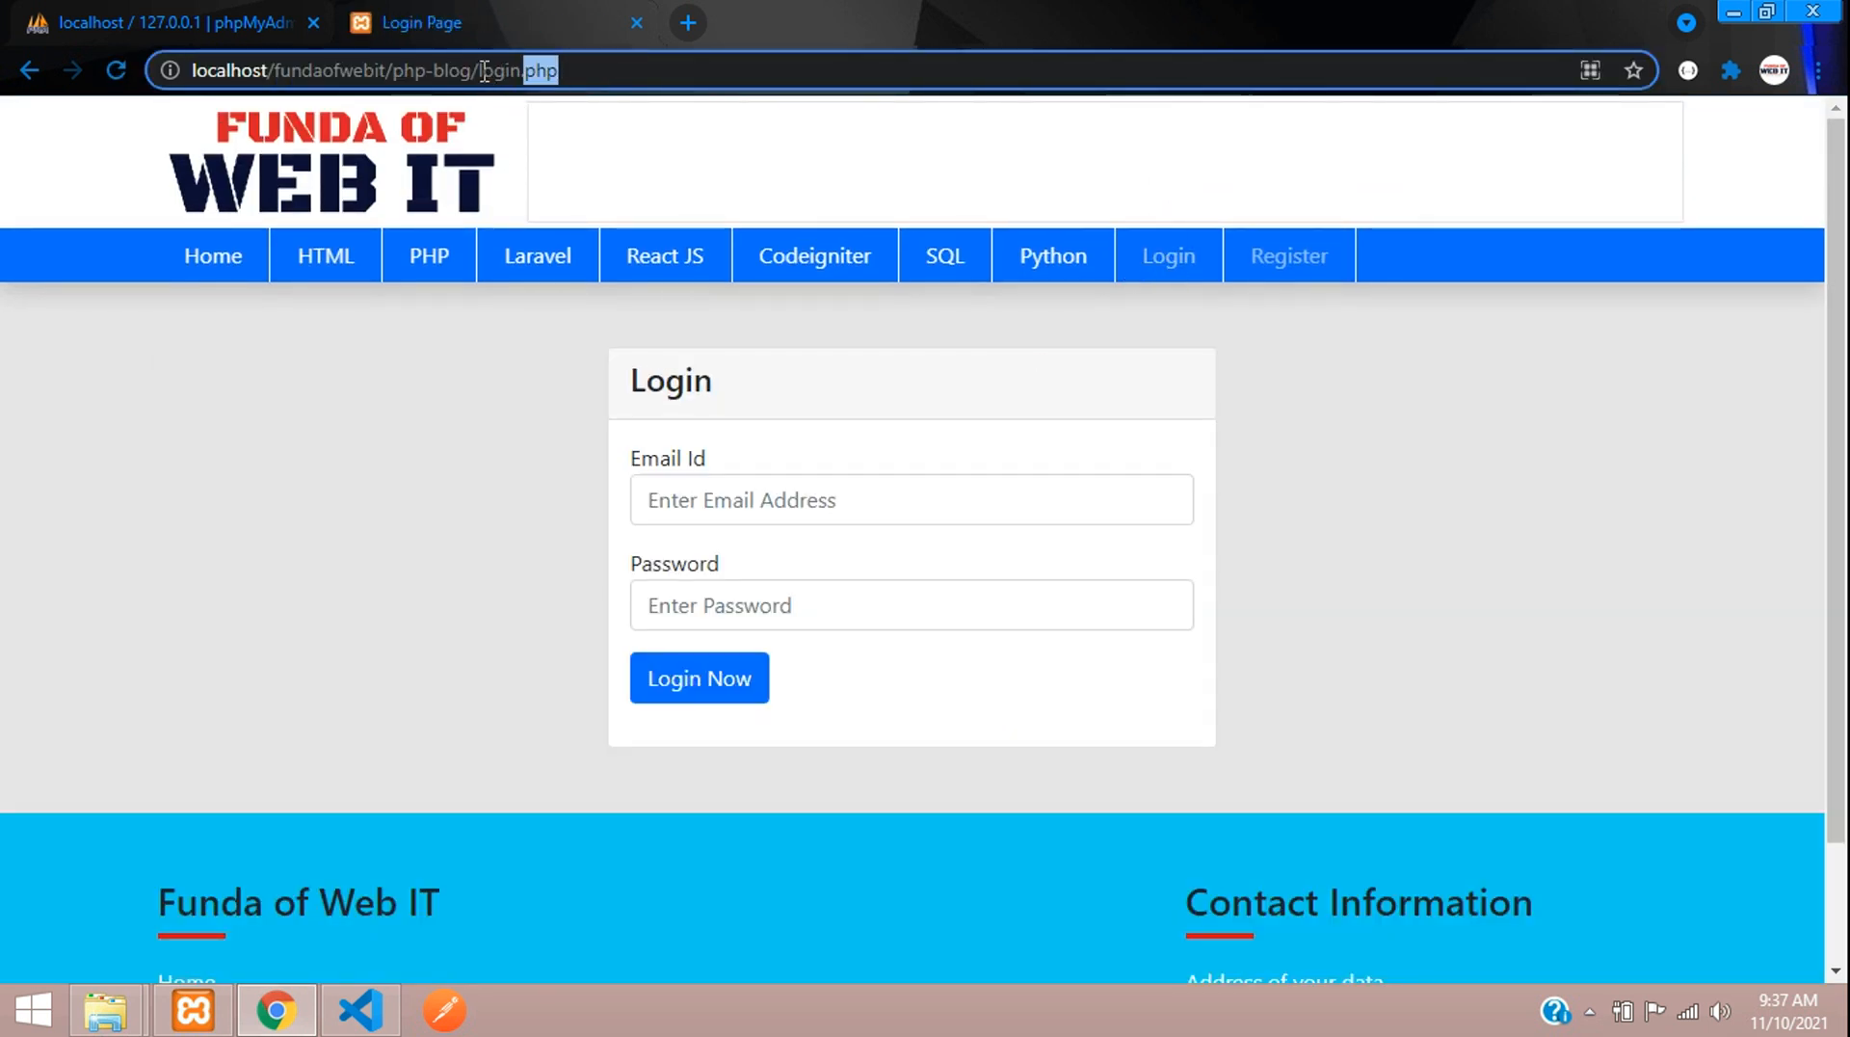
# Mistype login.php and a category URL to confirm the 404 page and No Such Category Found.
pyautogui.write('adadad')
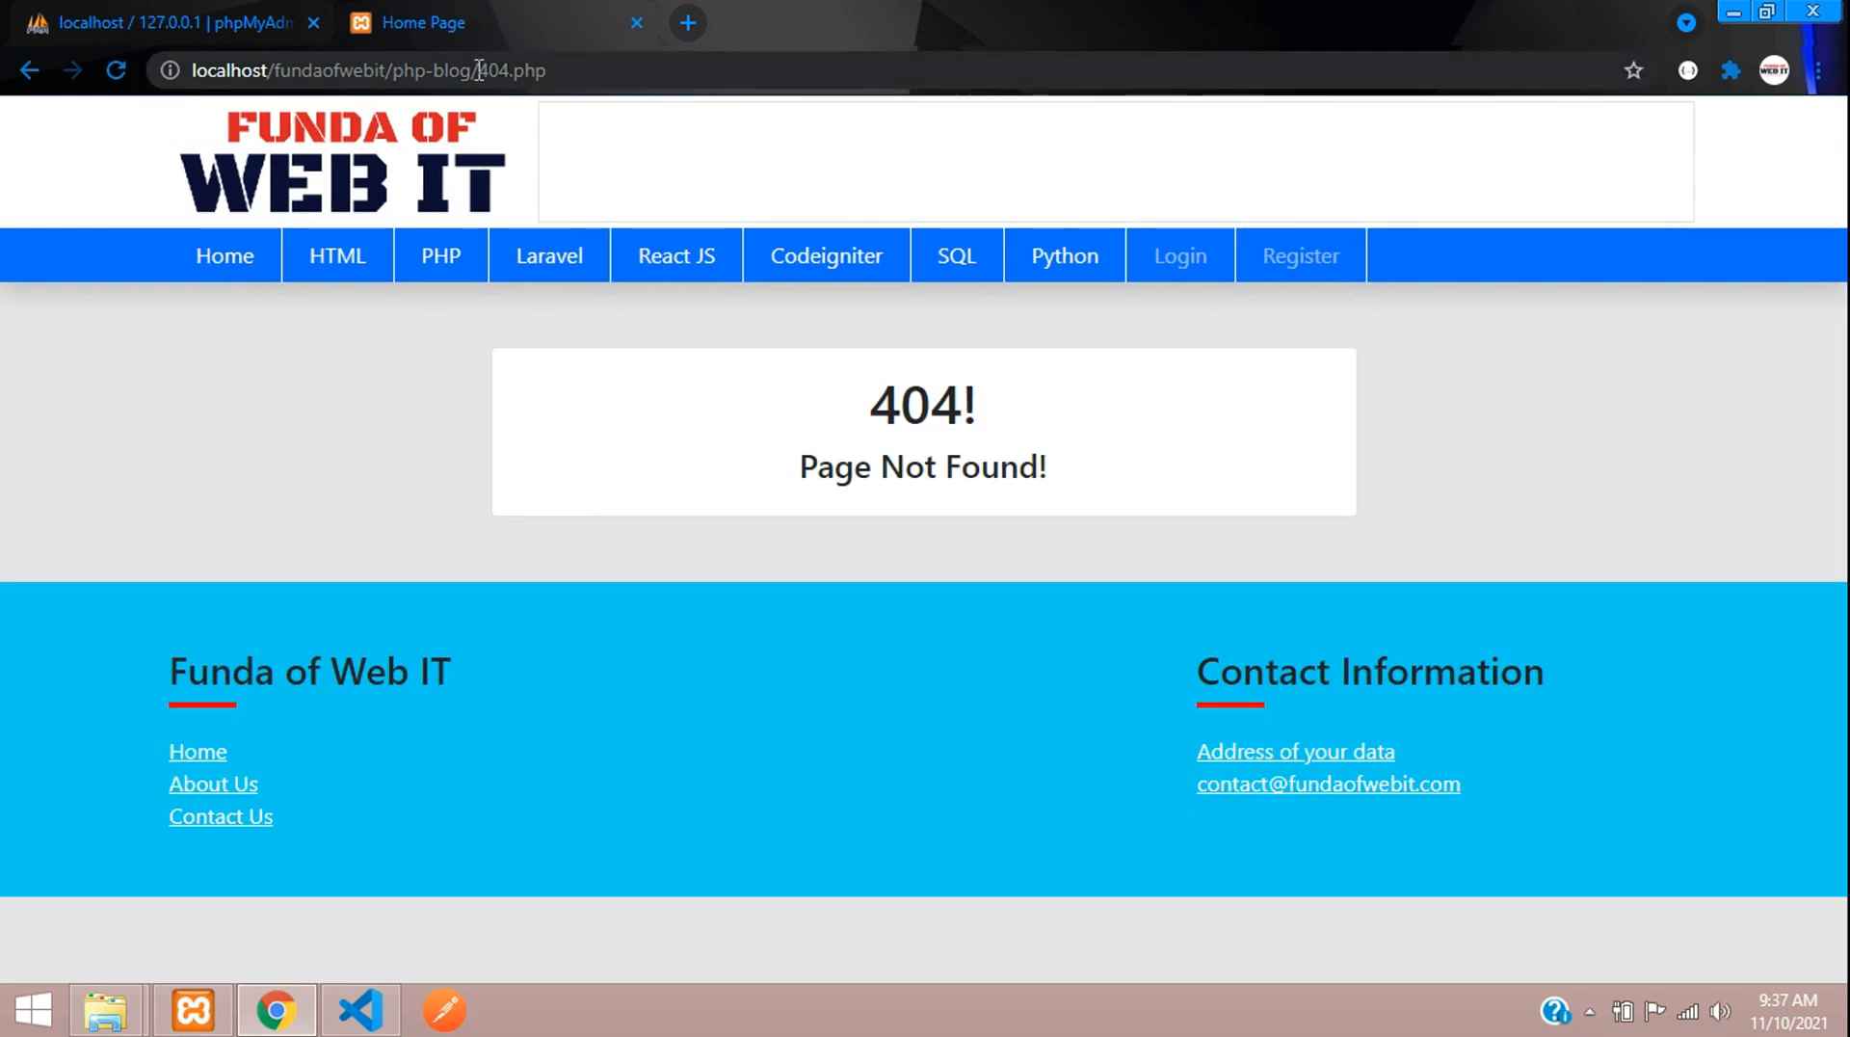
pyautogui.click(428, 255)
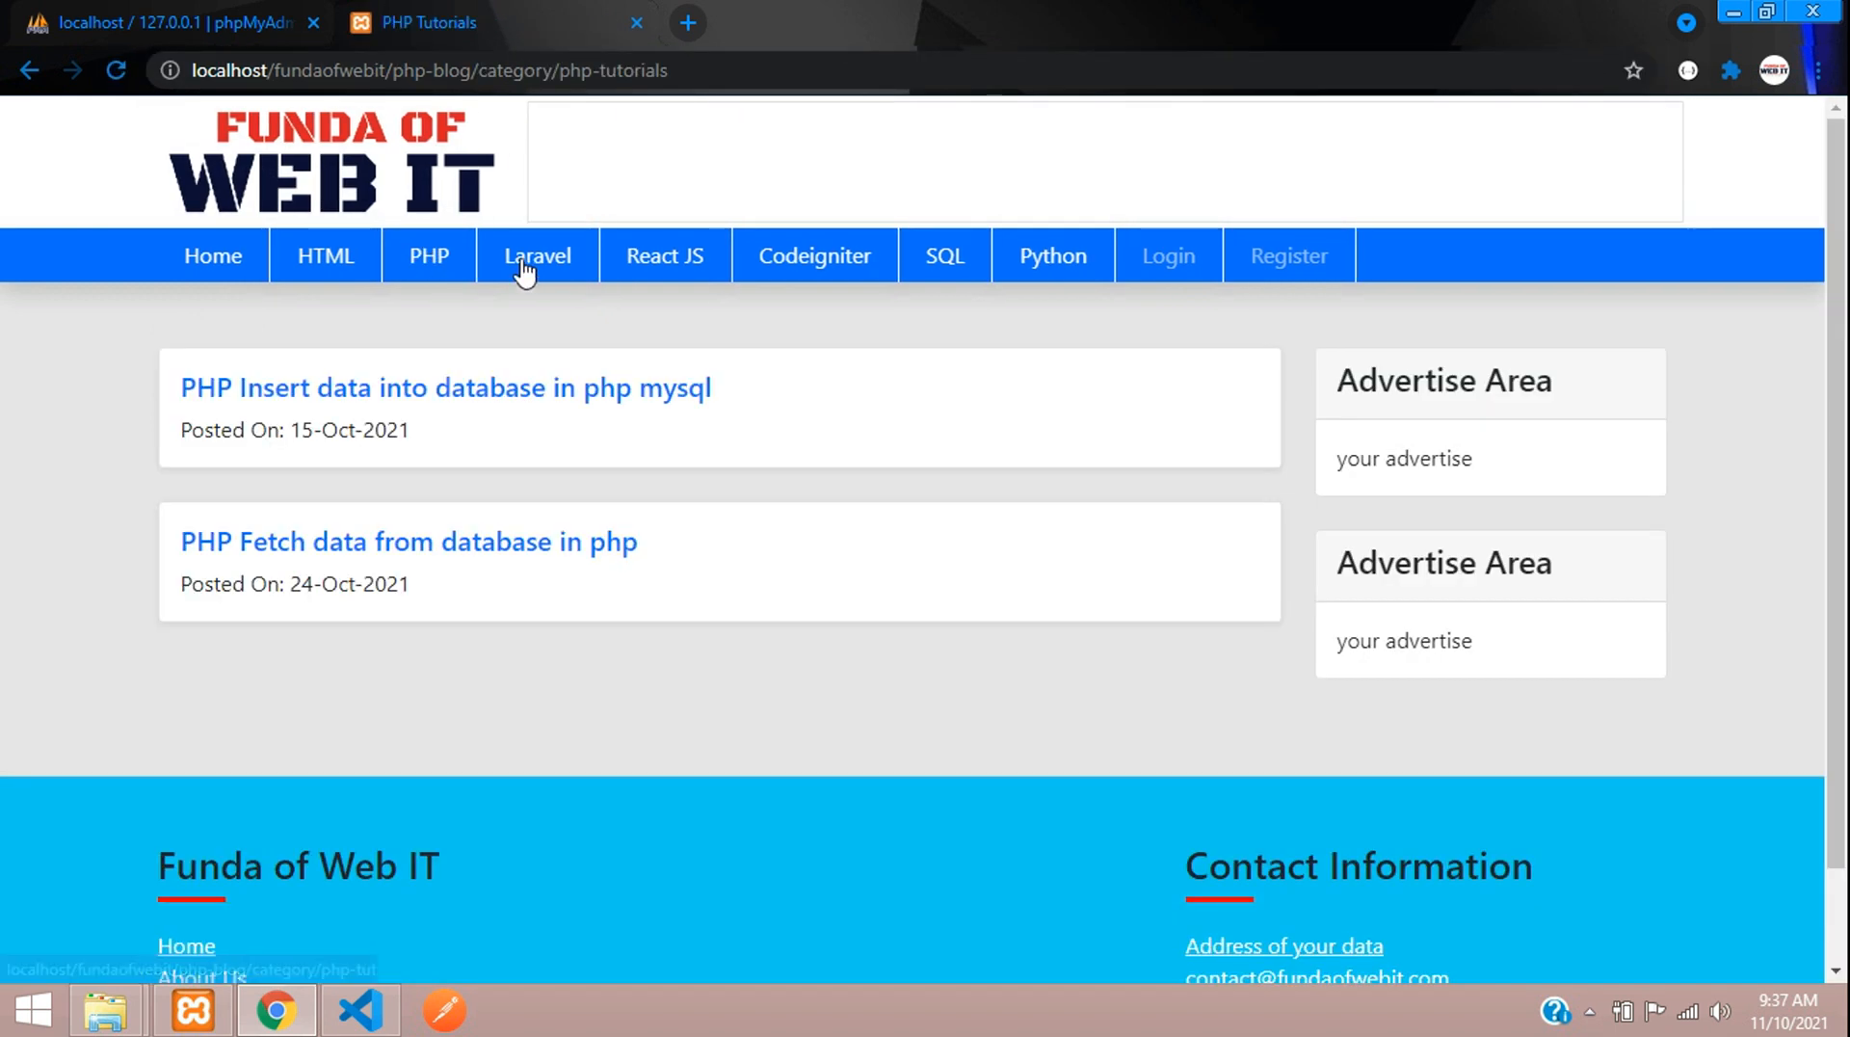
pyautogui.write('asdadad')
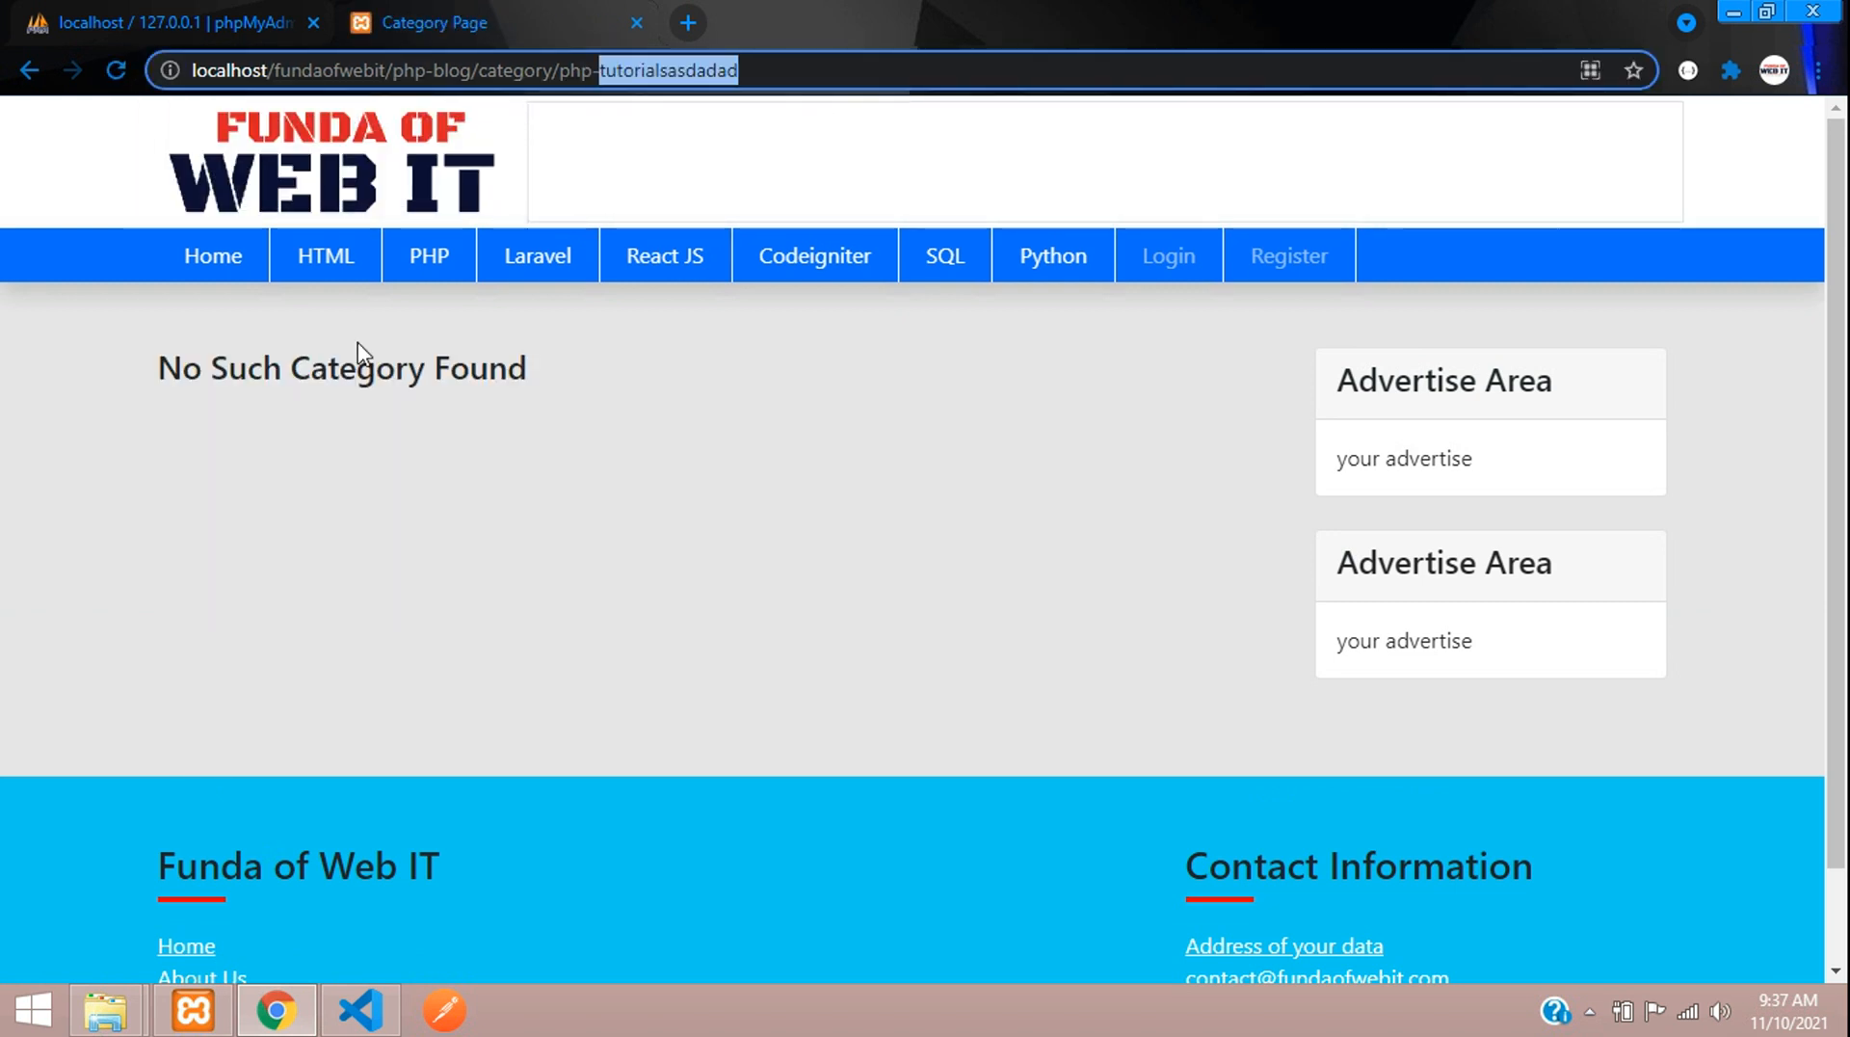
pyautogui.click(1167, 256)
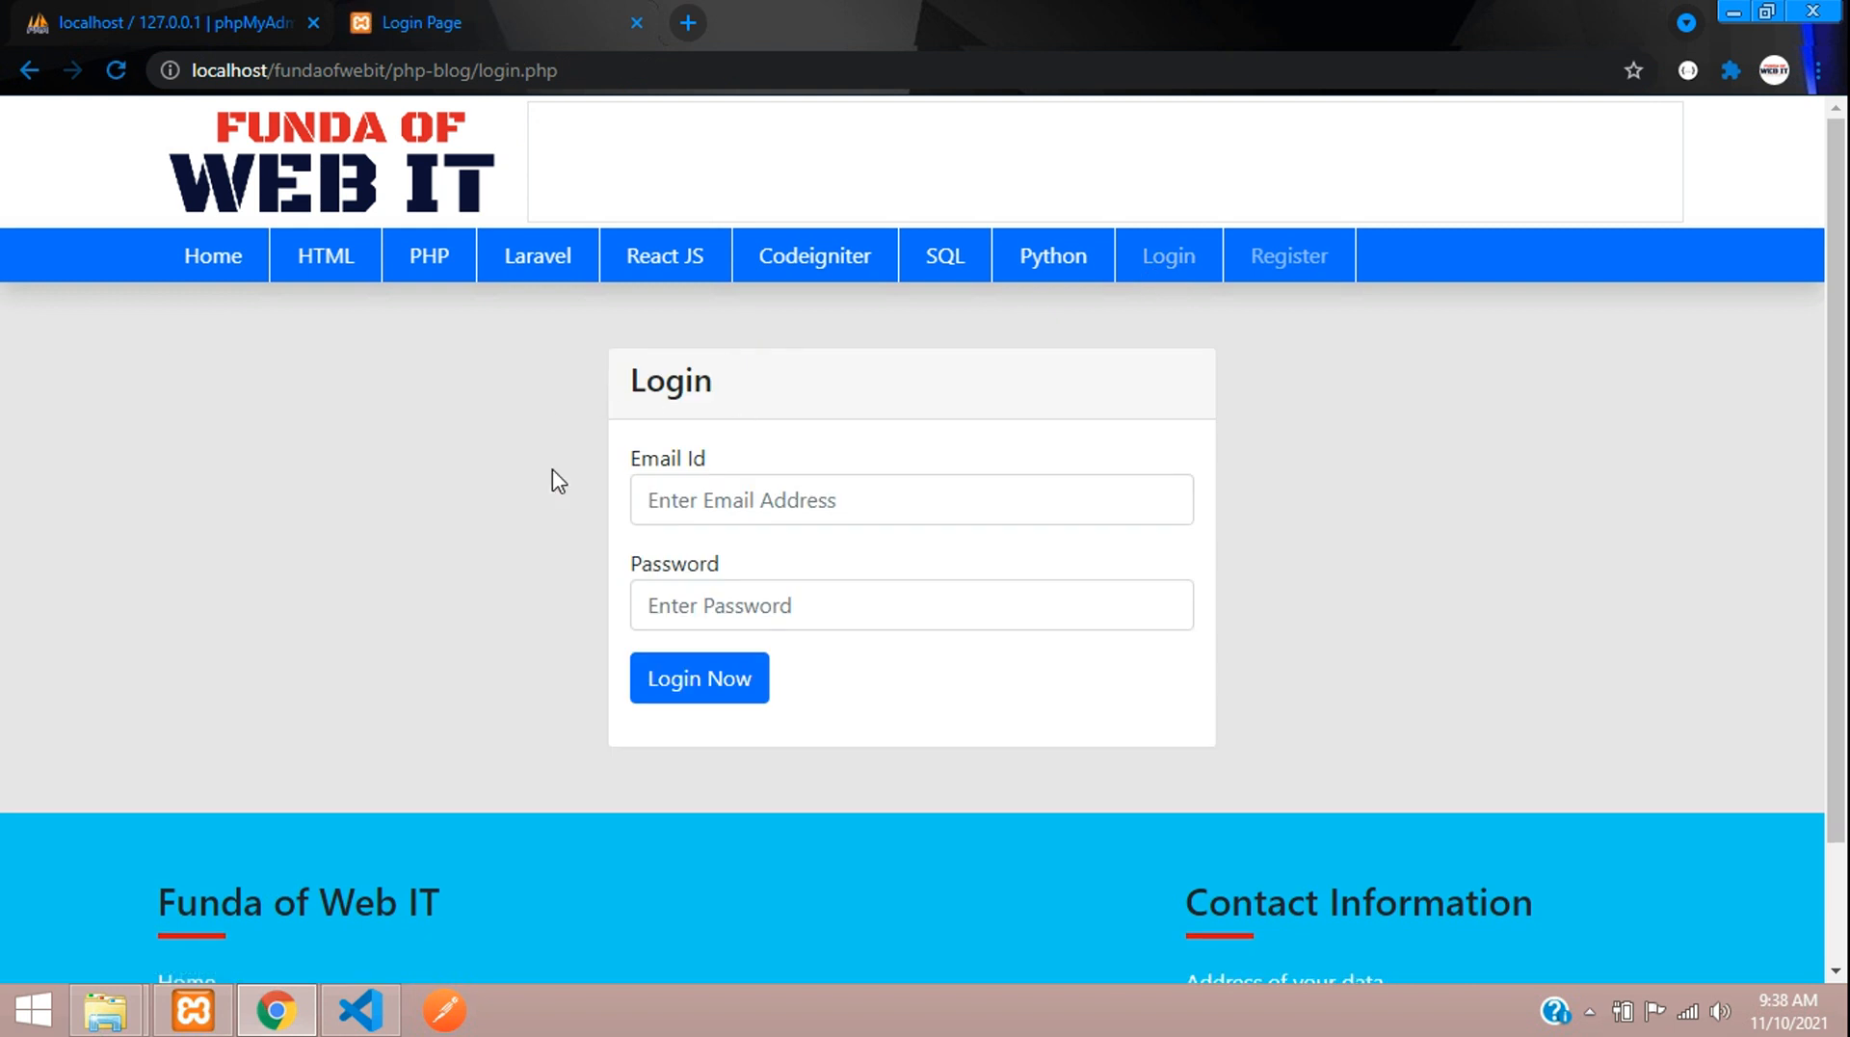
pyautogui.moveTo(497, 461)
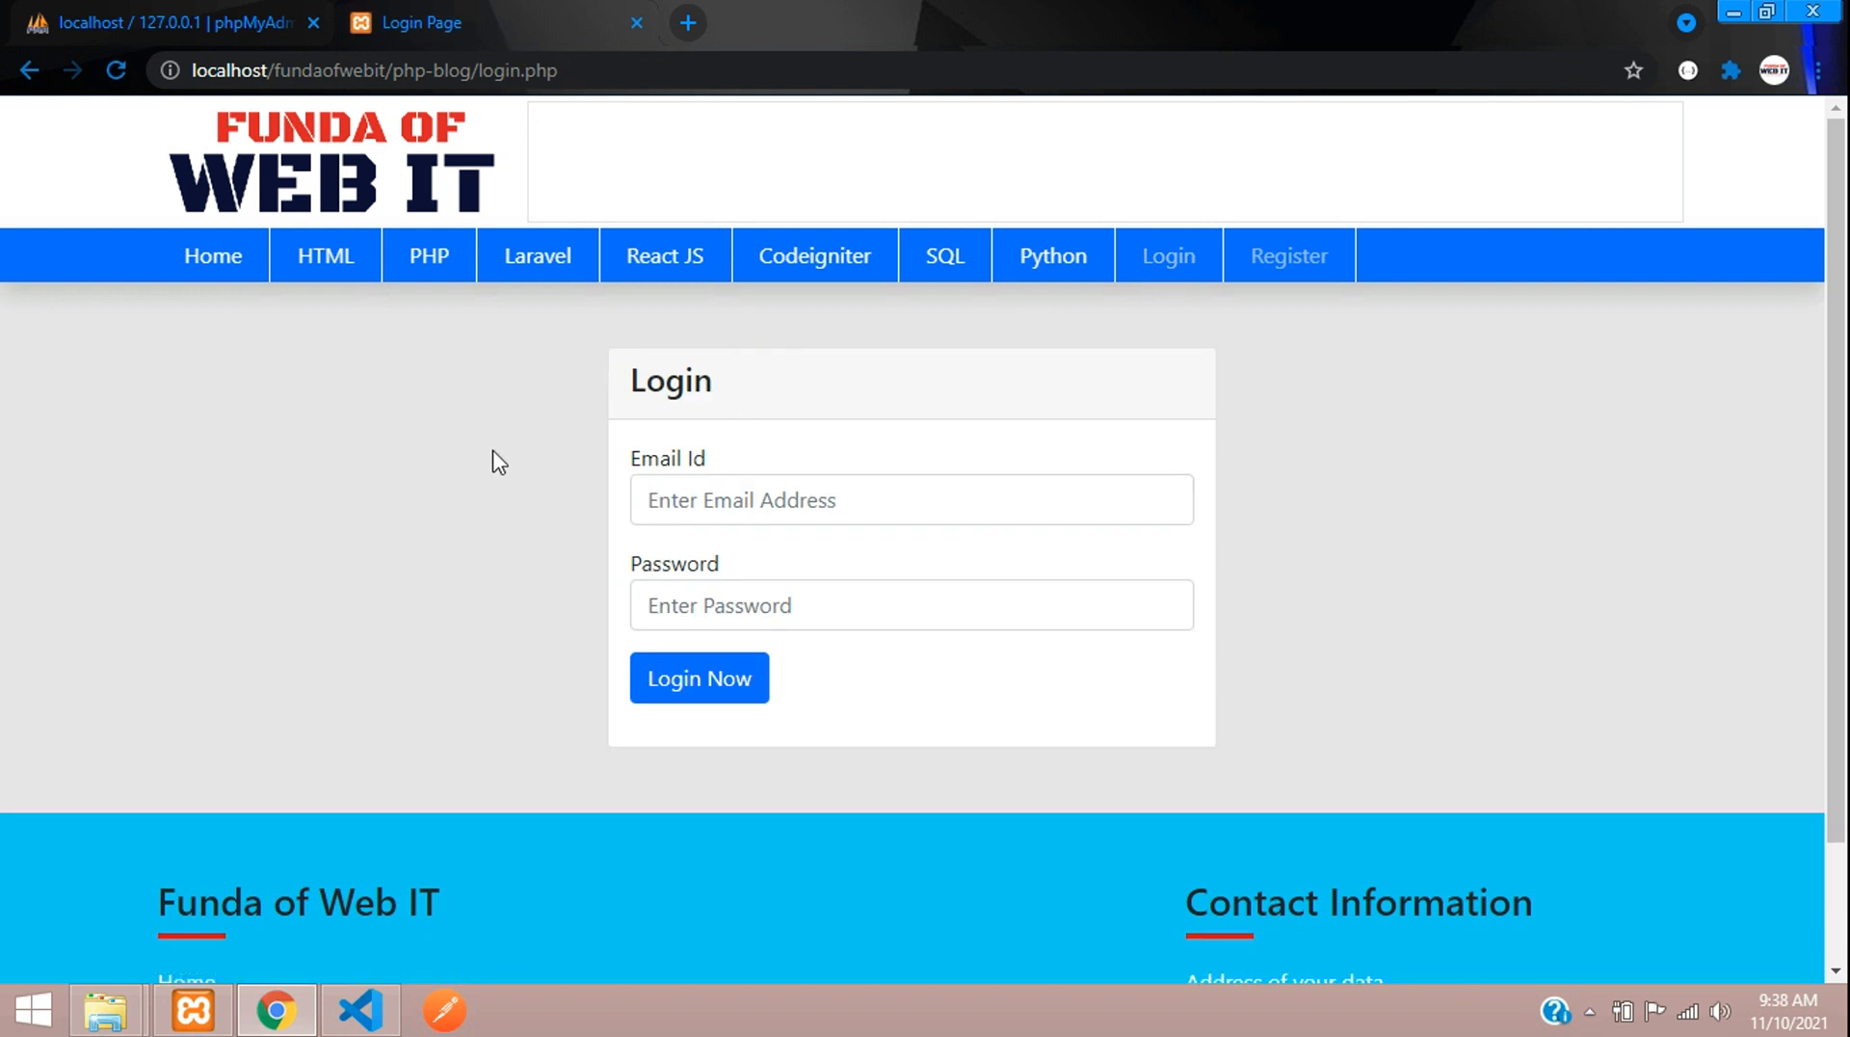
pyautogui.moveTo(487, 468)
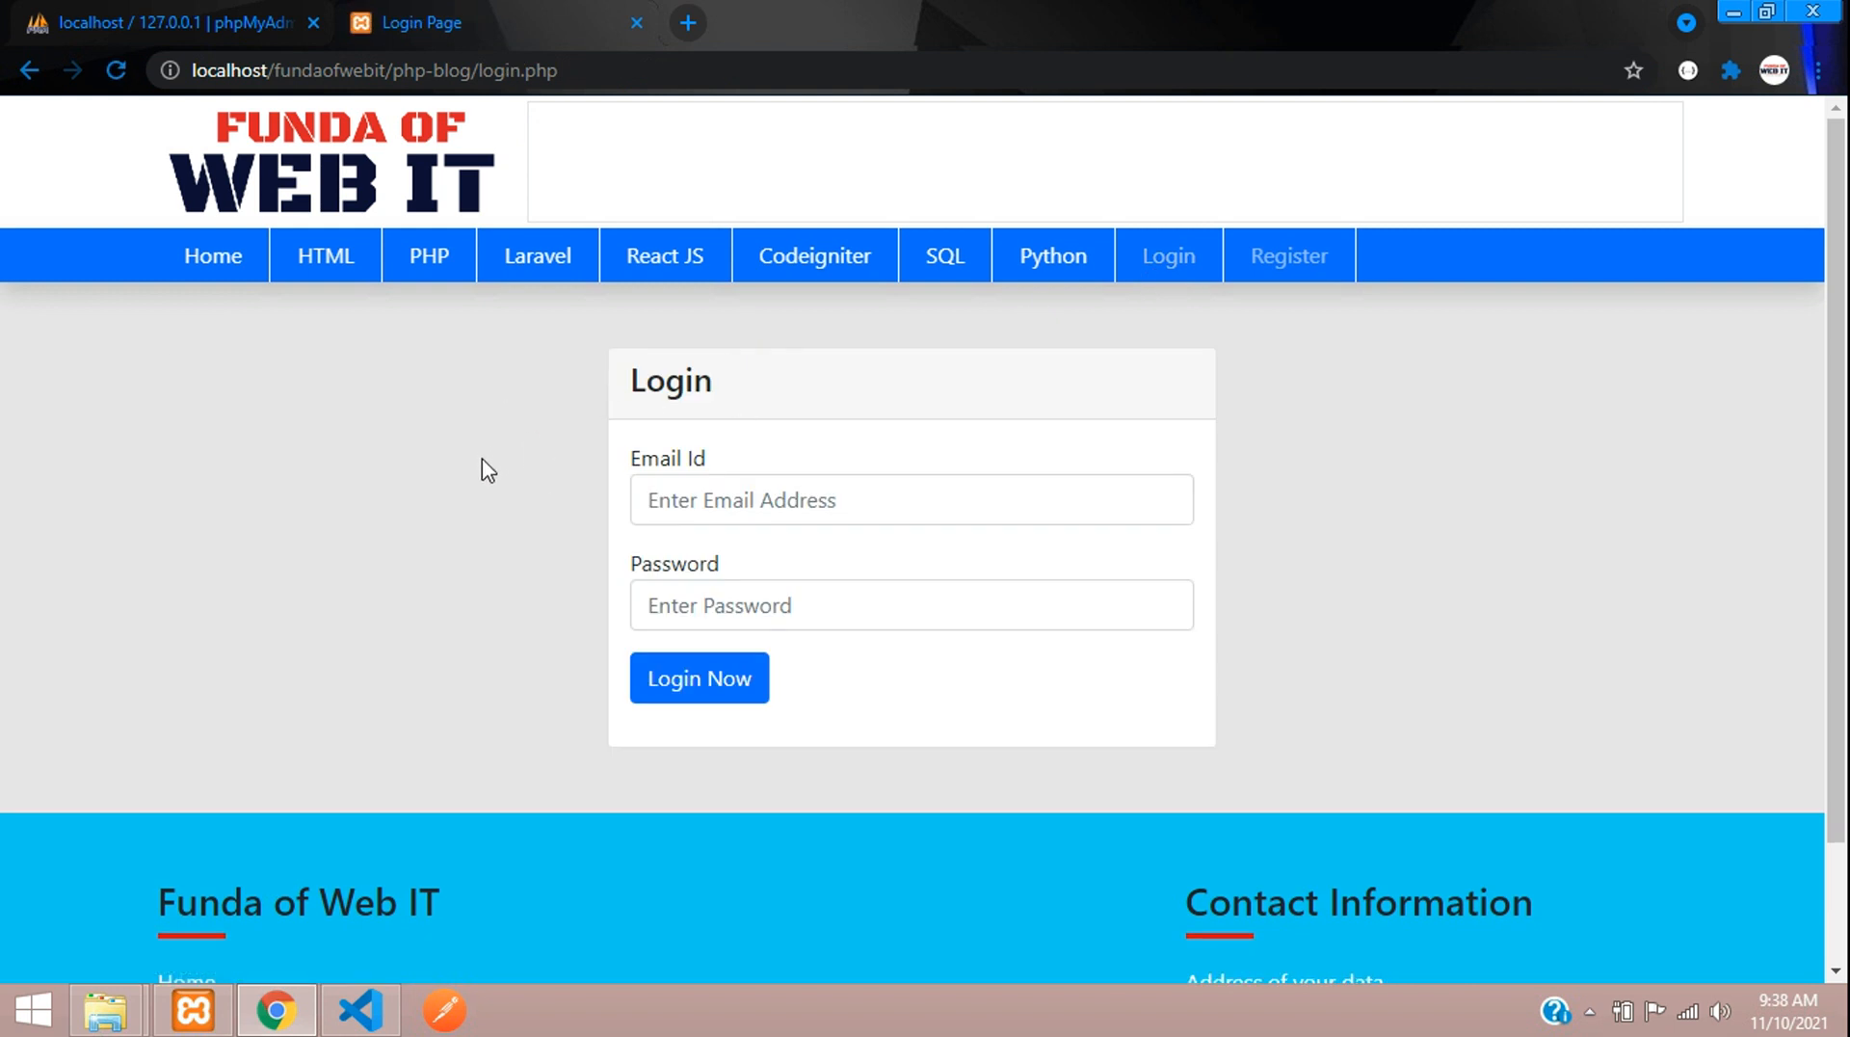
pyautogui.moveTo(507, 464)
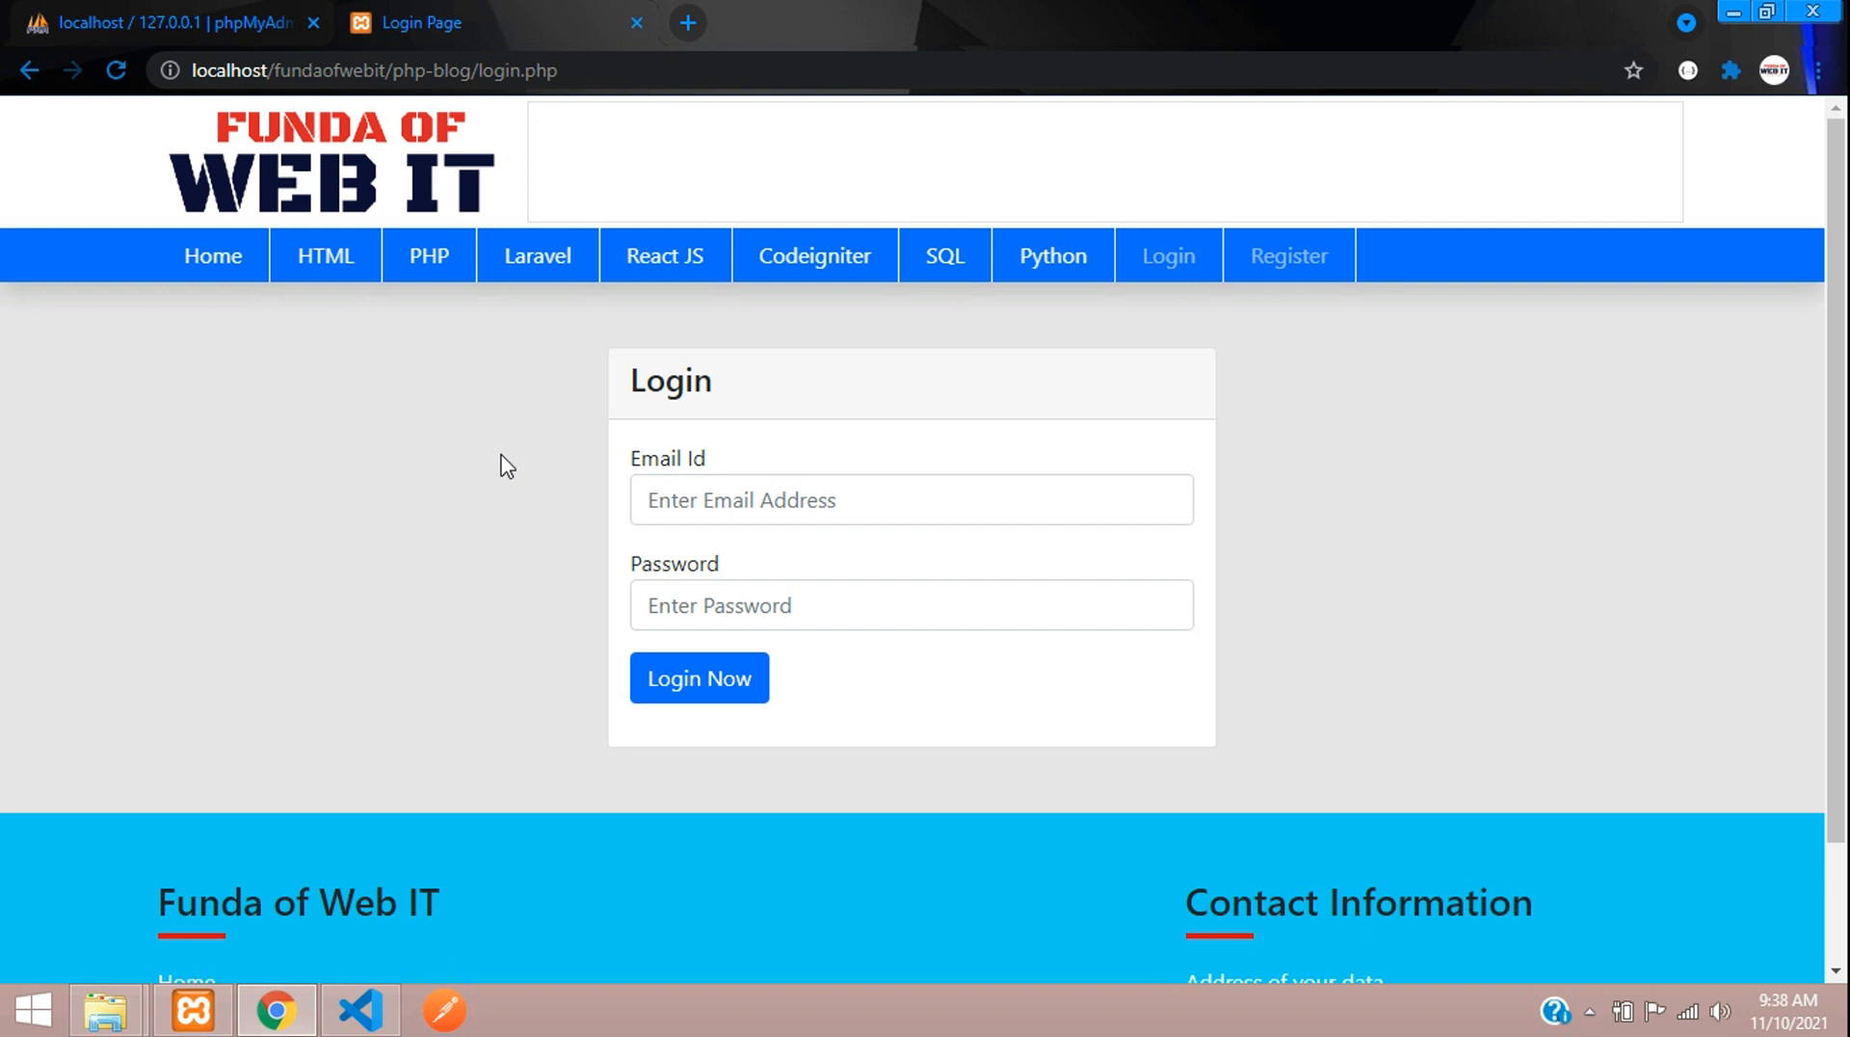
pyautogui.moveTo(495, 515)
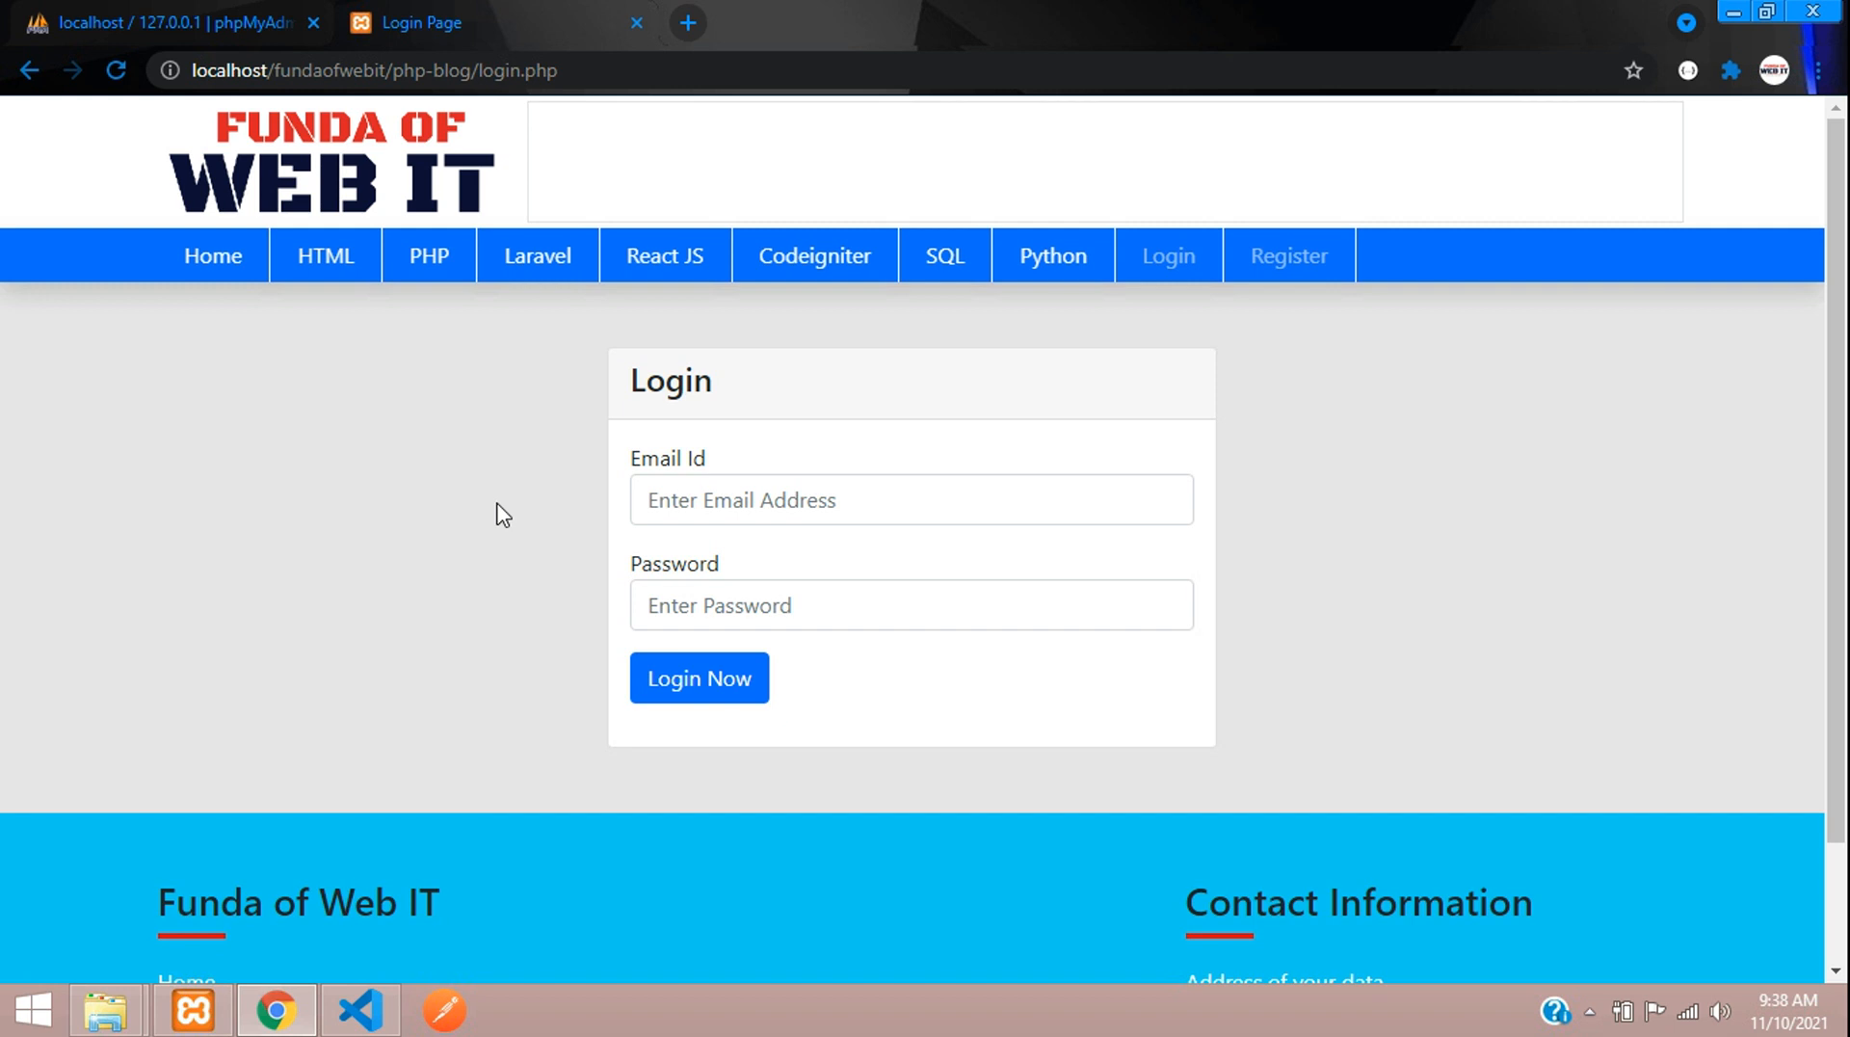